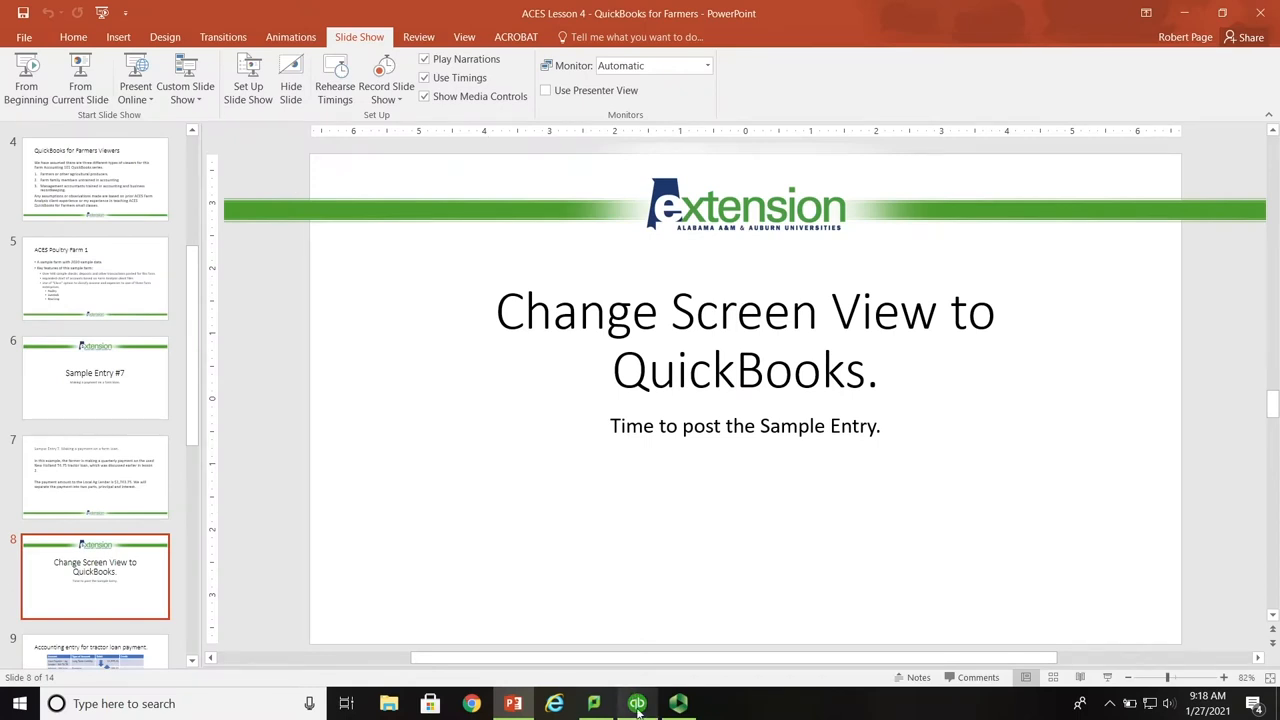
Switch from PowerPoint to the QuickBooks Write Checks window
left_click(637, 703)
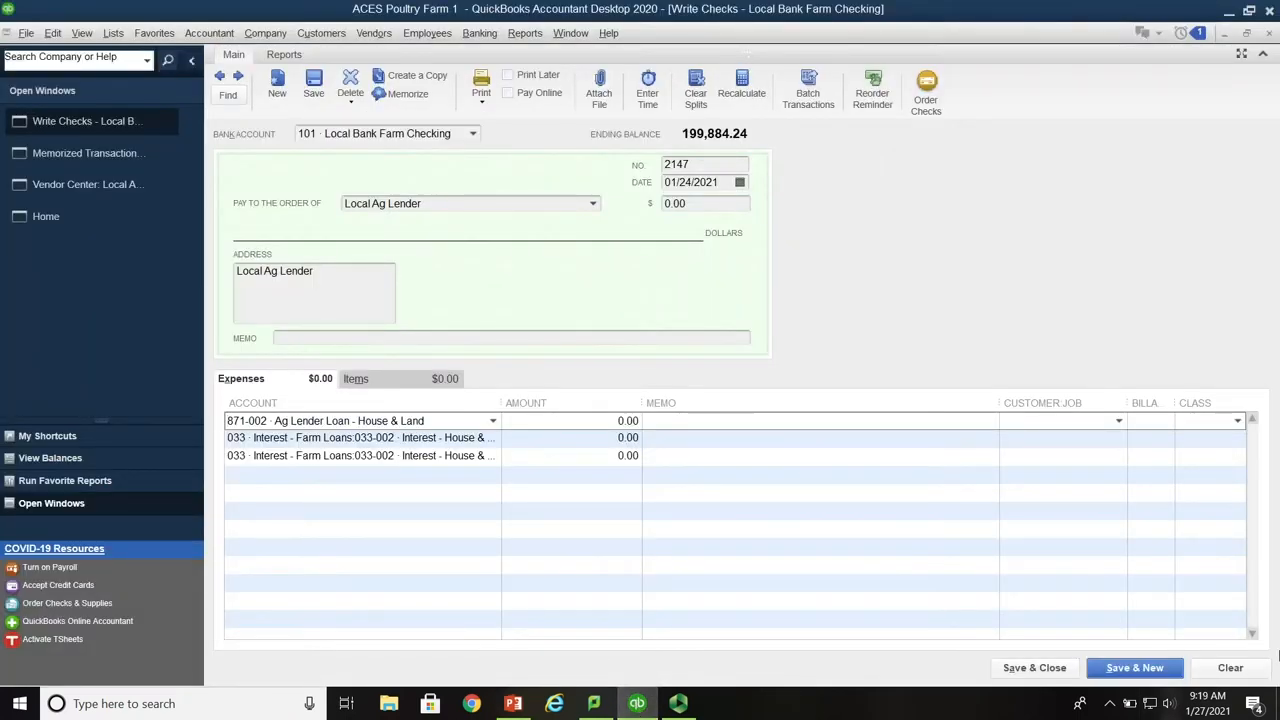
Clear the check, choose payee Local Ag Lender, and enter amount 1,743.75
left_click(1230, 667)
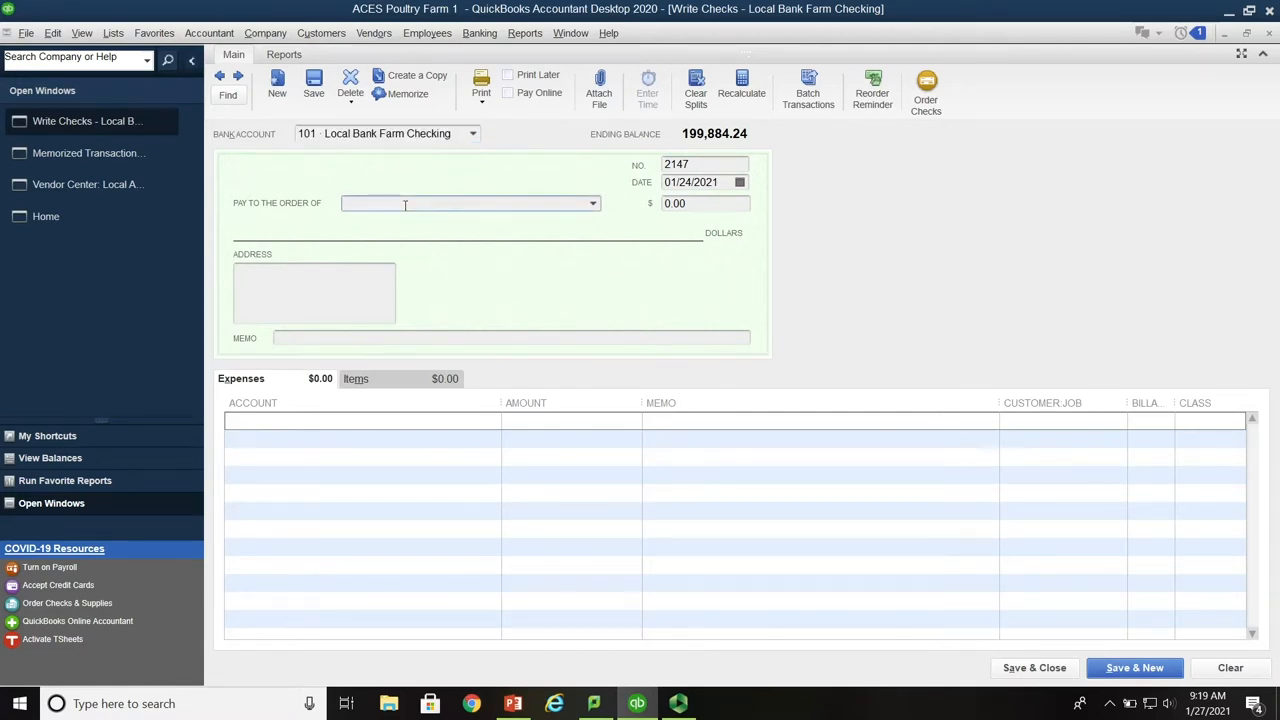
type("Local Ag Lender")
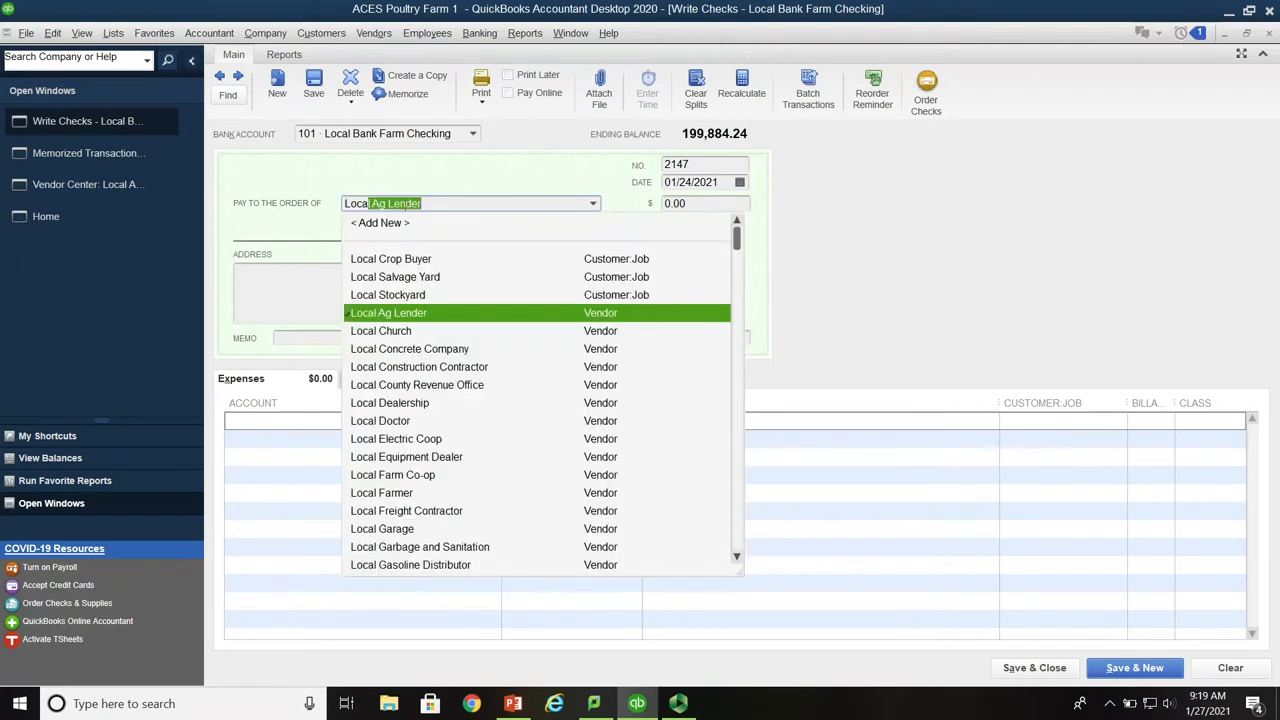
left_click(388, 312)
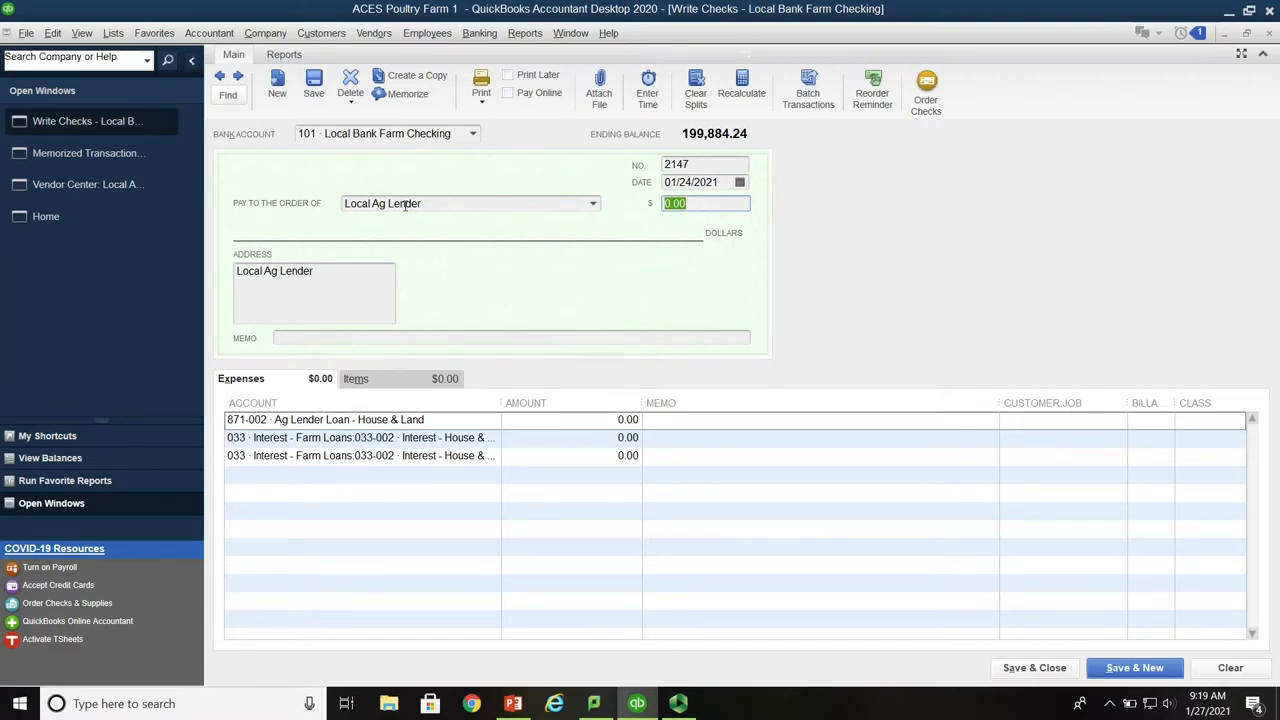
type("1743.7")
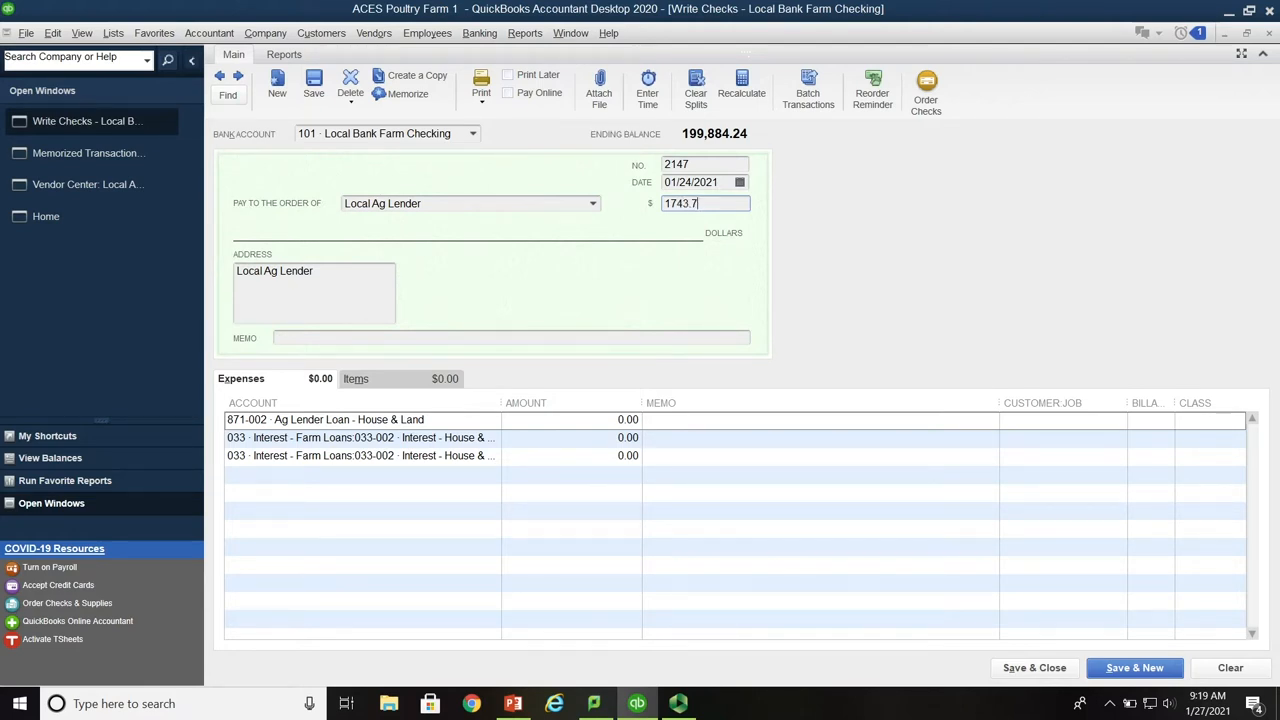
key("Tab")
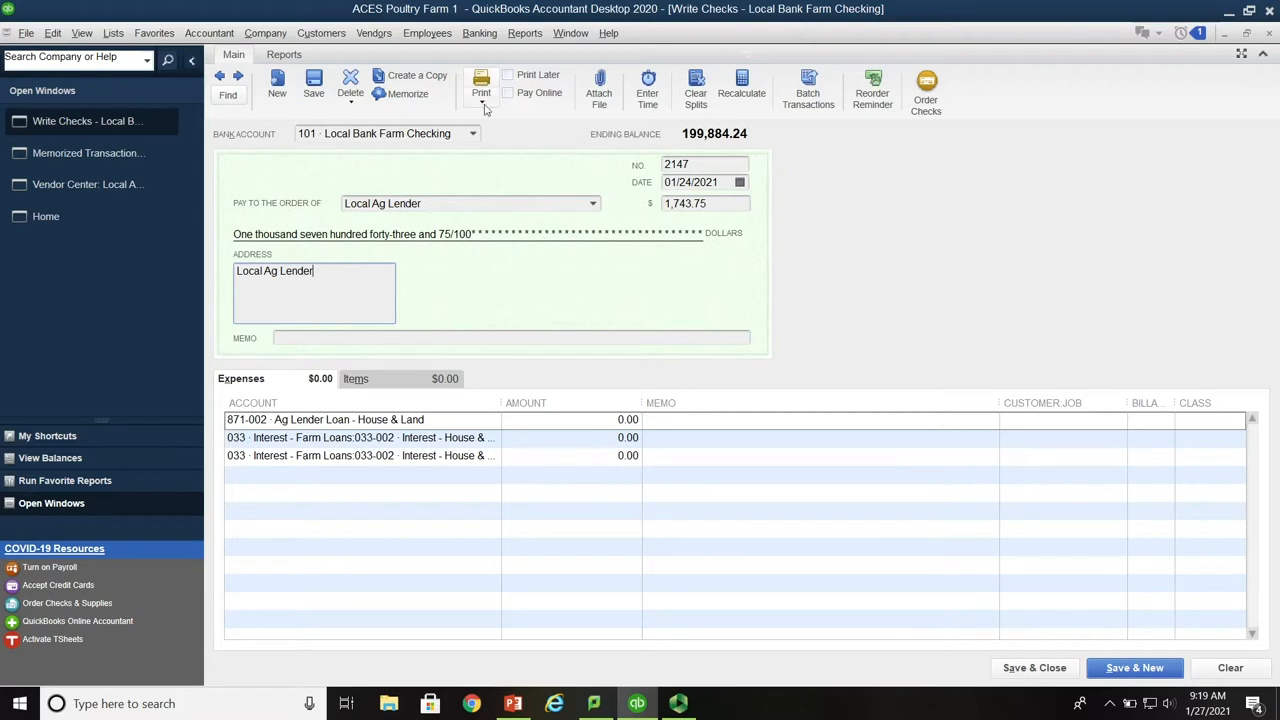
Set the first expense line's account to 841-123 Ag Lender - NH T4.75 In 123
left_click(360, 419)
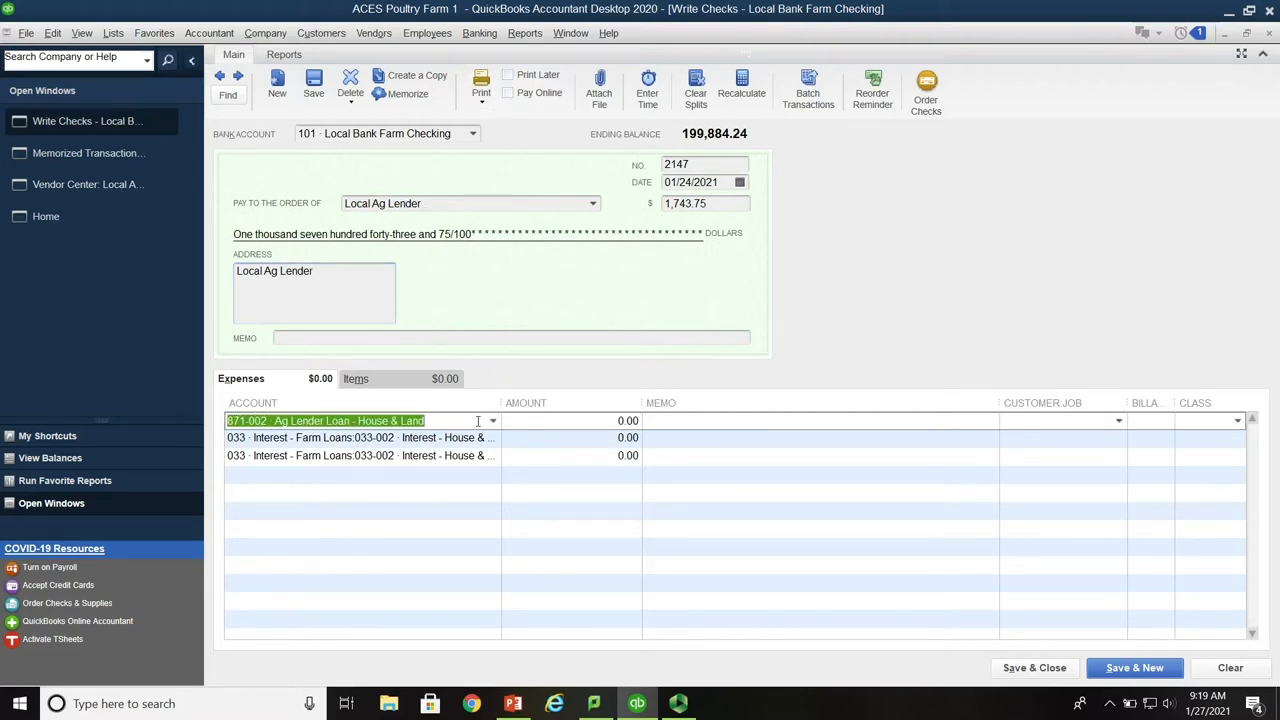
left_click(492, 420)
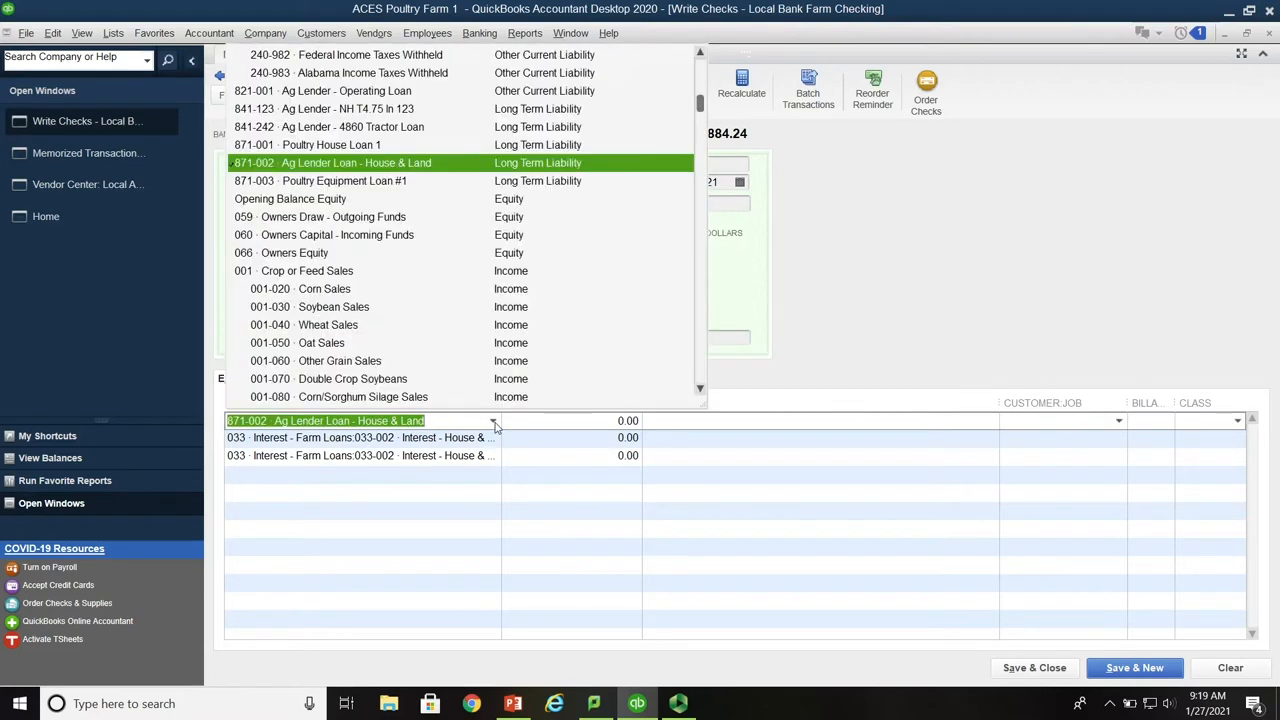
mouse_move(420, 255)
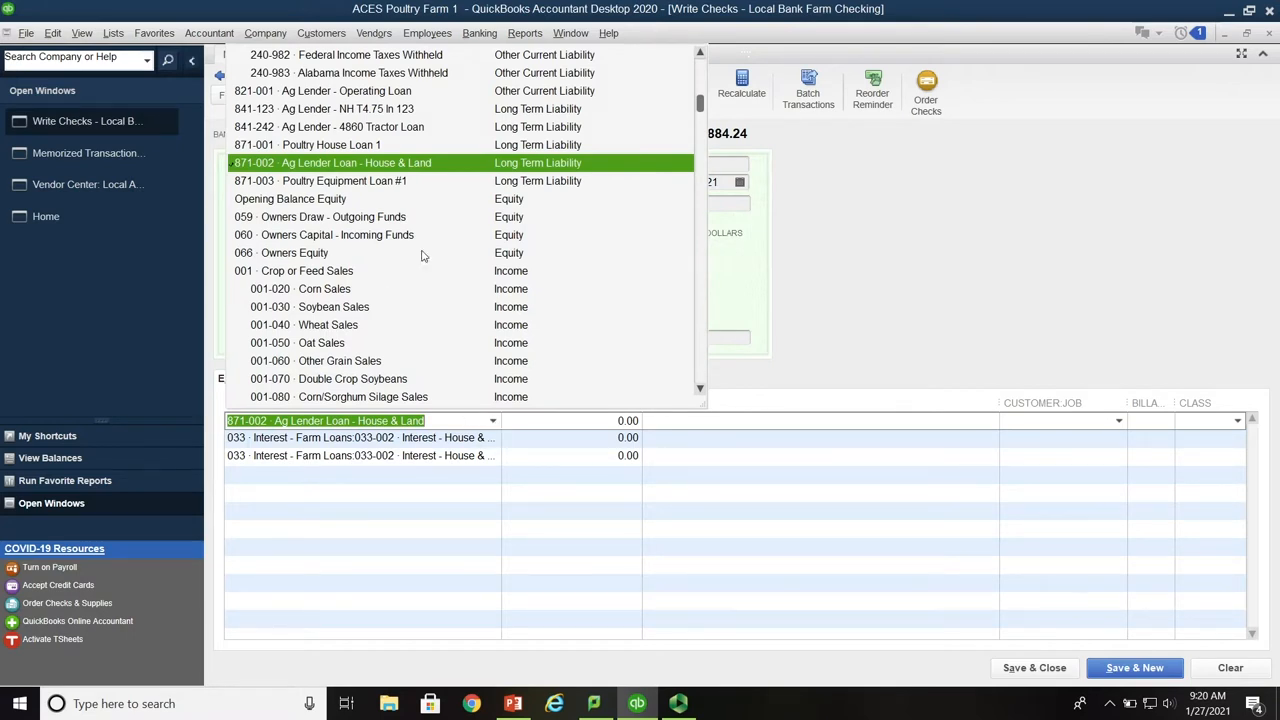
mouse_move(375, 115)
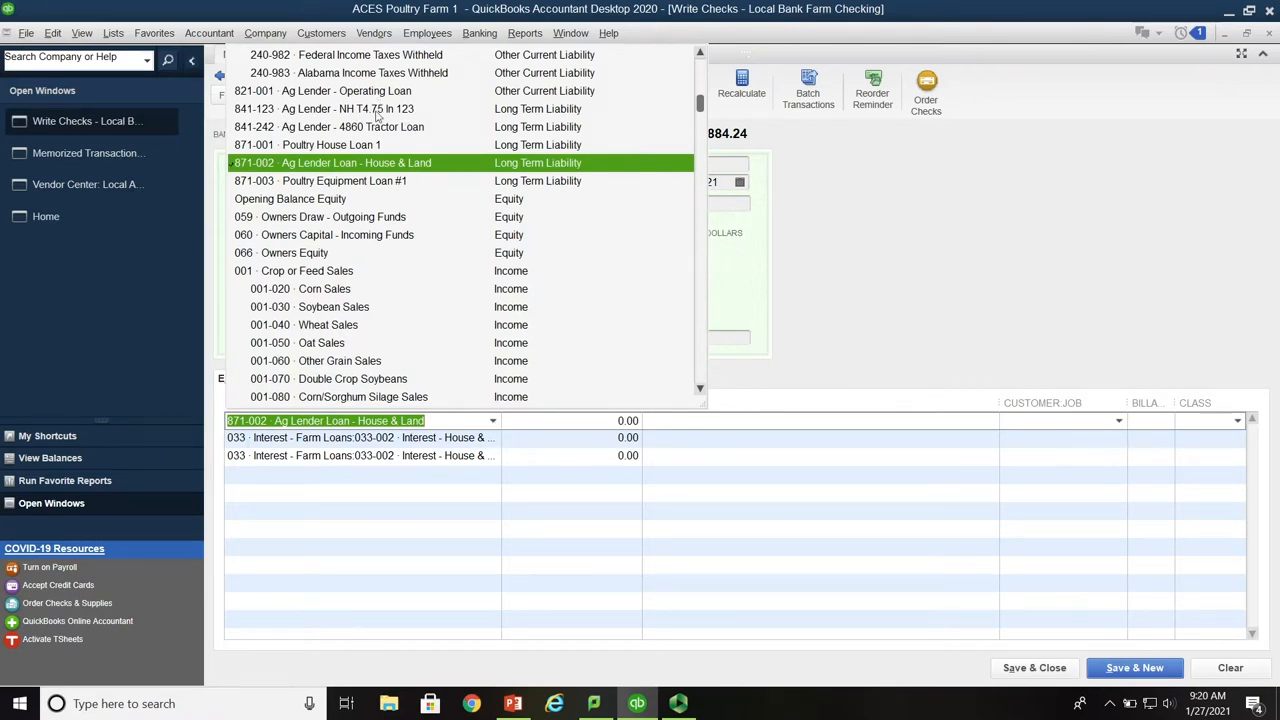
mouse_move(310, 173)
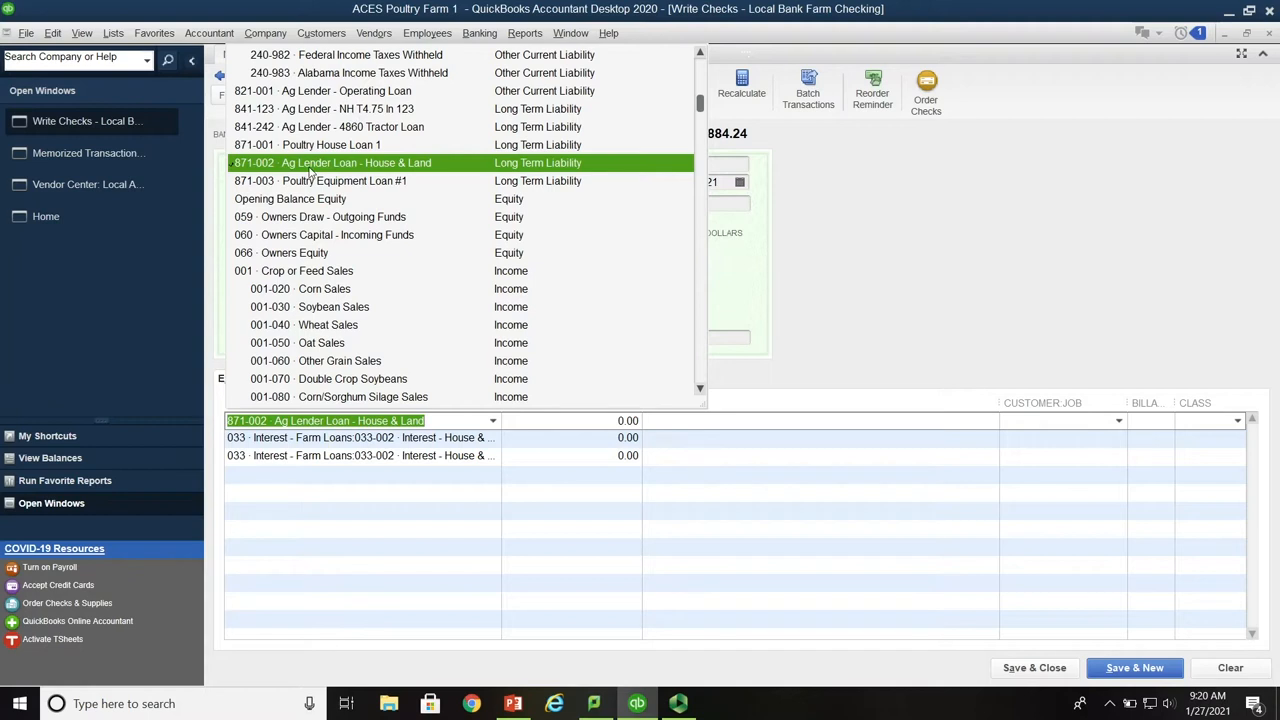
mouse_move(420, 172)
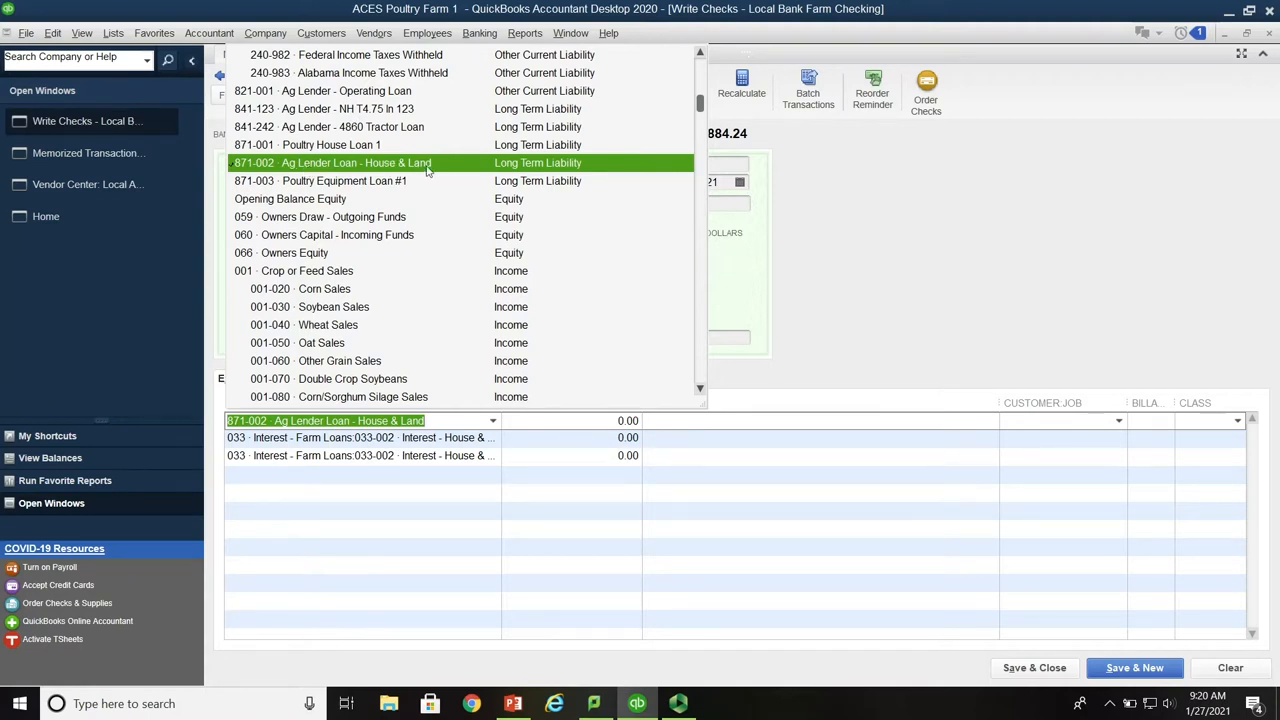
mouse_move(305, 124)
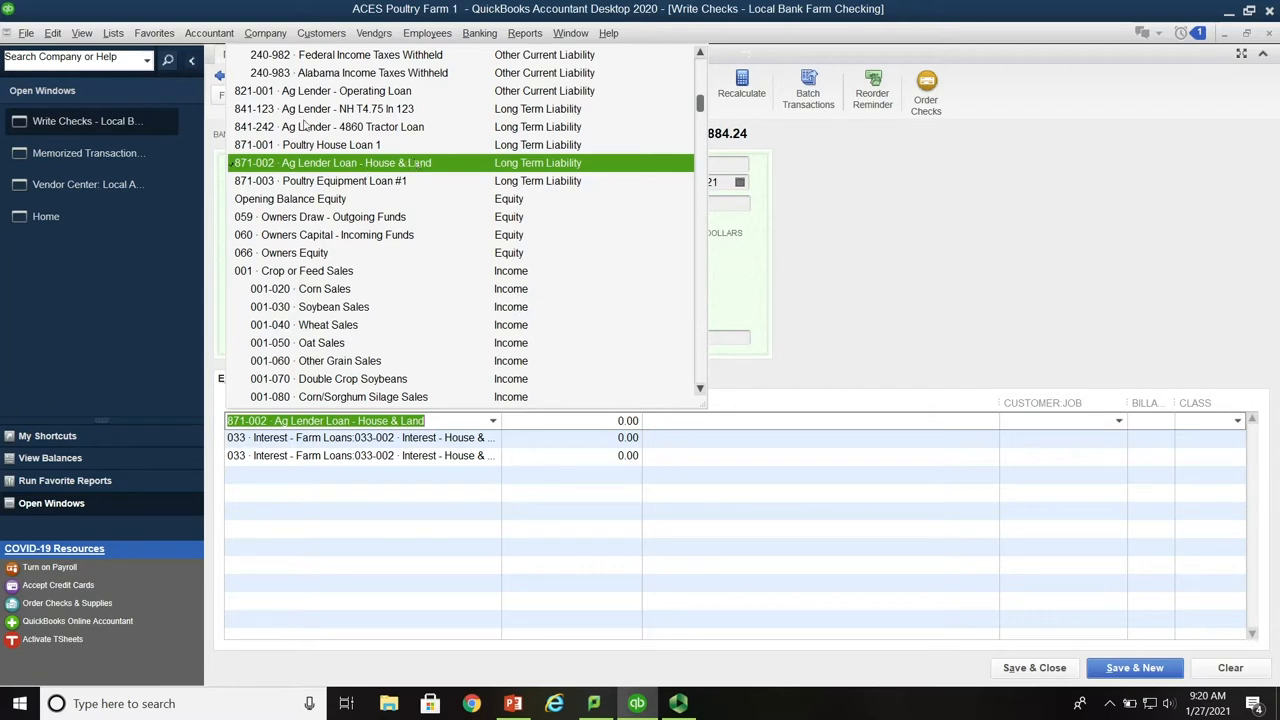
mouse_move(303, 118)
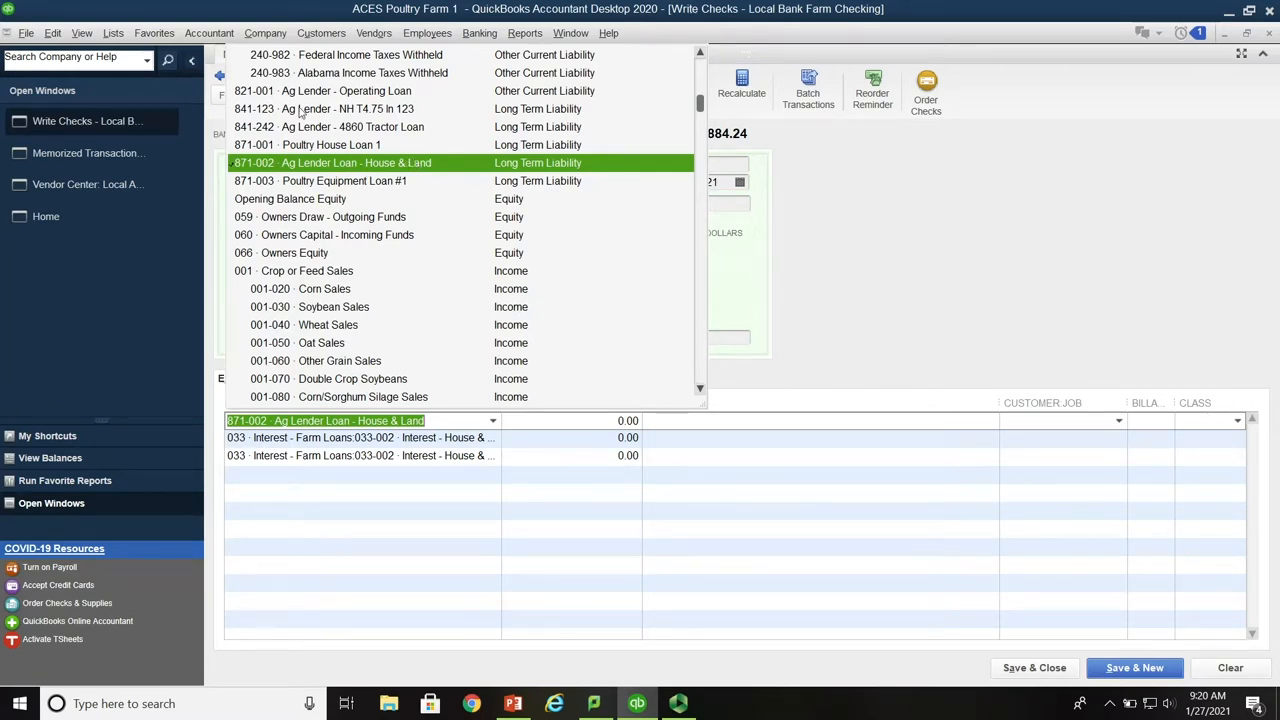
left_click(322, 108)
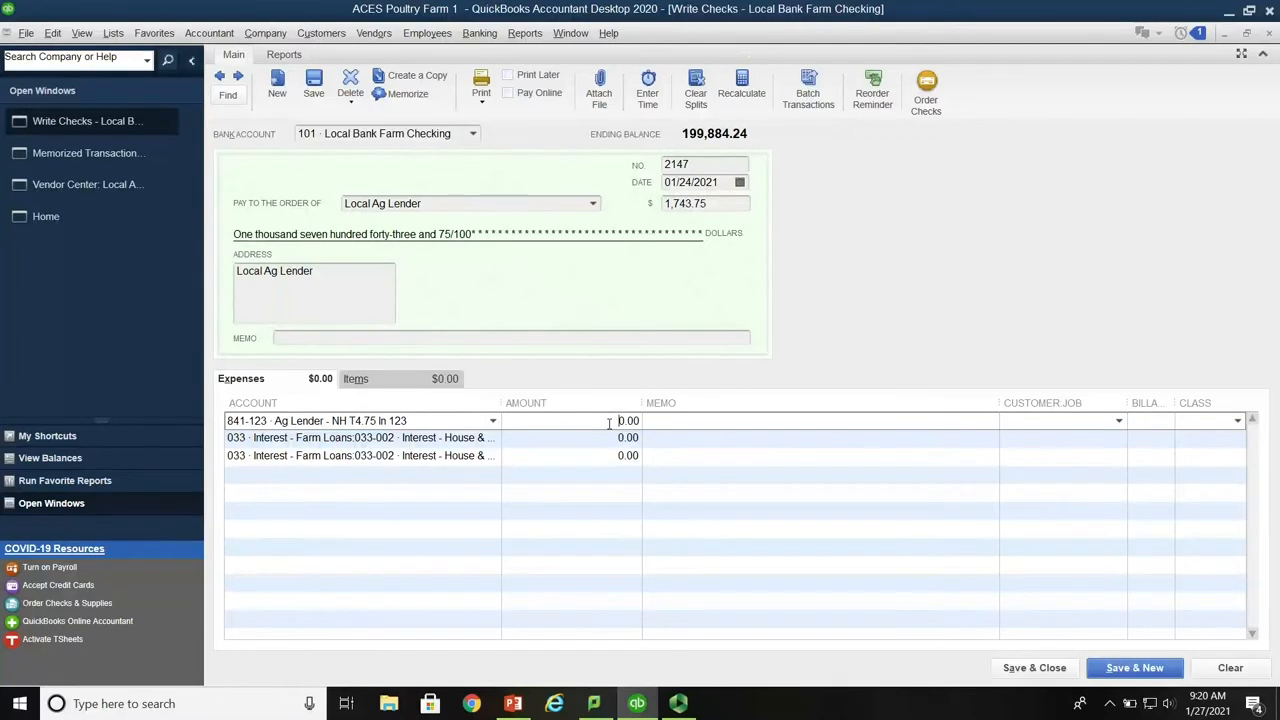
Enter 1,575.33 with memo 'Principal payment - quarterly - NH T4.75 loan (see loan statement for details)'
type("150")
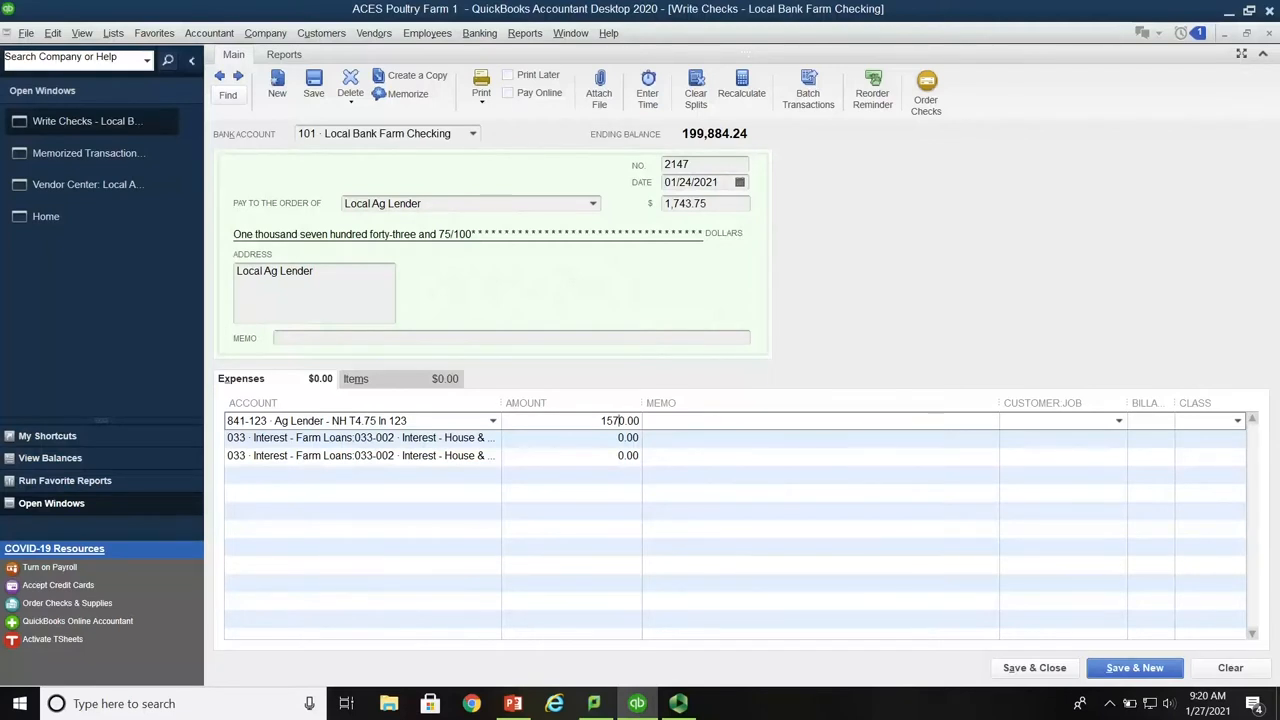
type("1575.00")
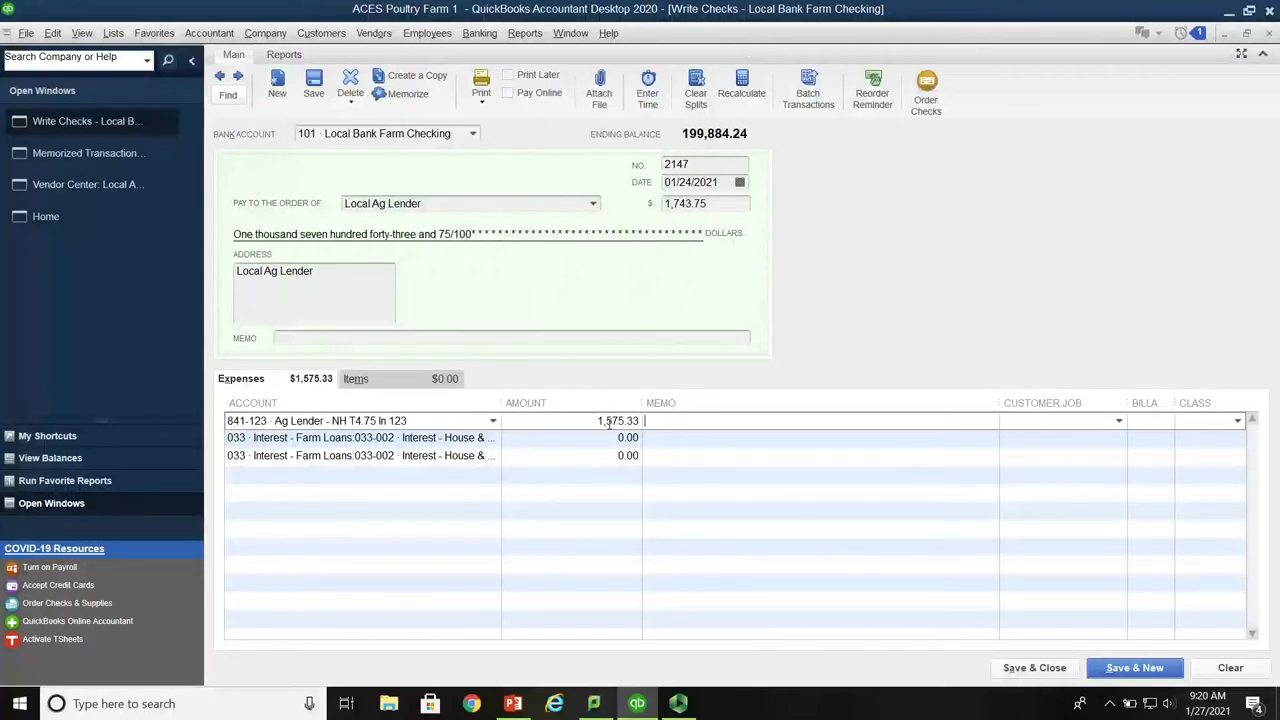
type("Principal payment")
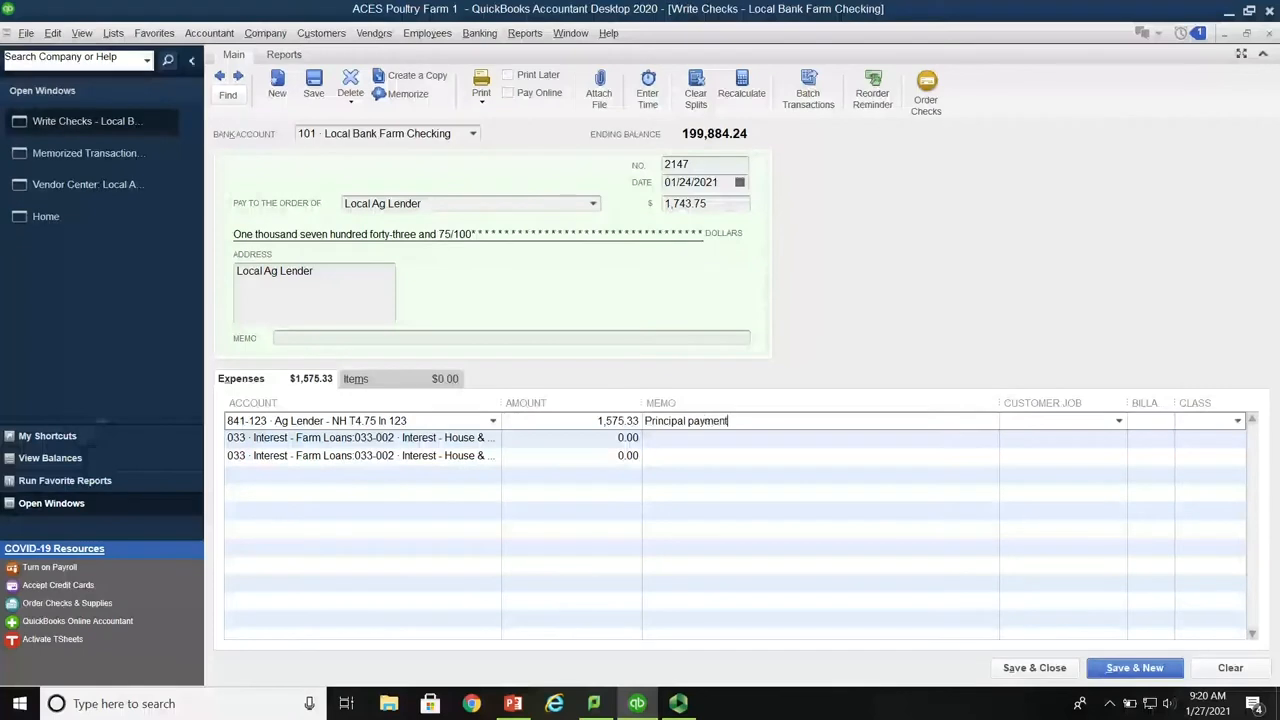
type("- quarterly -")
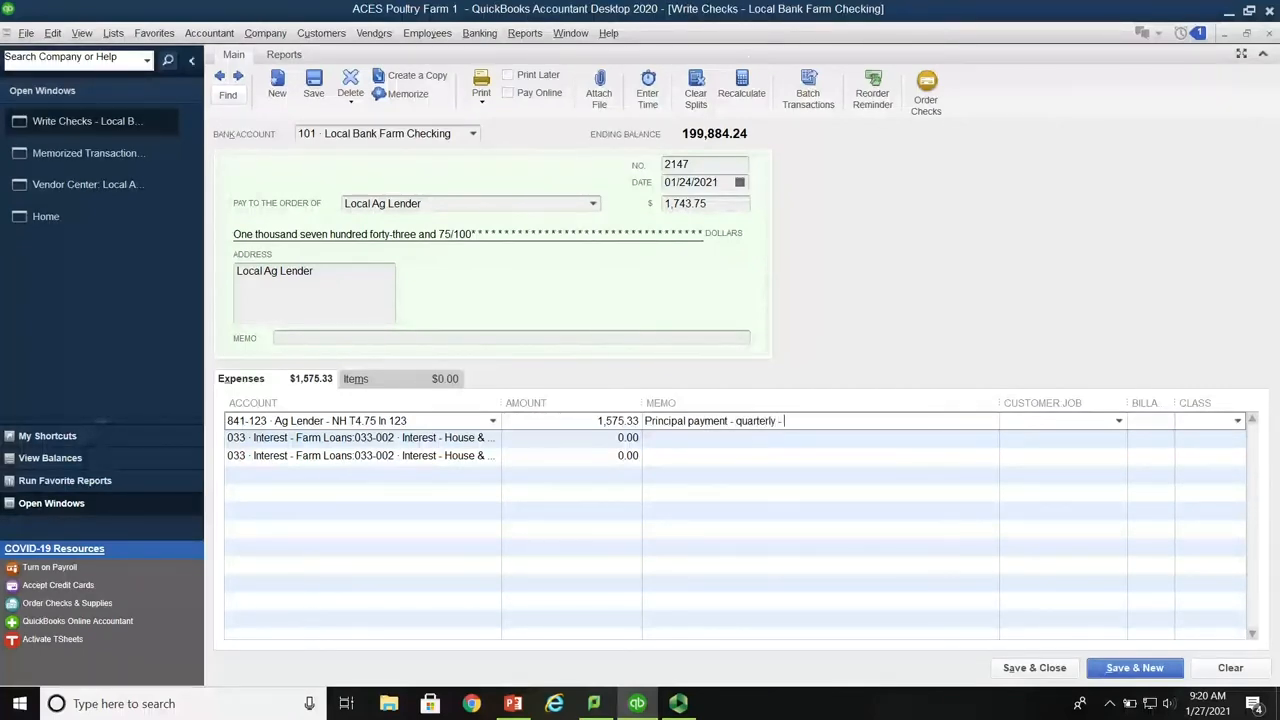
type("NH T4")
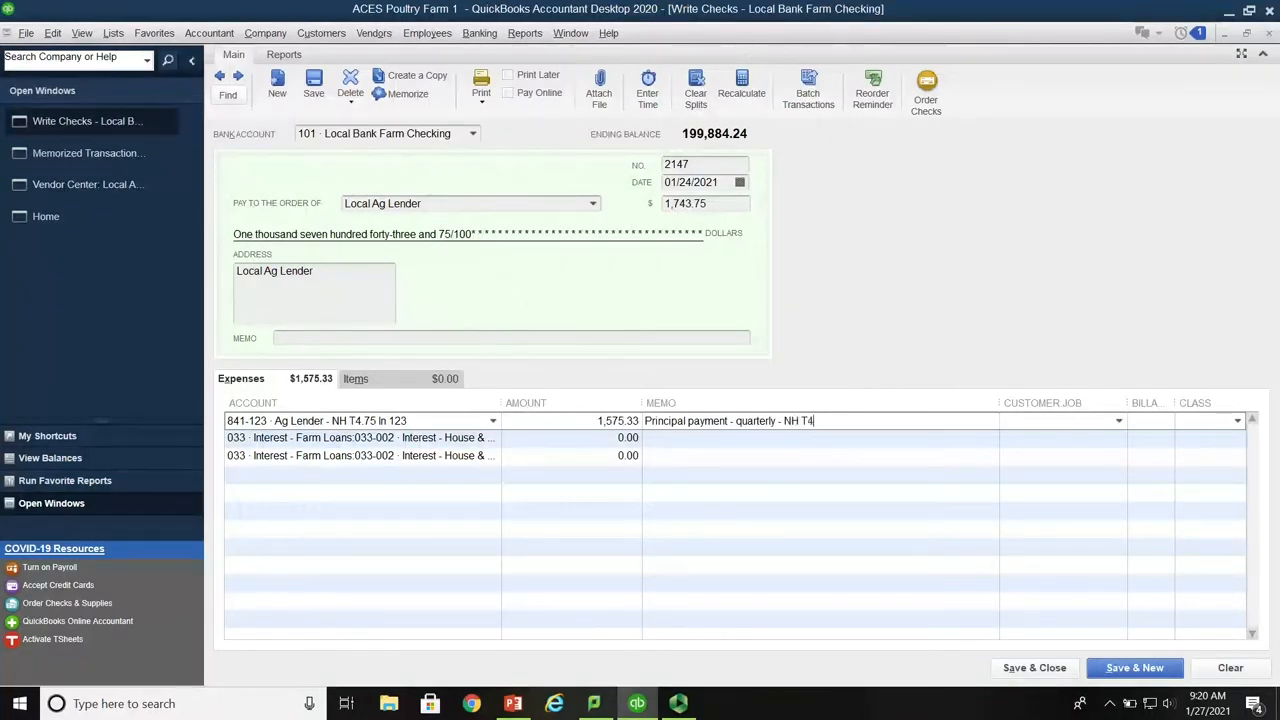
type("loan")
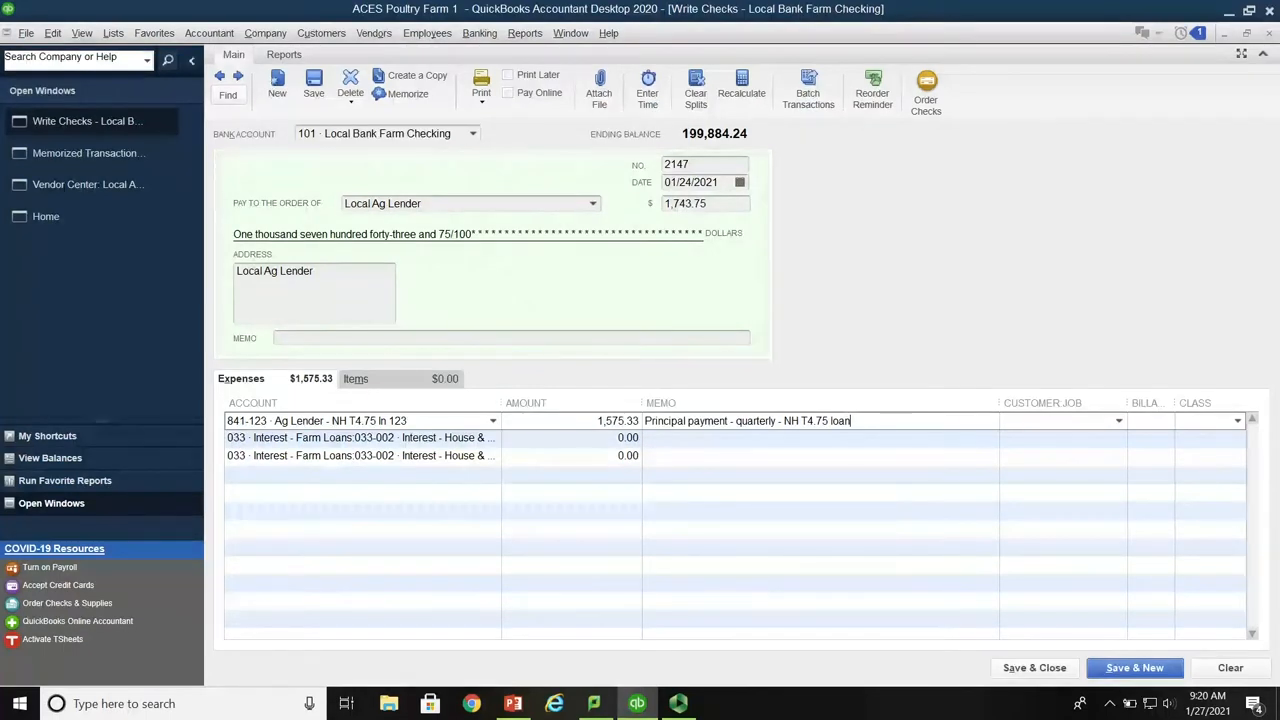
type("(")
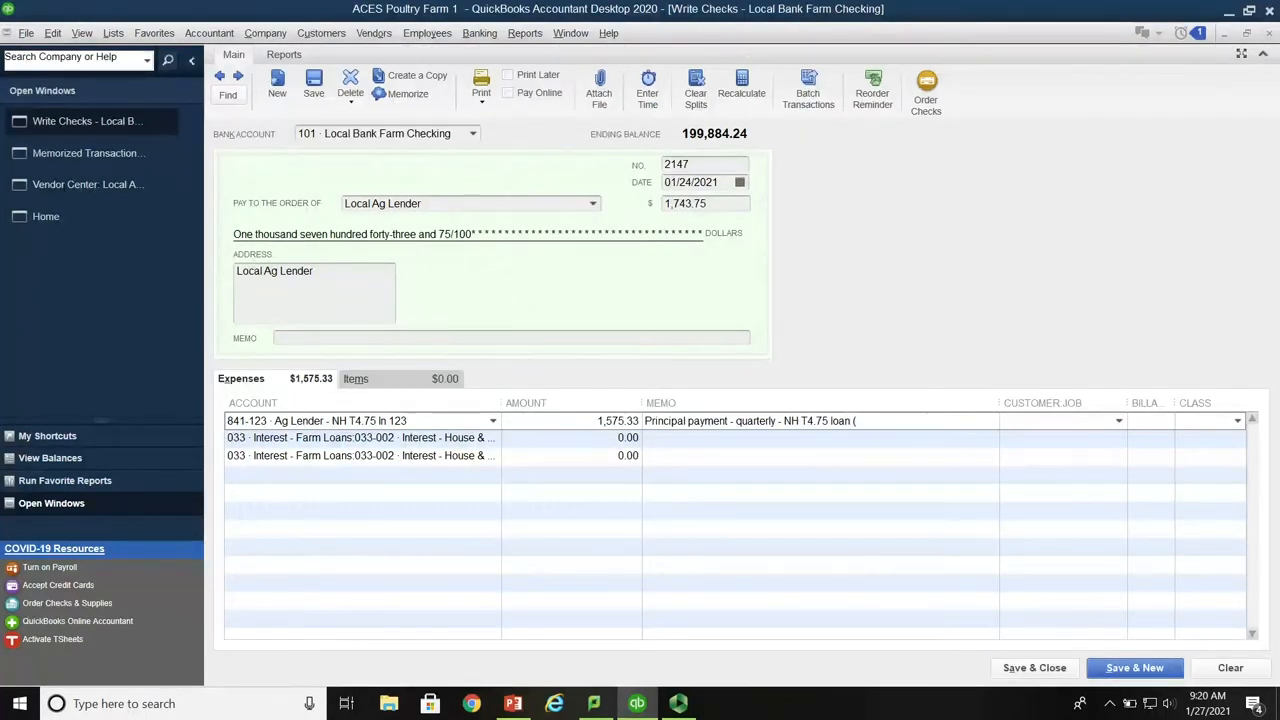
type("see loan s")
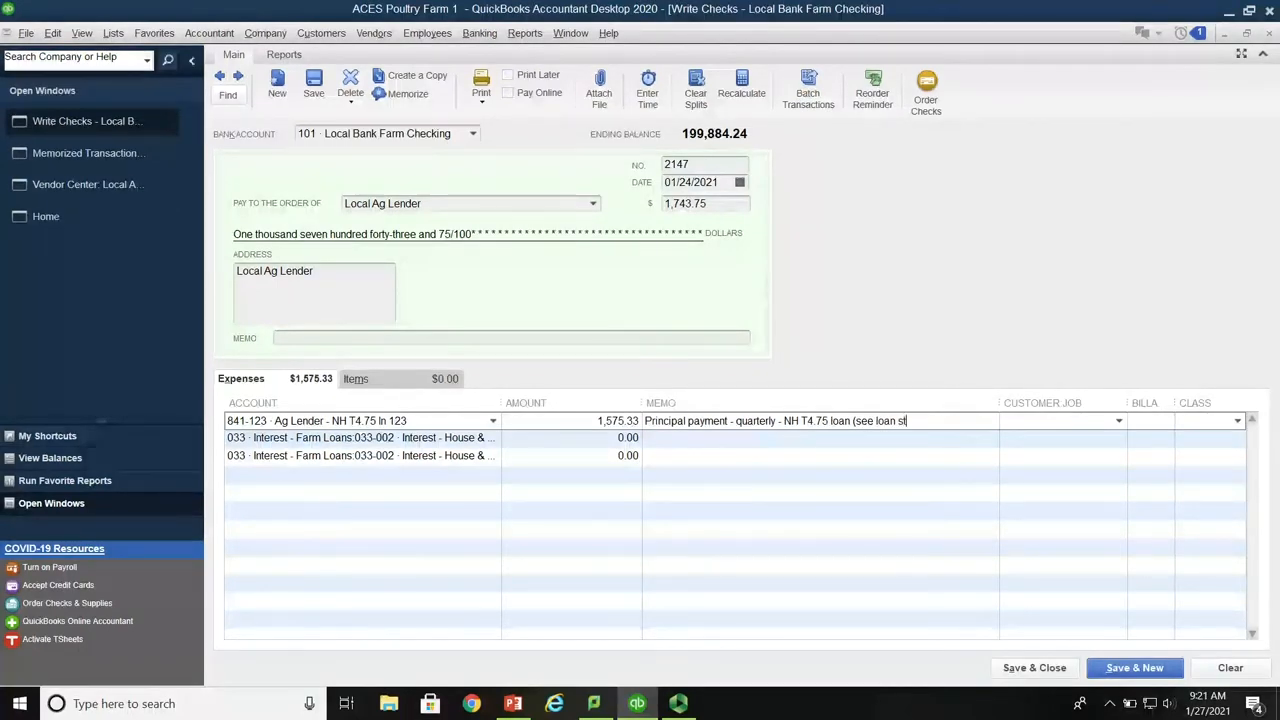
type("tatement for details")
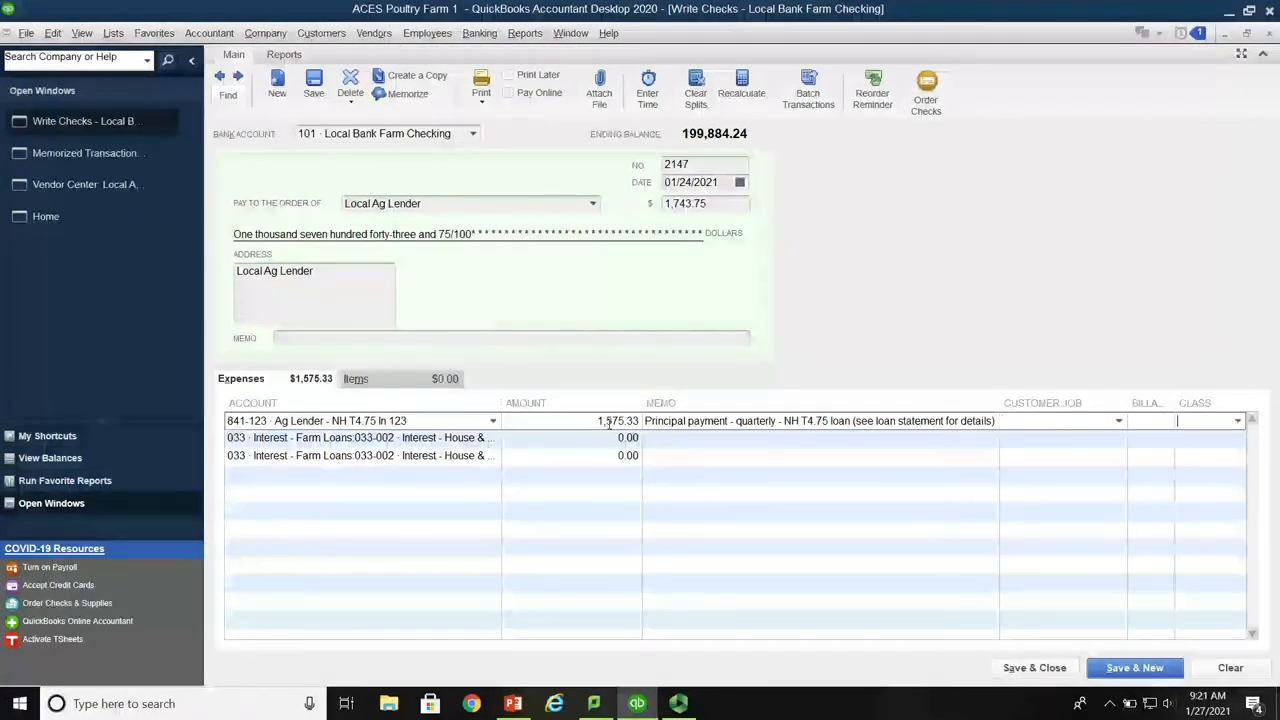
Choose <Add New> from the second line's account list and select the Expense type
left_click(360, 438)
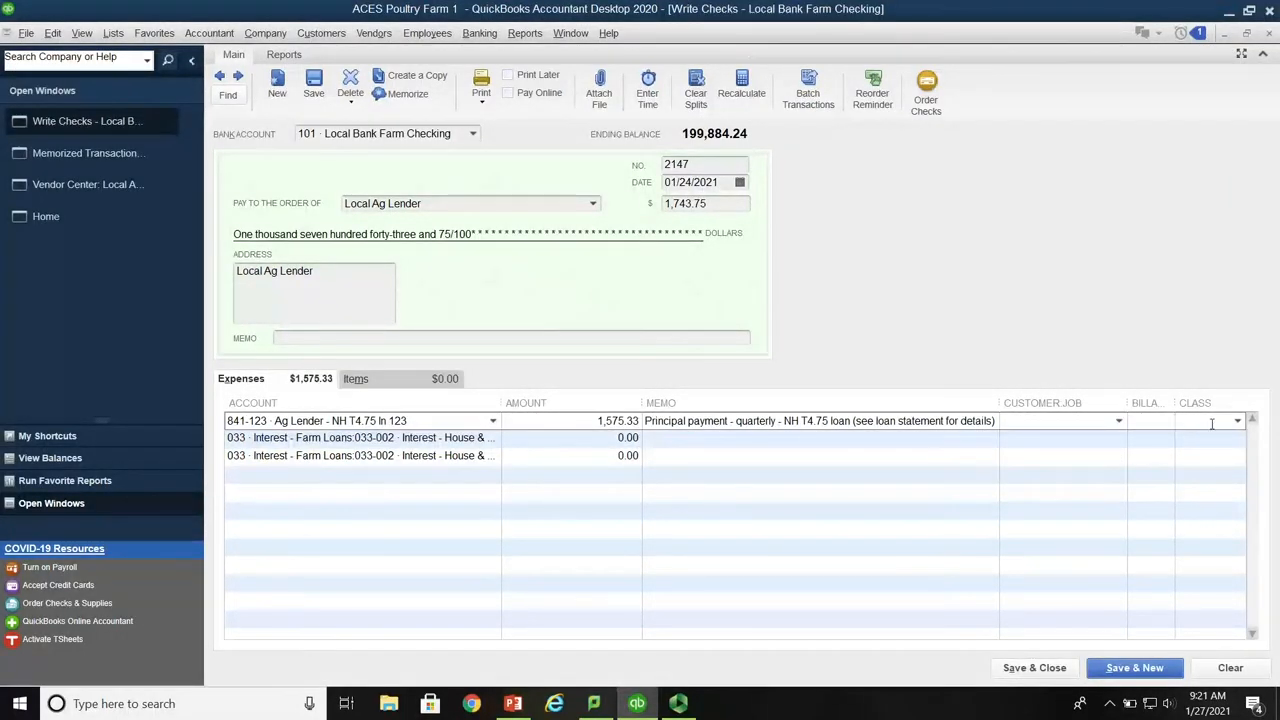
left_click(1237, 420)
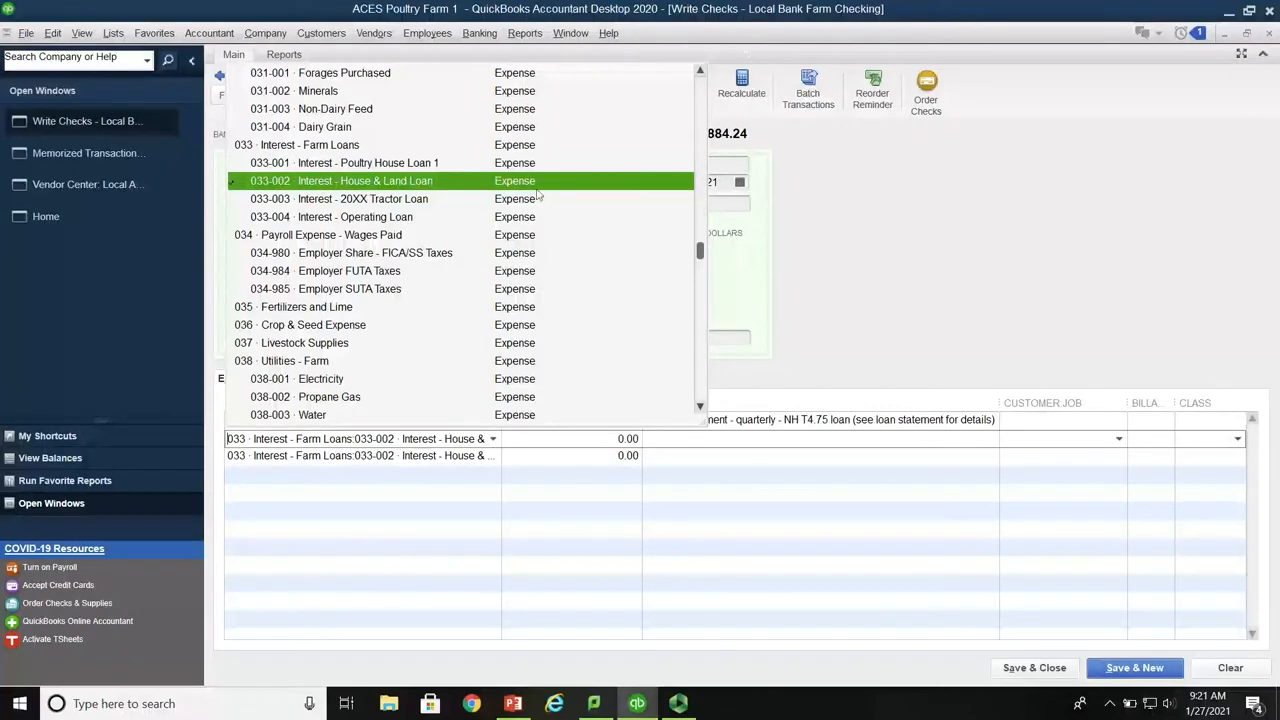
scroll("down", 3)
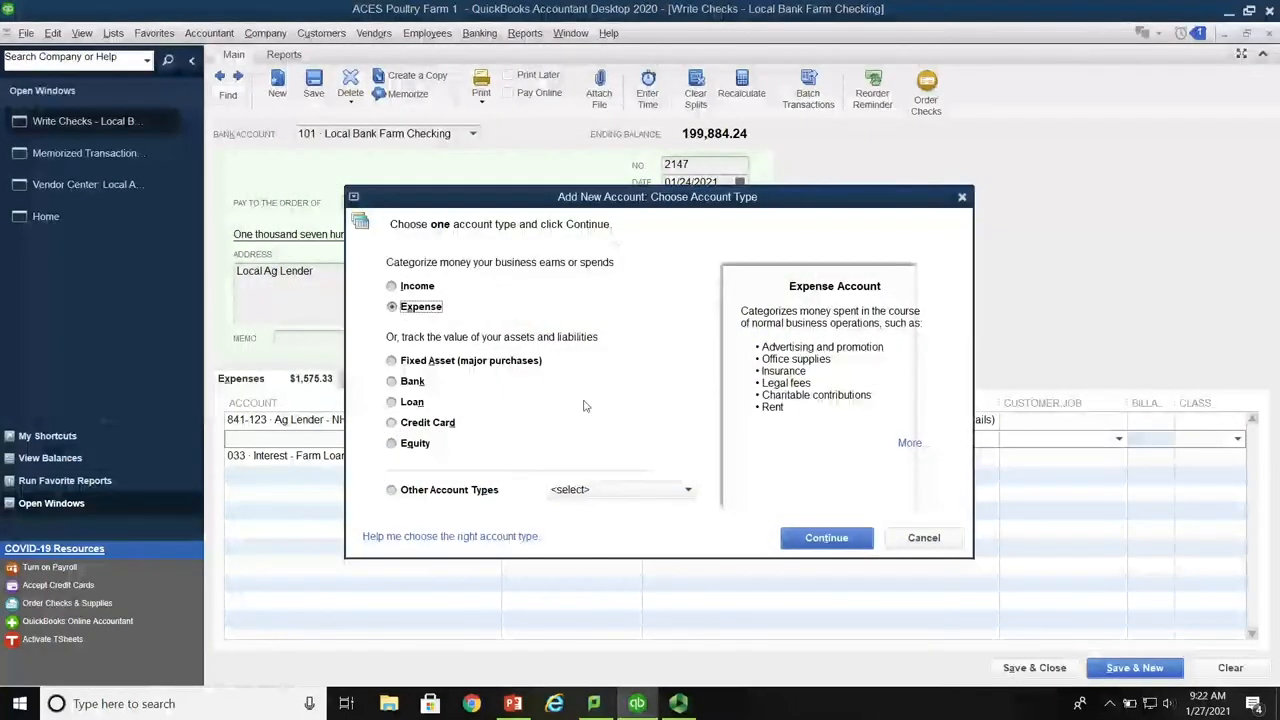
Name the new expense account 'Interest - NH T4.75 loan' and tick Subaccount of
left_click(826, 537)
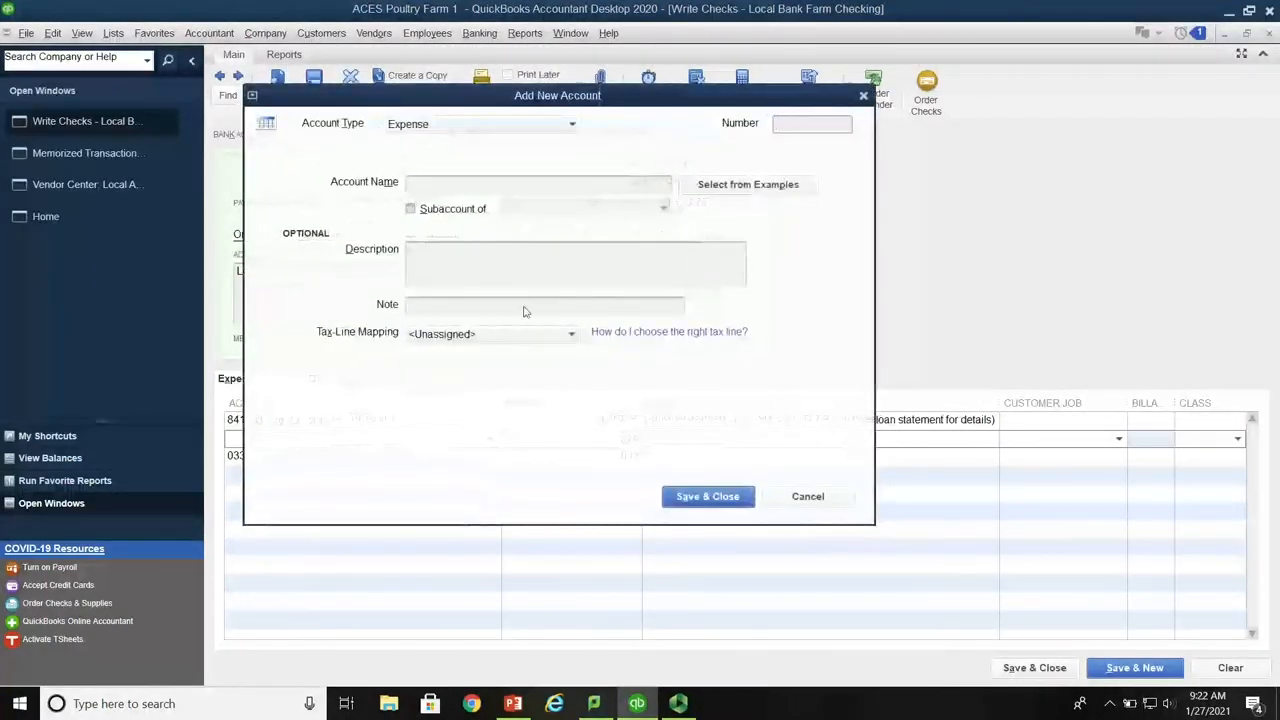
left_click(811, 123)
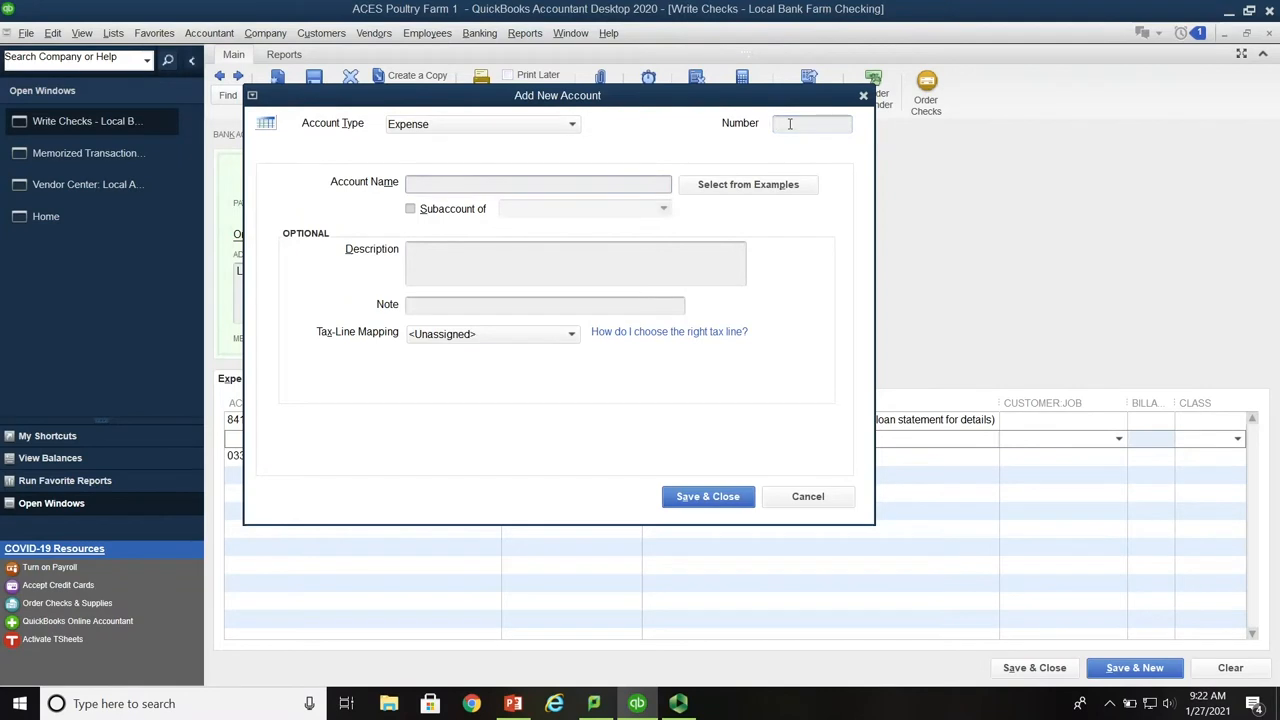
type("Interest -")
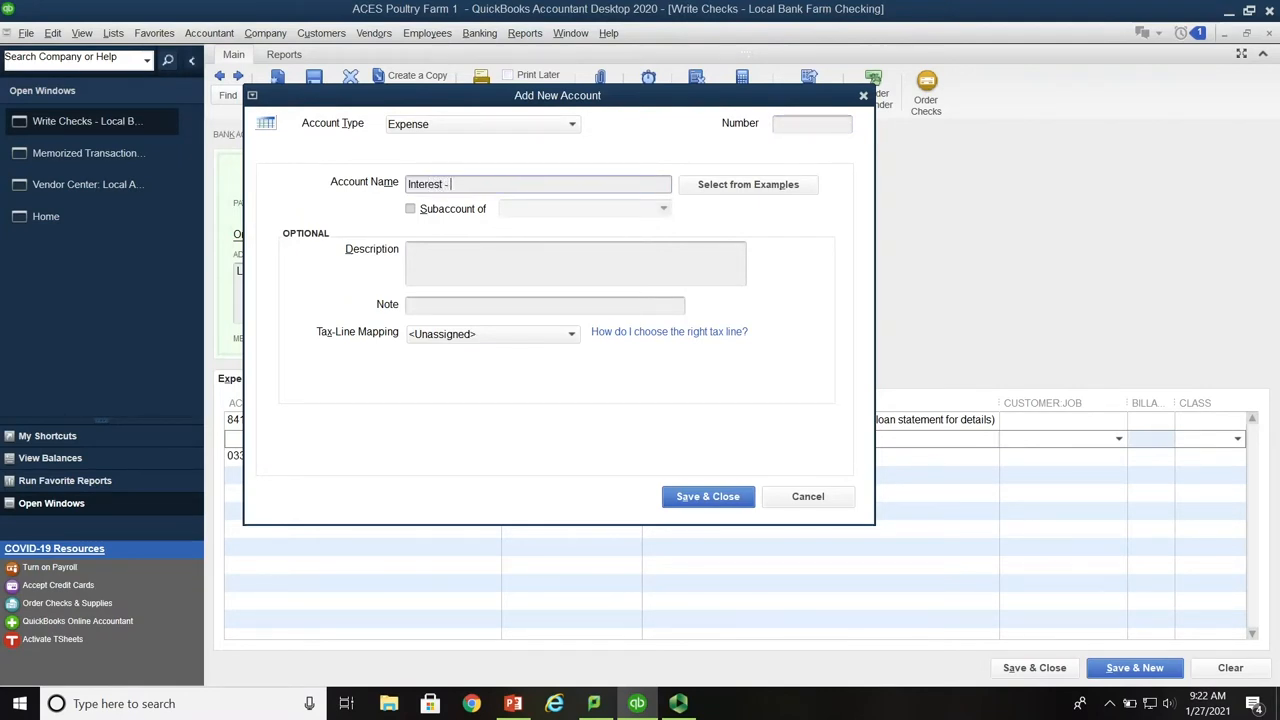
type("NH")
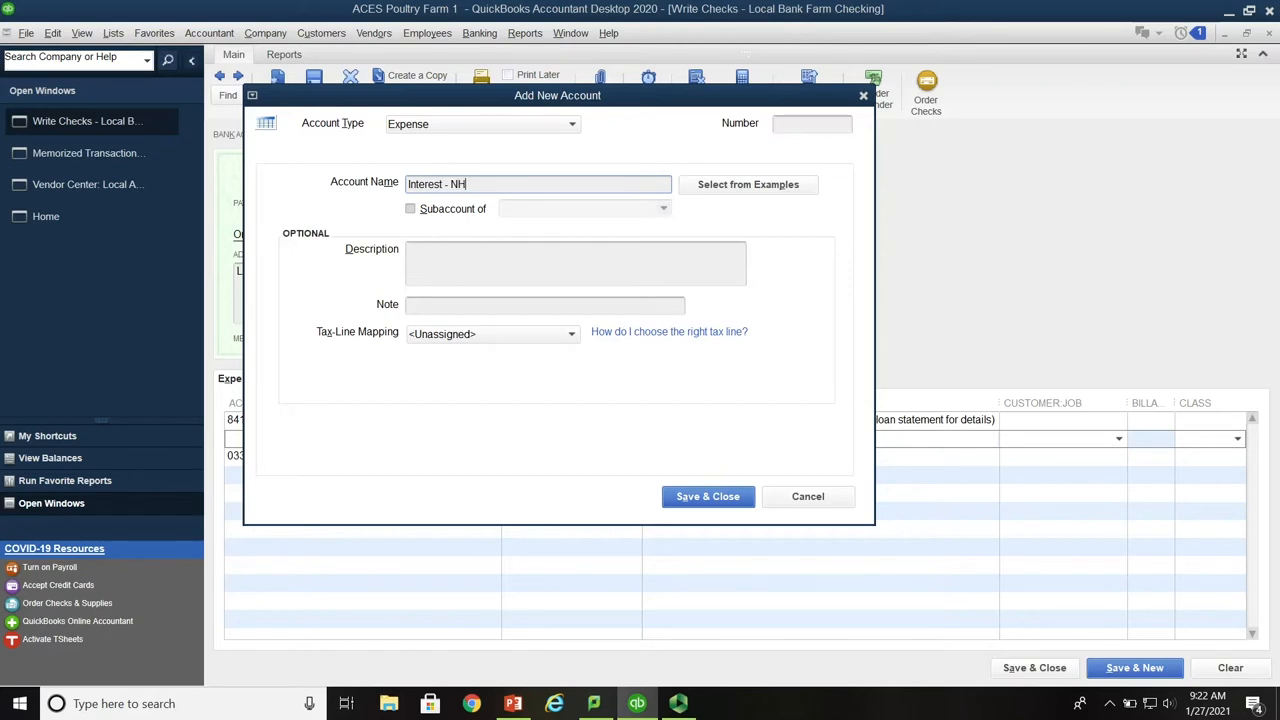
type("T4.7")
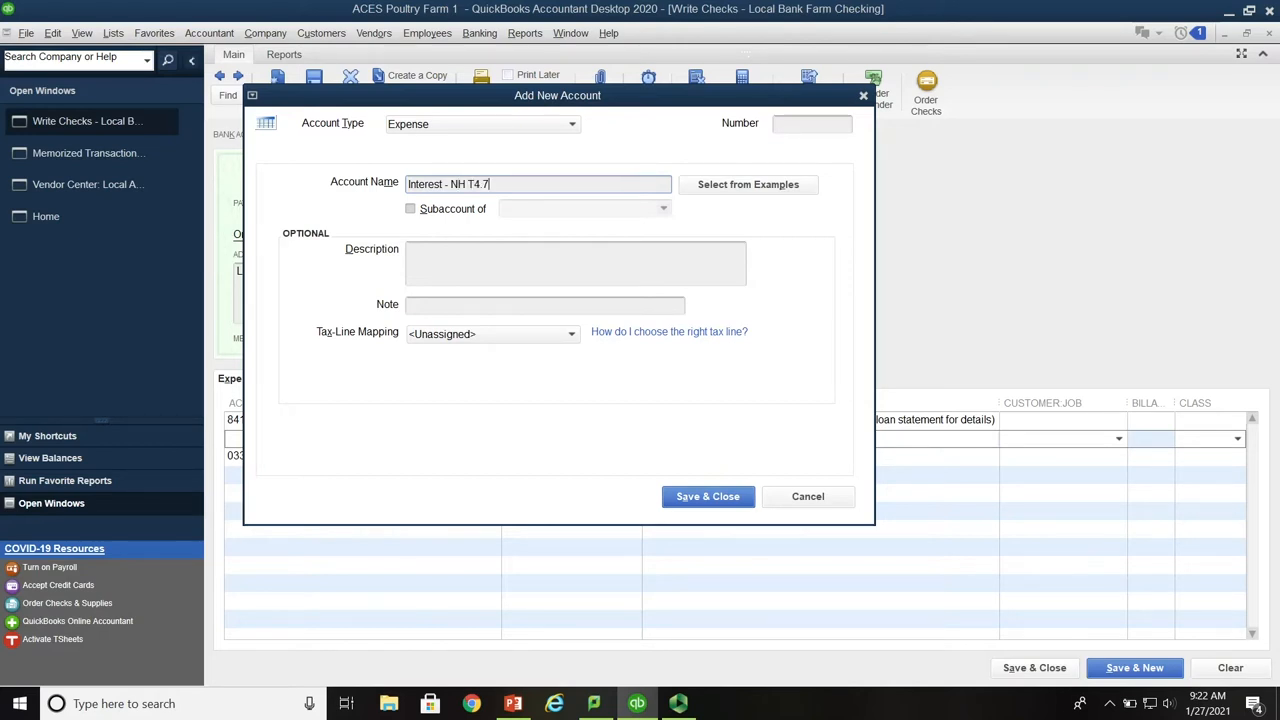
type("5")
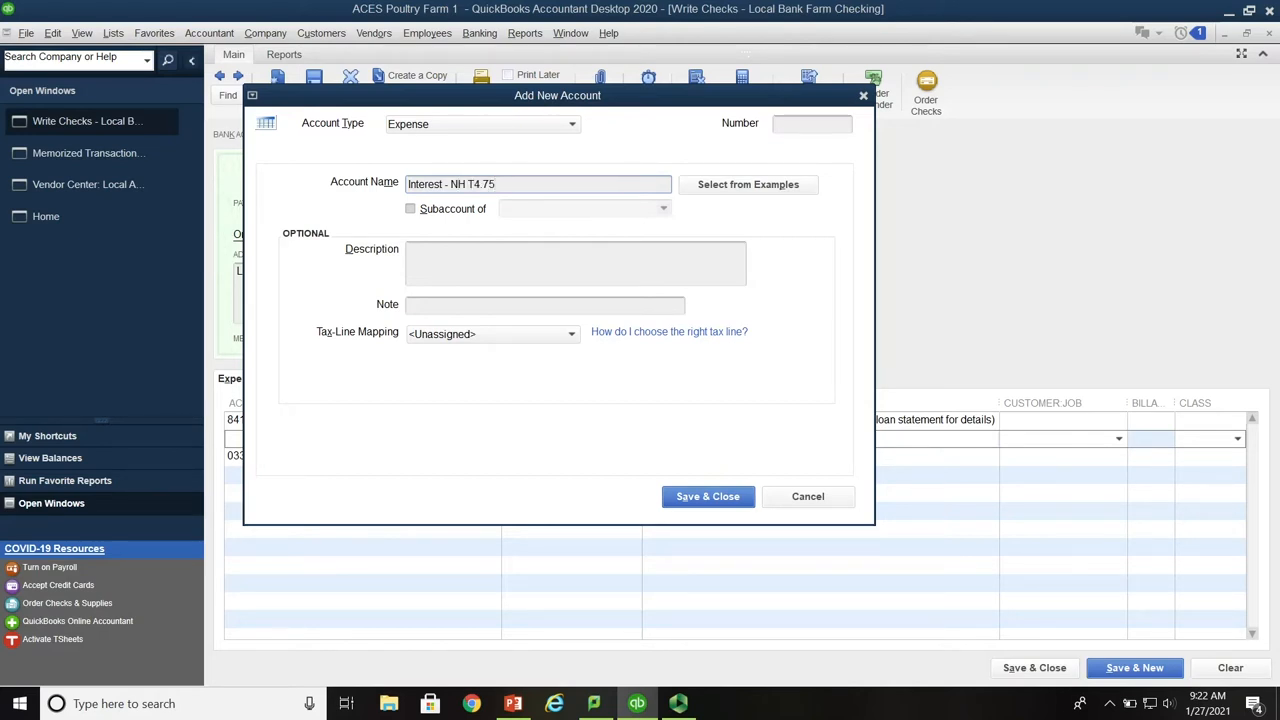
type("loan")
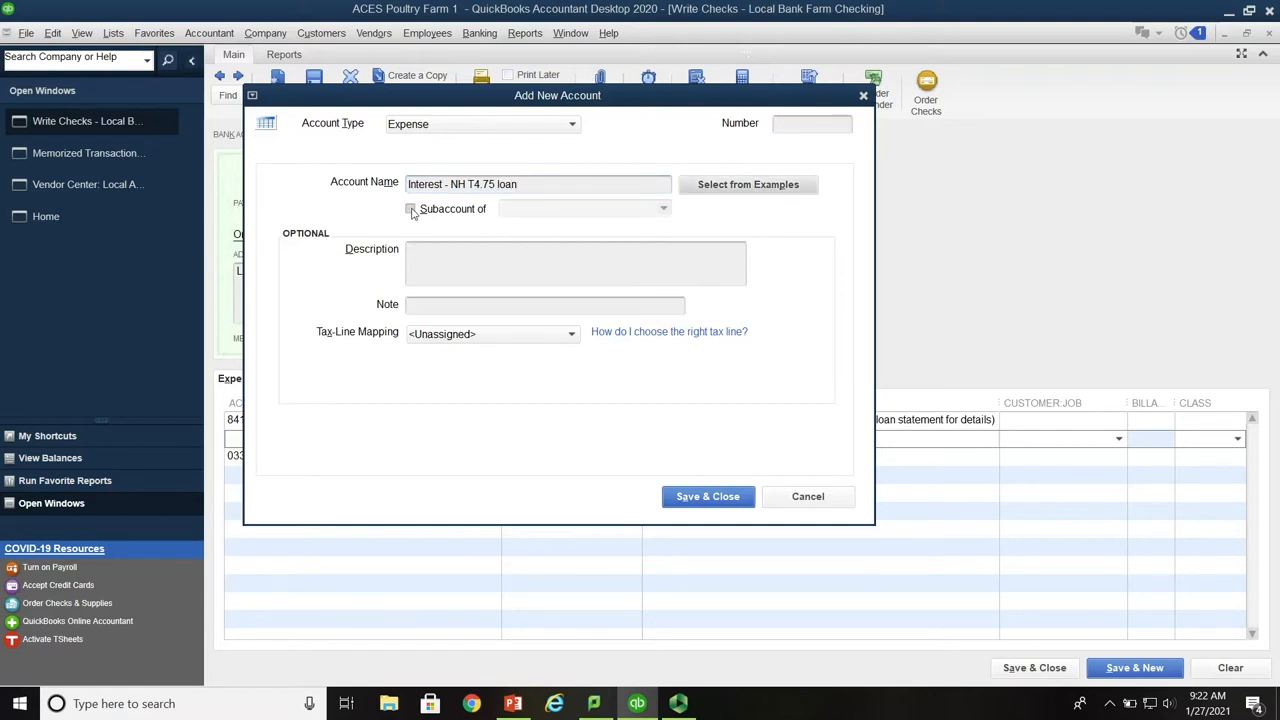
left_click(410, 208)
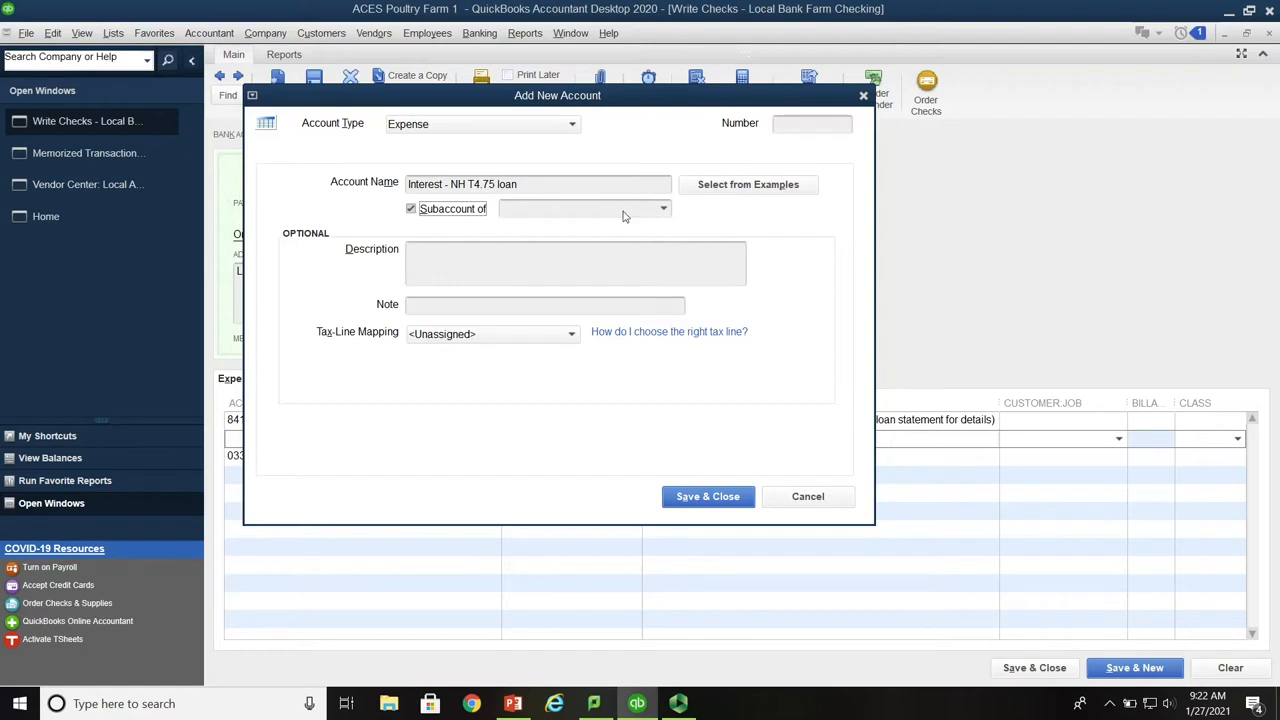
Choose 033 Interest - Farm Loans as the parent account
left_click(663, 208)
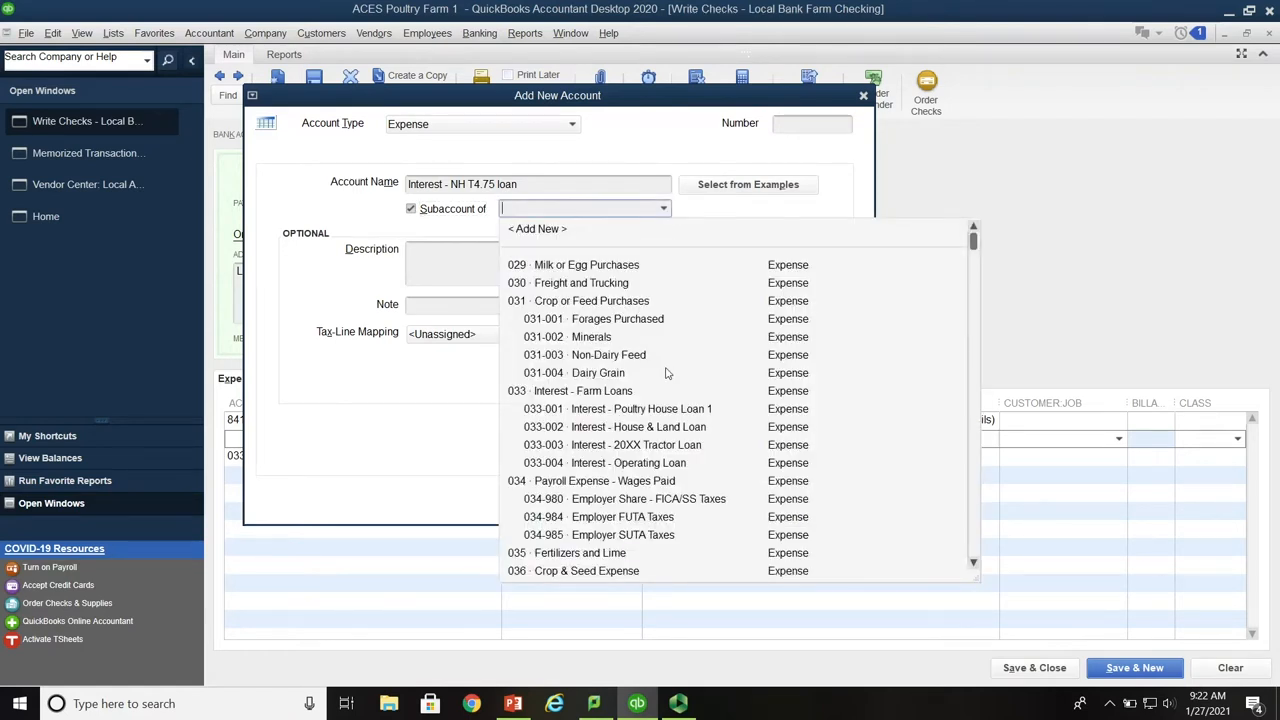
mouse_move(556, 440)
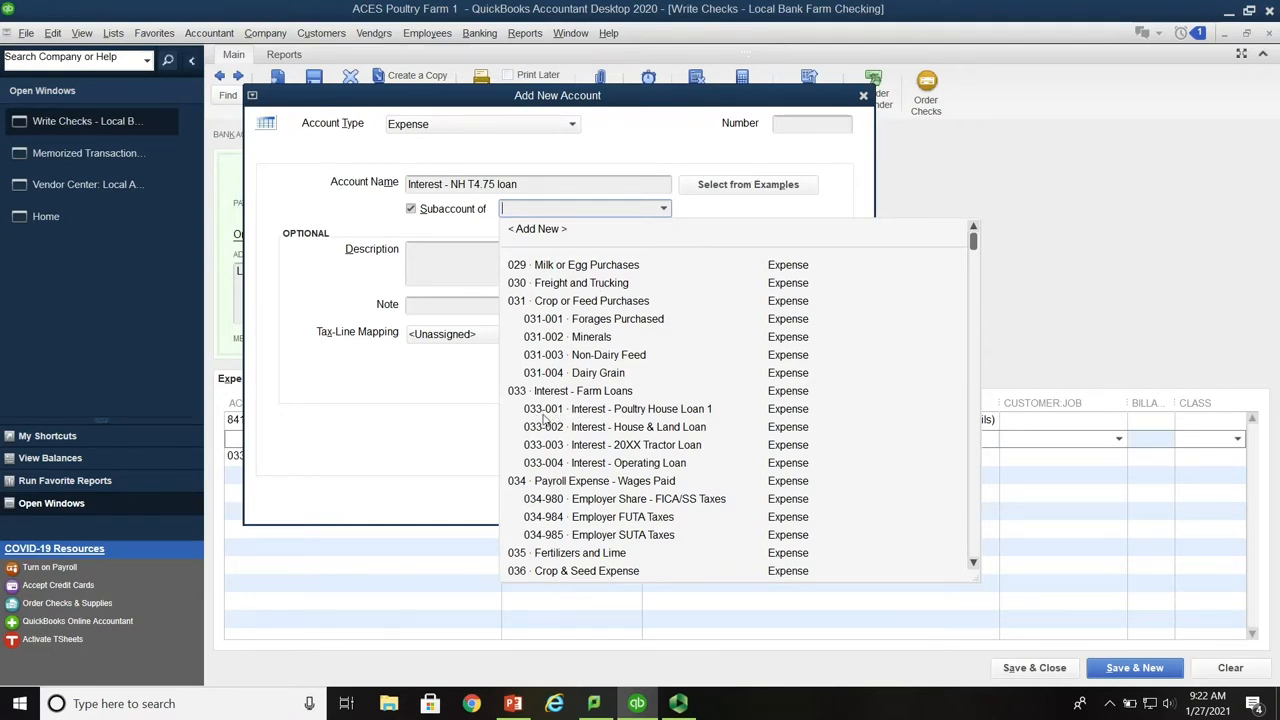
mouse_move(560, 475)
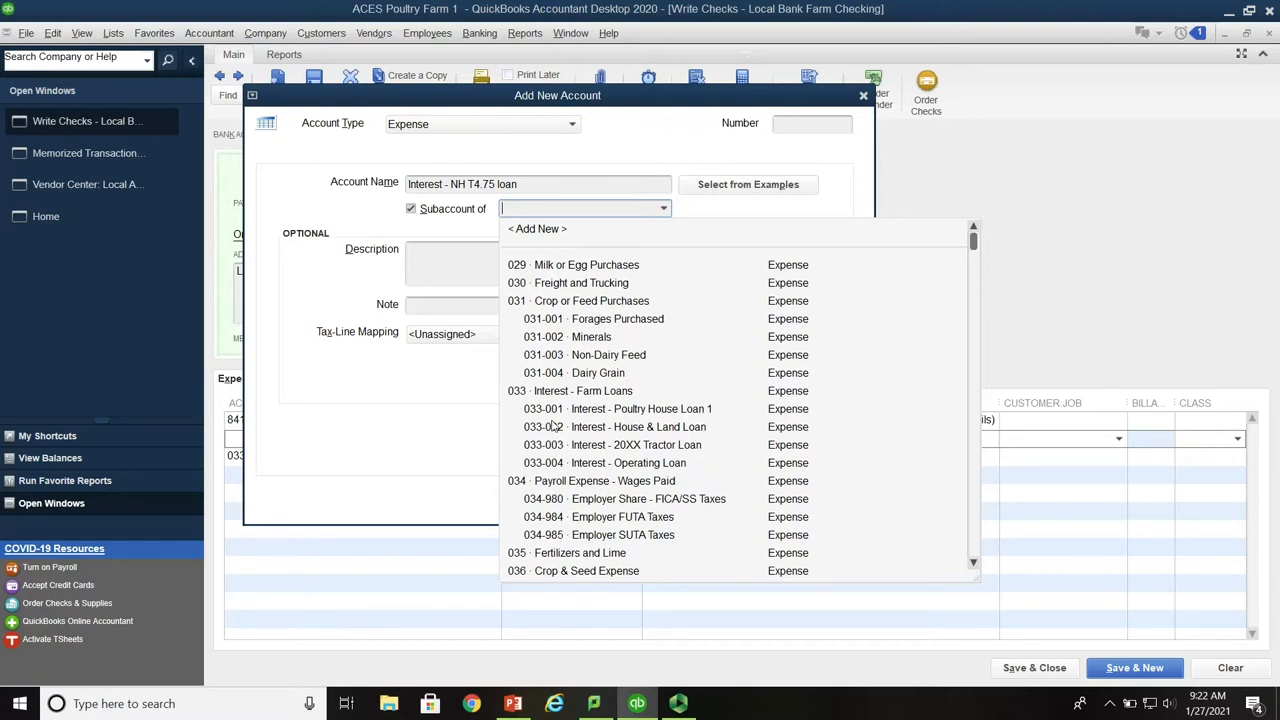
mouse_move(593, 414)
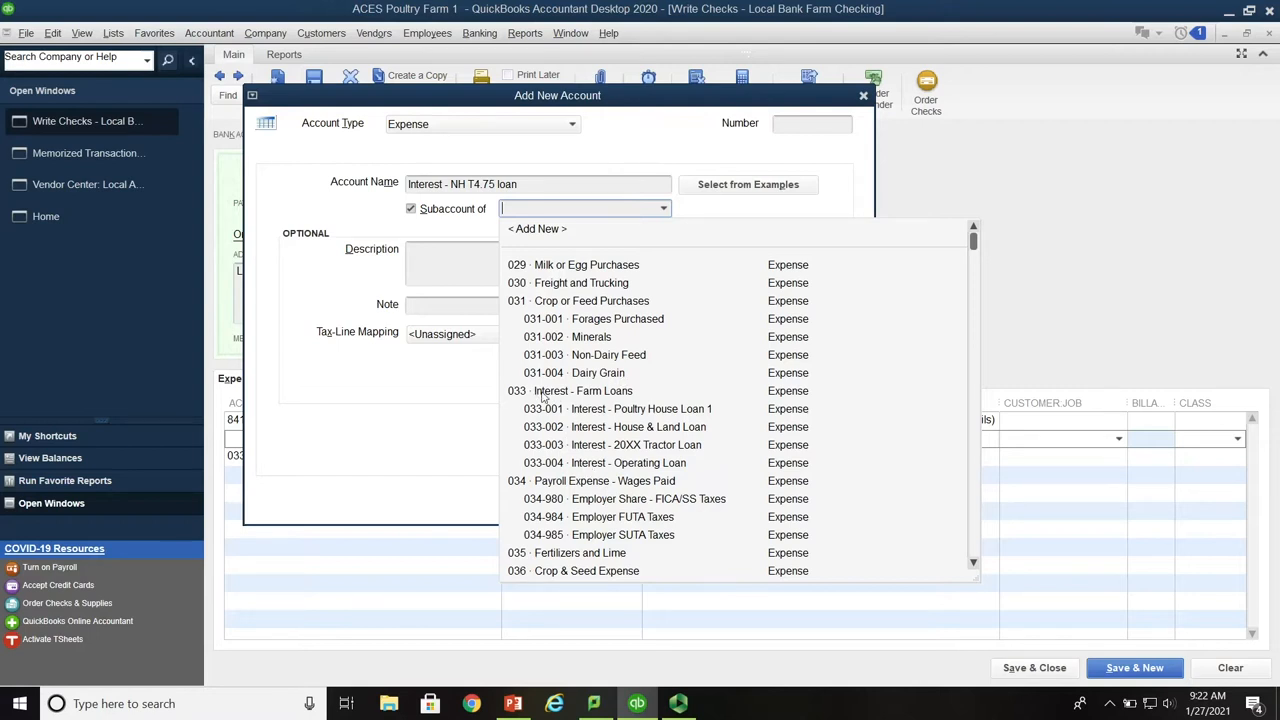
left_click(583, 390)
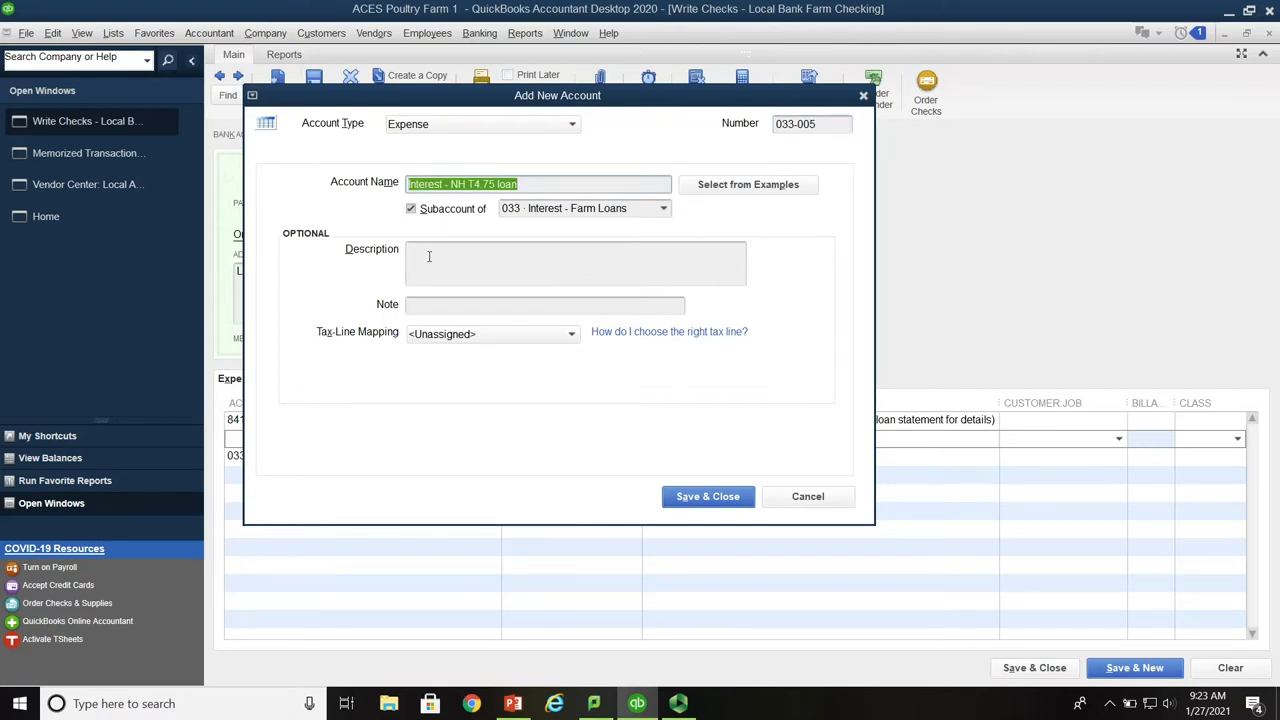
Describe the account as 'Interest on NH T4.75 loan - 36 month loan.' and save it
type("Interest on NH")
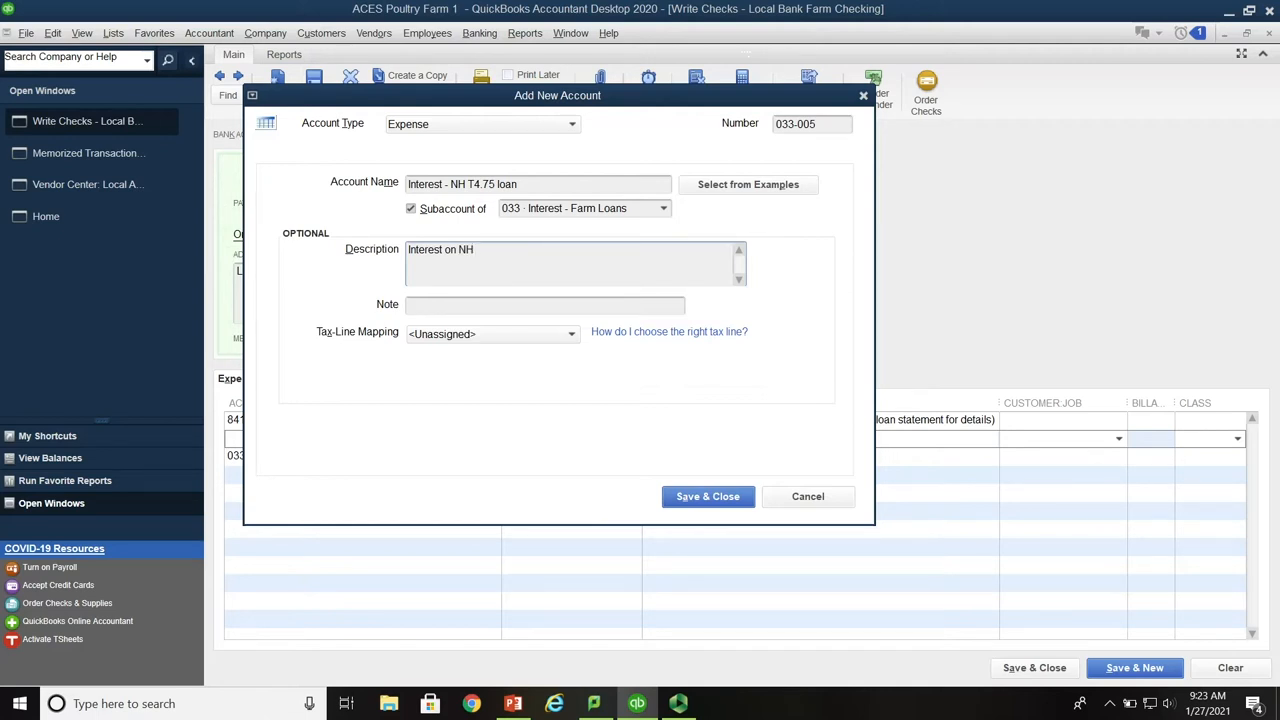
type("T4.75 loan - 36 month (")
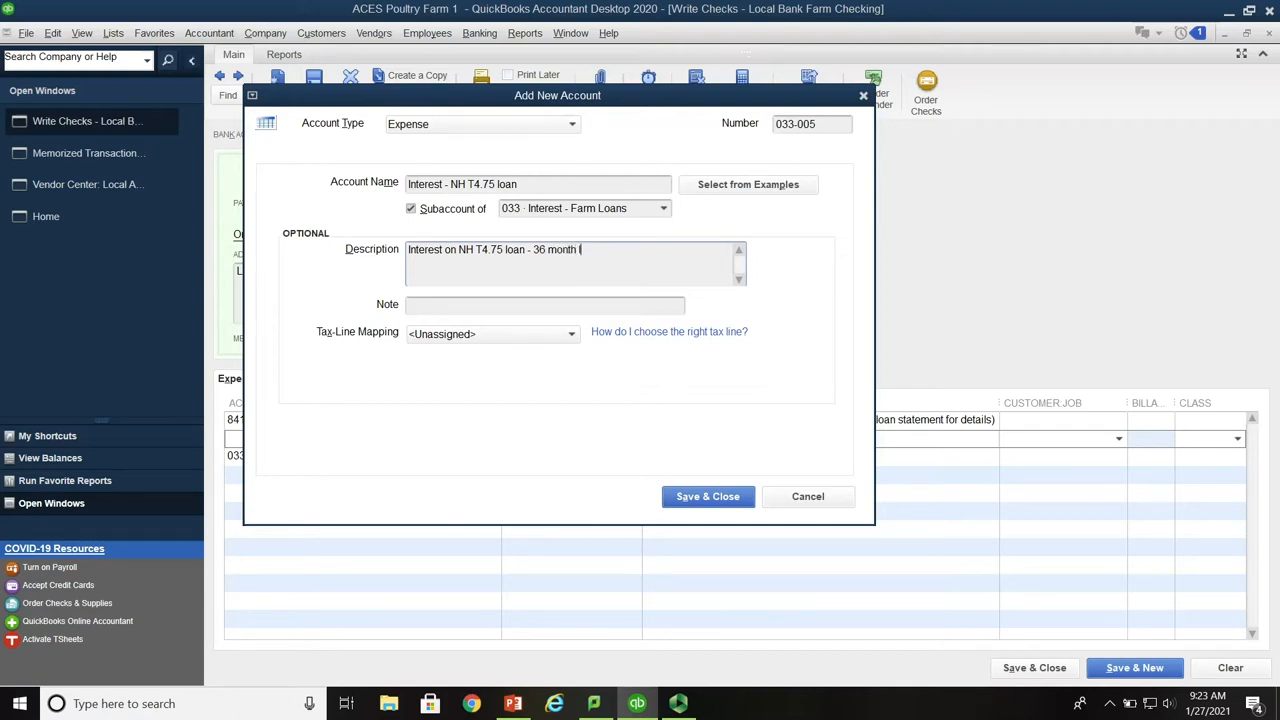
type("oan.")
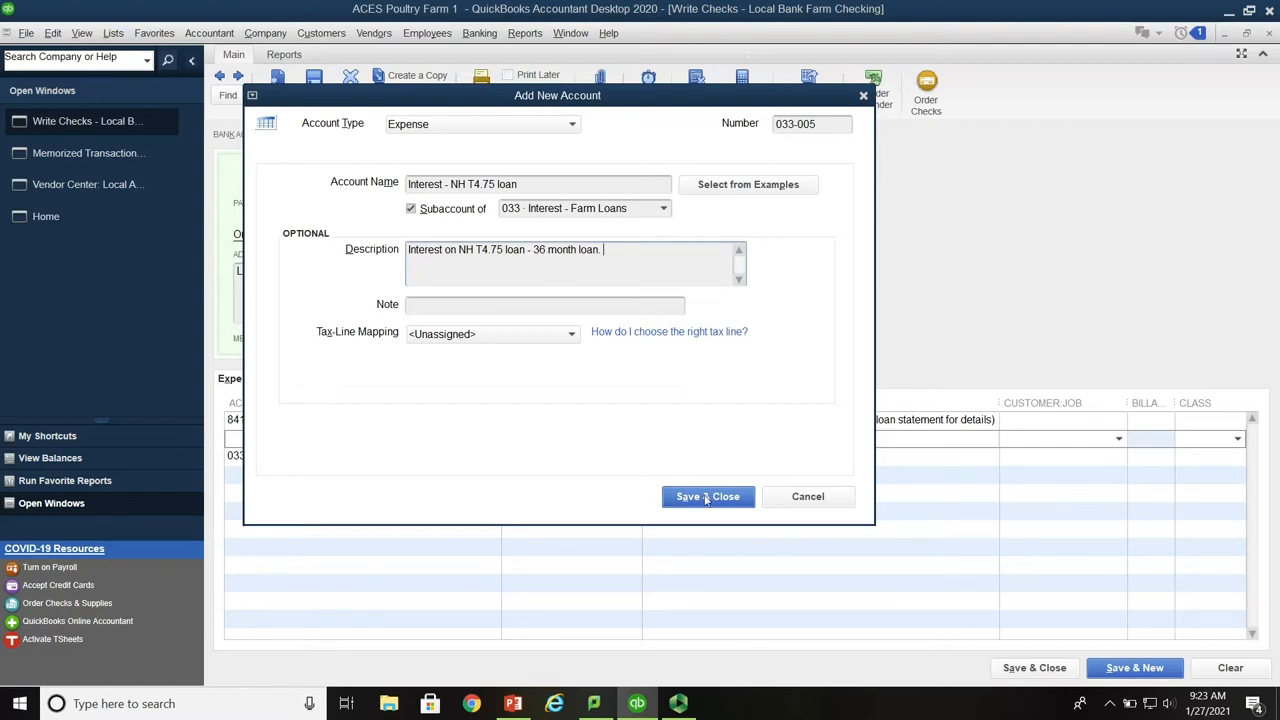
left_click(708, 496)
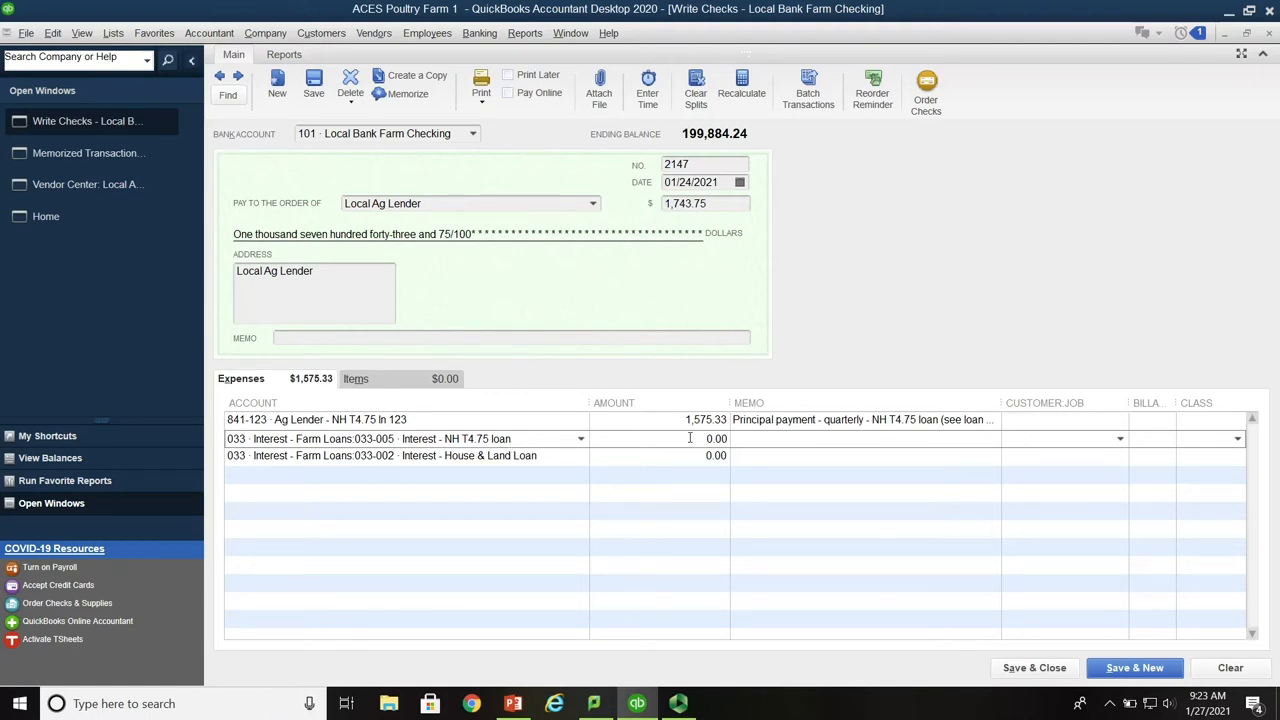
Enter 168.42 with memo 'Interest payment - quarterly - NH T4.75 loan' on the interest line
type("1680.00")
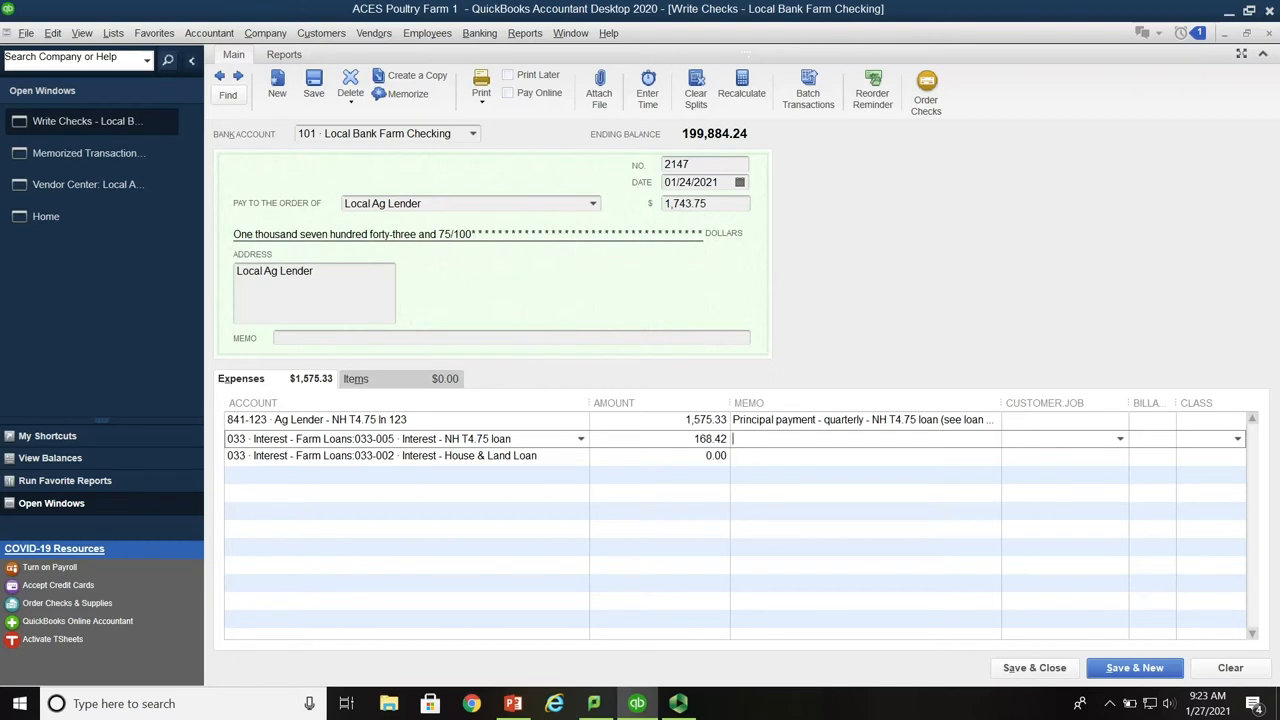
type("Interest payment - quarterly -")
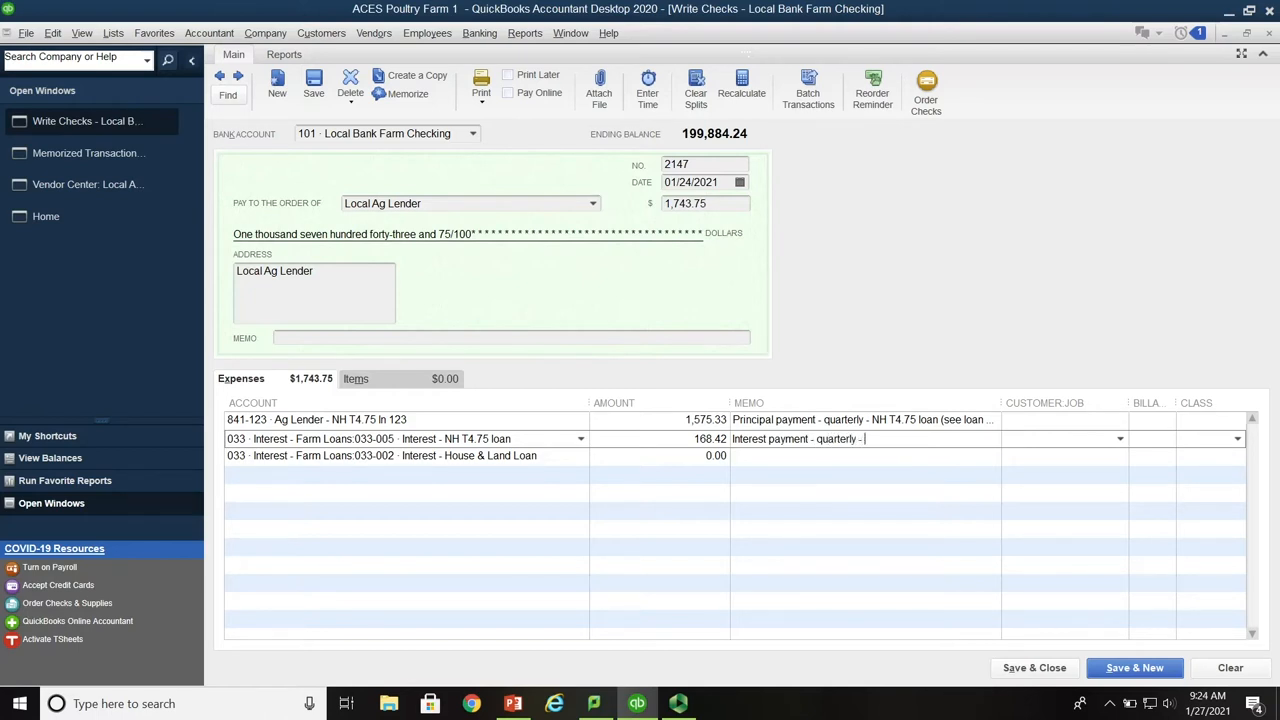
type("NH")
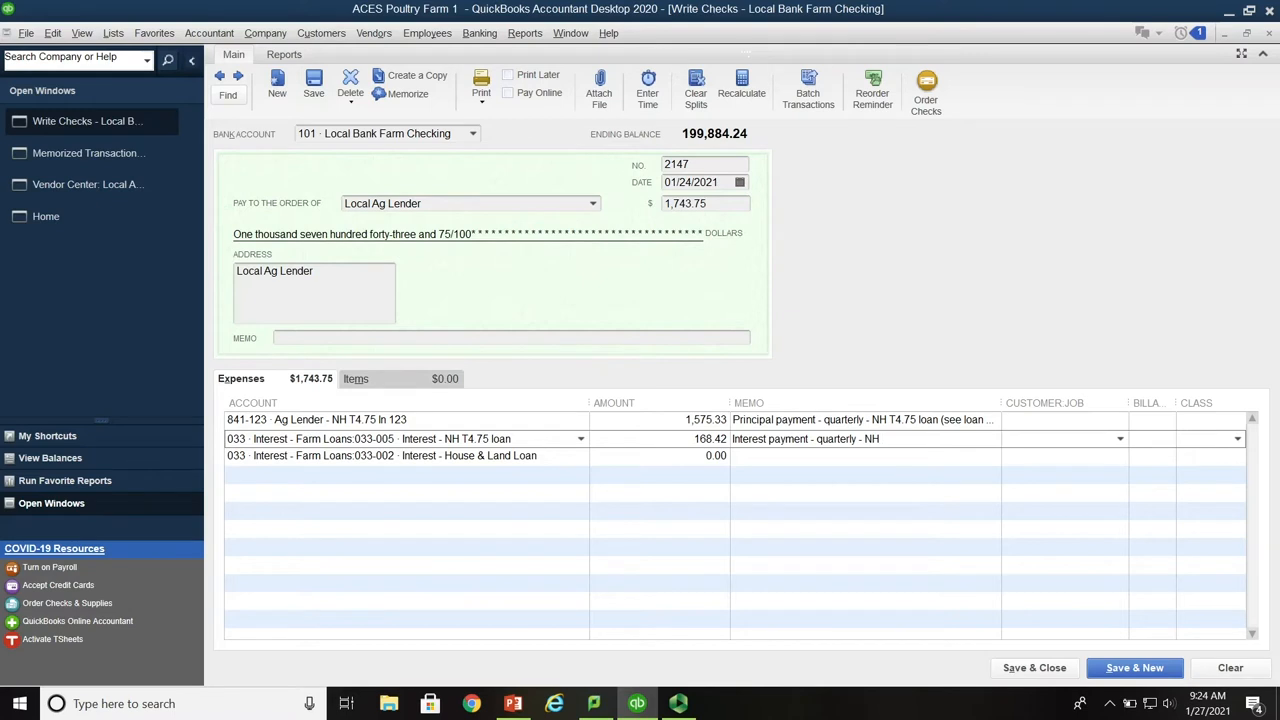
type("T4.75 loan")
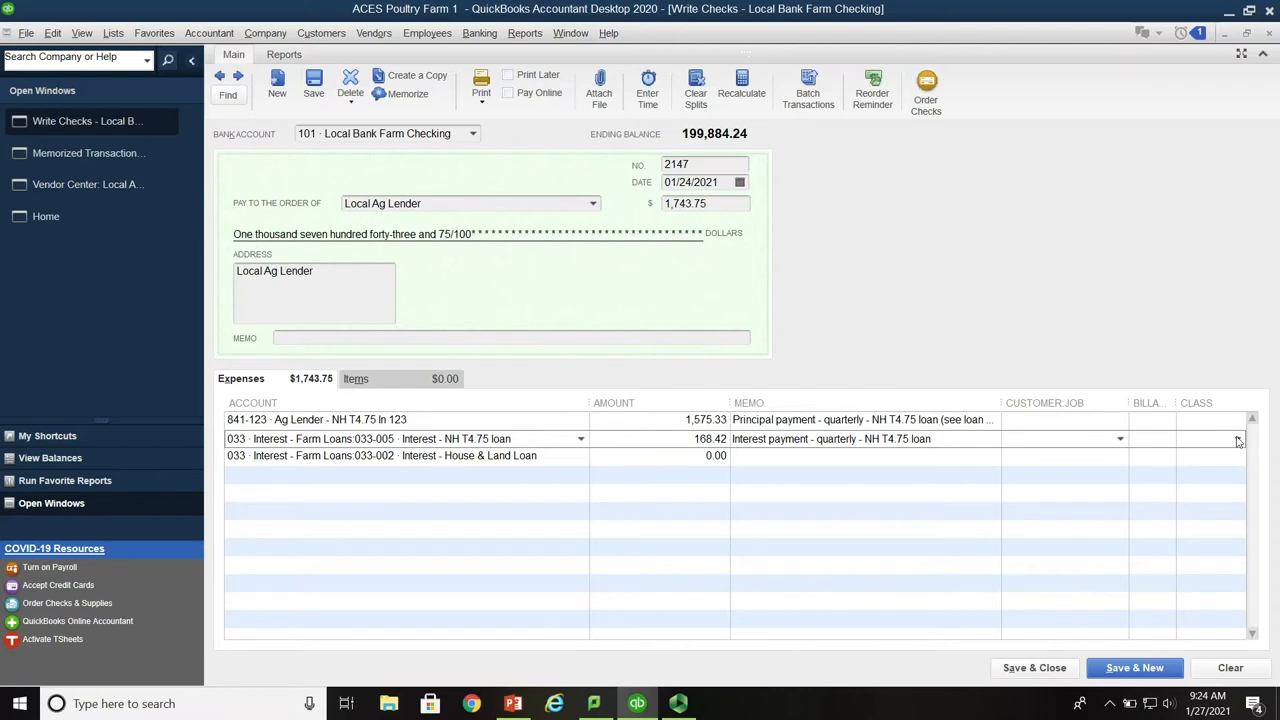
Set the interest split line's class to Row Crop
left_click(1237, 439)
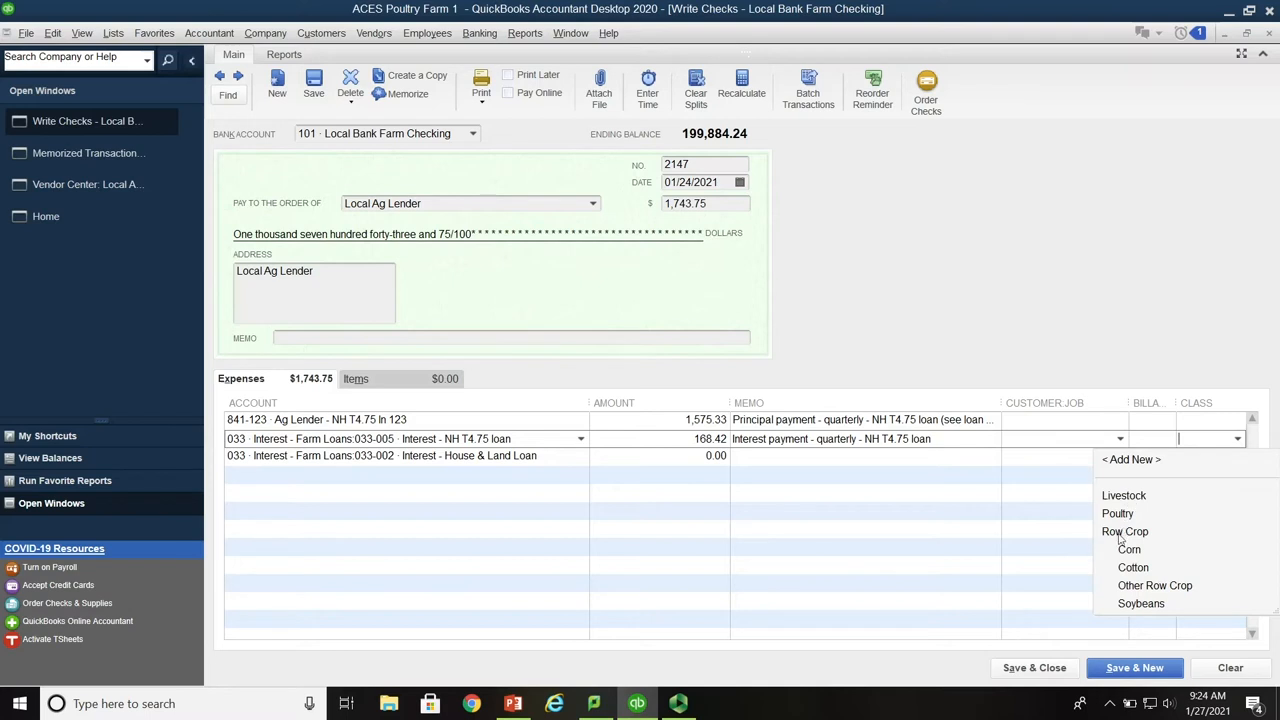
left_click(1124, 531)
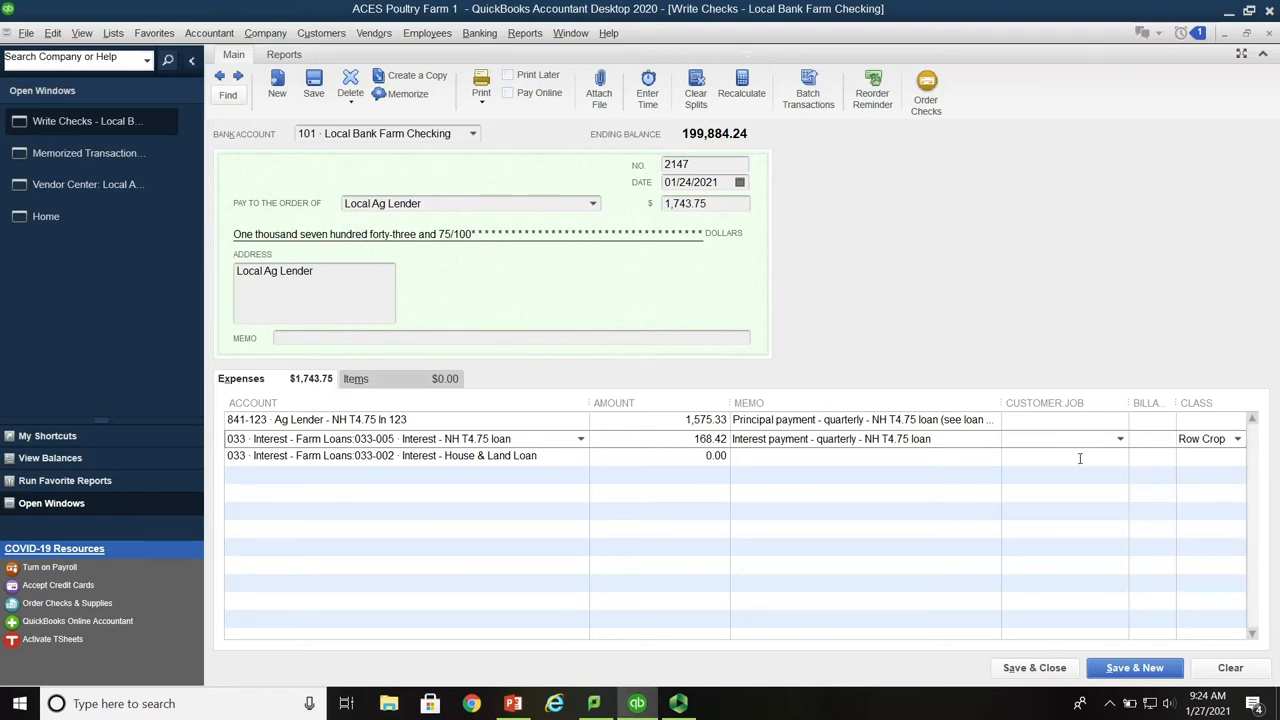
mouse_move(565, 412)
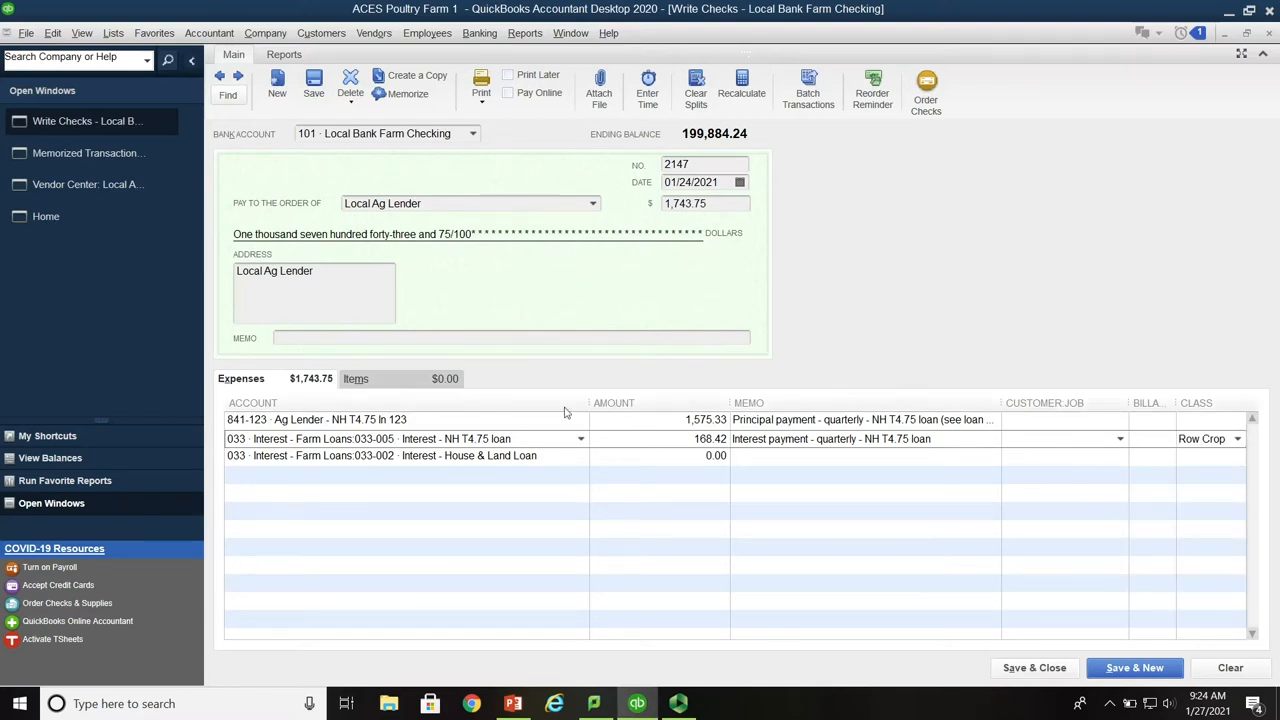
mouse_move(576, 324)
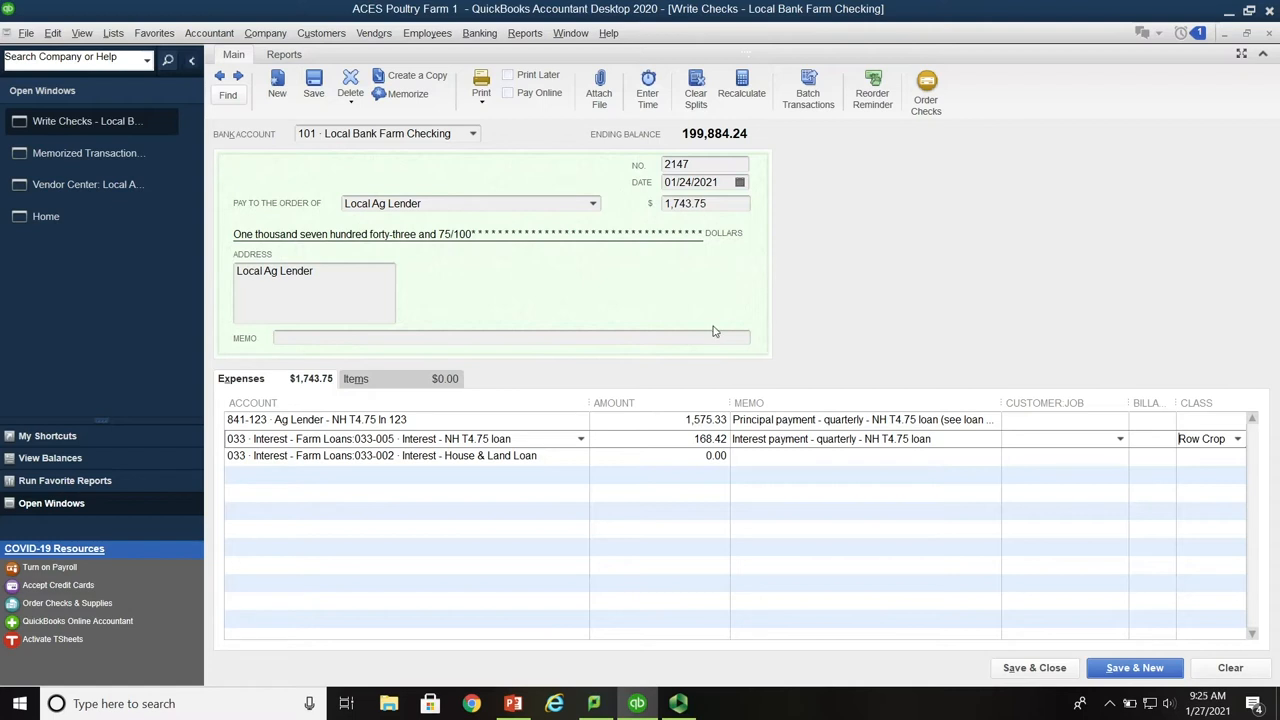
mouse_move(598, 85)
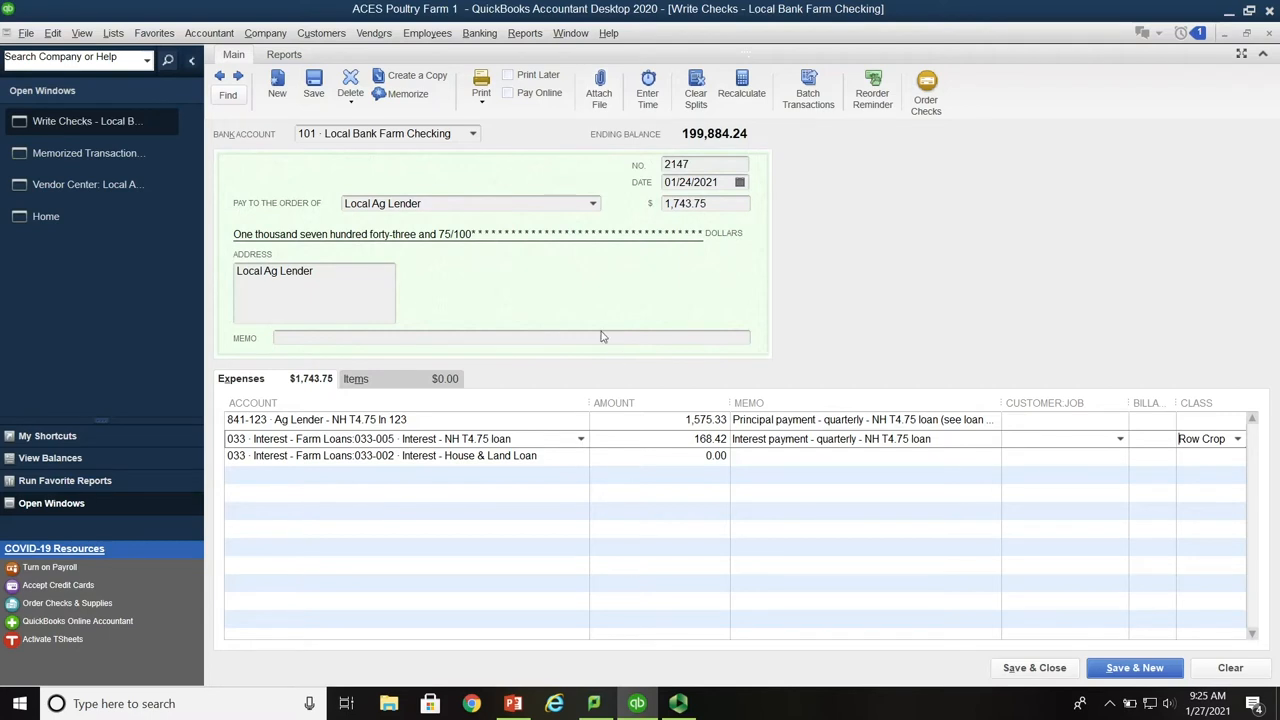
mouse_move(628, 123)
type("quarterly p")
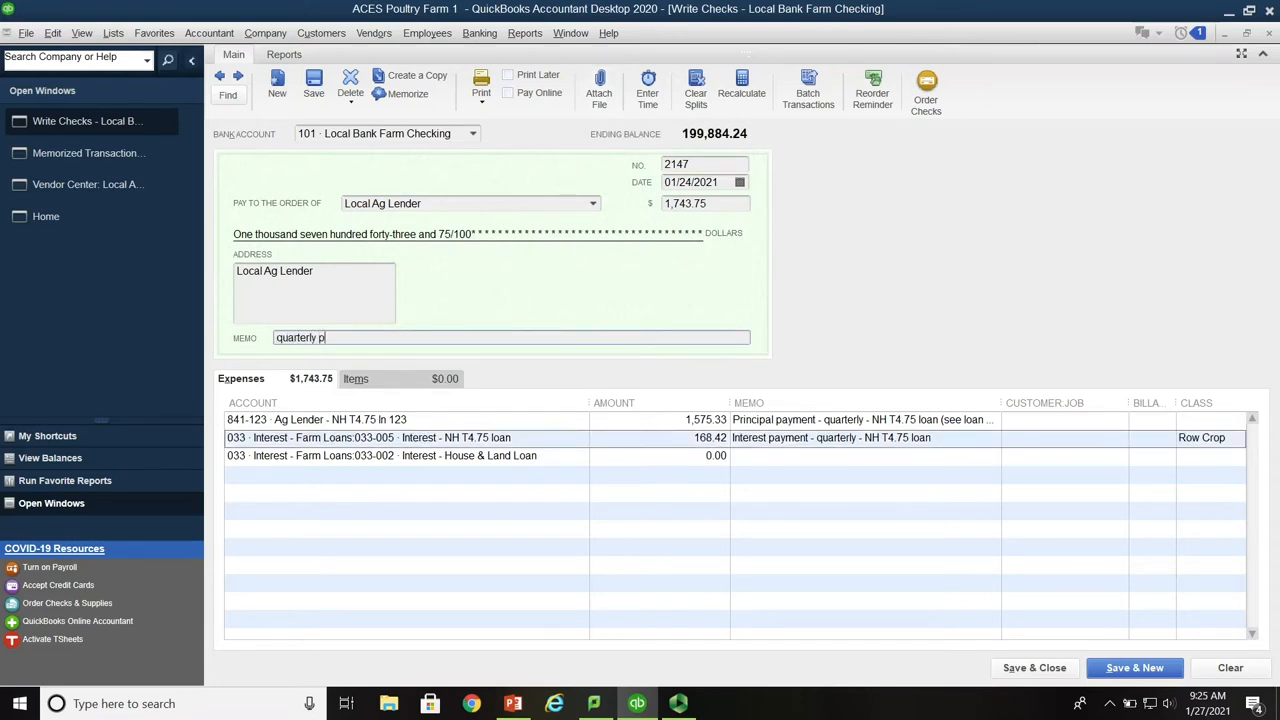
Finish the memo for the NH T4.75 loan payment with Local Ag Lender and select the House & Land Loan line
type("ayment on")
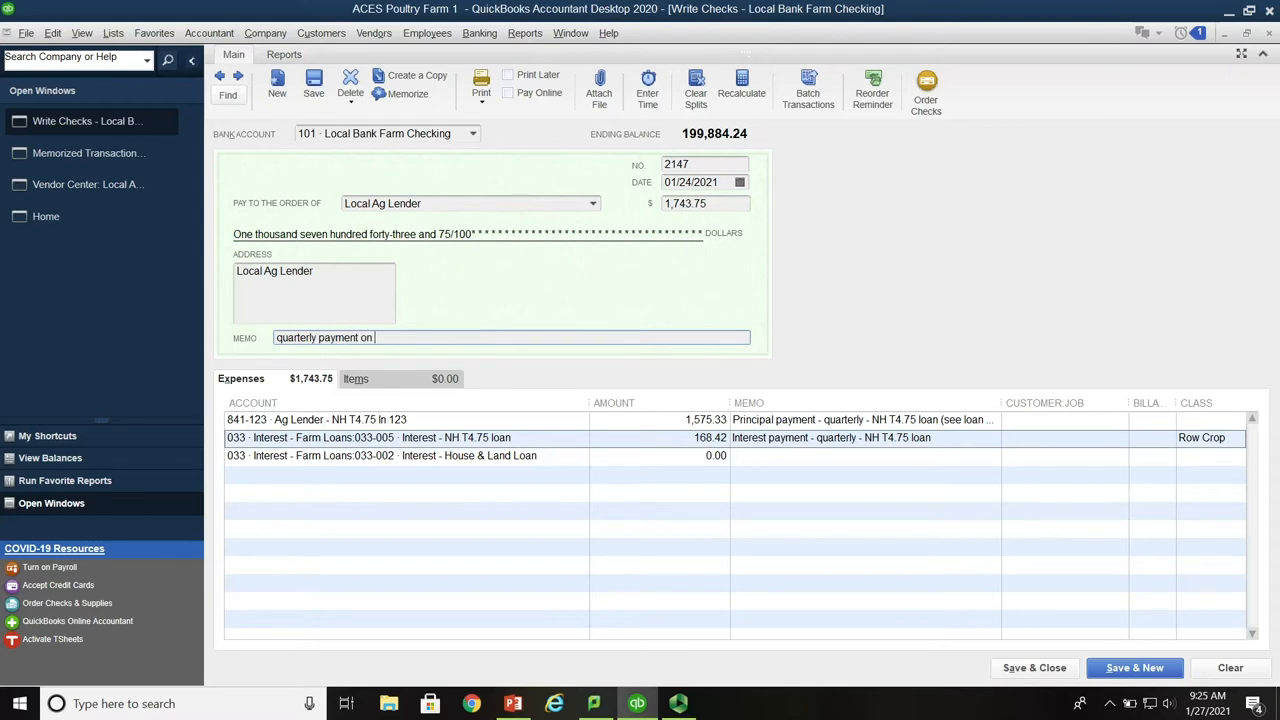
type("NH")
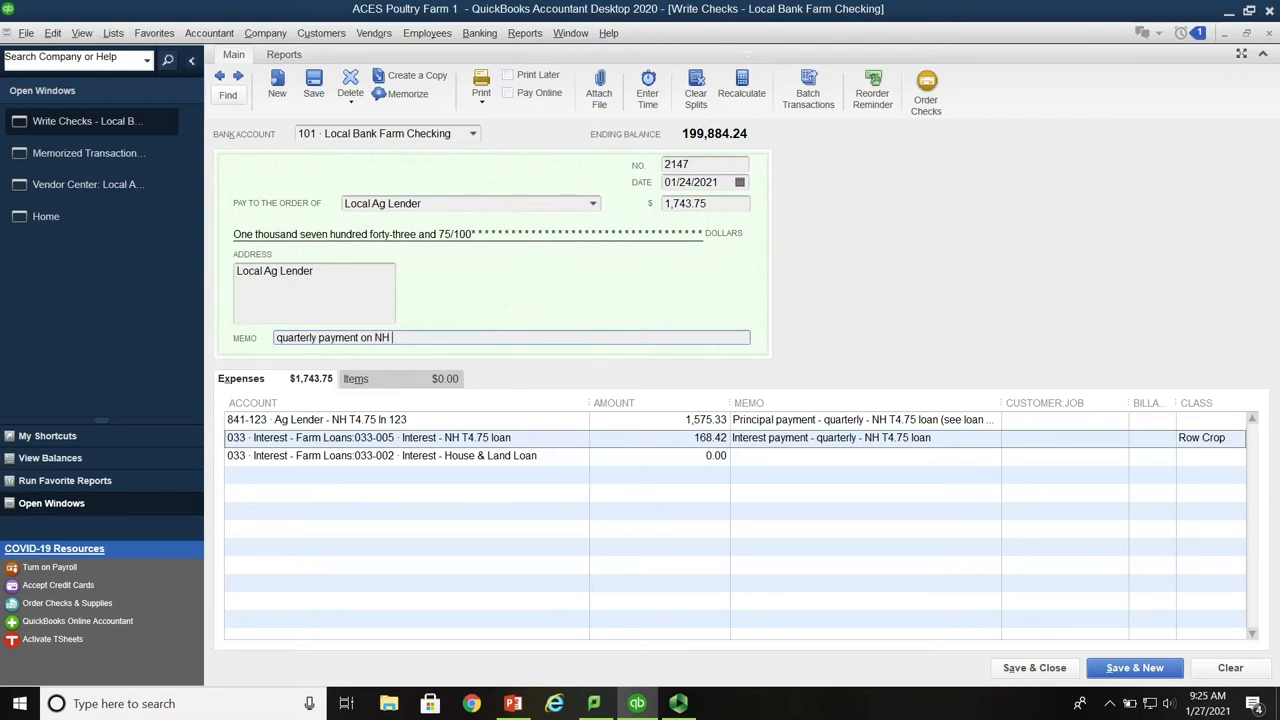
type("T4.75 loan")
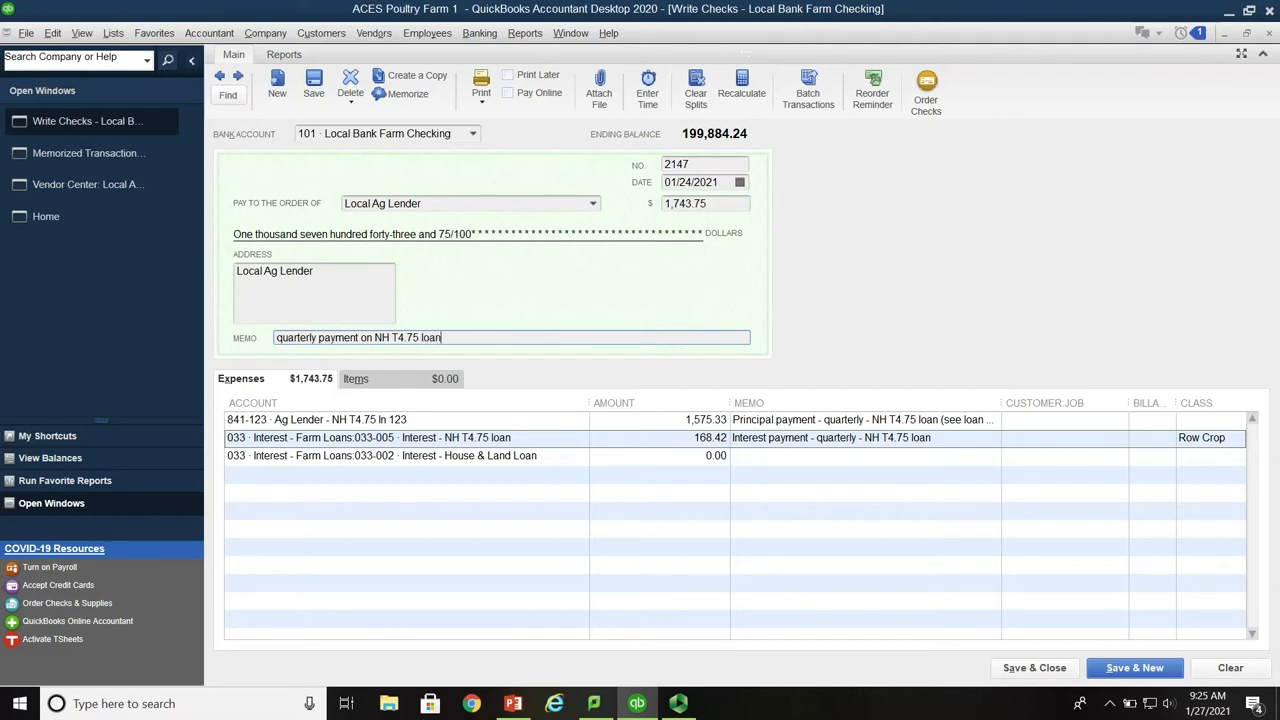
type("with Local Ag Lender")
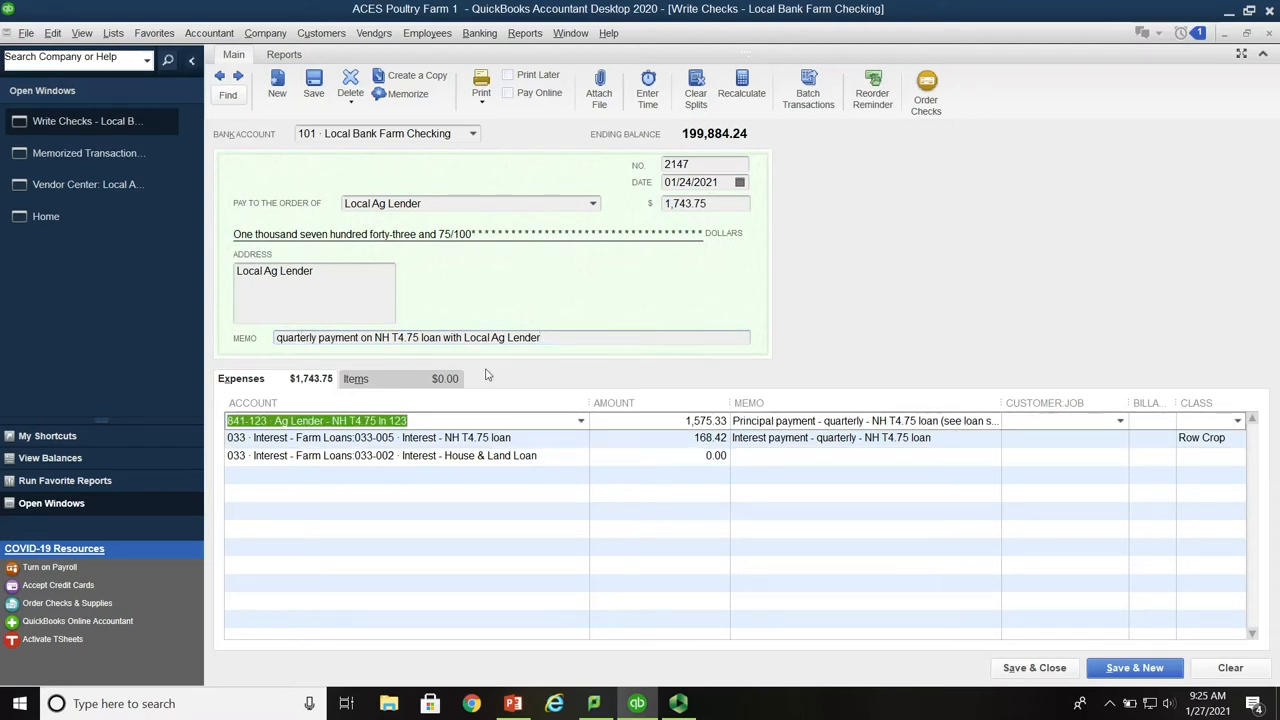
left_click(400, 456)
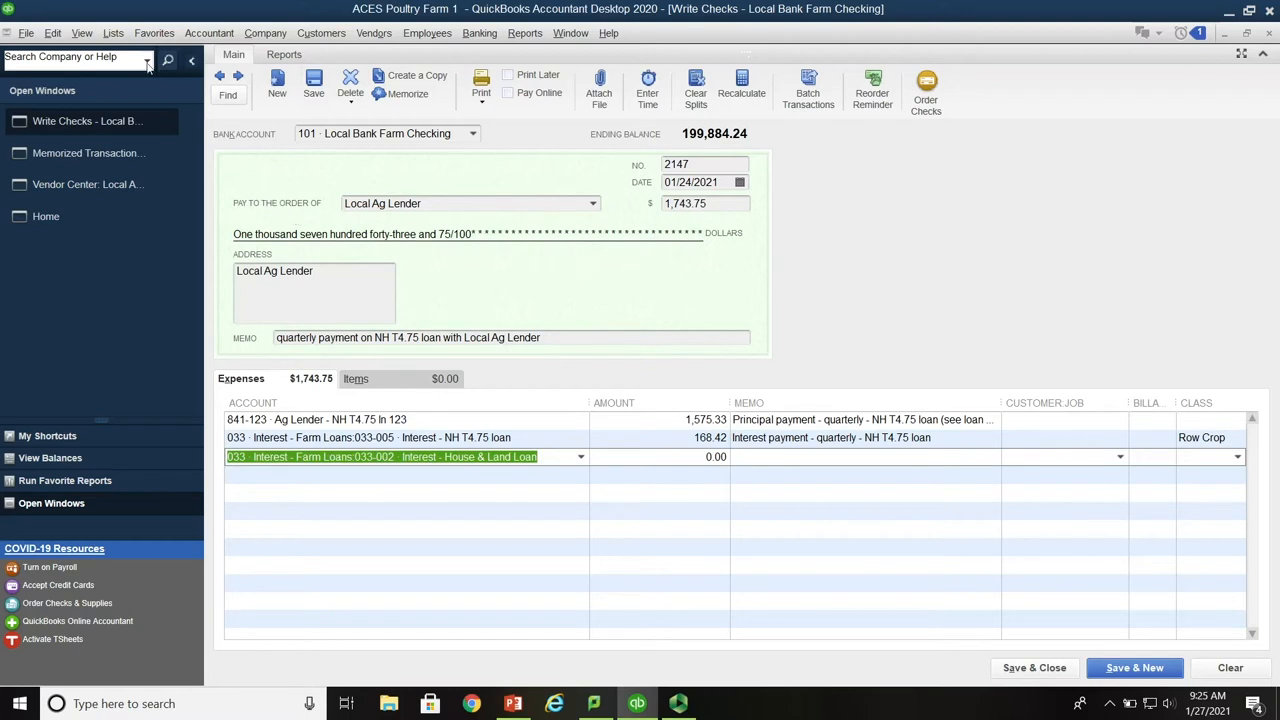
Save check 2147 despite the missing class warning, leaving blank check 2148, then go to the slides
left_click(52, 33)
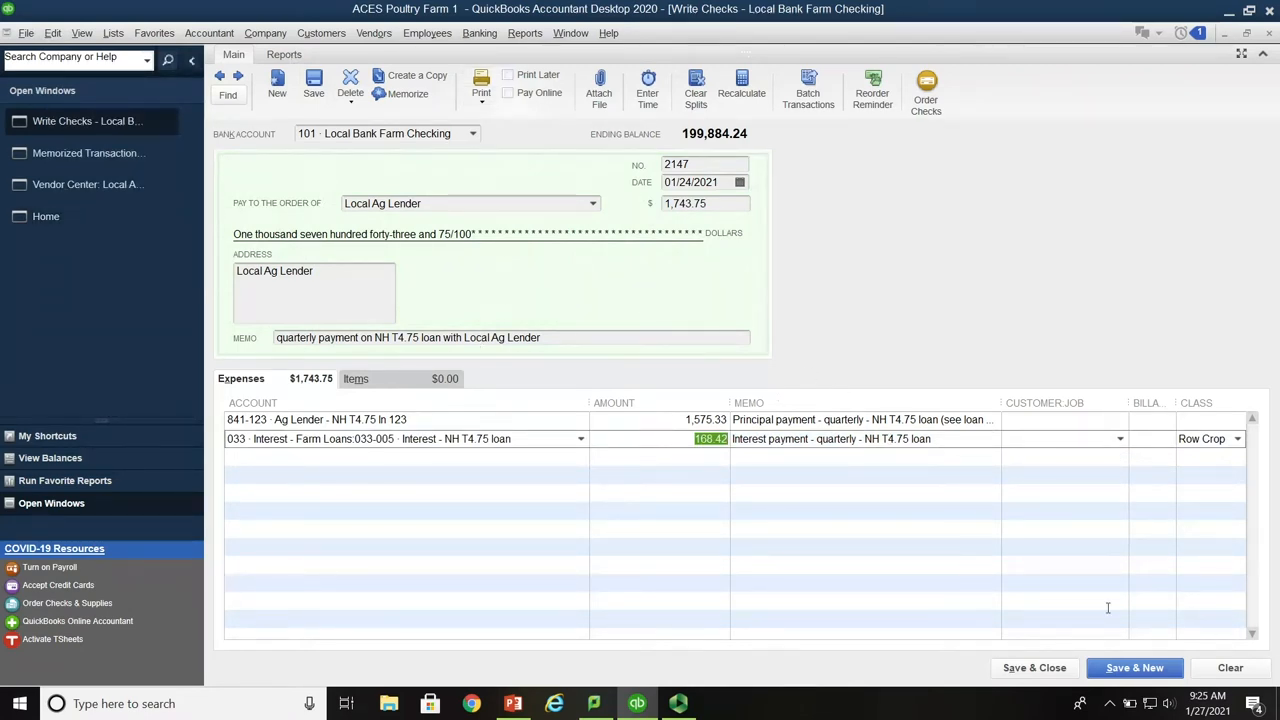
left_click(1134, 667)
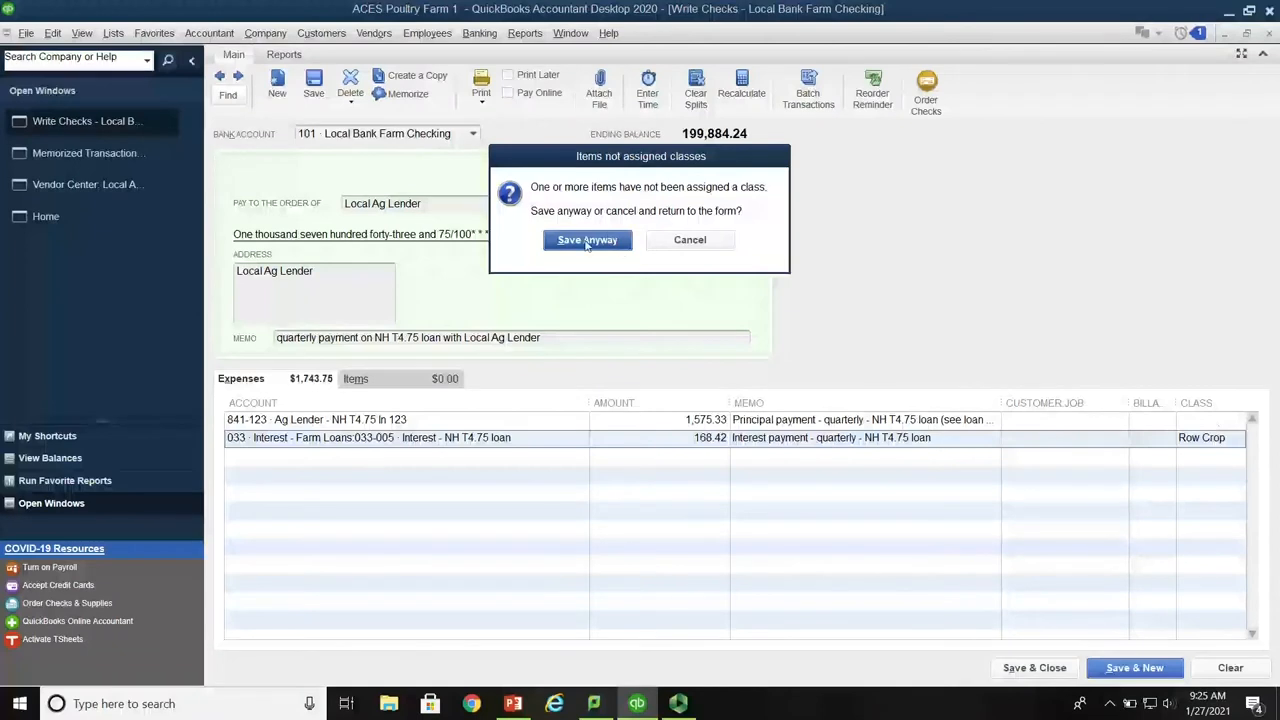
left_click(587, 239)
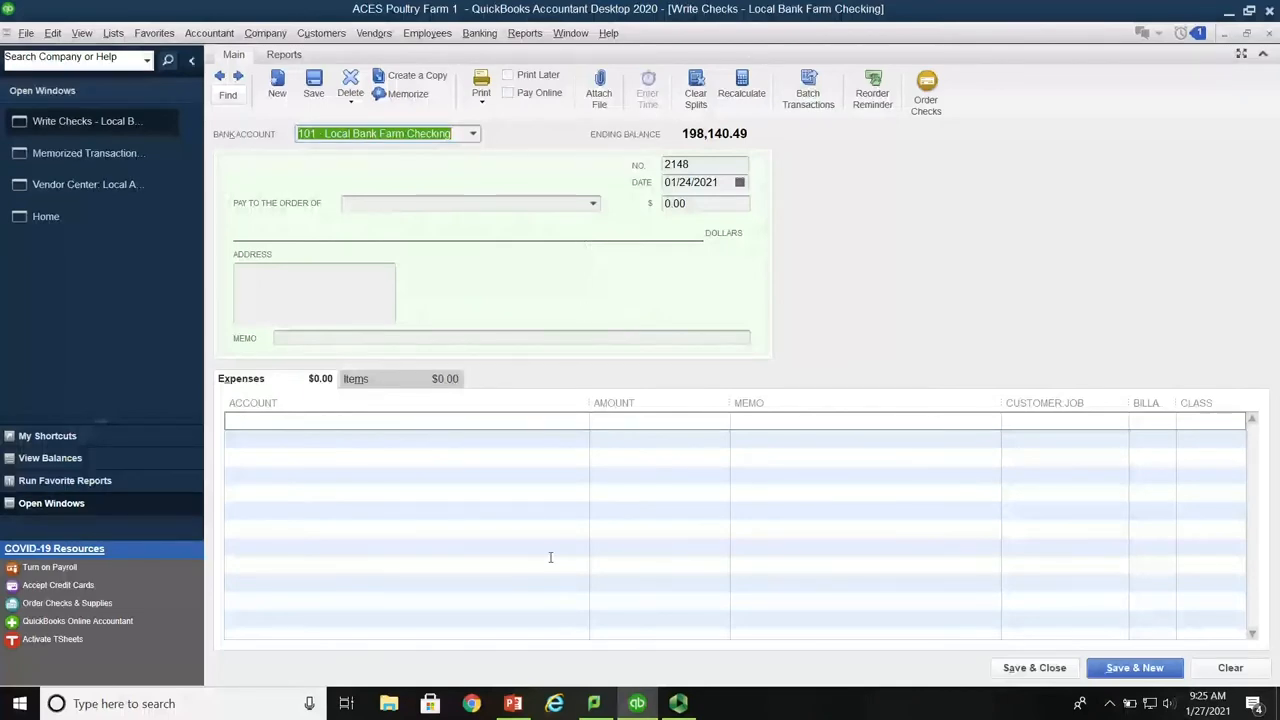
left_click(513, 703)
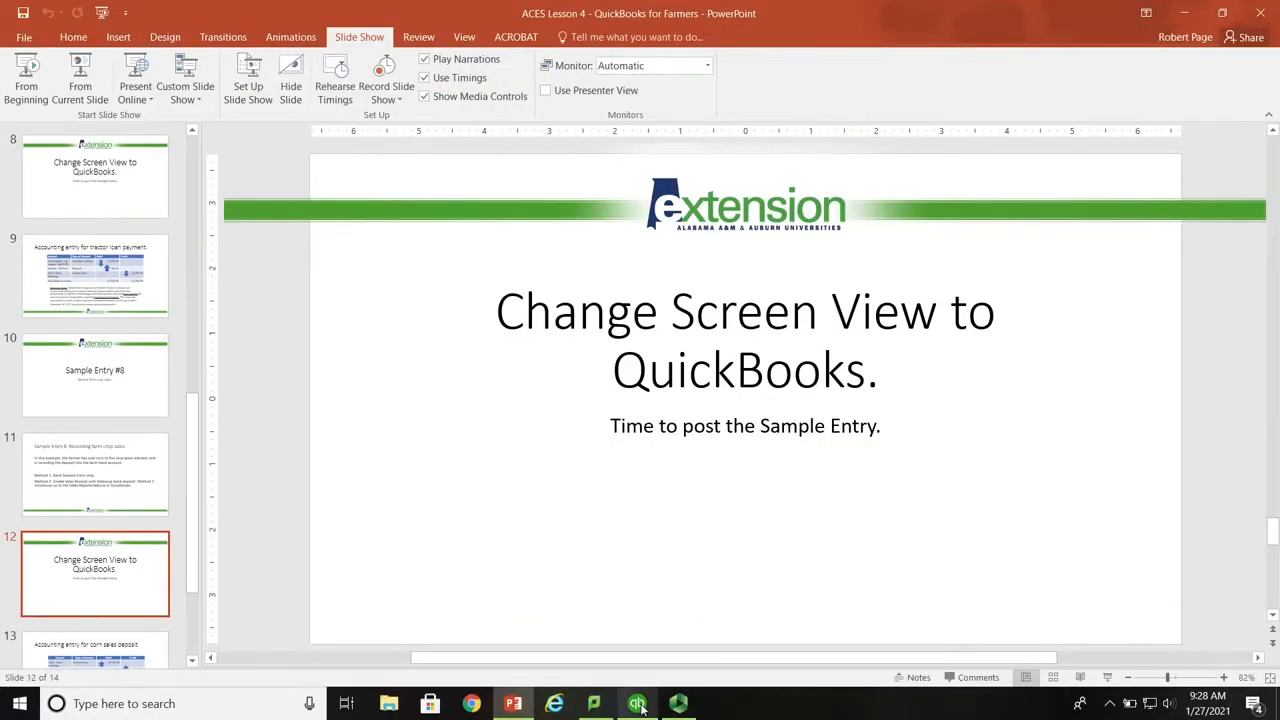
Return to QuickBooks from slide 12, 'Change Screen View to QuickBooks'
left_click(637, 703)
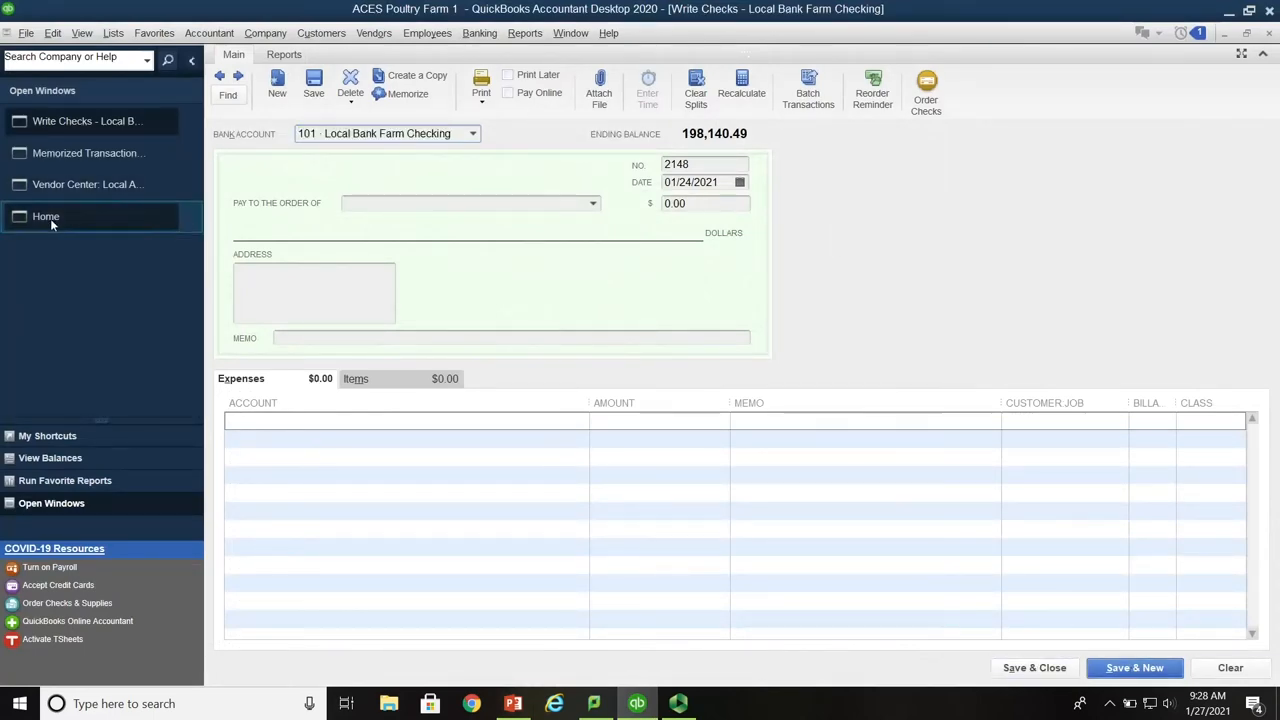
Bring up the Home page and open a blank Make Deposits form for farm checking
left_click(46, 216)
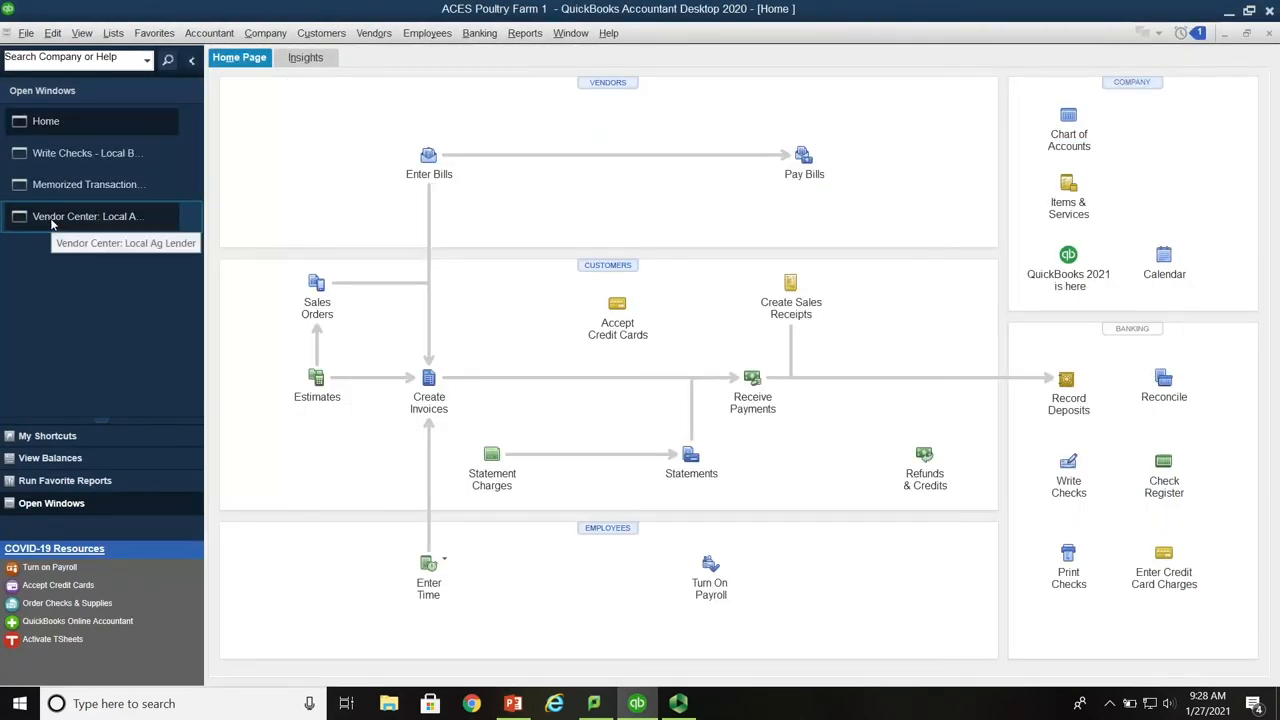
mouse_move(345, 251)
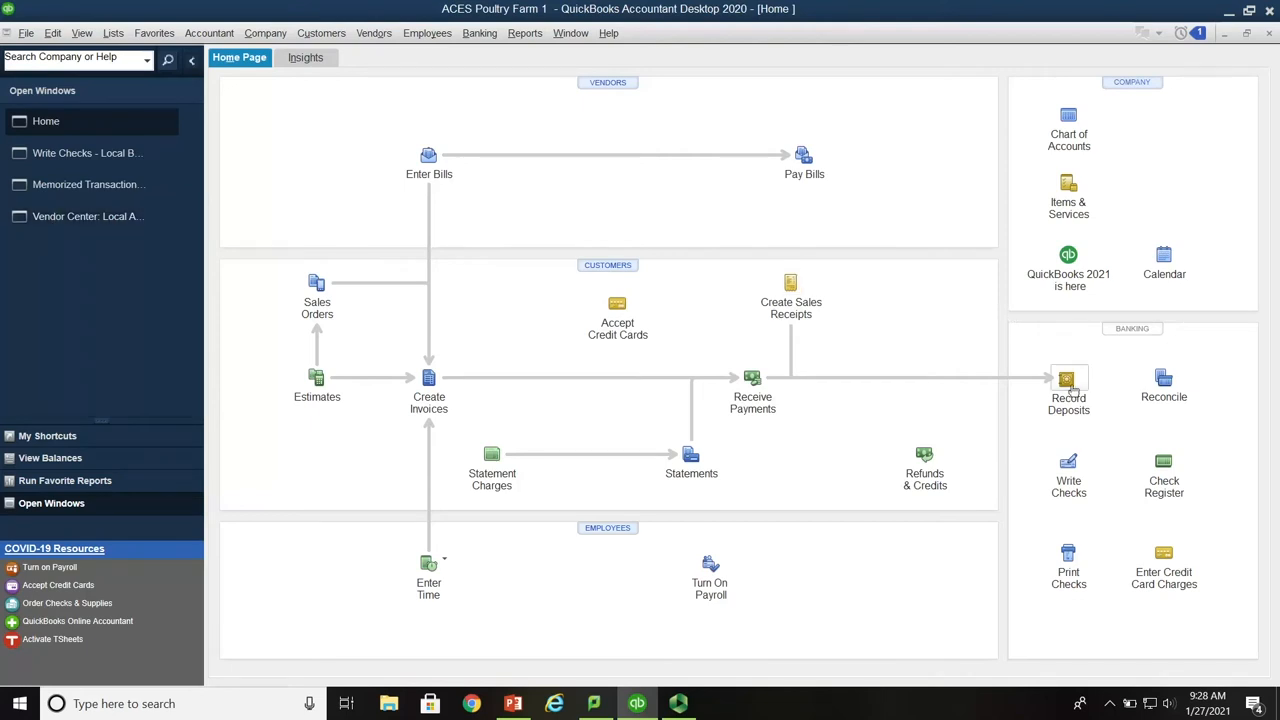
left_click(1069, 378)
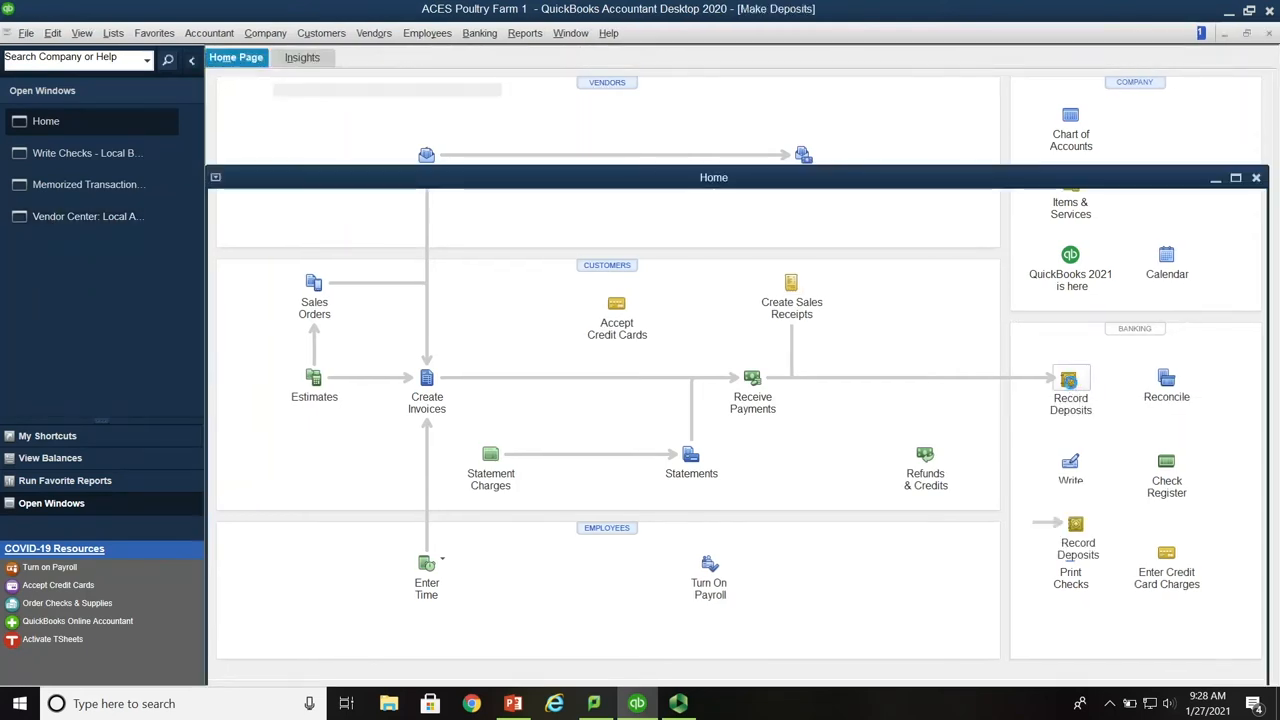
left_click(1070, 385)
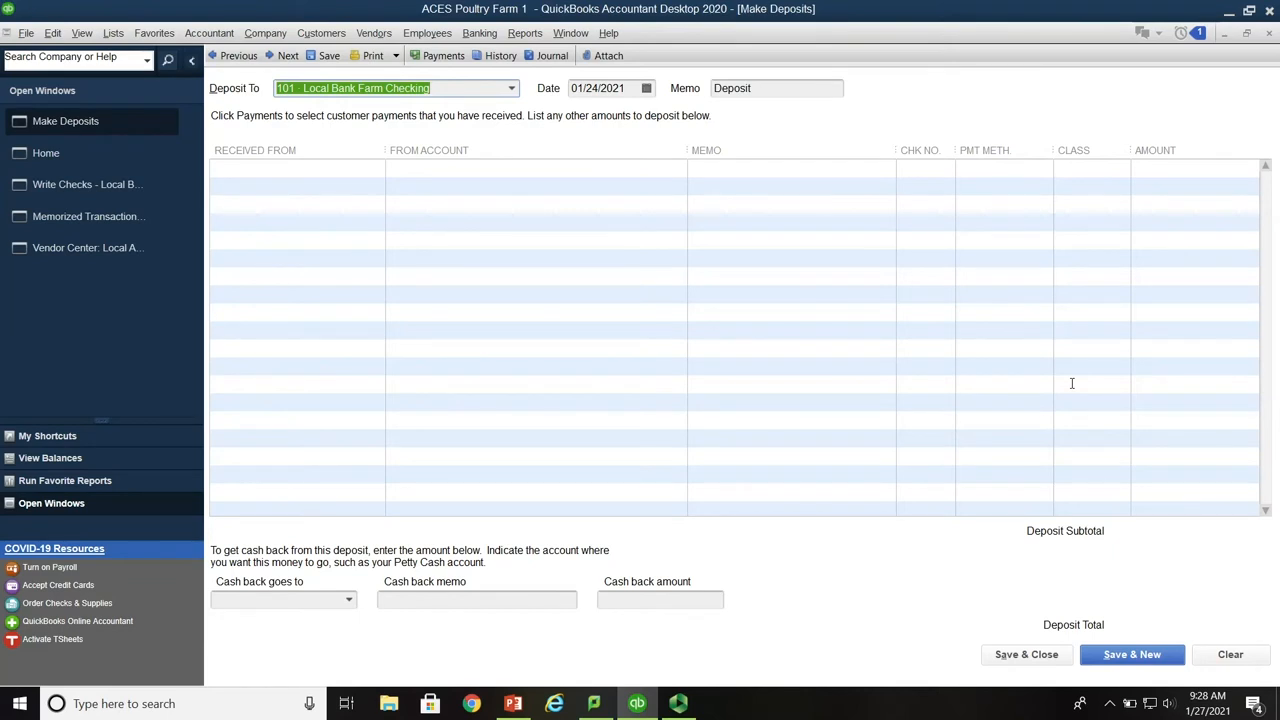
mouse_move(750, 73)
type(" -")
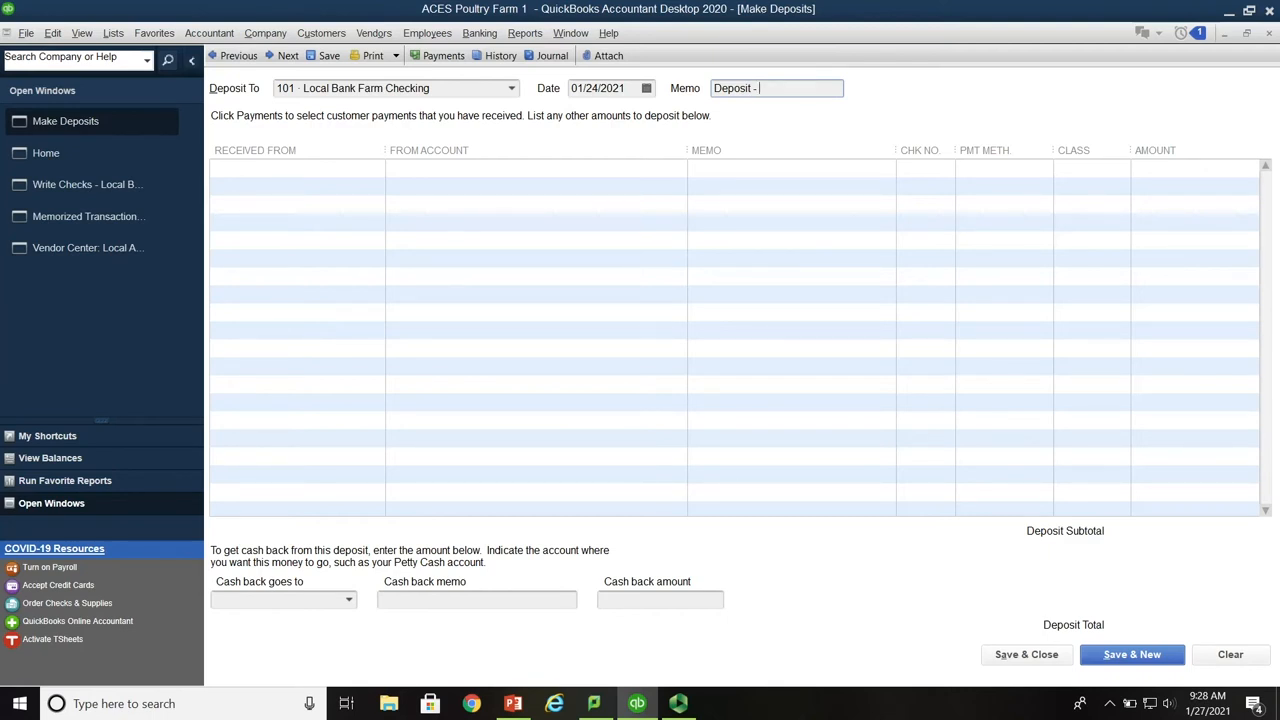
Enter a corn sales deposit memo and choose Corn Sales as the first line's account
type("corn sales deposit")
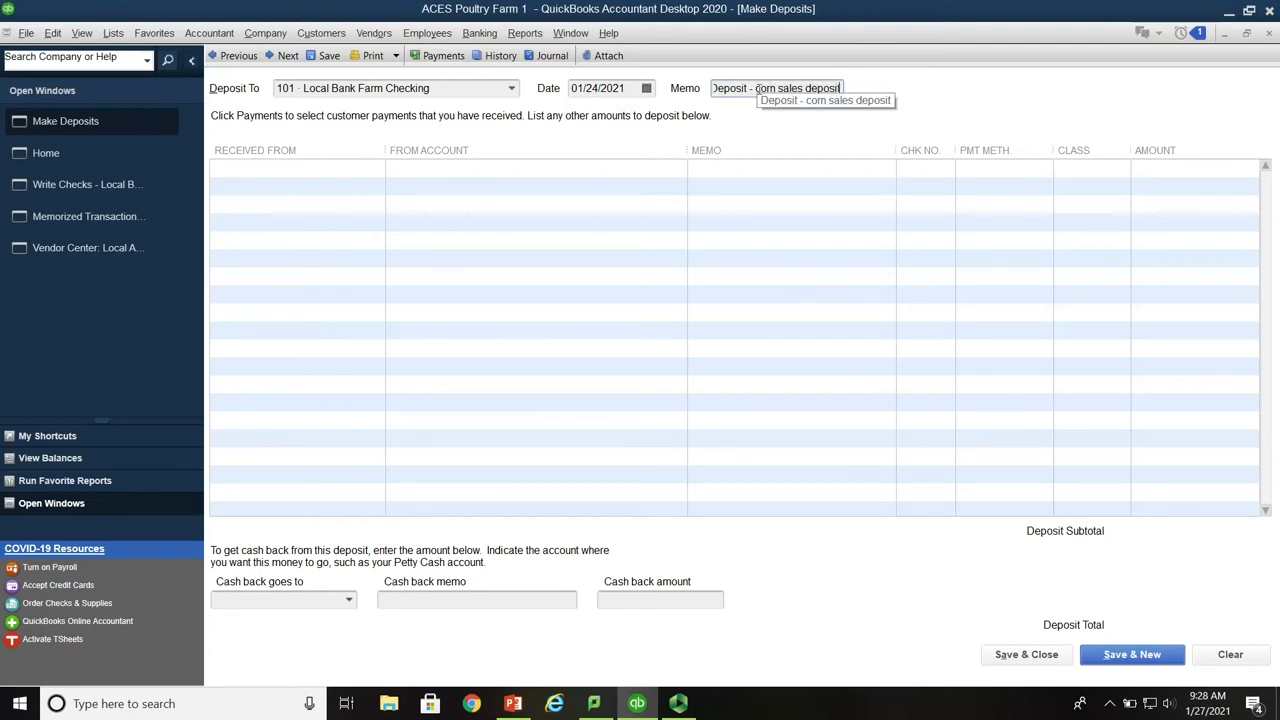
left_click(290, 168)
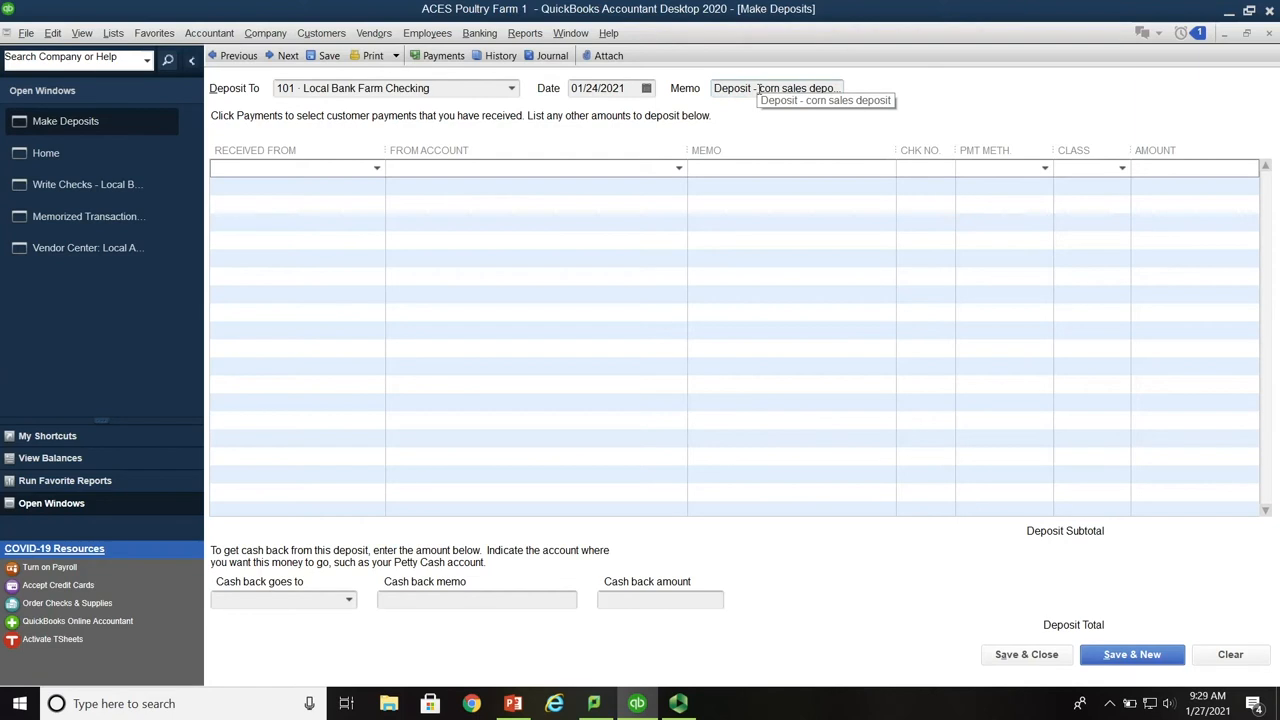
mouse_move(685, 168)
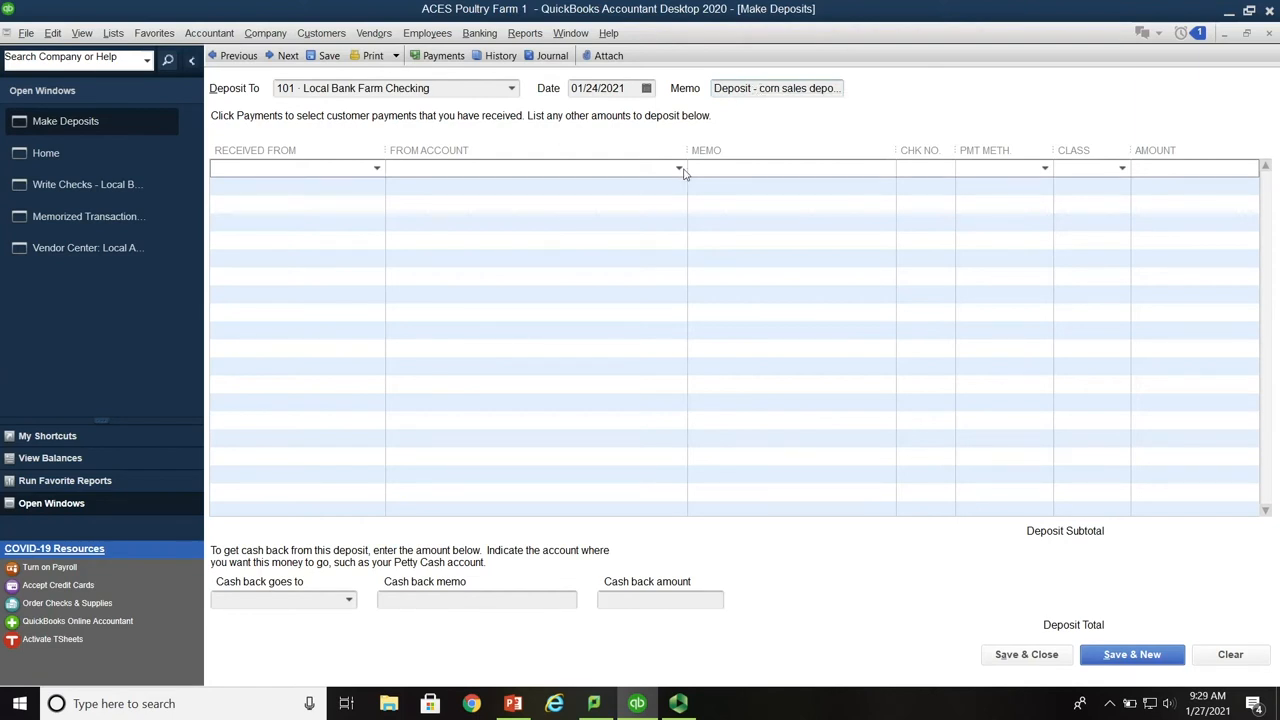
left_click(679, 167)
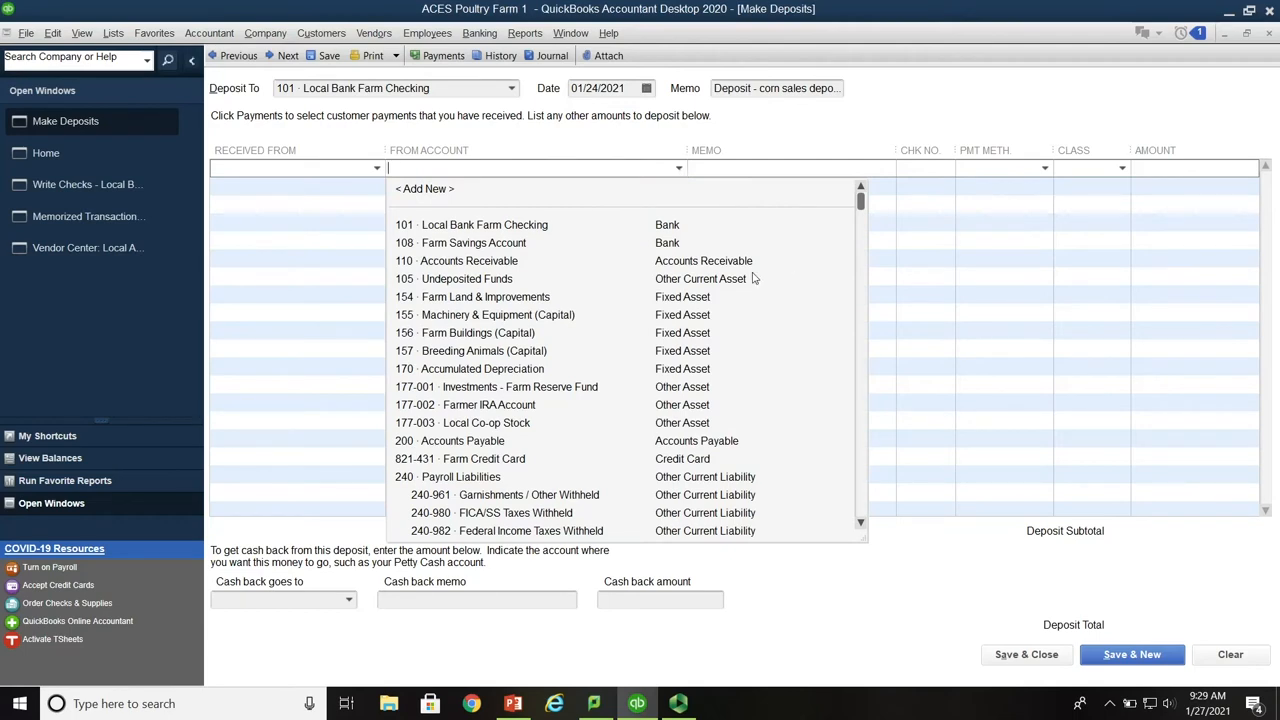
scroll("down", 3)
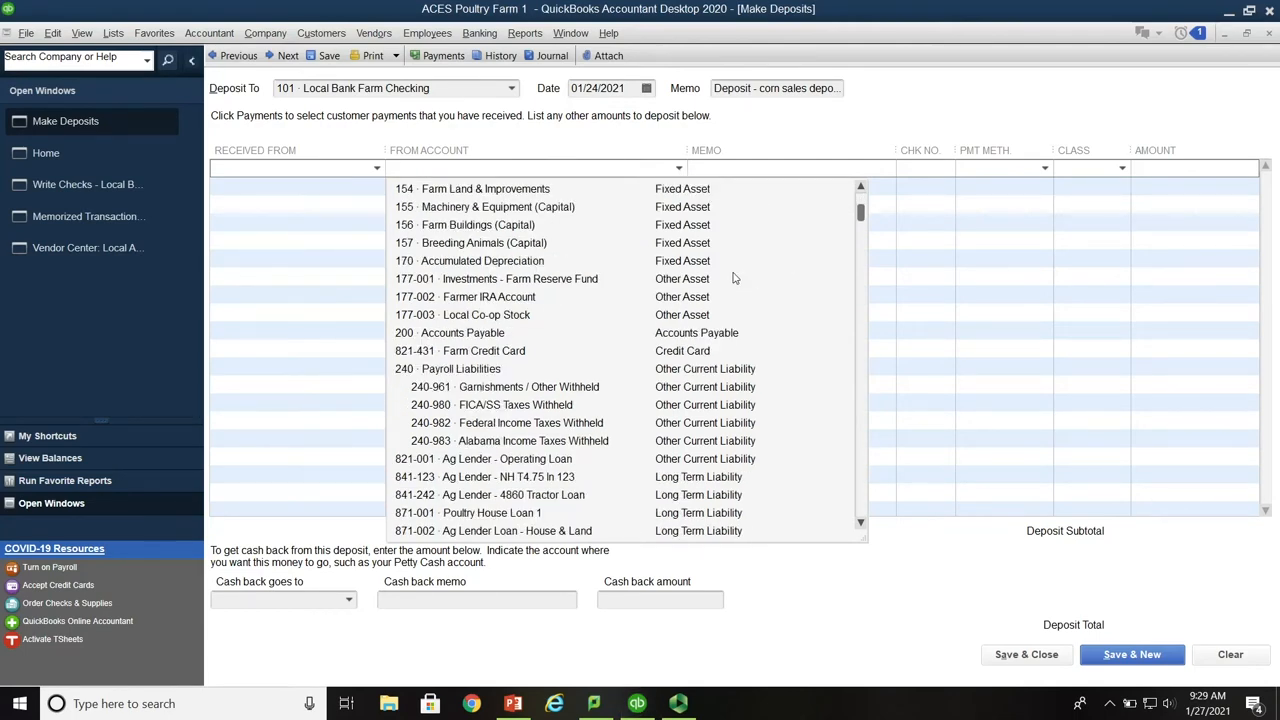
scroll("down", 3)
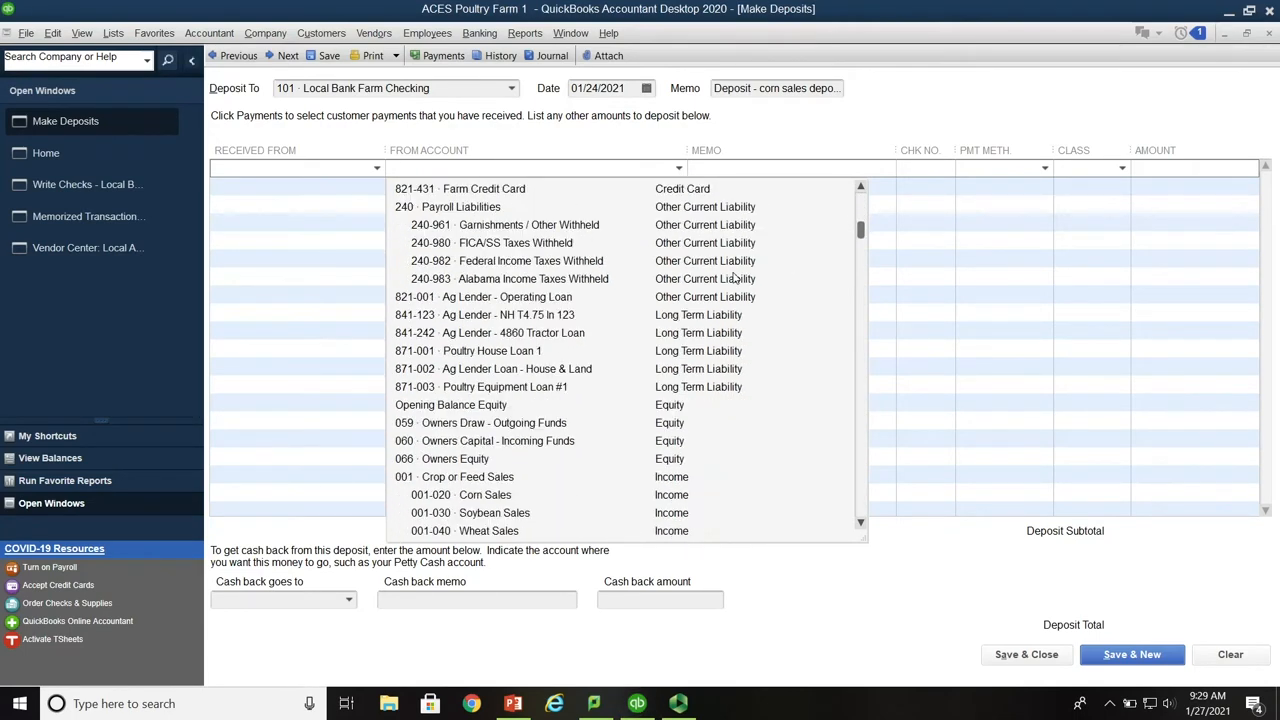
scroll("down", 3)
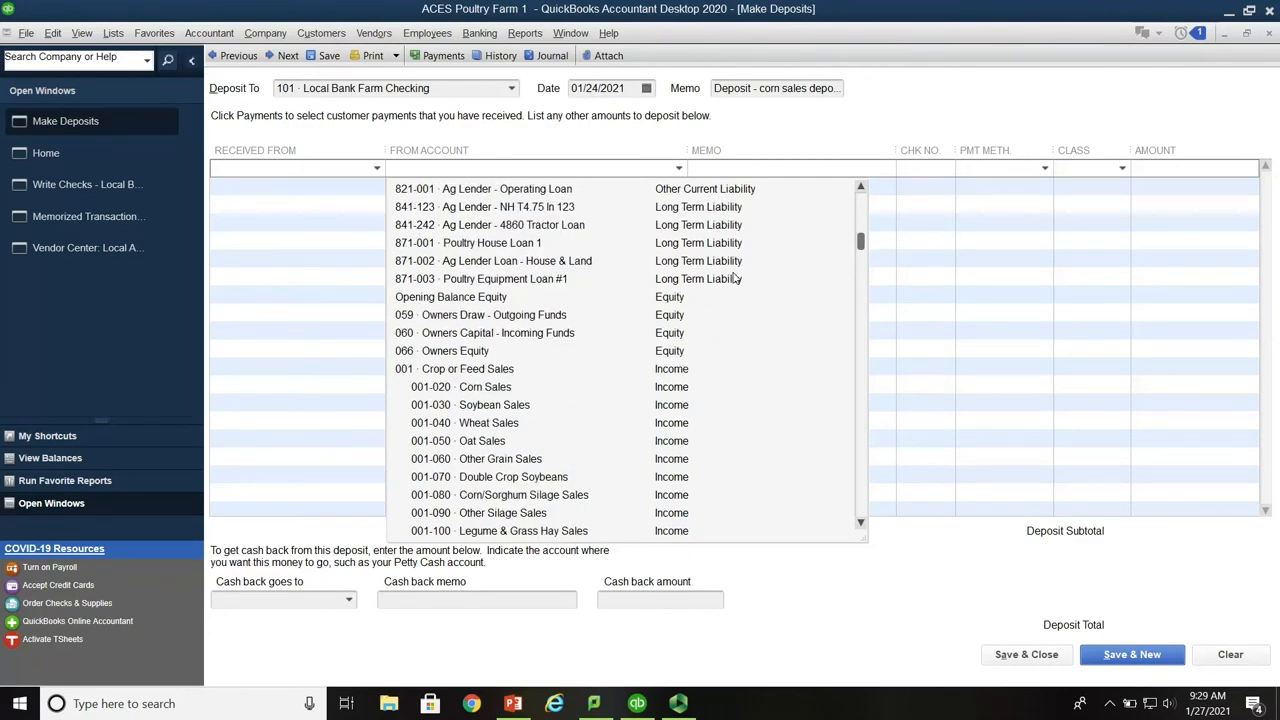
scroll("down", 3)
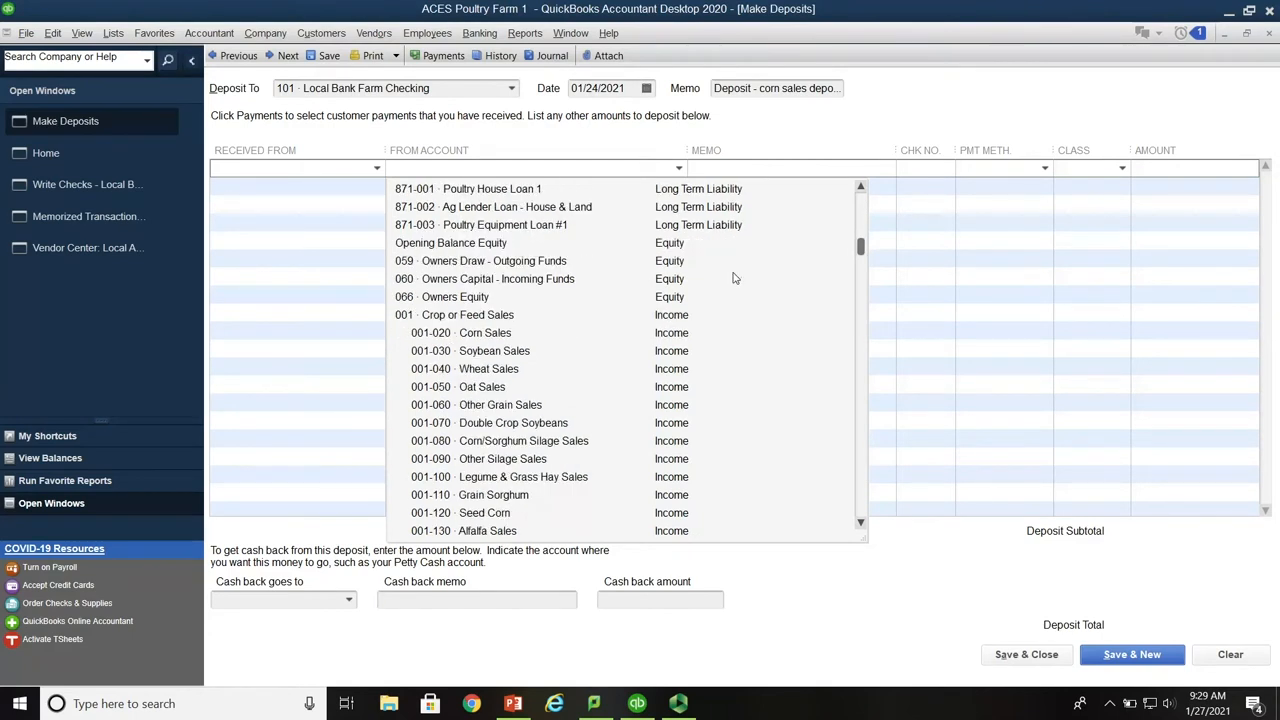
mouse_move(452, 345)
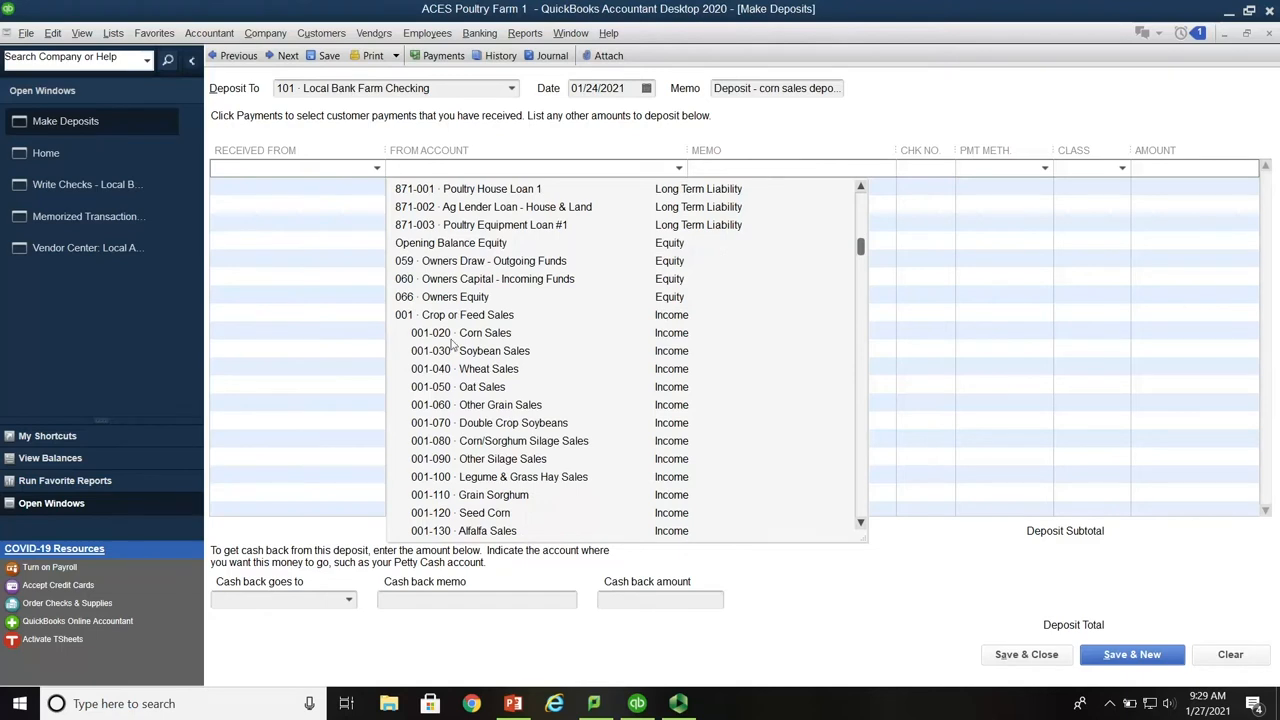
mouse_move(559, 375)
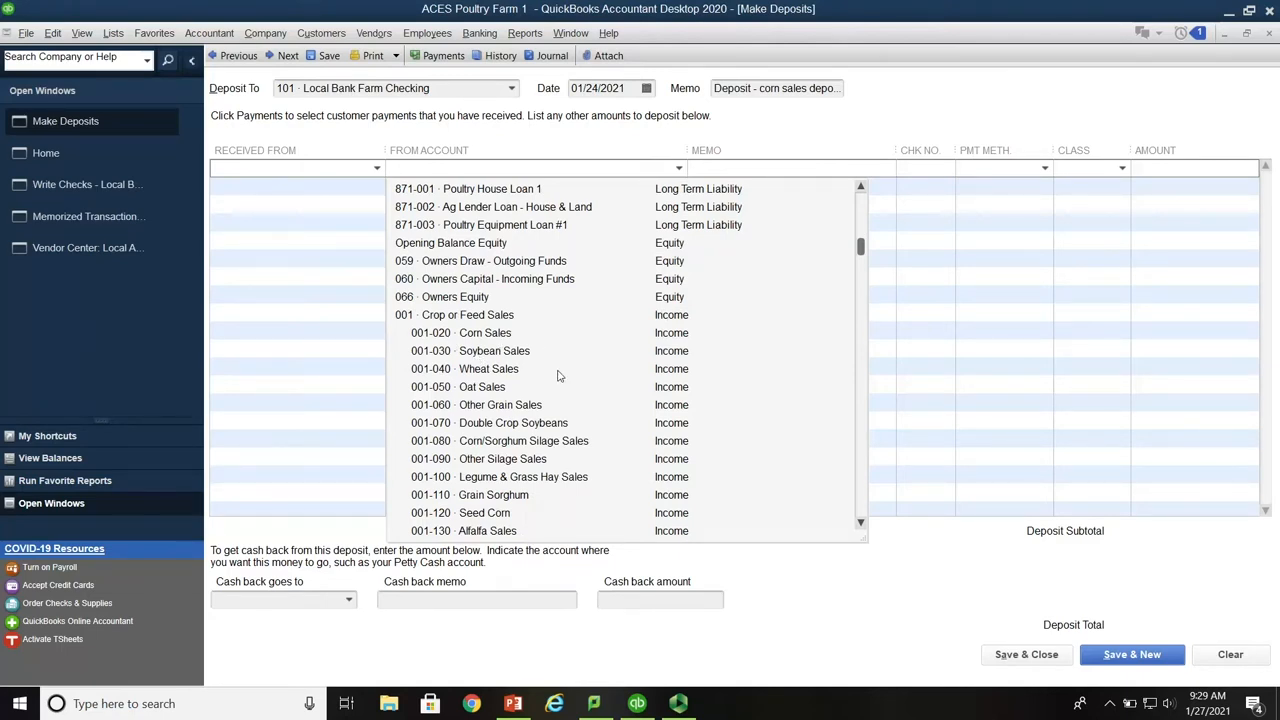
mouse_move(433, 333)
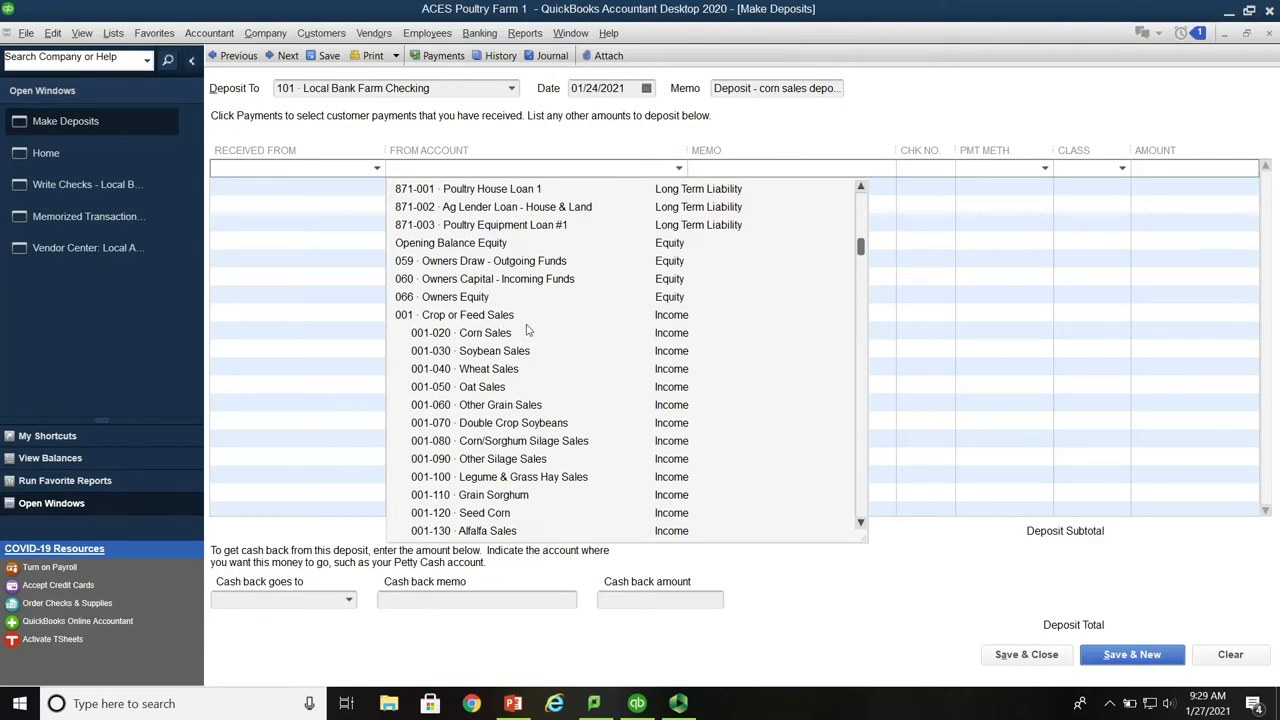
mouse_move(487, 322)
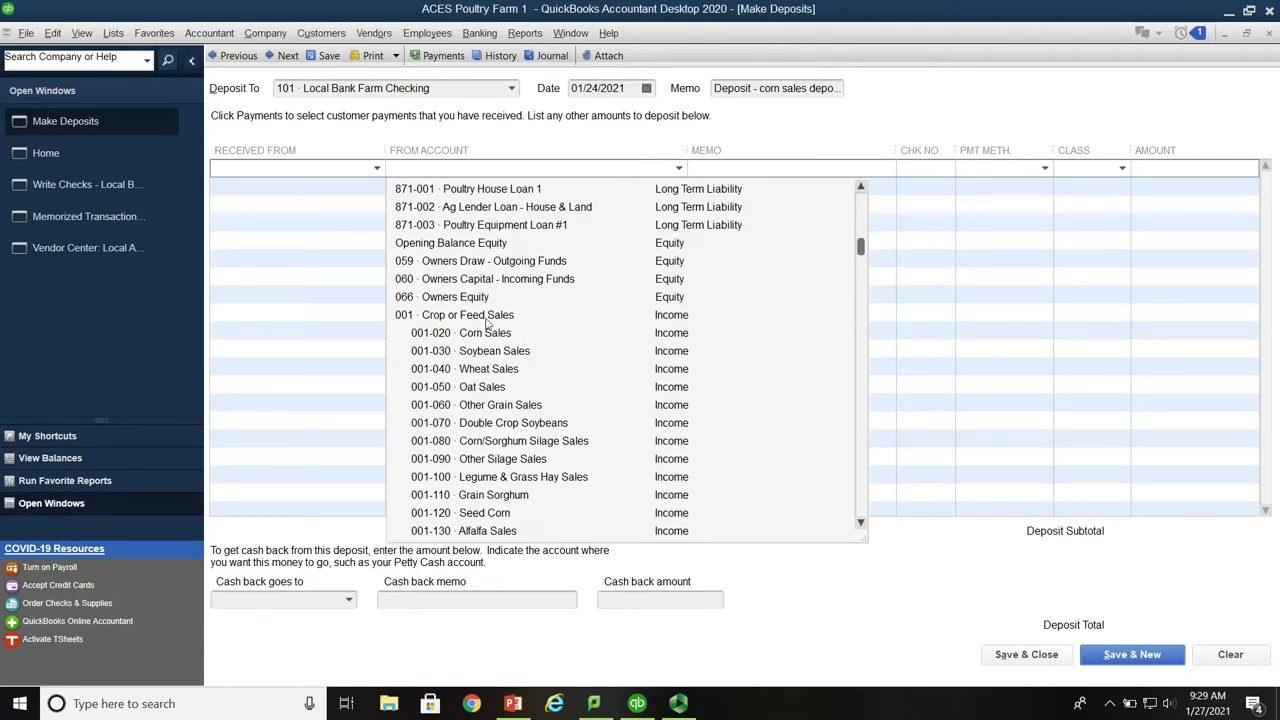
mouse_move(466, 342)
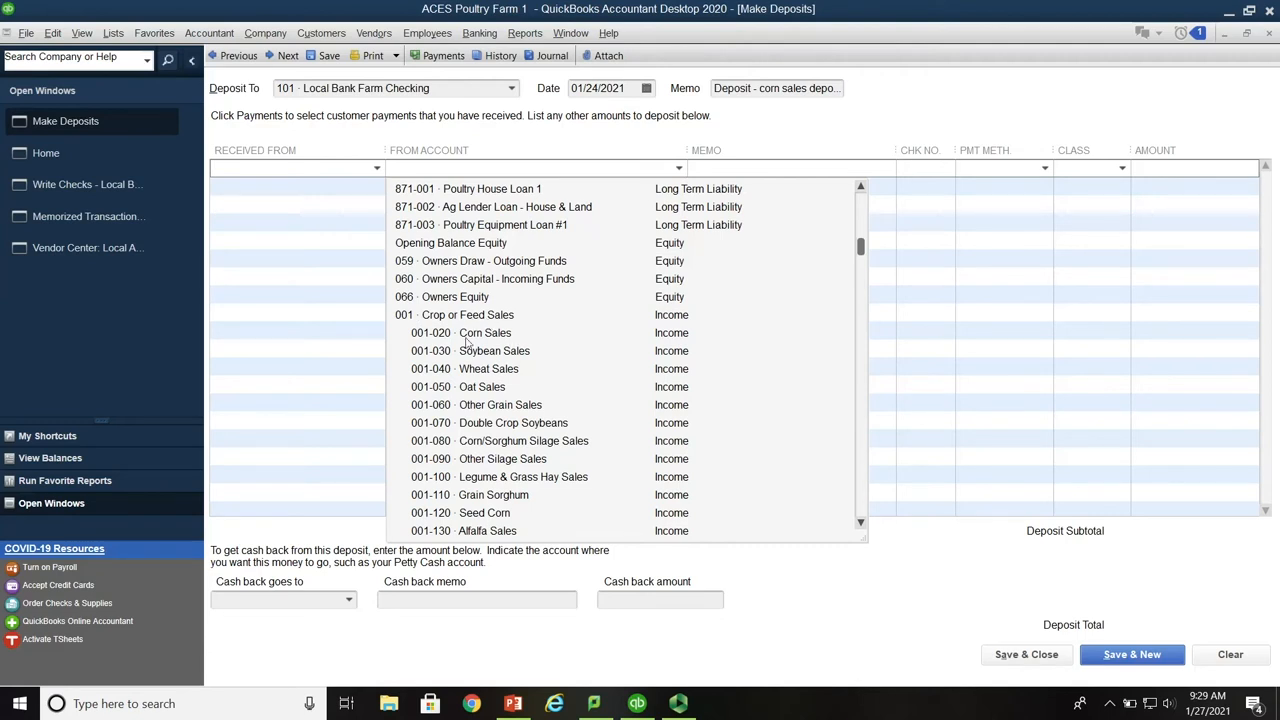
mouse_move(825, 525)
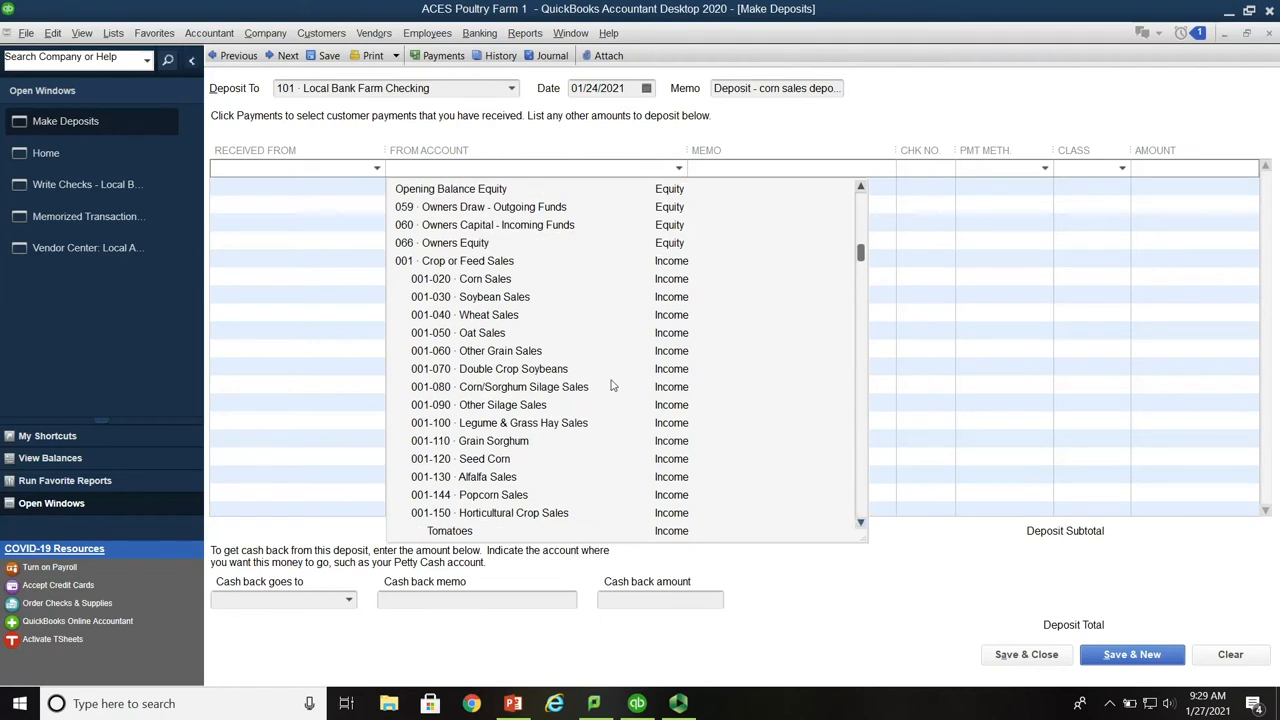
mouse_move(449, 285)
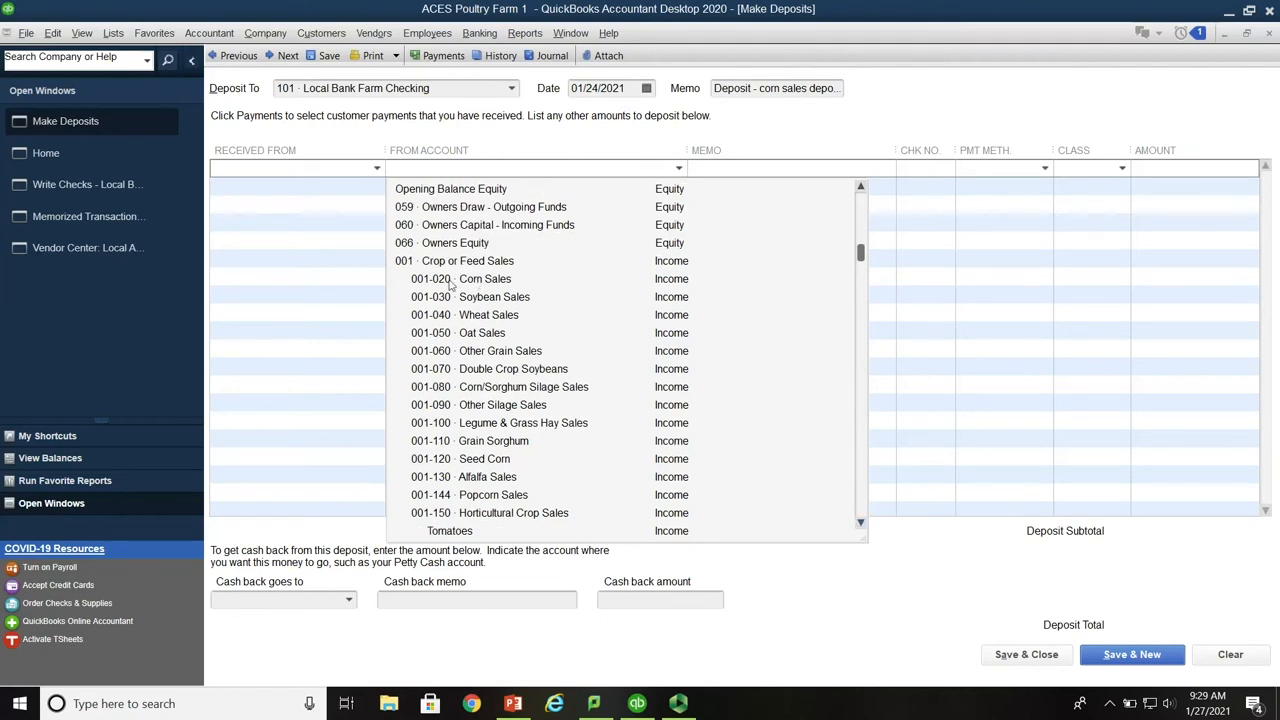
left_click(461, 279)
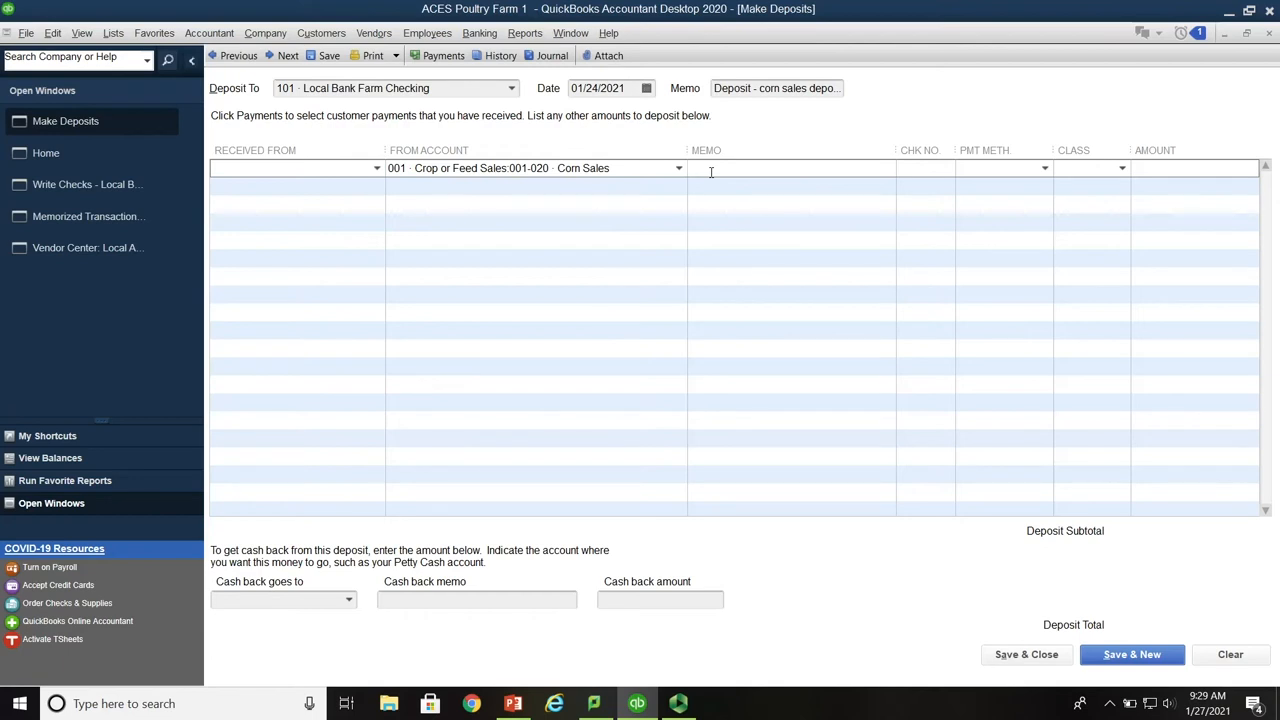
Give the line memo '614 bushels at $3.55 per bushel', class Row Crop, amount 2,179.70
type("614 b")
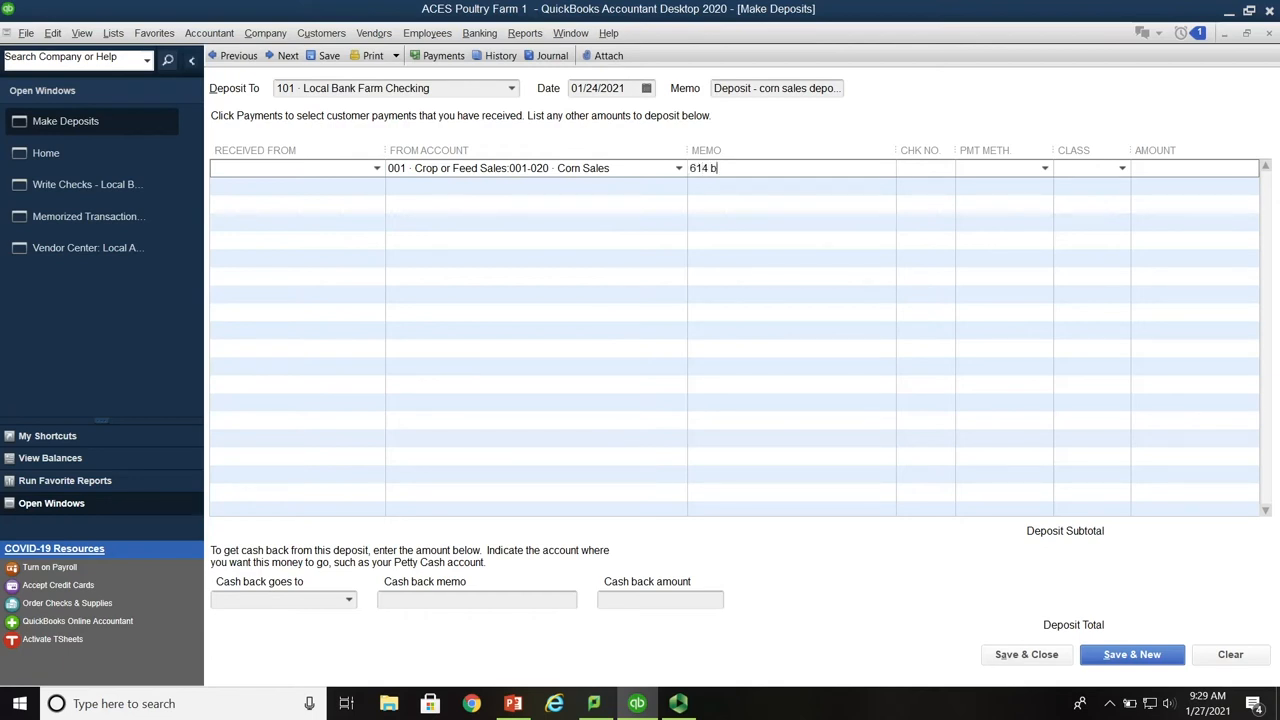
type("ushels at")
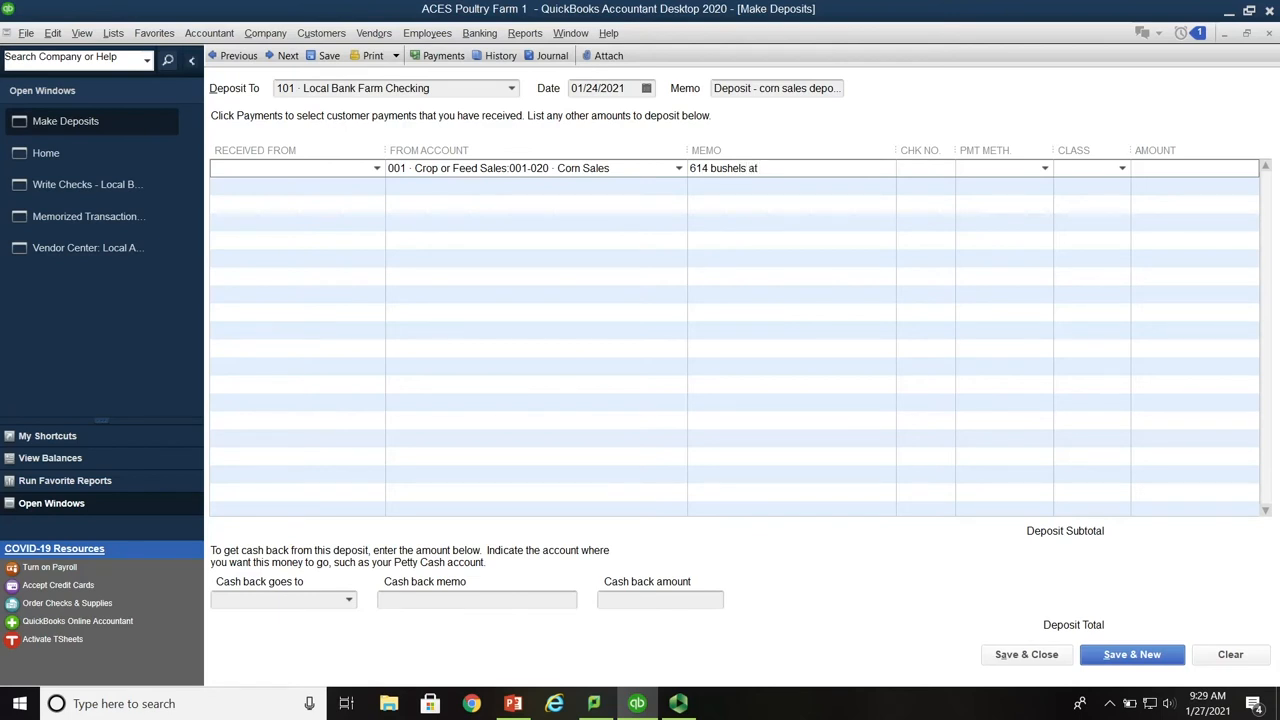
type("$3.55 per")
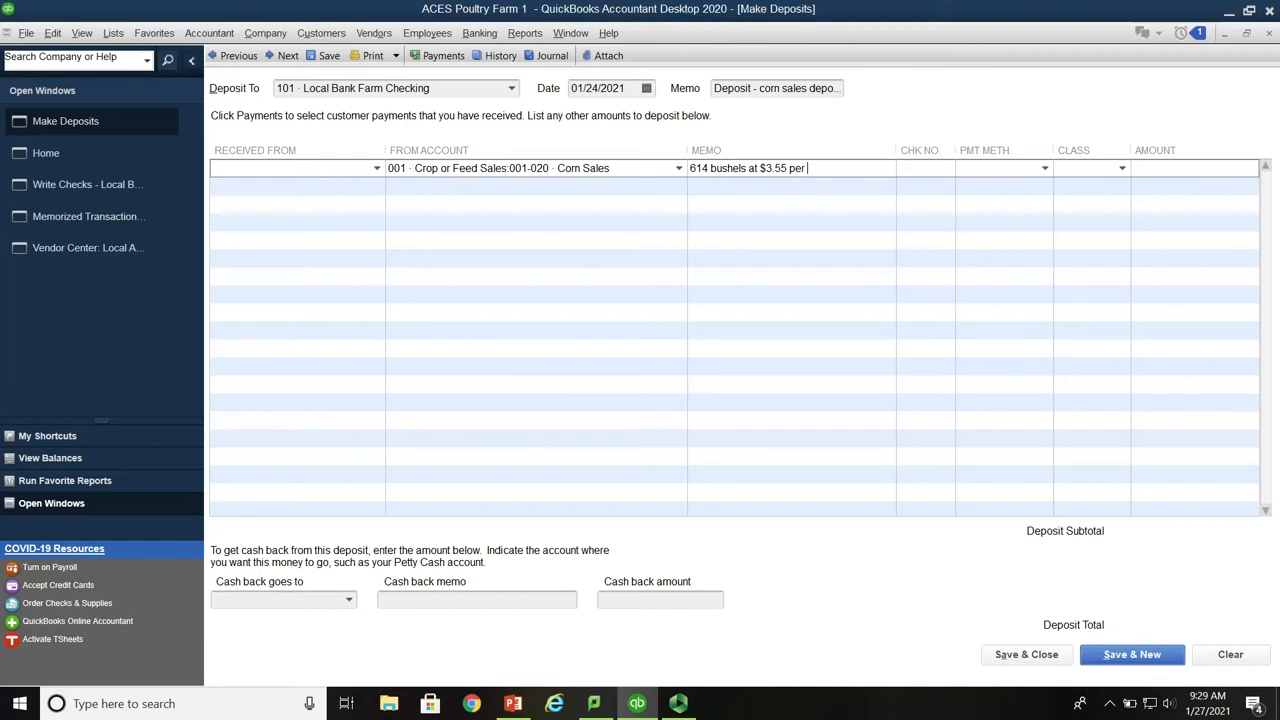
type("bushel")
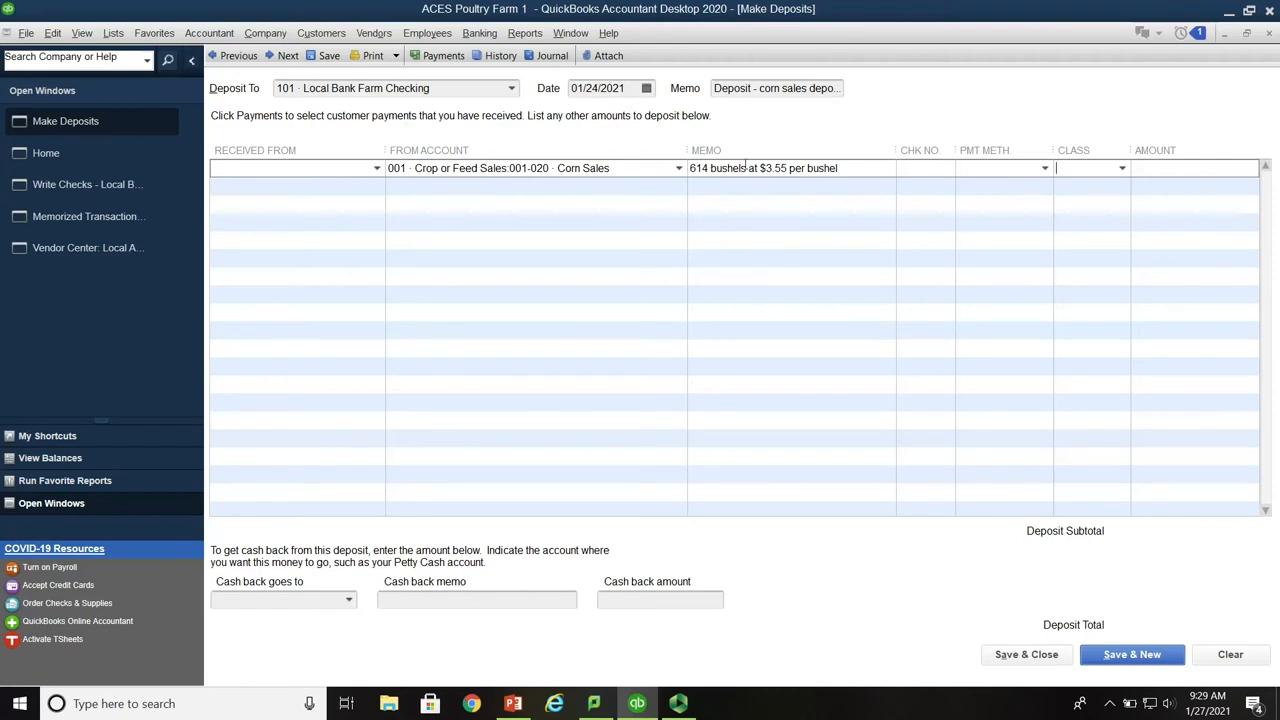
left_click(1122, 168)
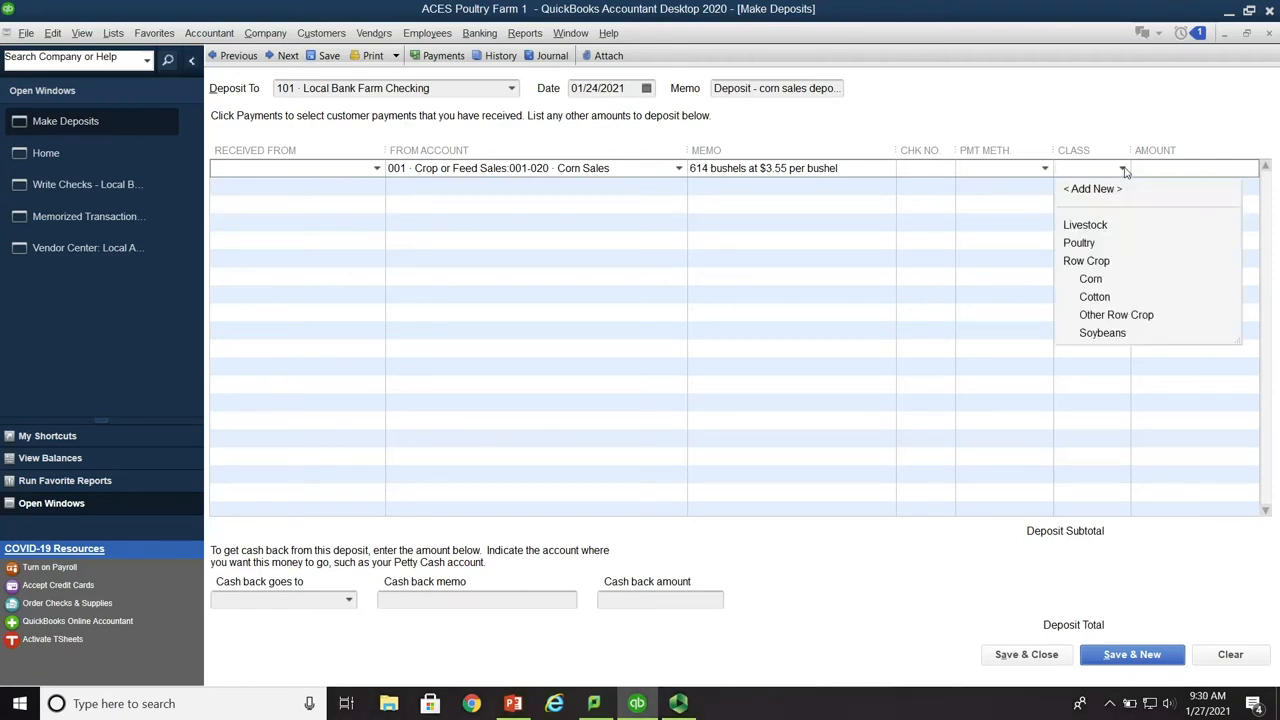
left_click(1086, 260)
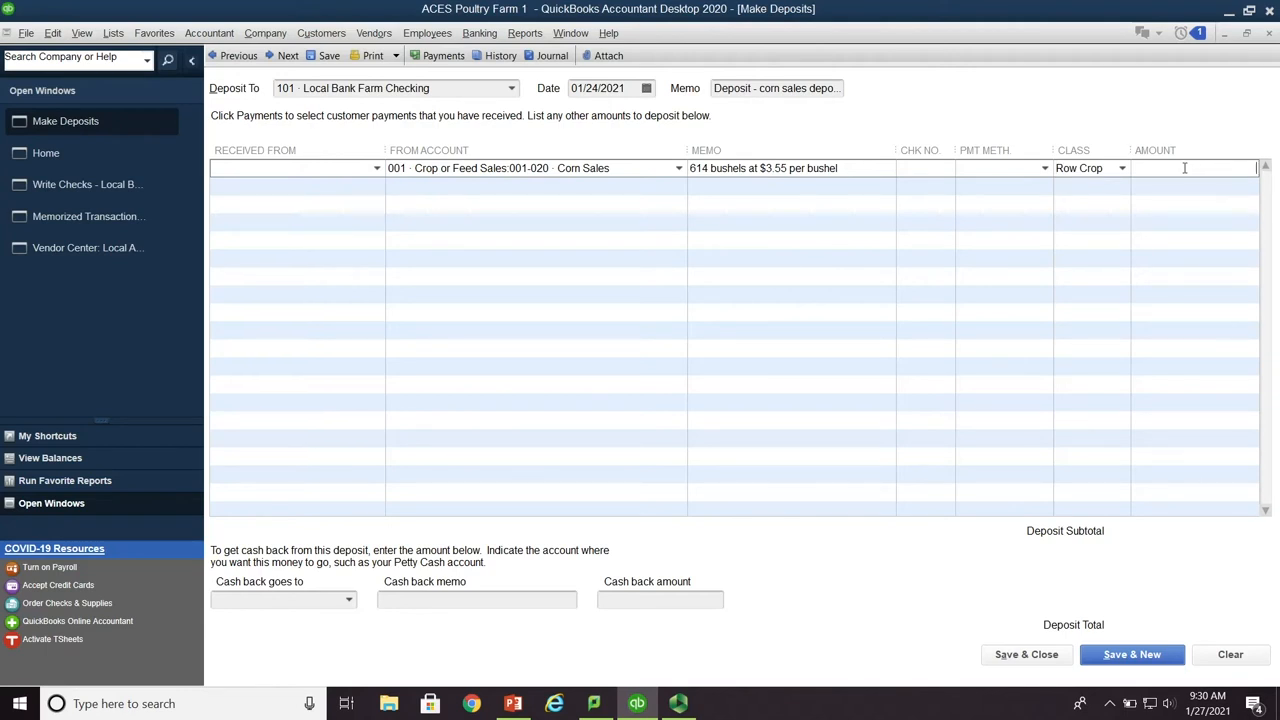
type("217")
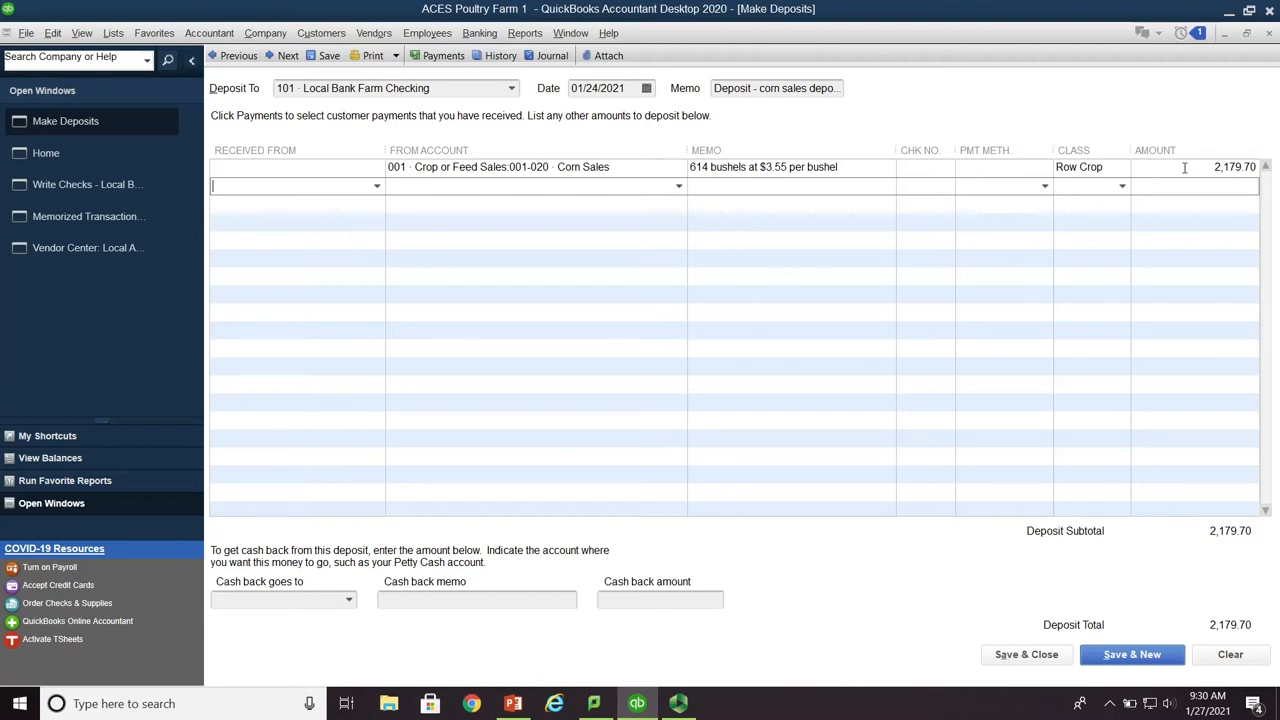
mouse_move(1016, 155)
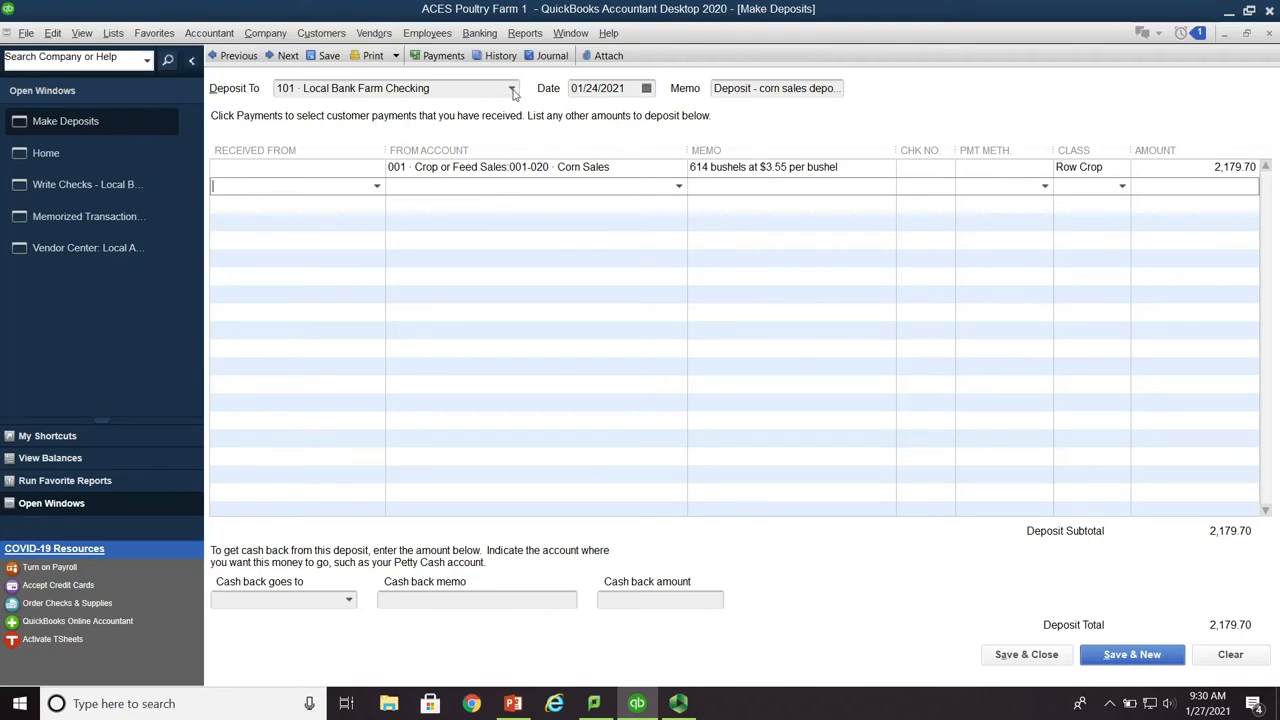
mouse_move(988, 390)
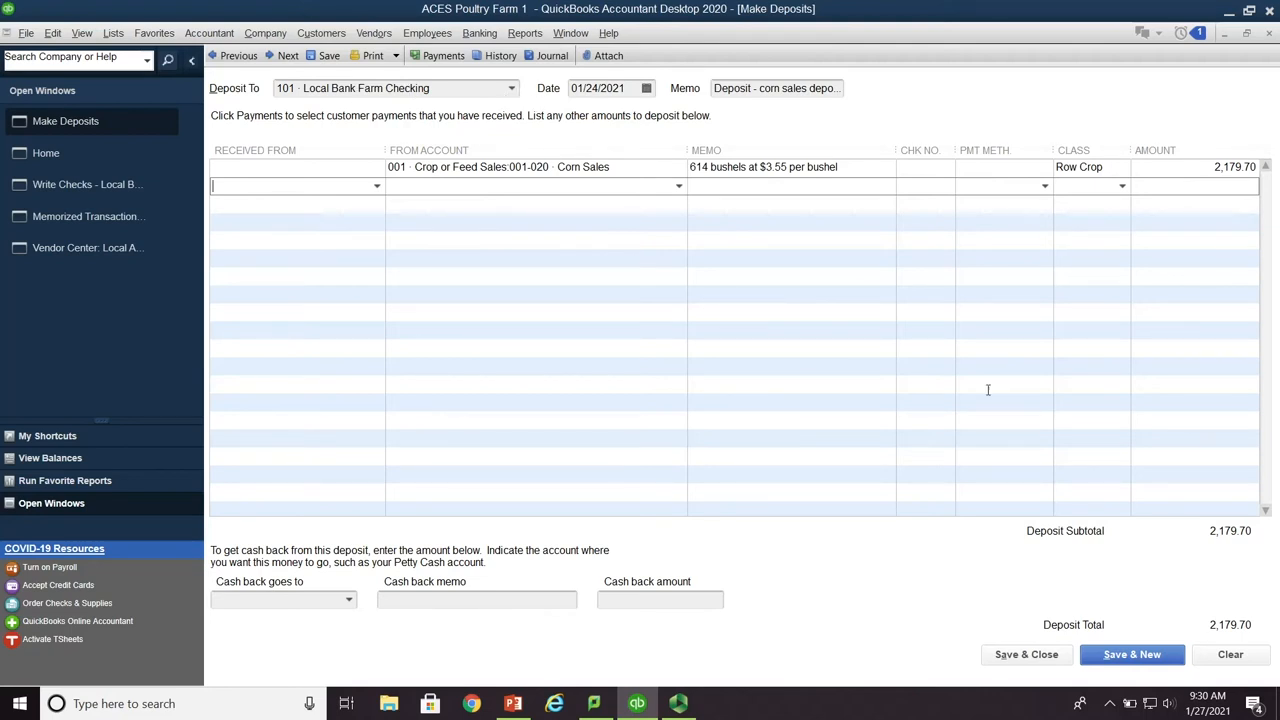
mouse_move(968, 620)
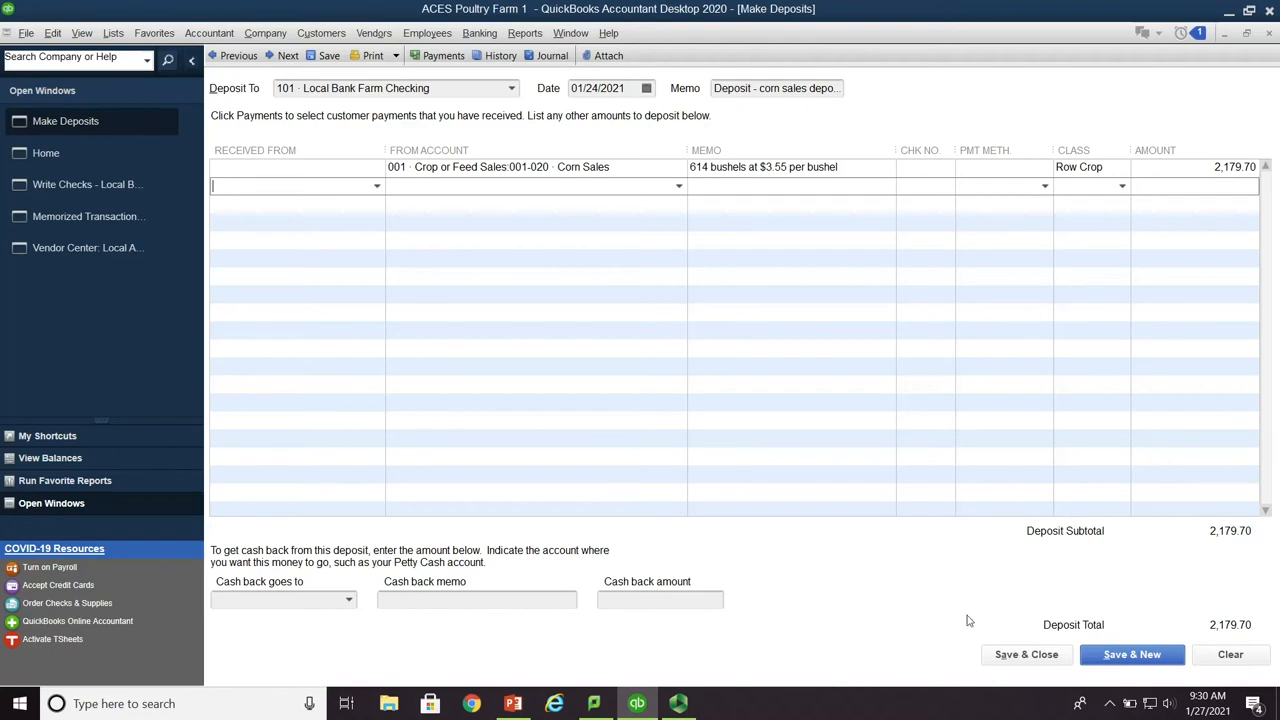
mouse_move(1026, 654)
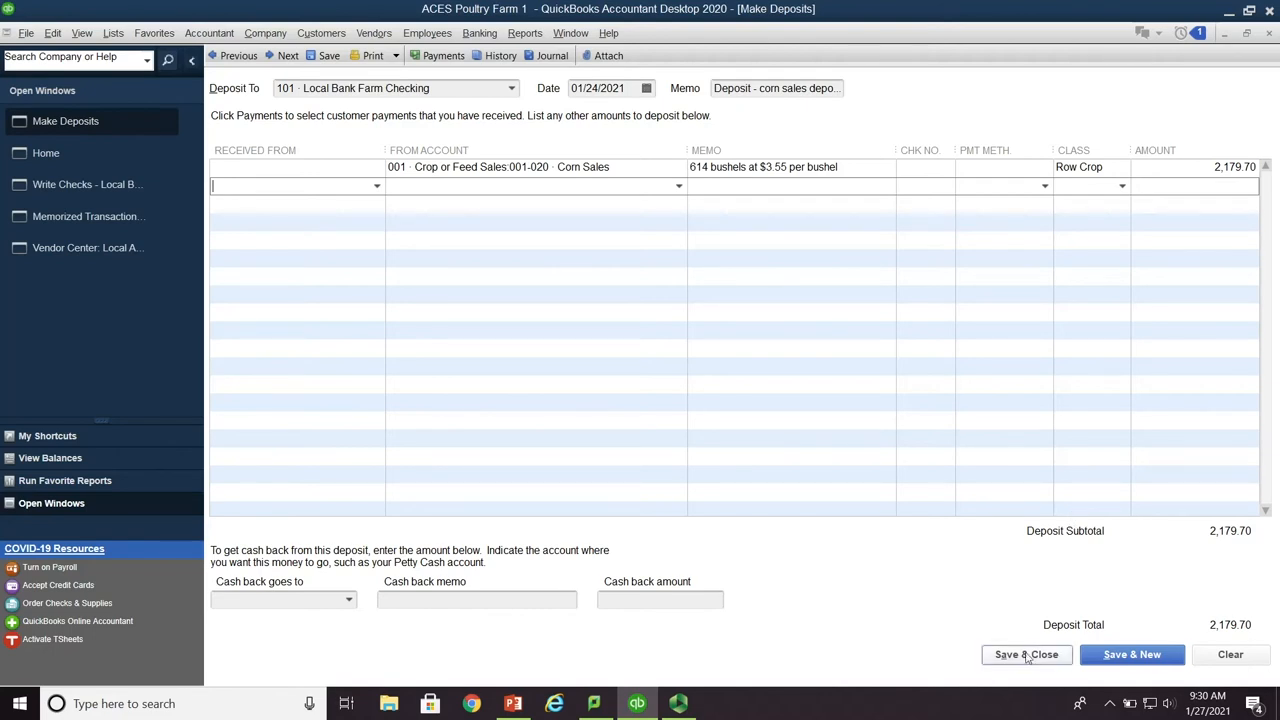
Save the $2,179.70 deposit, view it in the 101 Local Bank Farm Checking register, and return Home
left_click(1026, 654)
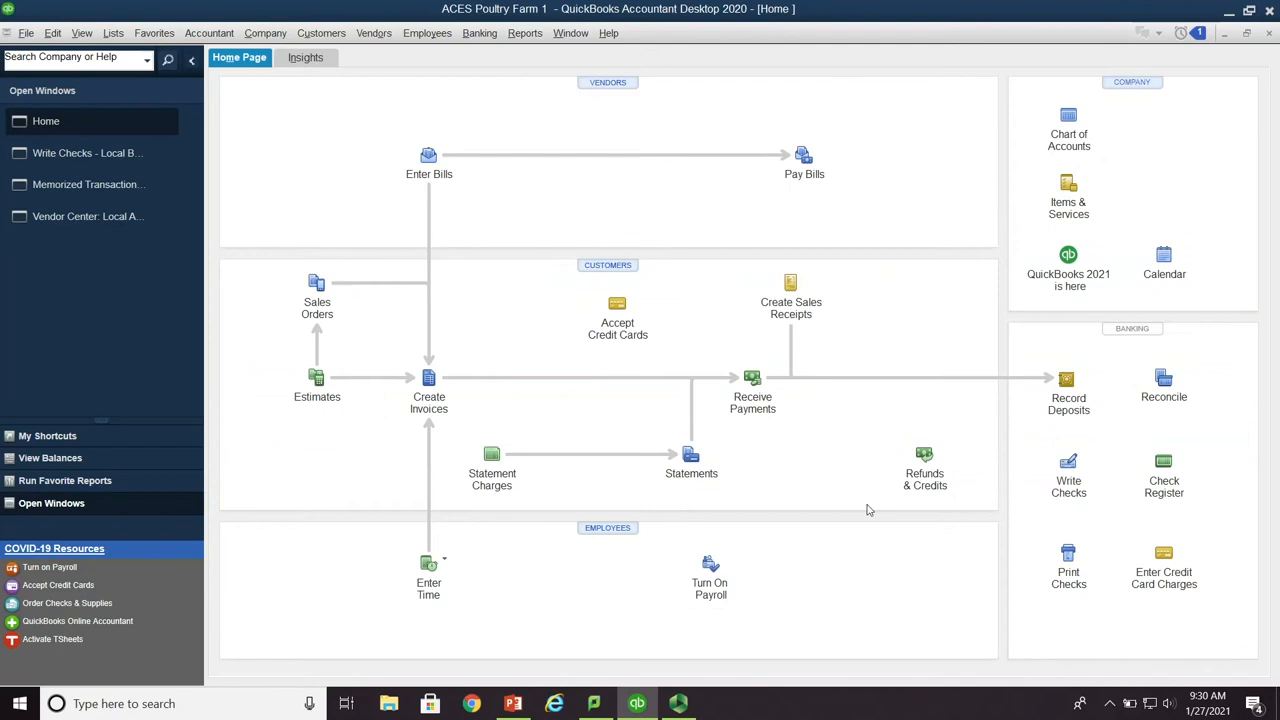
mouse_move(1178, 474)
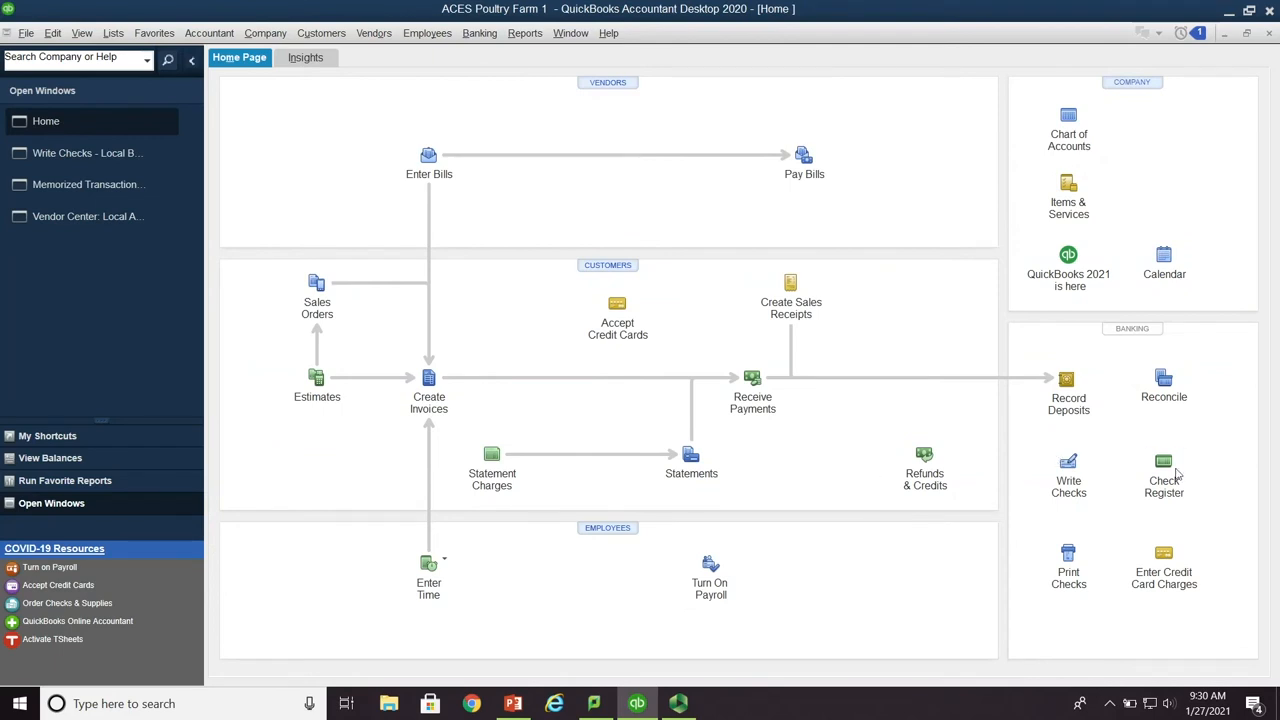
left_click(1163, 467)
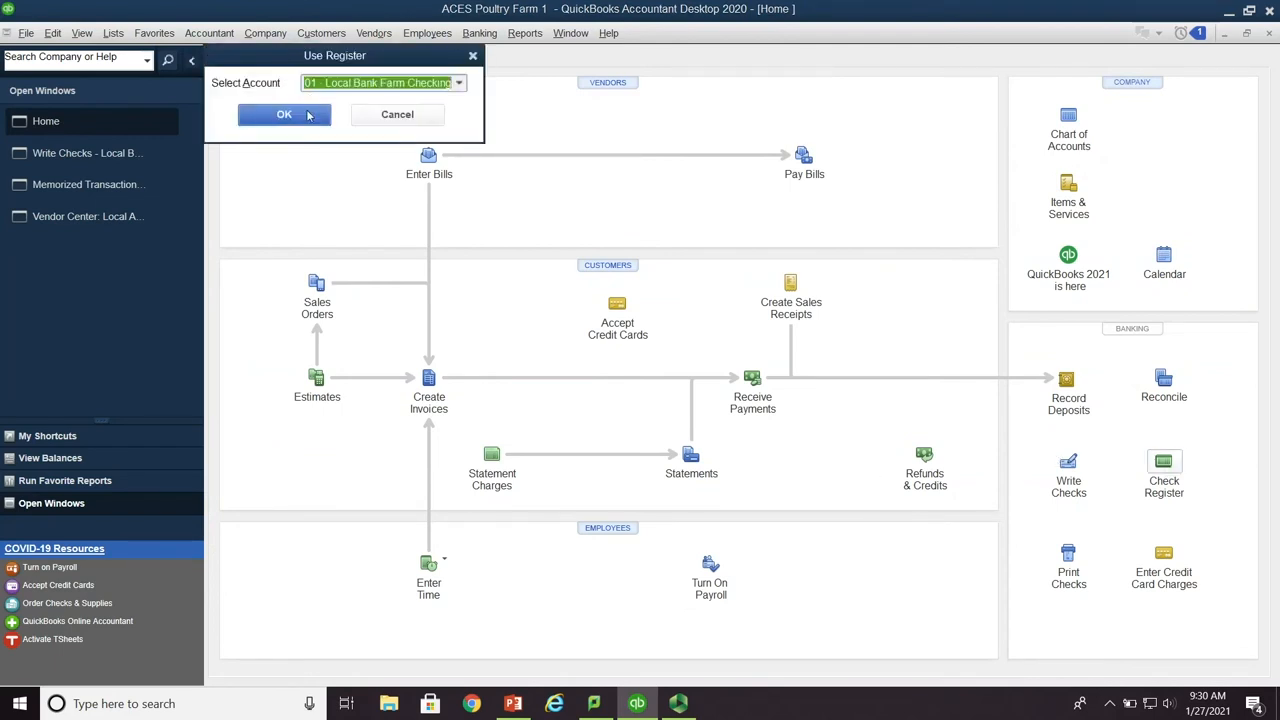
left_click(284, 114)
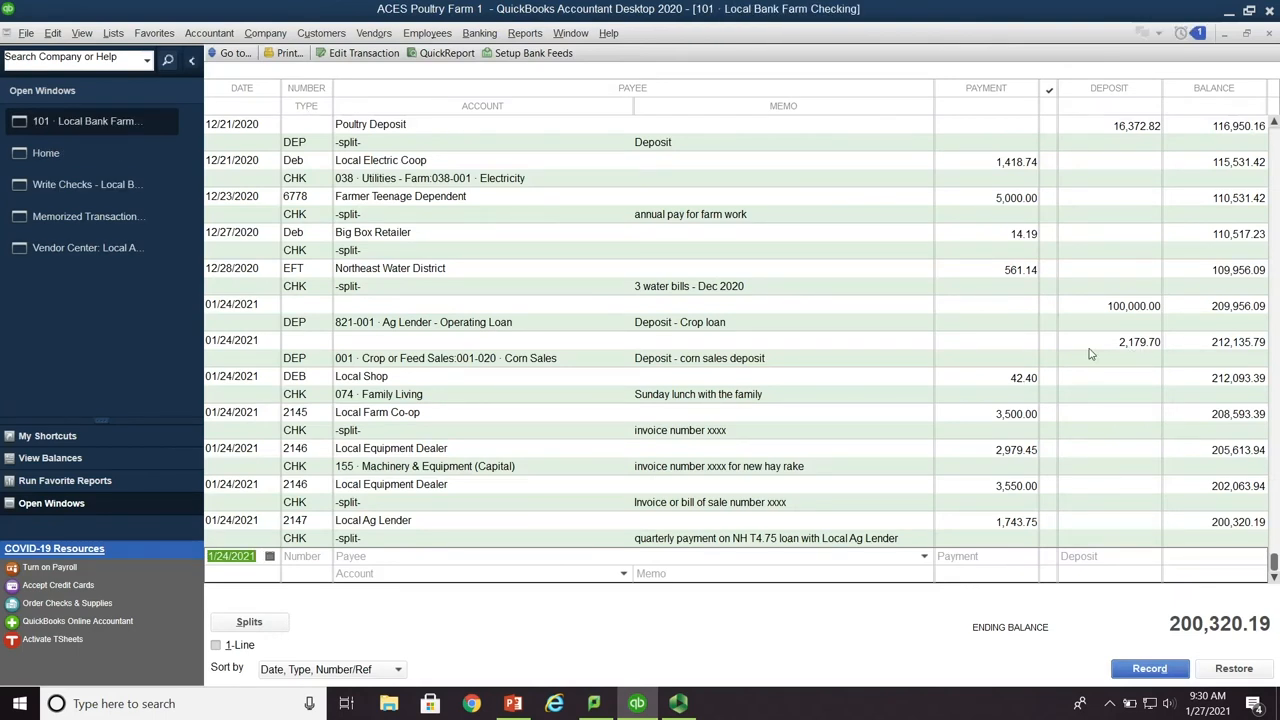
mouse_move(555, 368)
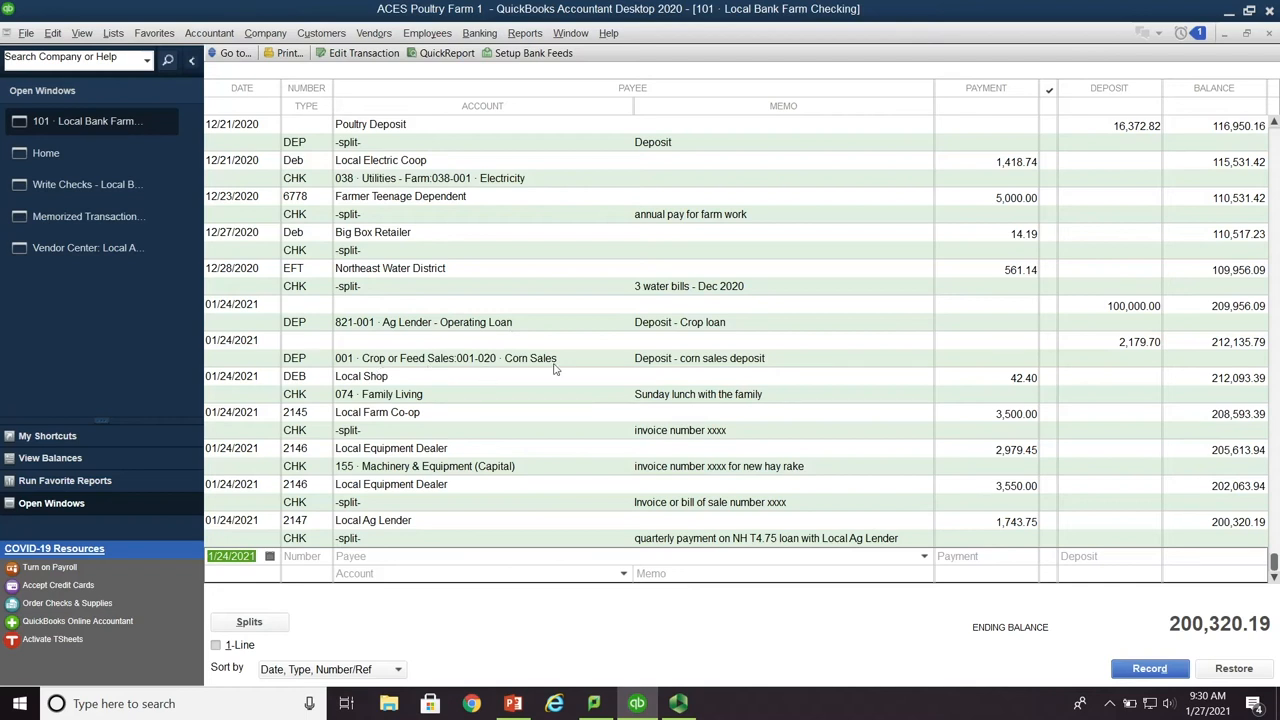
mouse_move(756, 366)
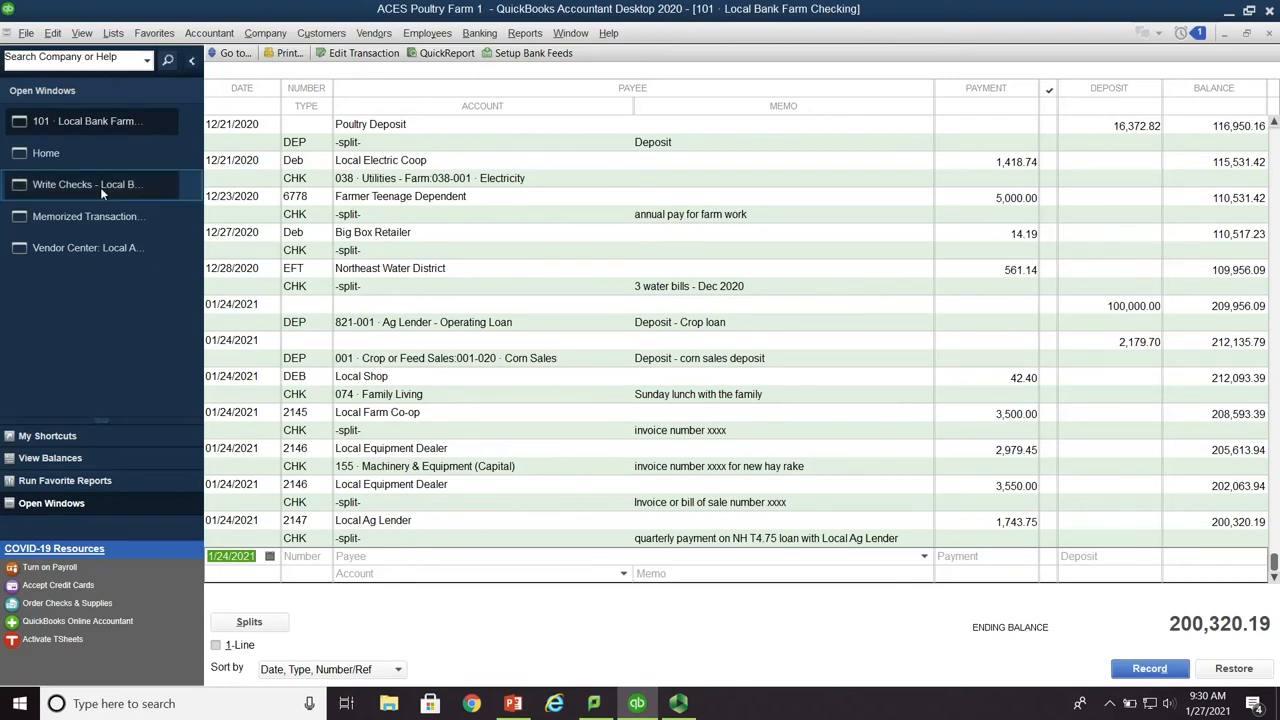
left_click(46, 121)
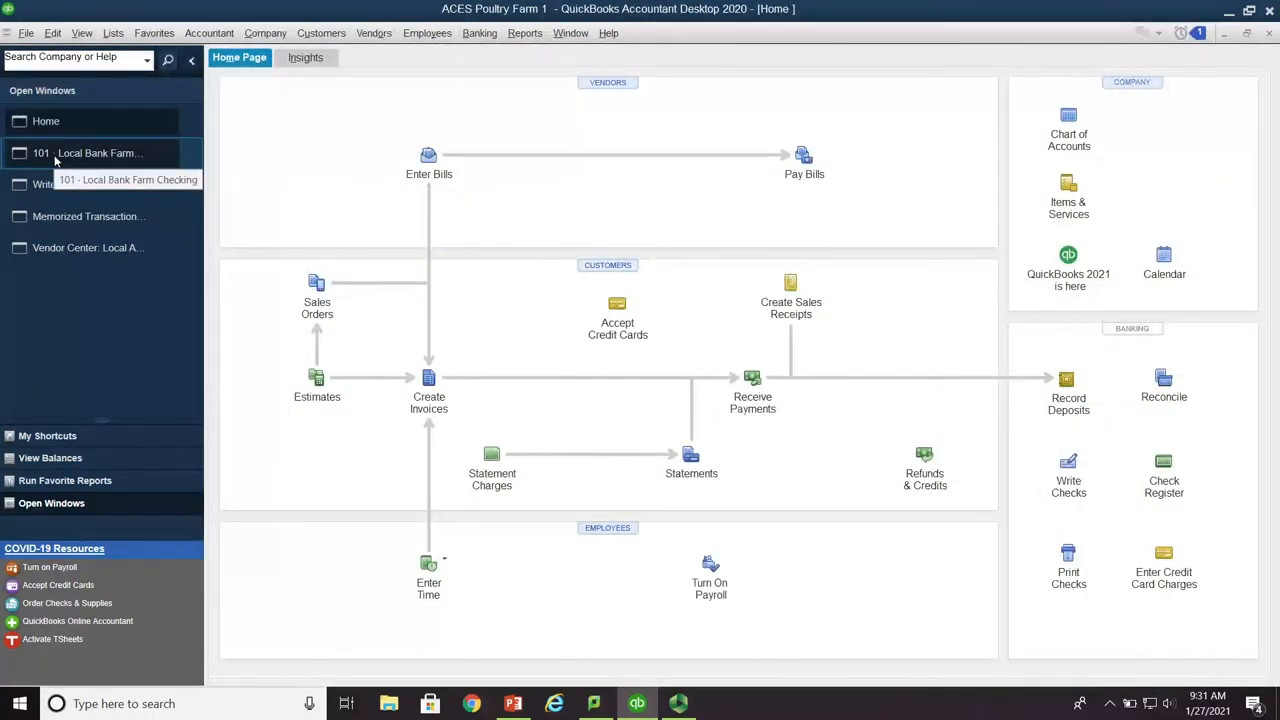
mouse_move(757, 334)
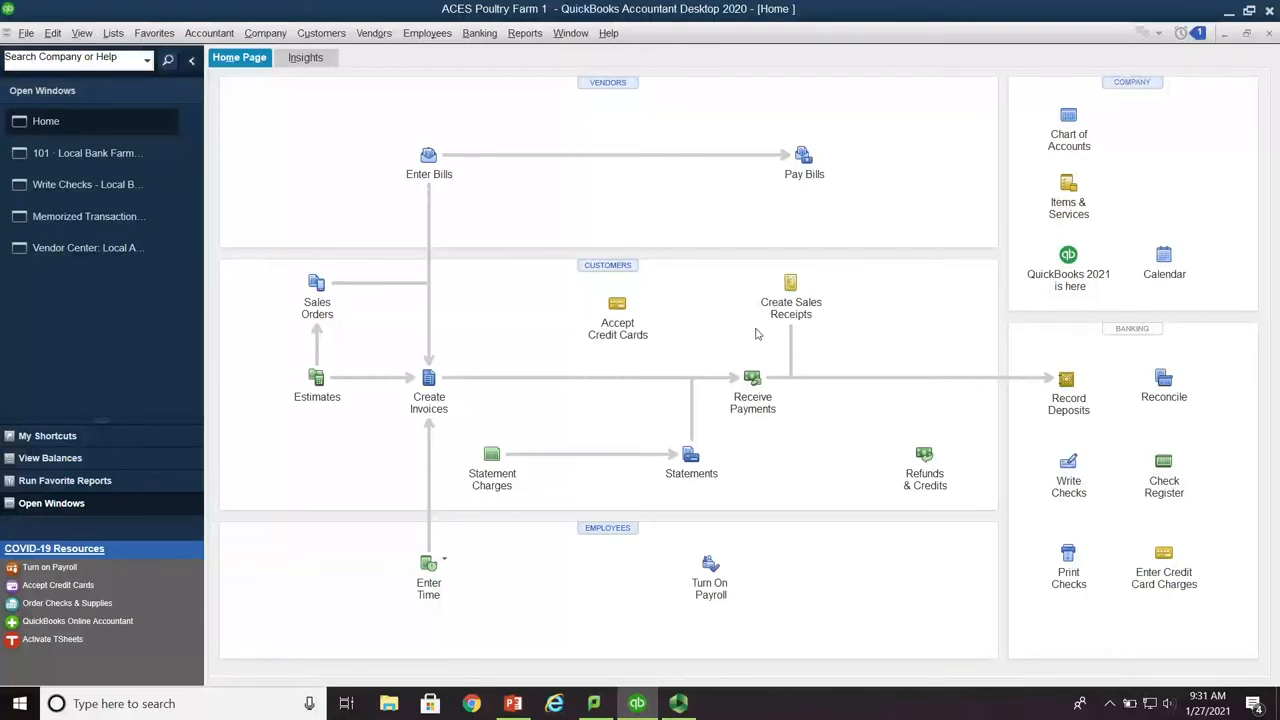
mouse_move(858, 285)
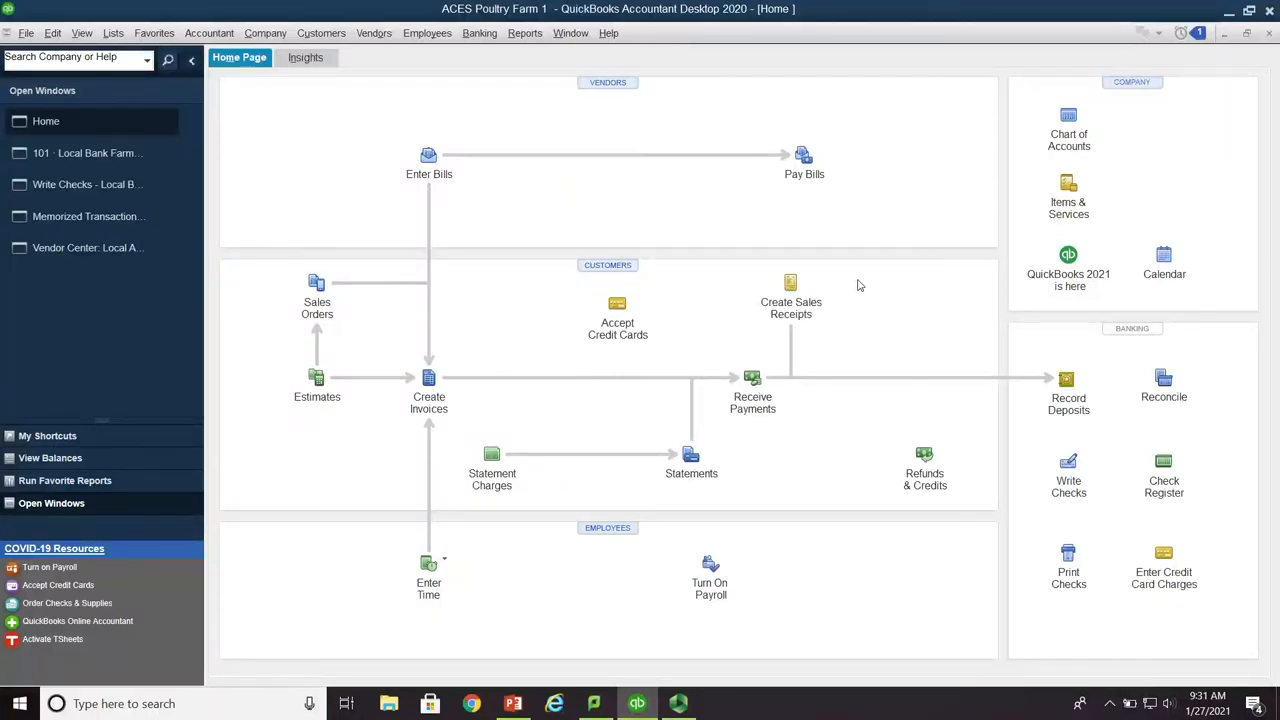
mouse_move(815, 304)
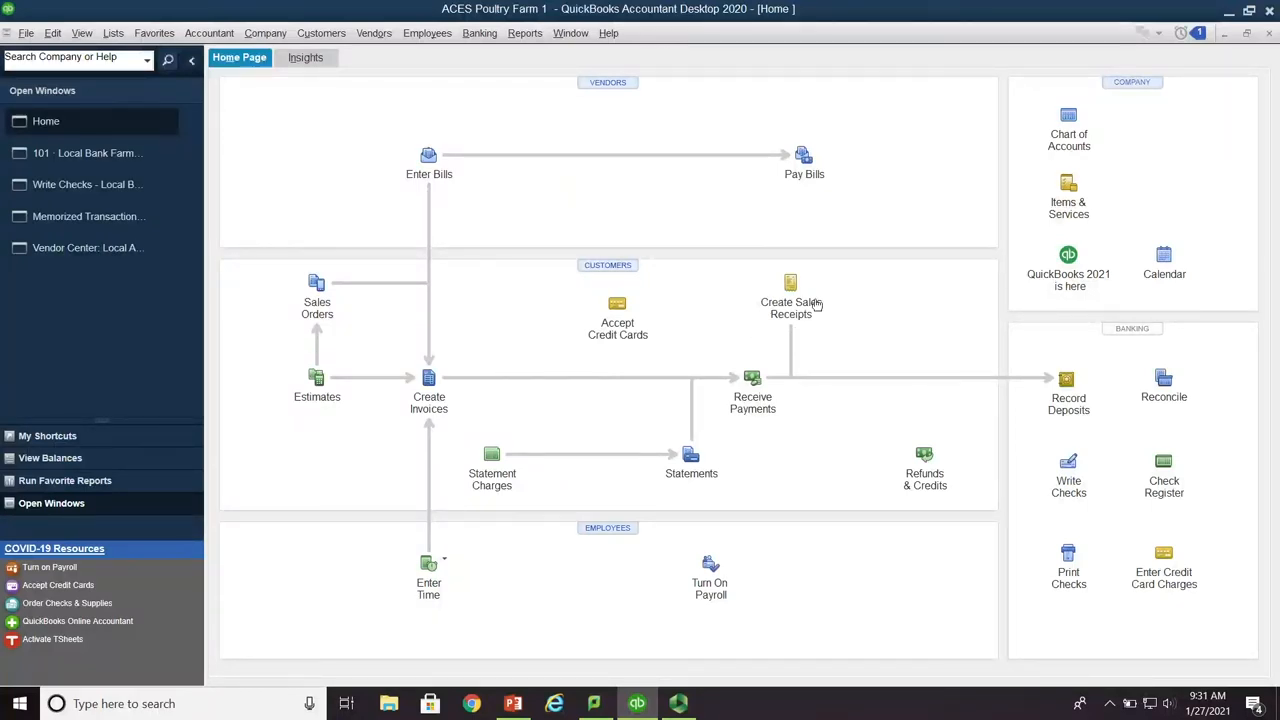
mouse_move(873, 319)
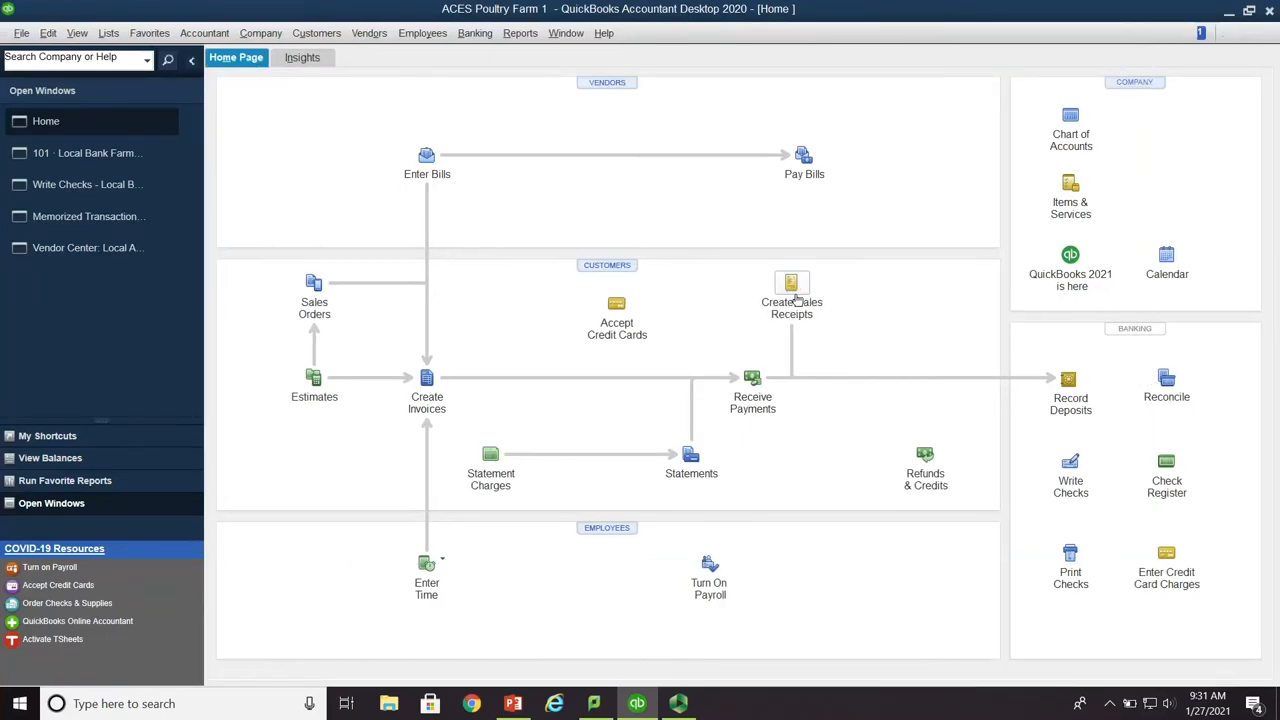
Open a new Sales Receipt no. 2 and browse the item list on its first line
left_click(791, 285)
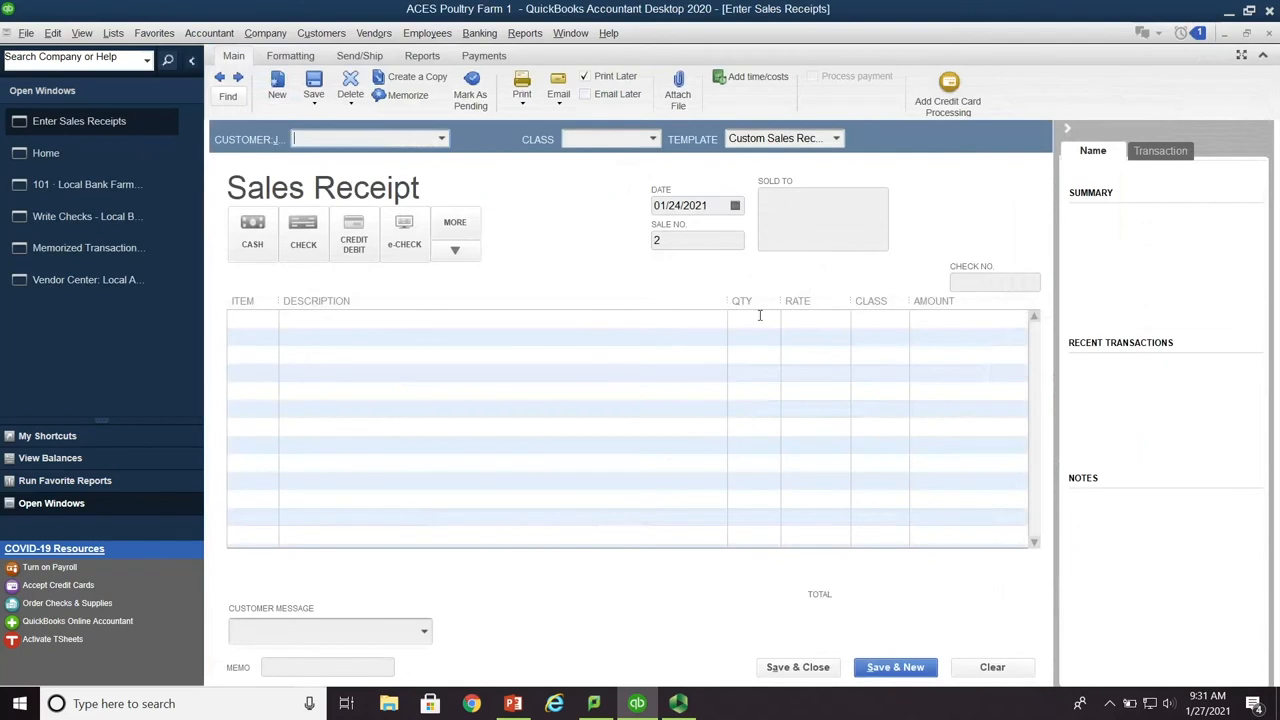
mouse_move(681, 261)
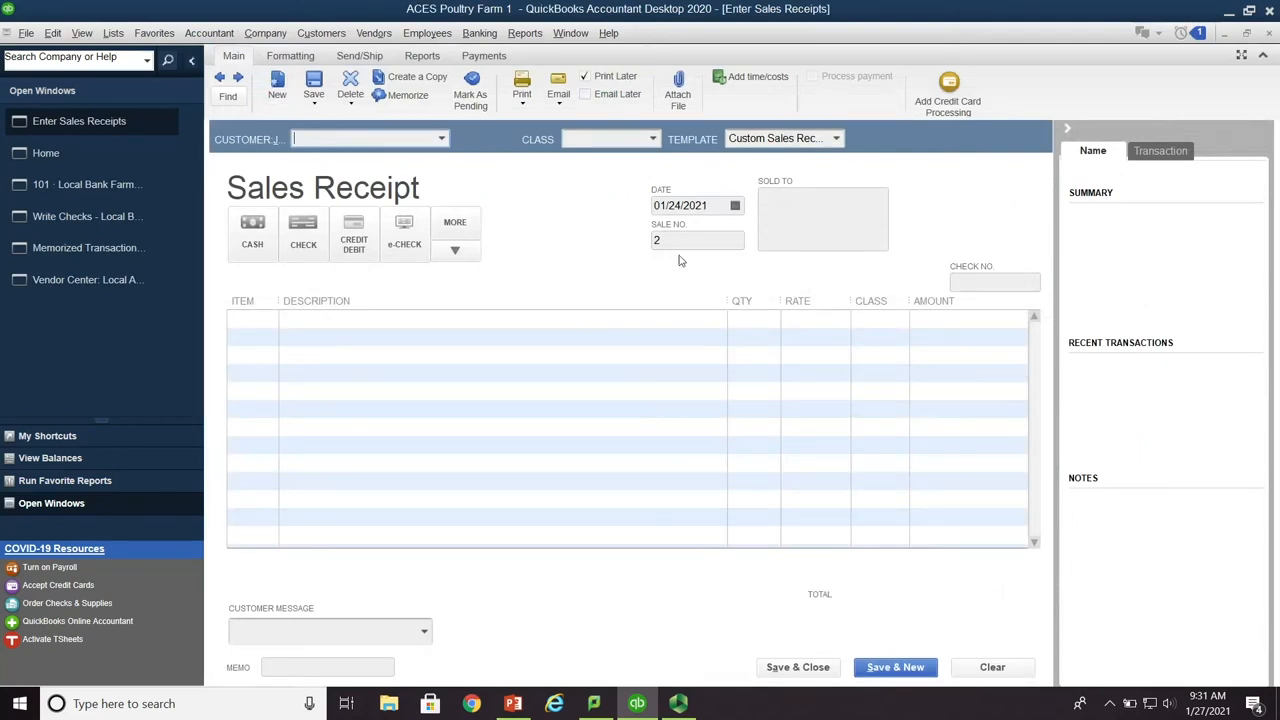
left_click(250, 318)
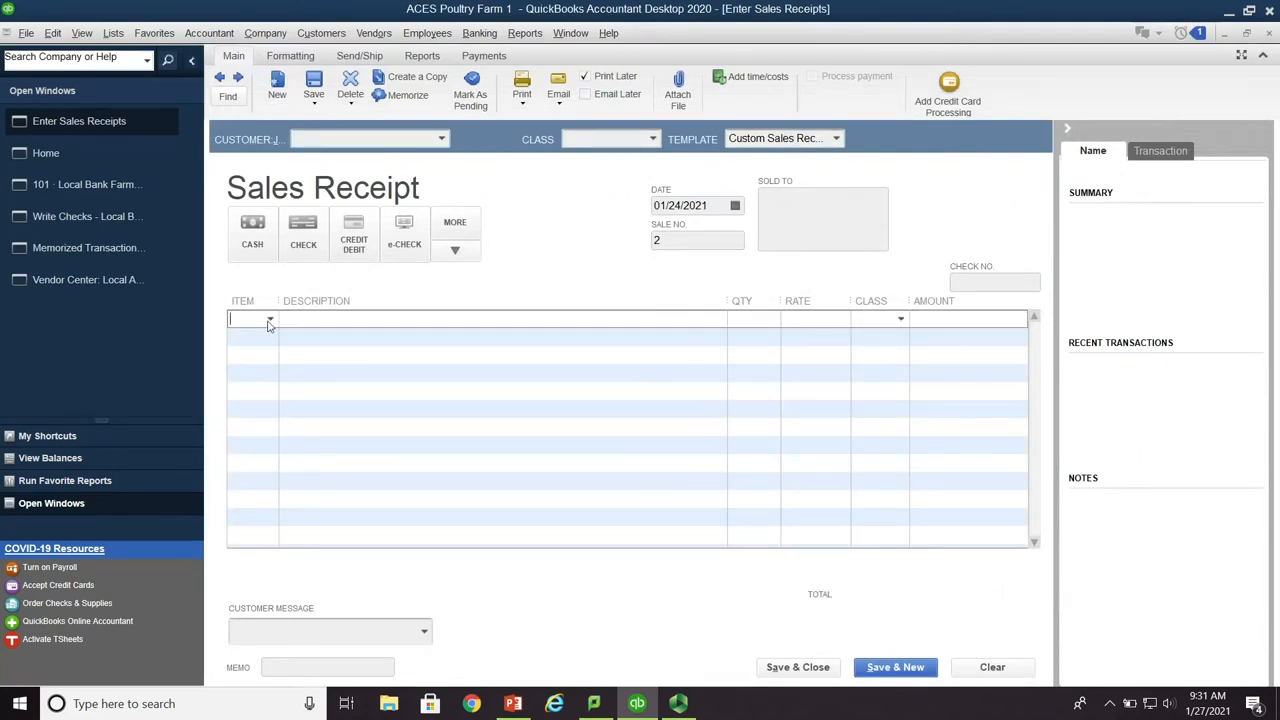
left_click(270, 318)
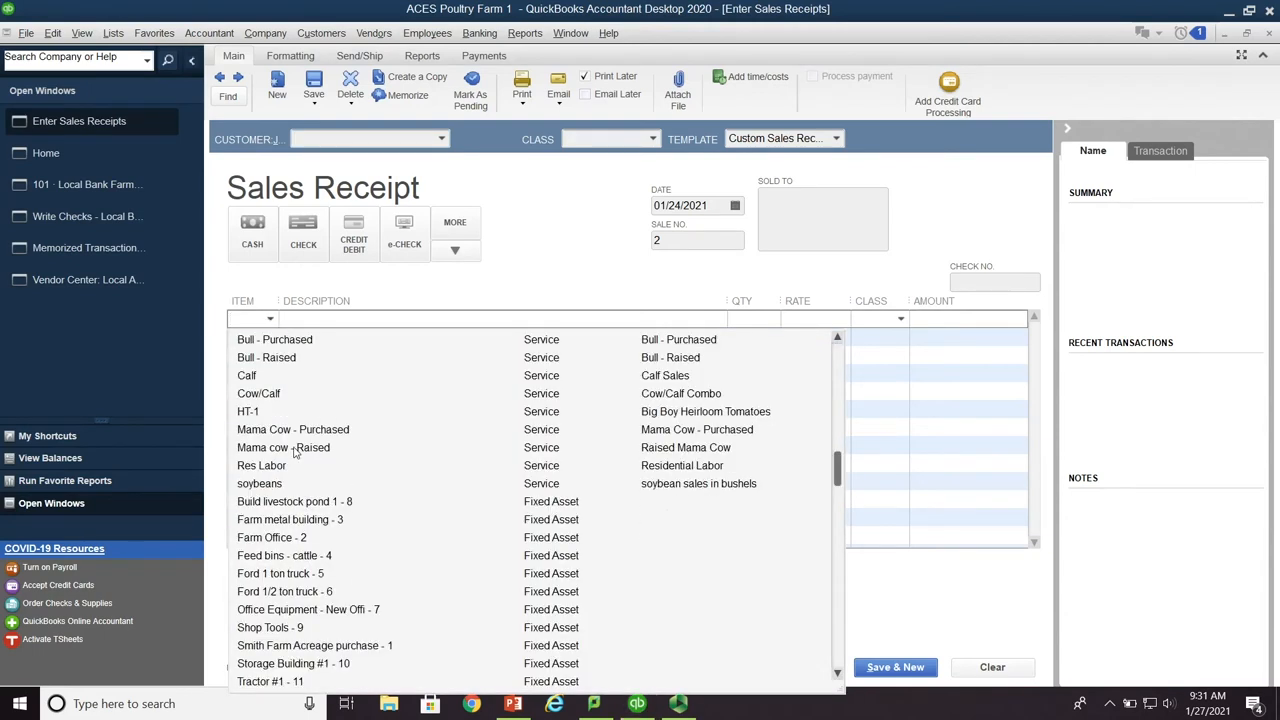
scroll("down", 3)
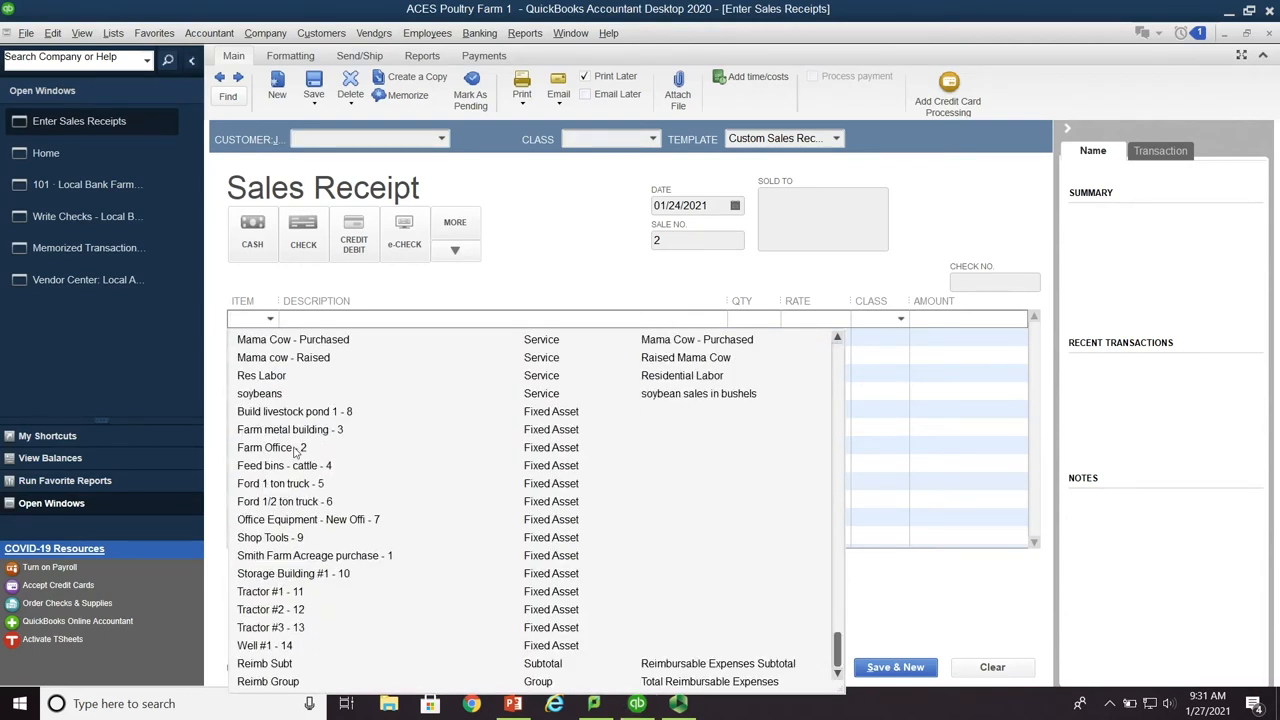
scroll("up", 3)
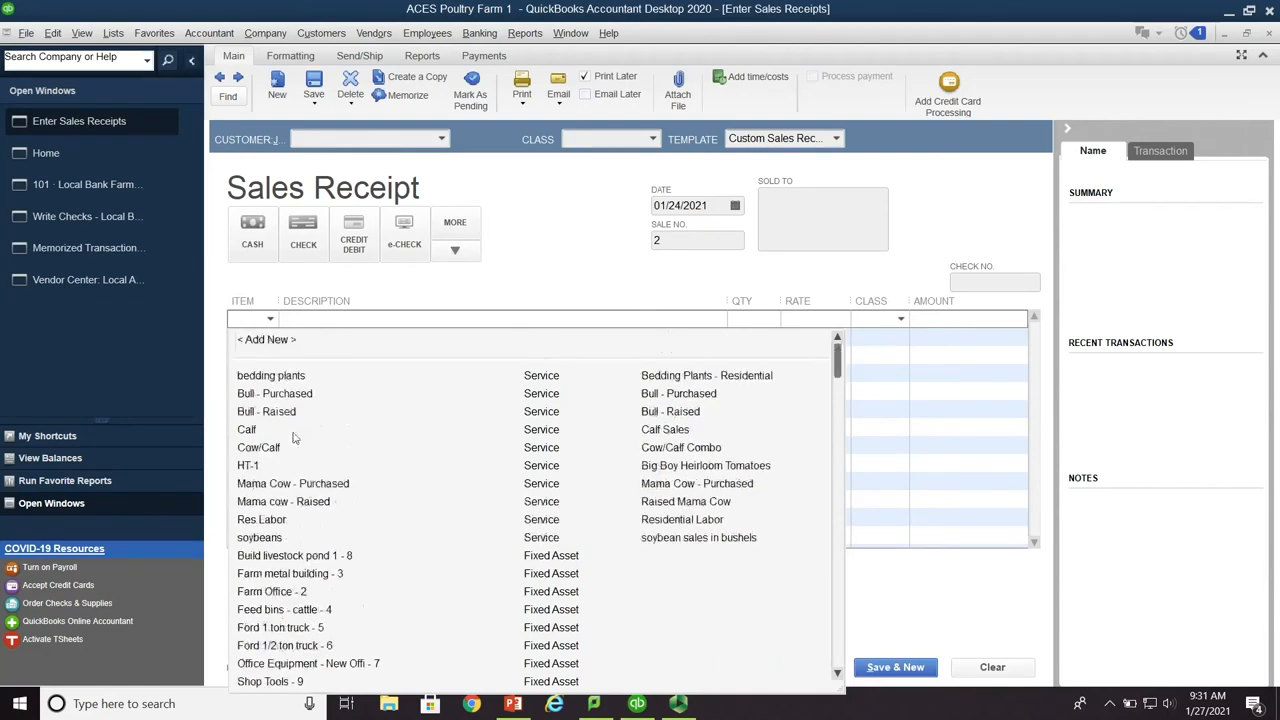
Add a Corn service item described 'Bushels of corn sales' using the Crop or Feed Sales account
left_click(266, 339)
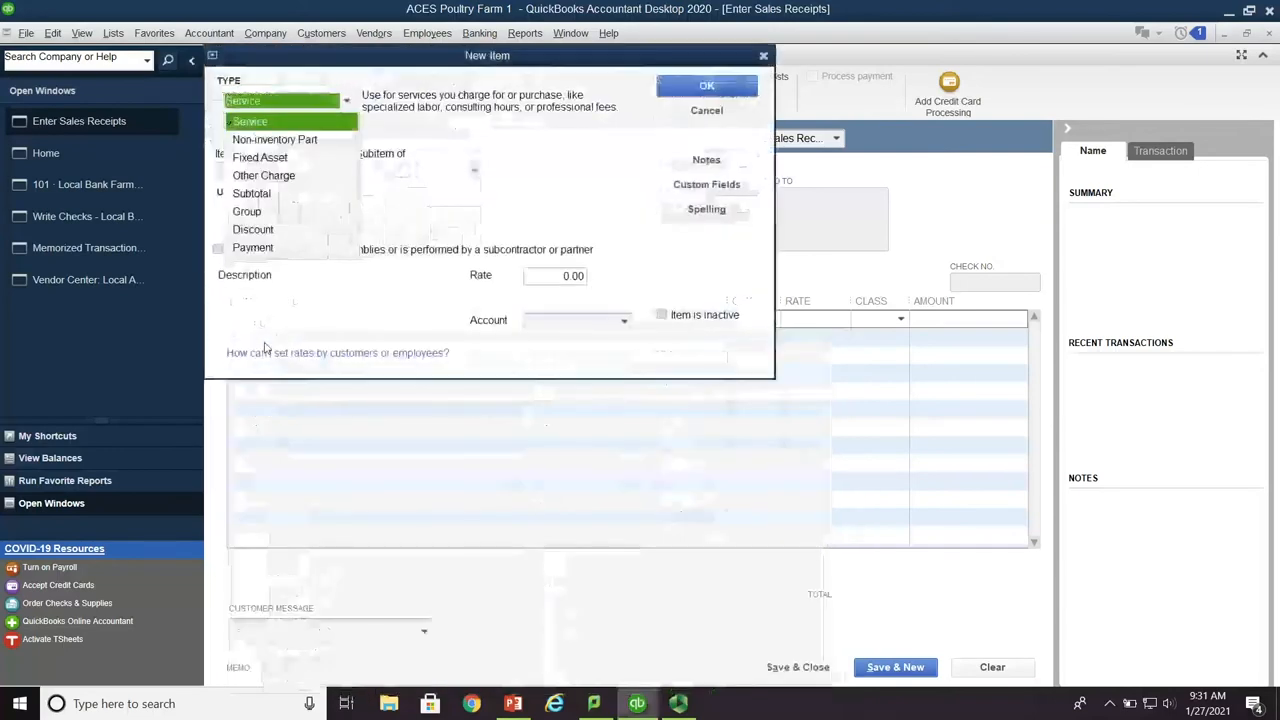
left_click(249, 121)
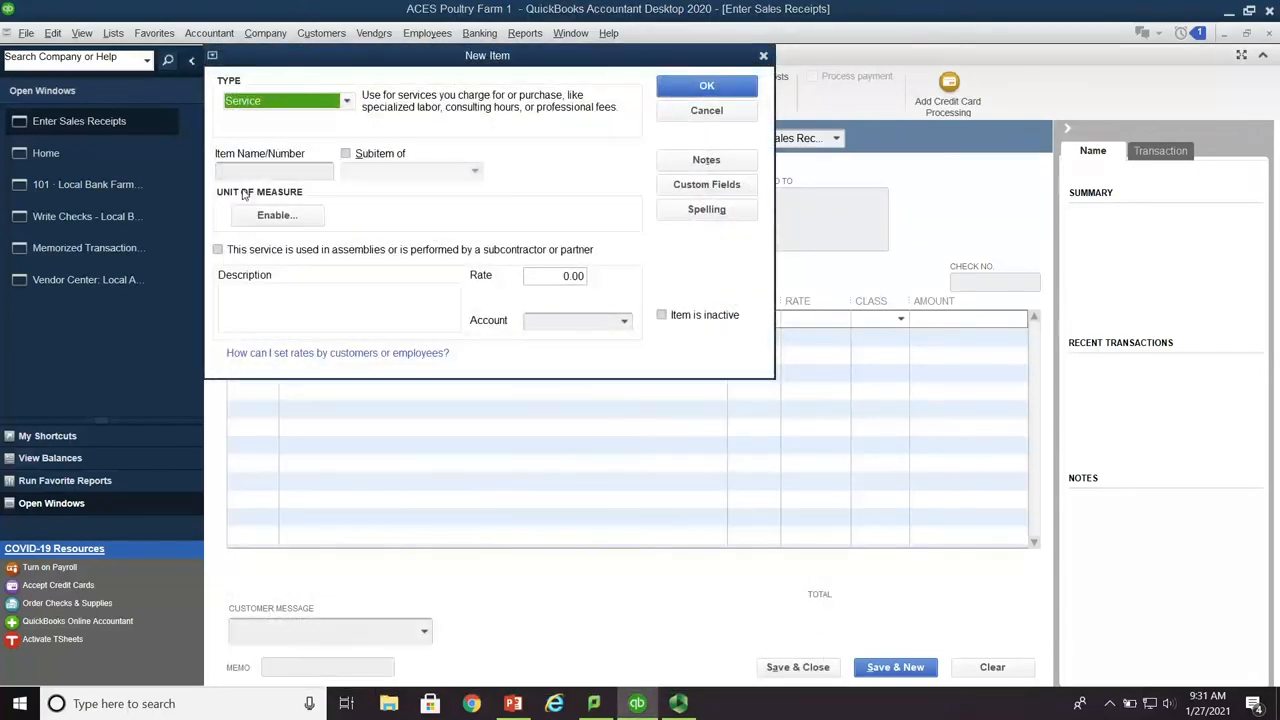
left_click(273, 170)
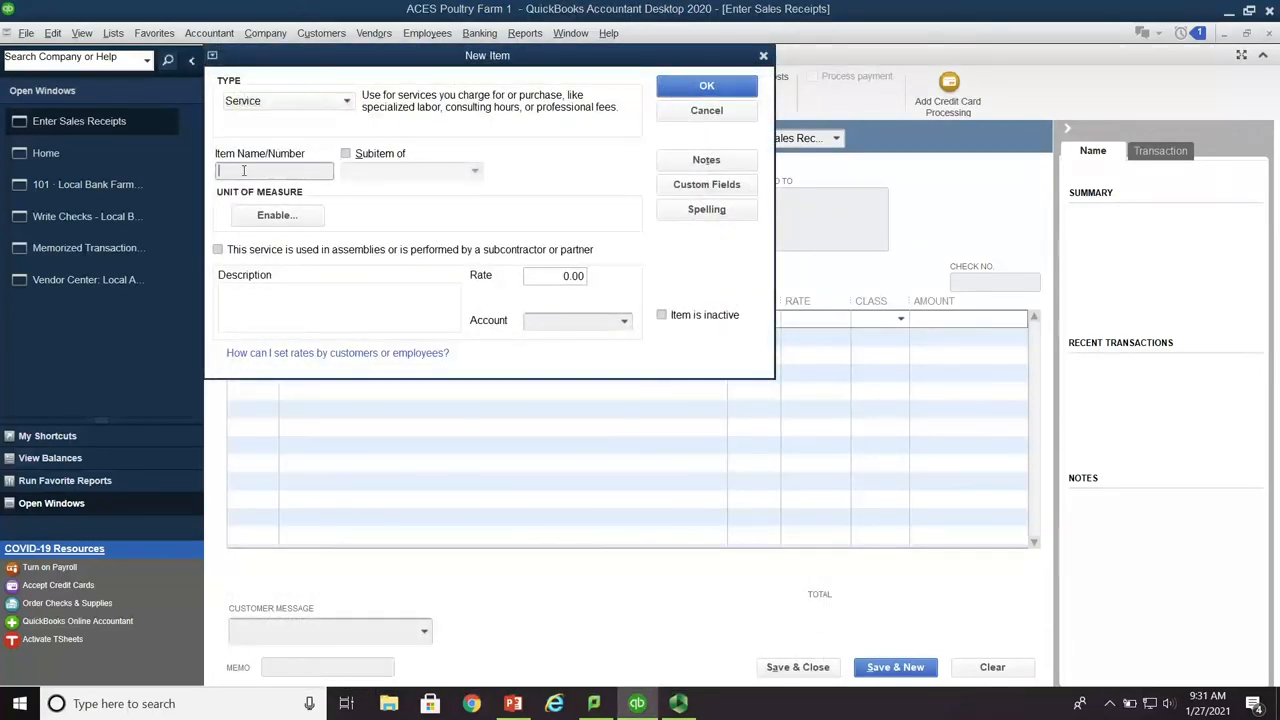
type("Com")
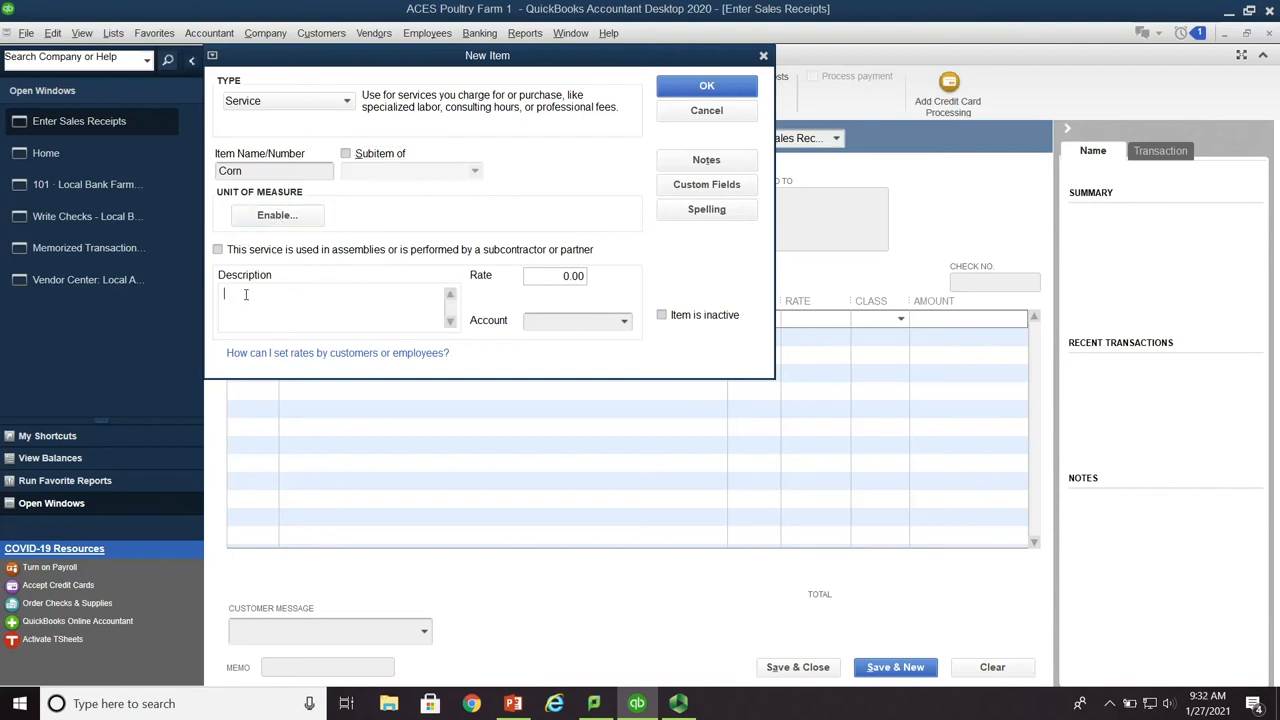
type("Bushels of")
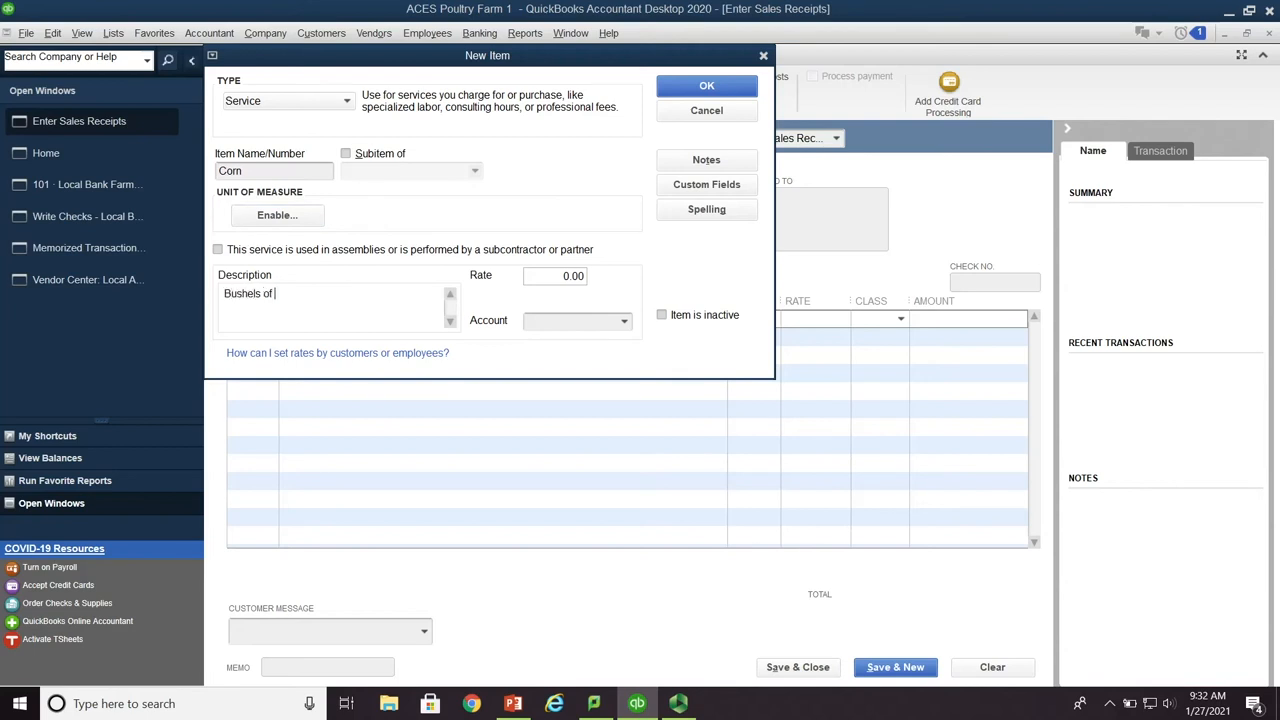
type("corn sales")
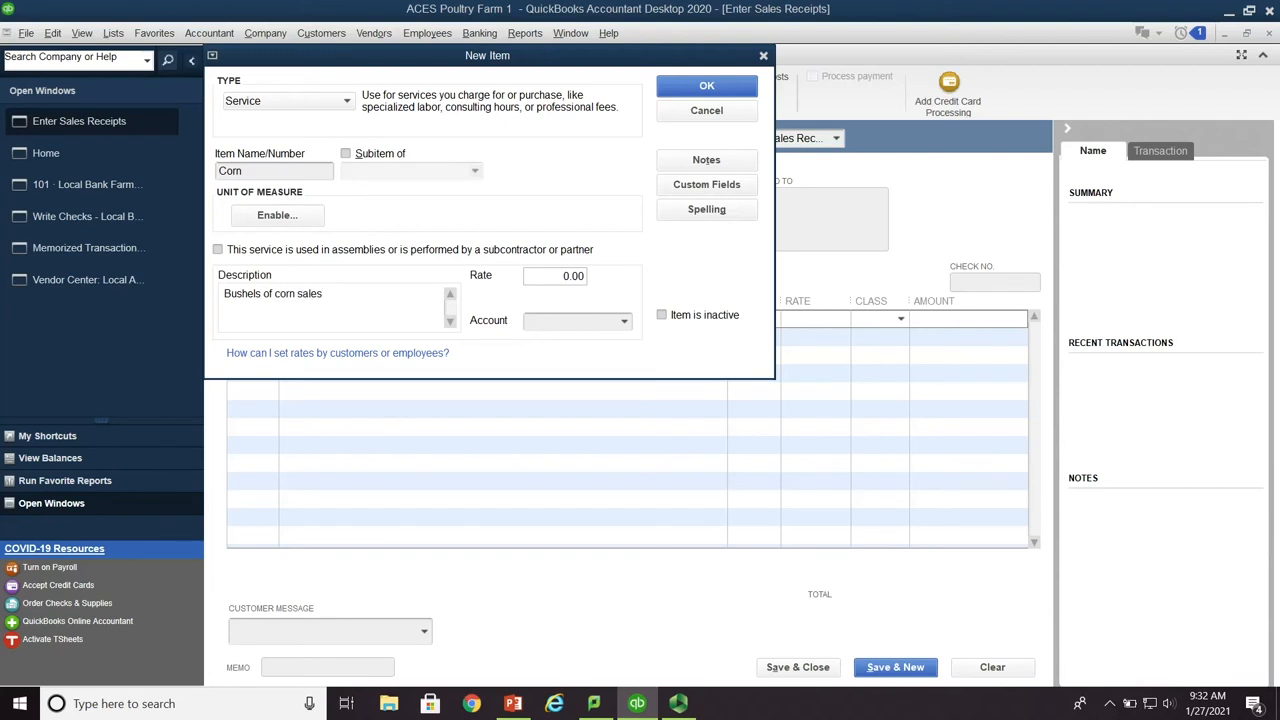
left_click(555, 275)
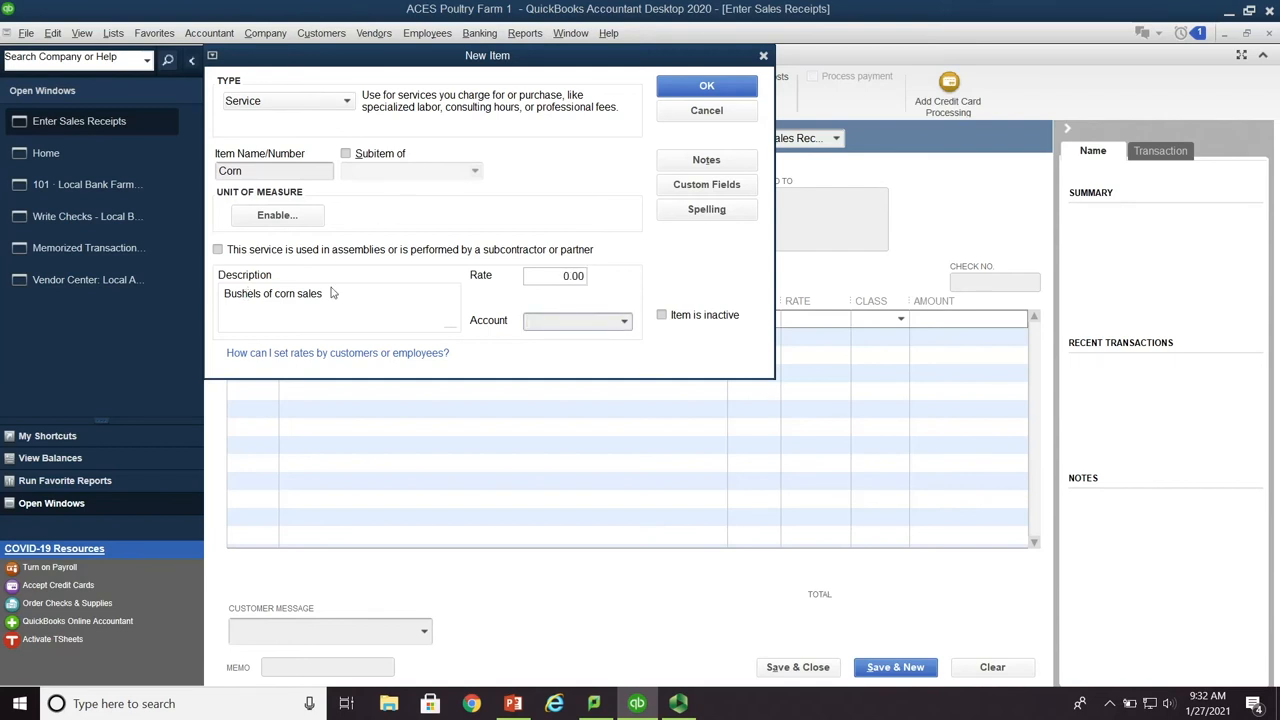
left_click(624, 320)
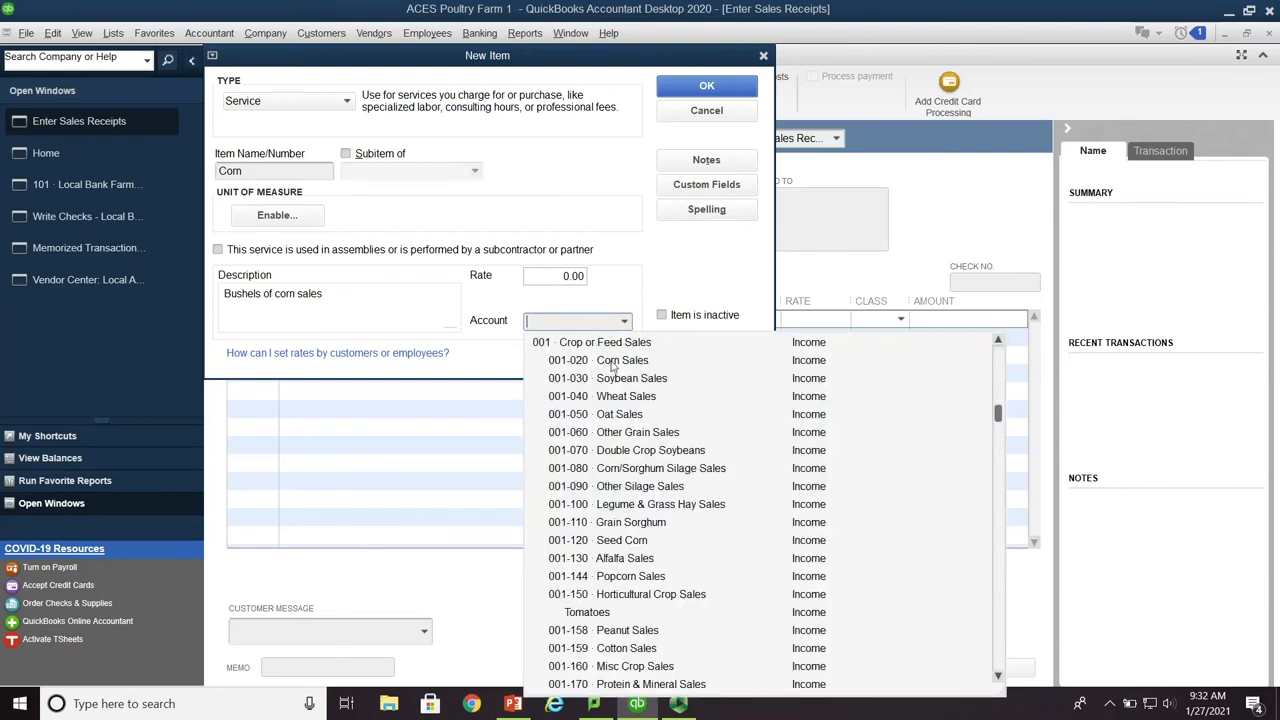
left_click(604, 342)
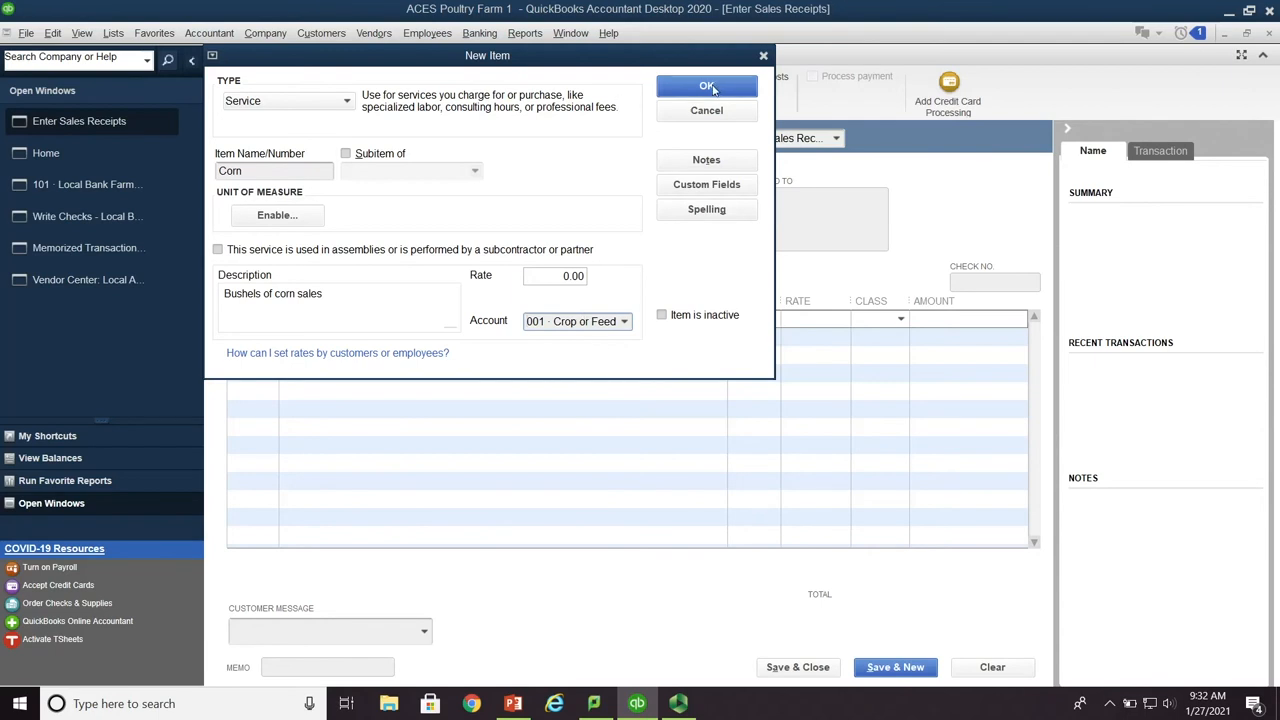
left_click(706, 86)
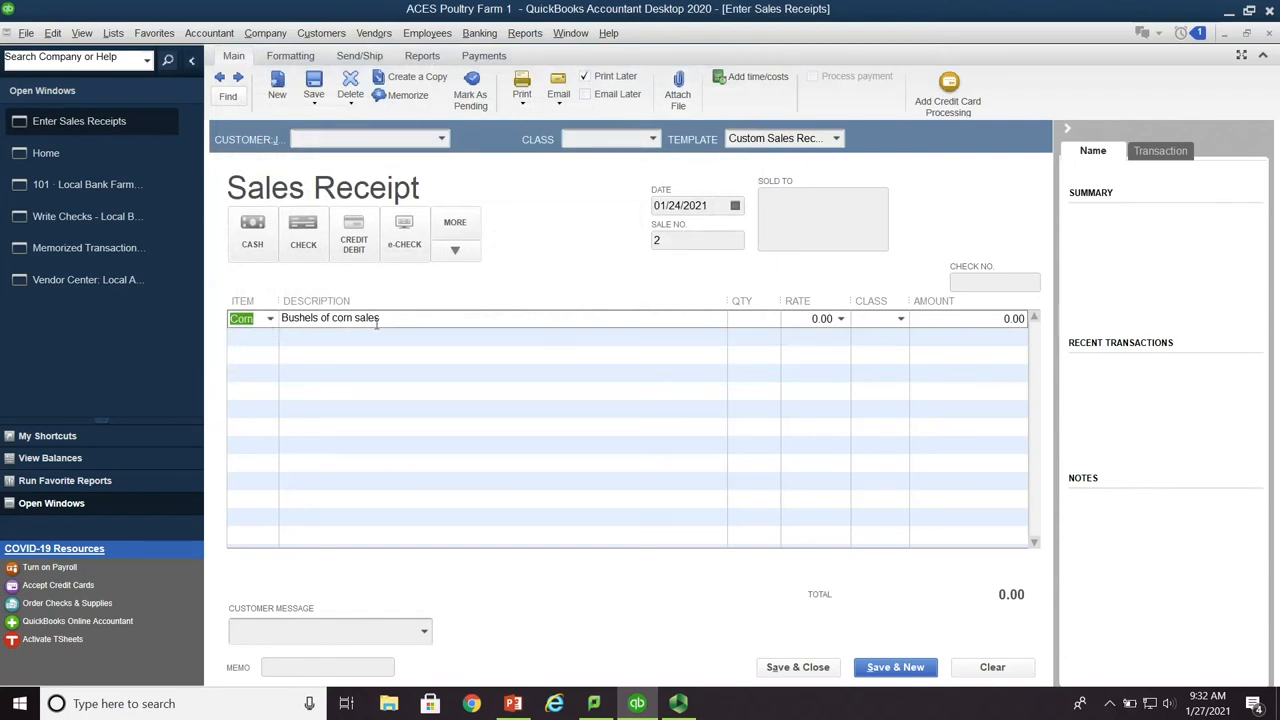
Sell 614 bushels of corn to the local grain elevator under Row Crop for 2,179.70
left_click(822, 218)
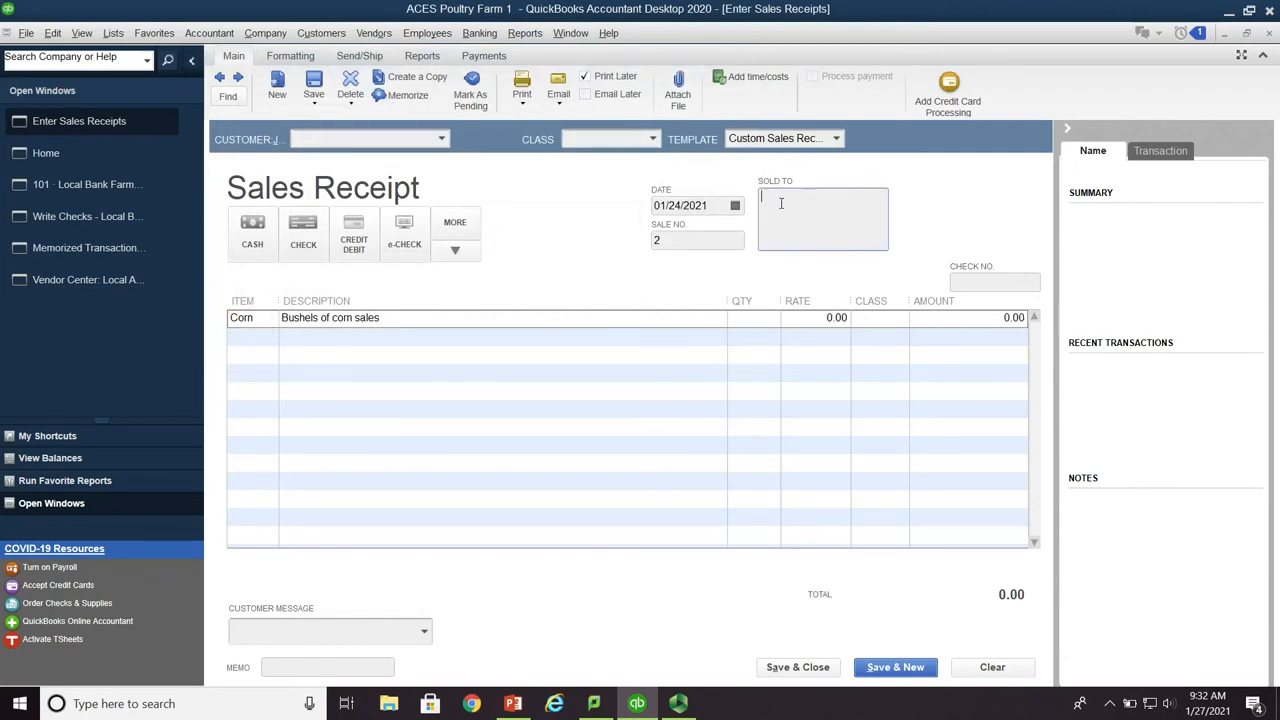
type("local grain eleva")
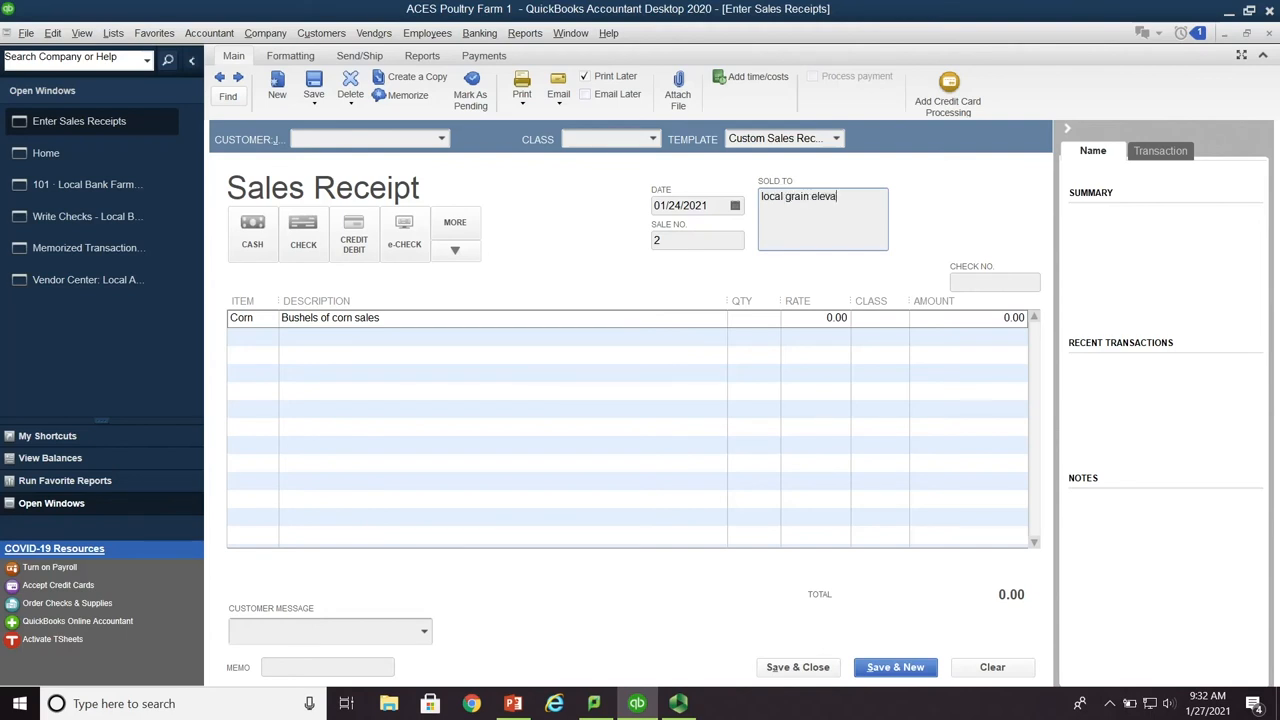
type("tor")
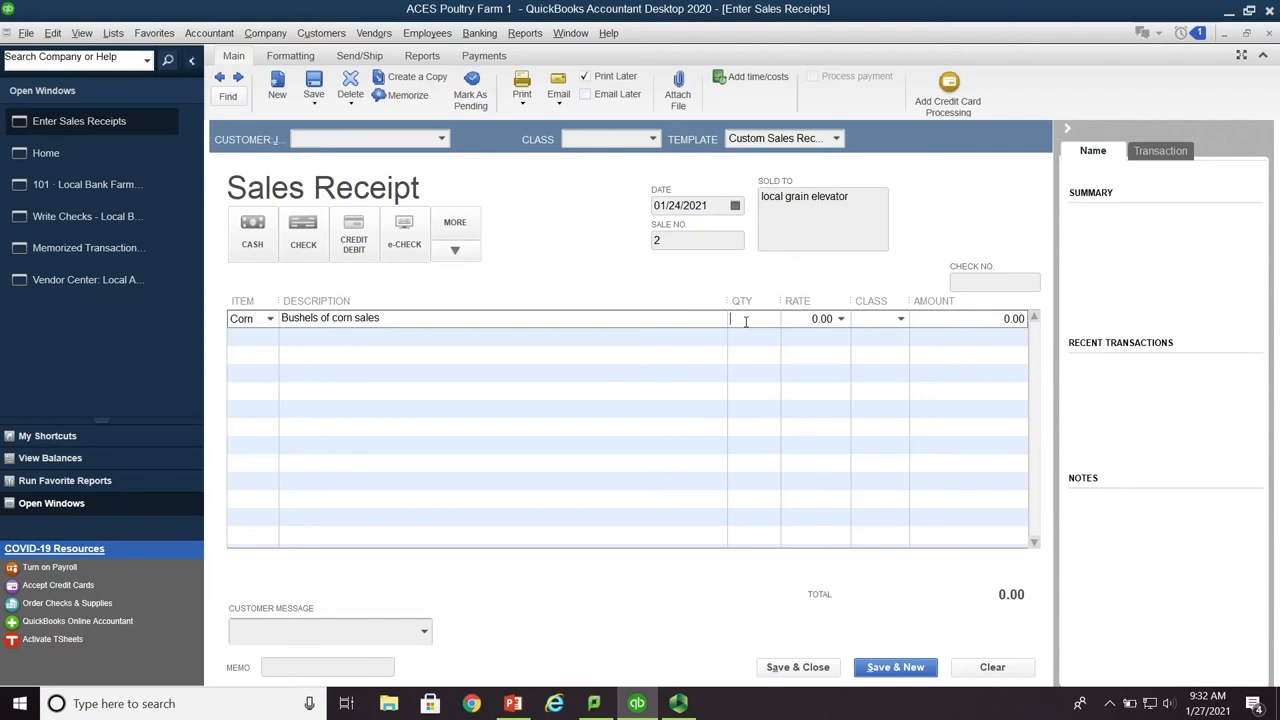
type("614")
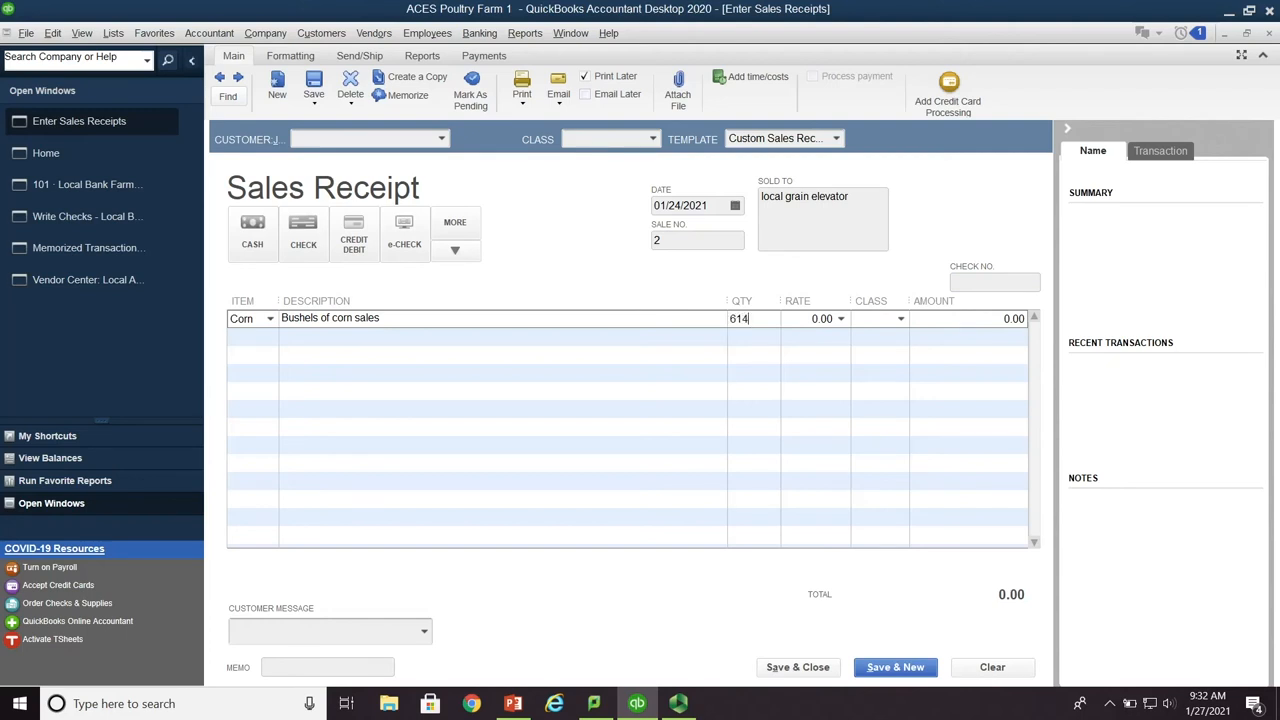
key("Tab")
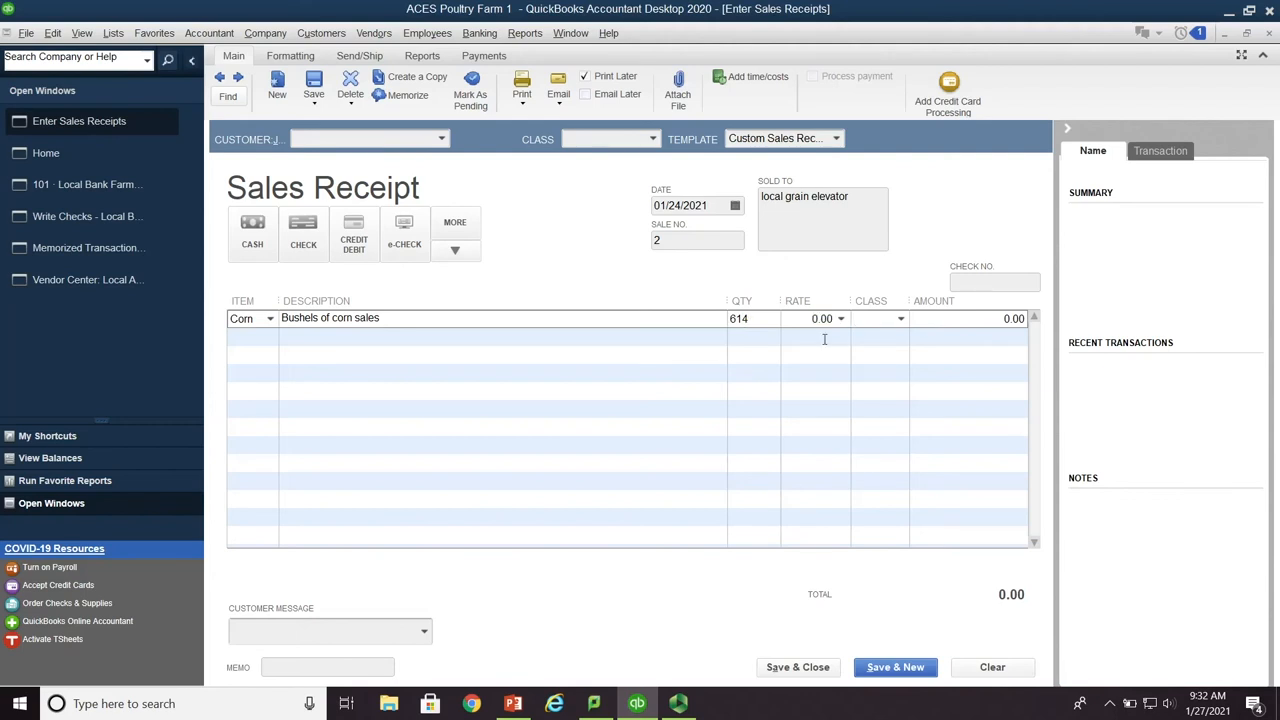
left_click(899, 318)
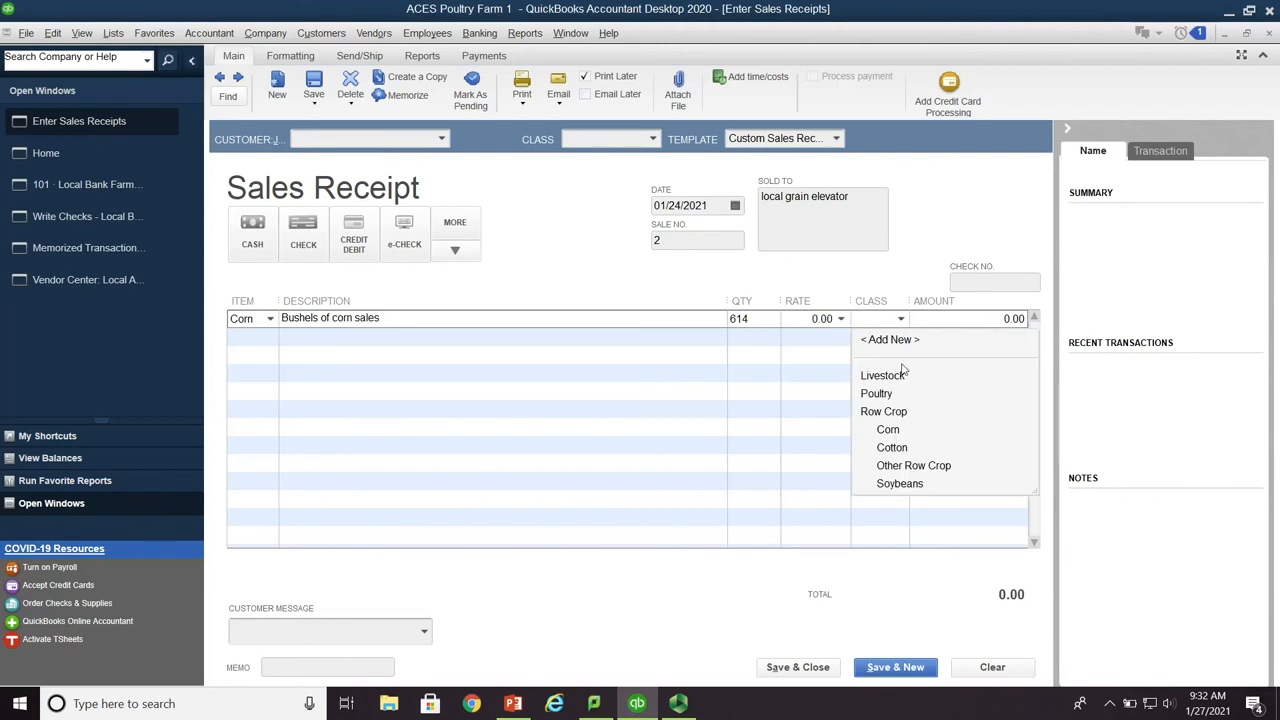
left_click(883, 411)
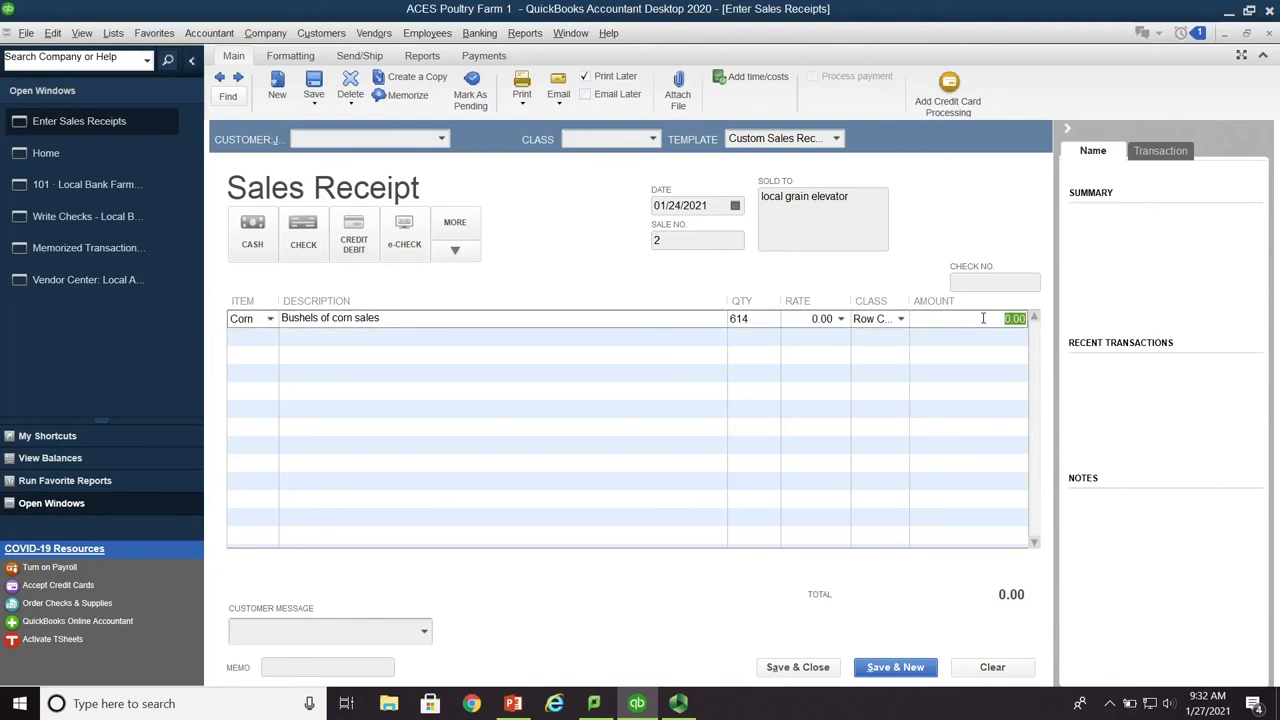
type("2179")
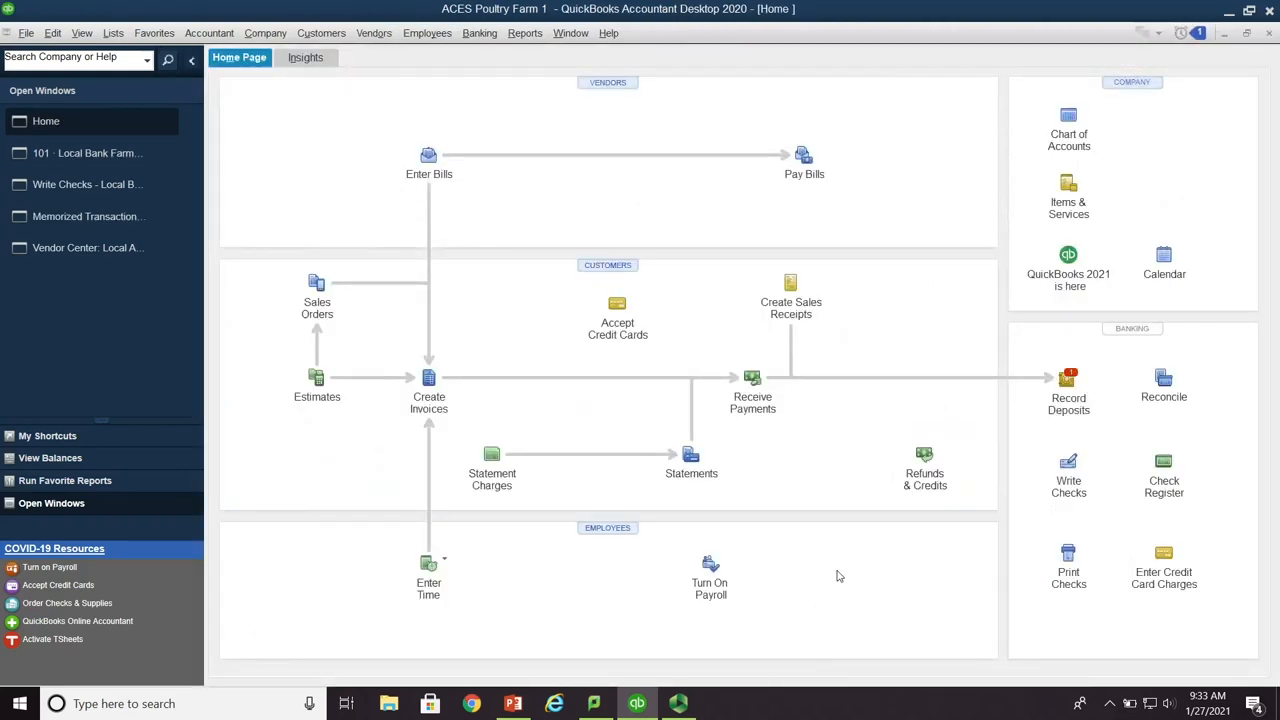
mouse_move(815, 333)
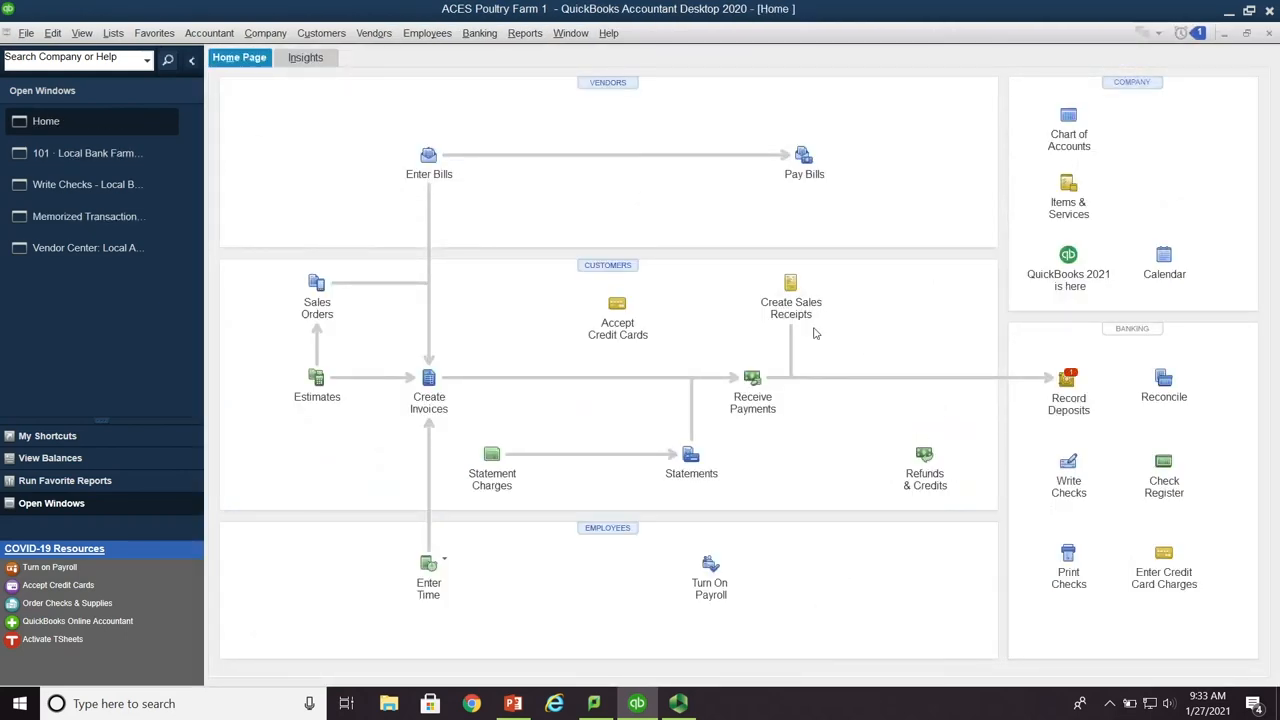
mouse_move(1000, 389)
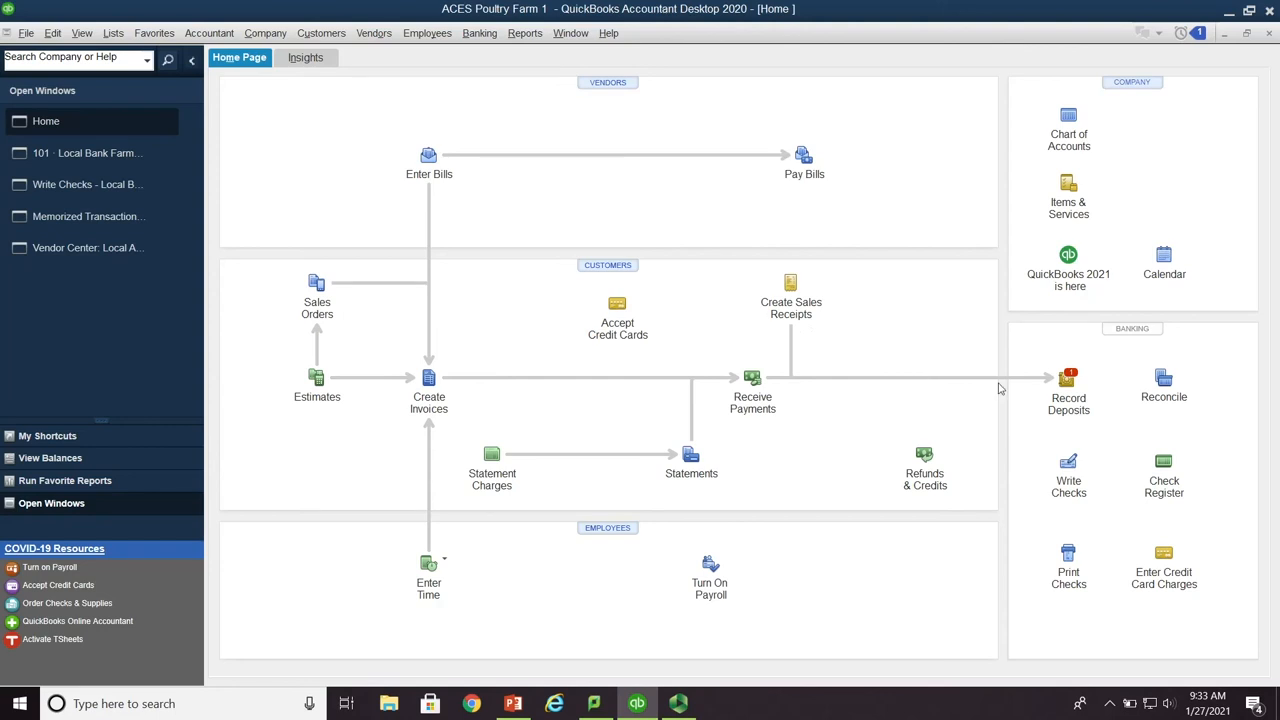
mouse_move(1110, 413)
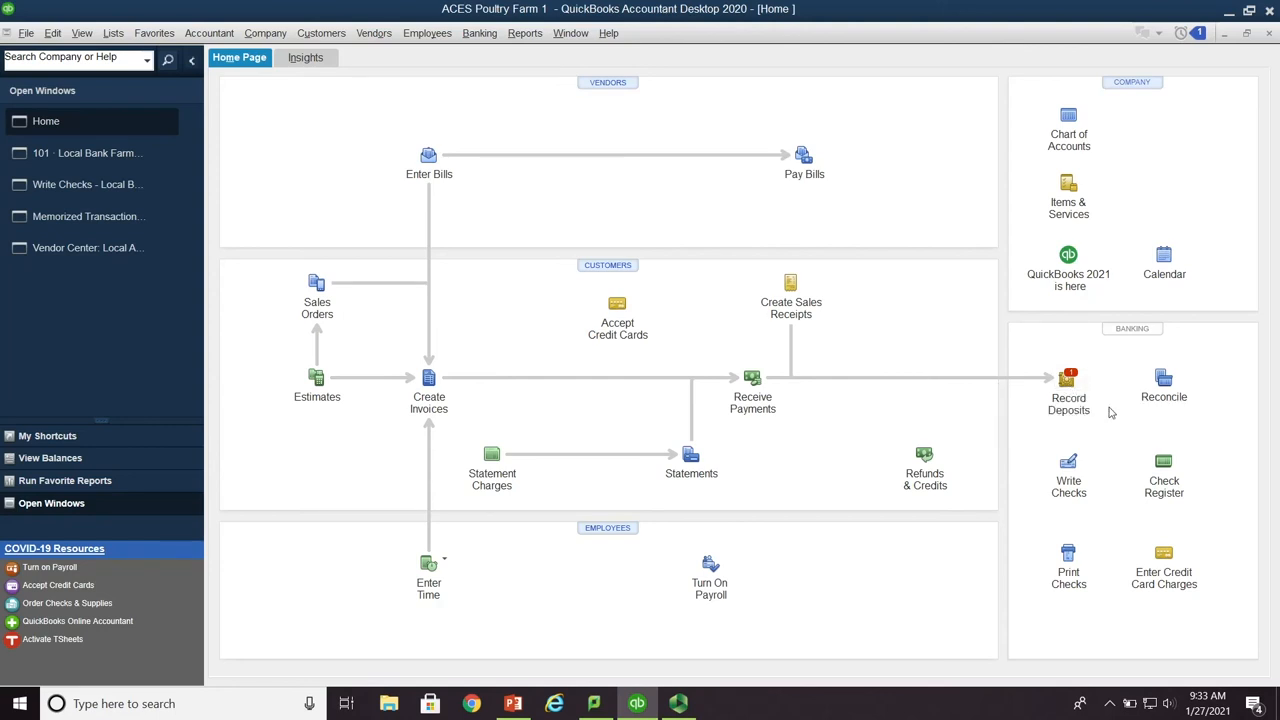
mouse_move(1069, 385)
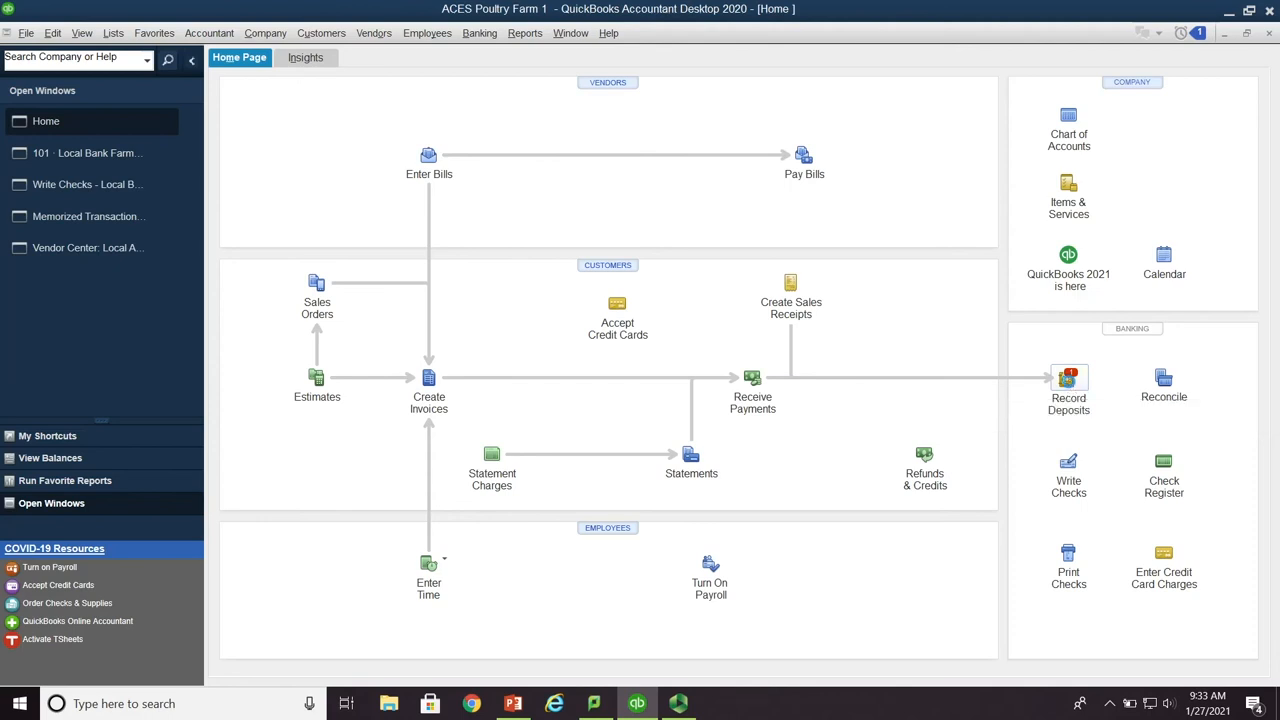
Add the $2,179.70 receipt 2 from Undeposited Funds to a new farm checking deposit
left_click(1068, 378)
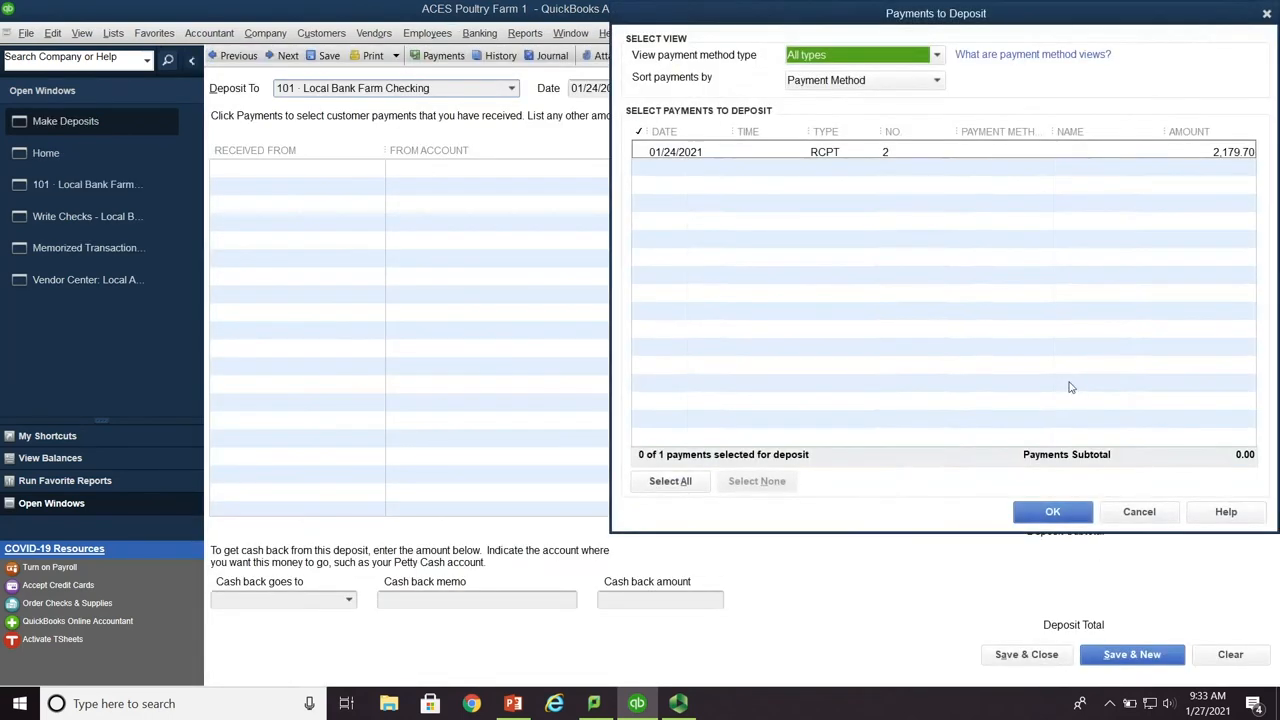
mouse_move(782, 170)
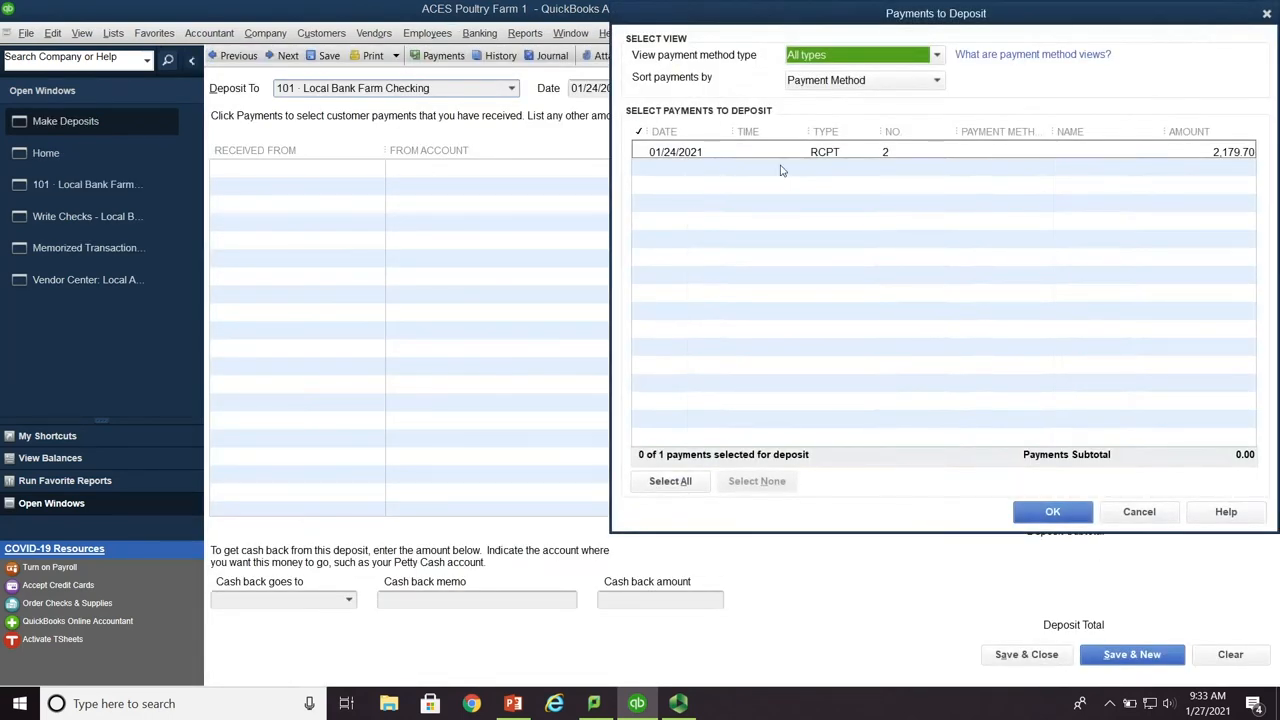
left_click(670, 481)
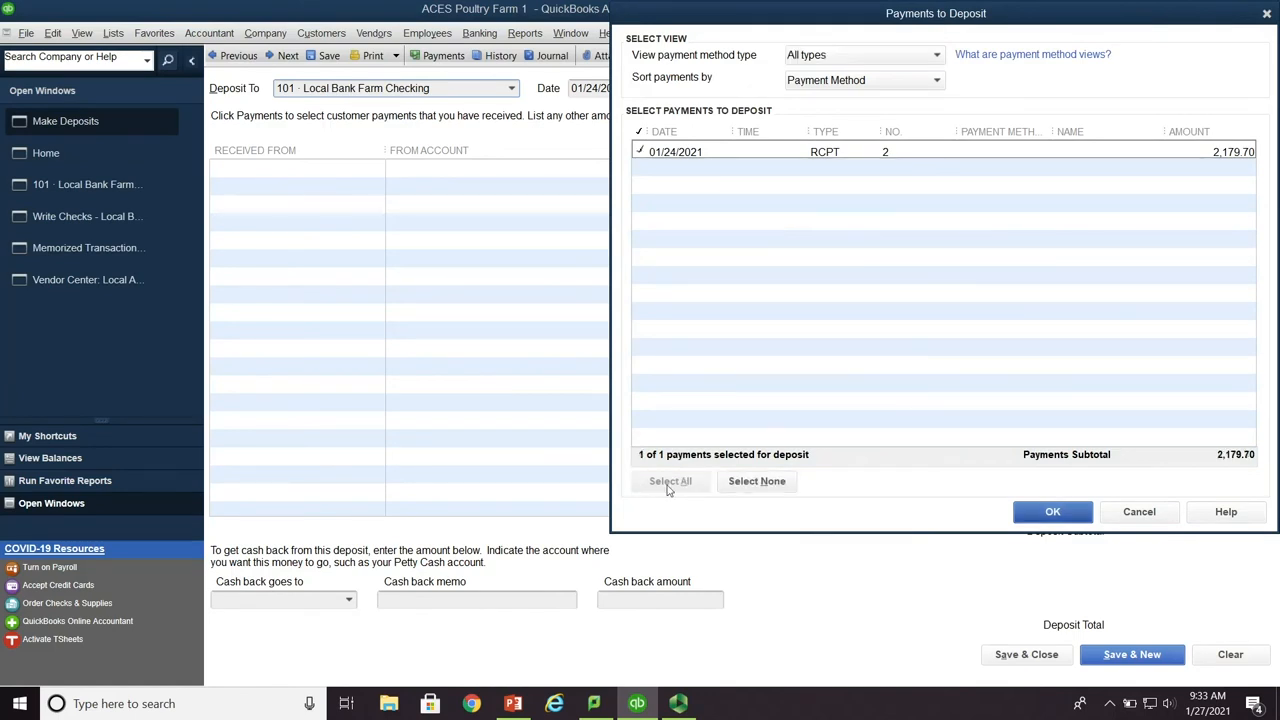
mouse_move(647, 170)
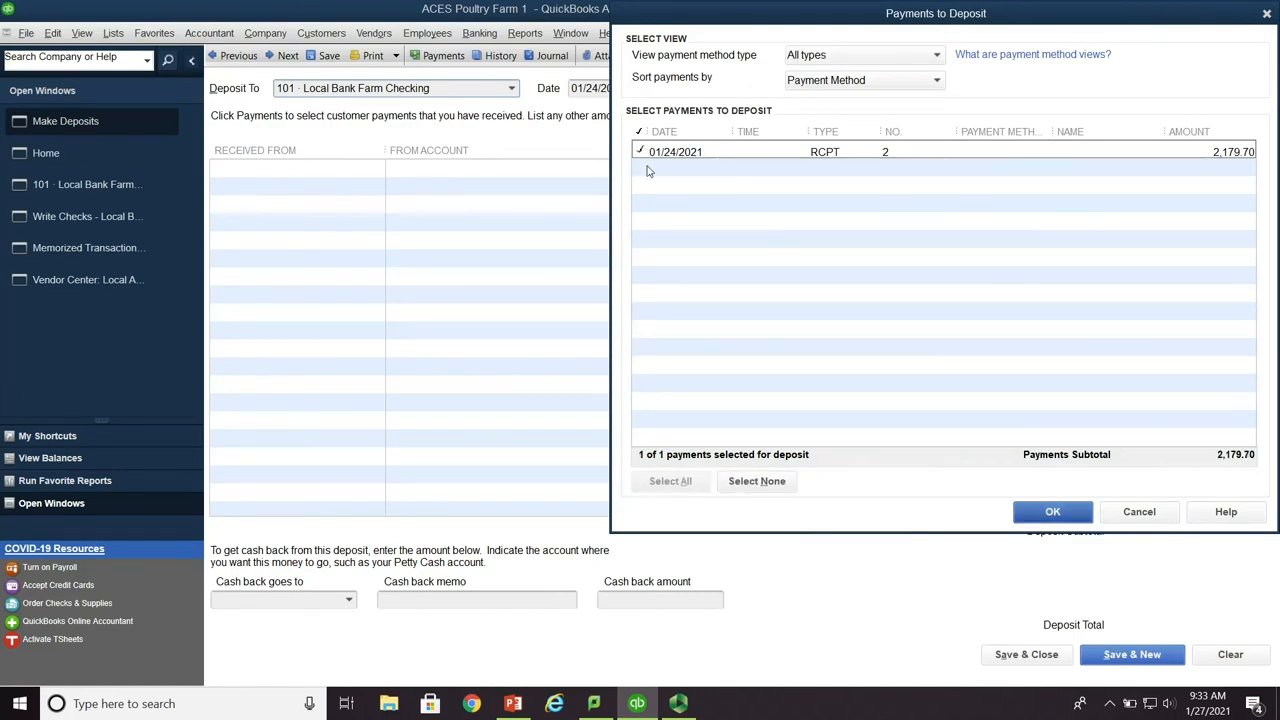
left_click(1052, 511)
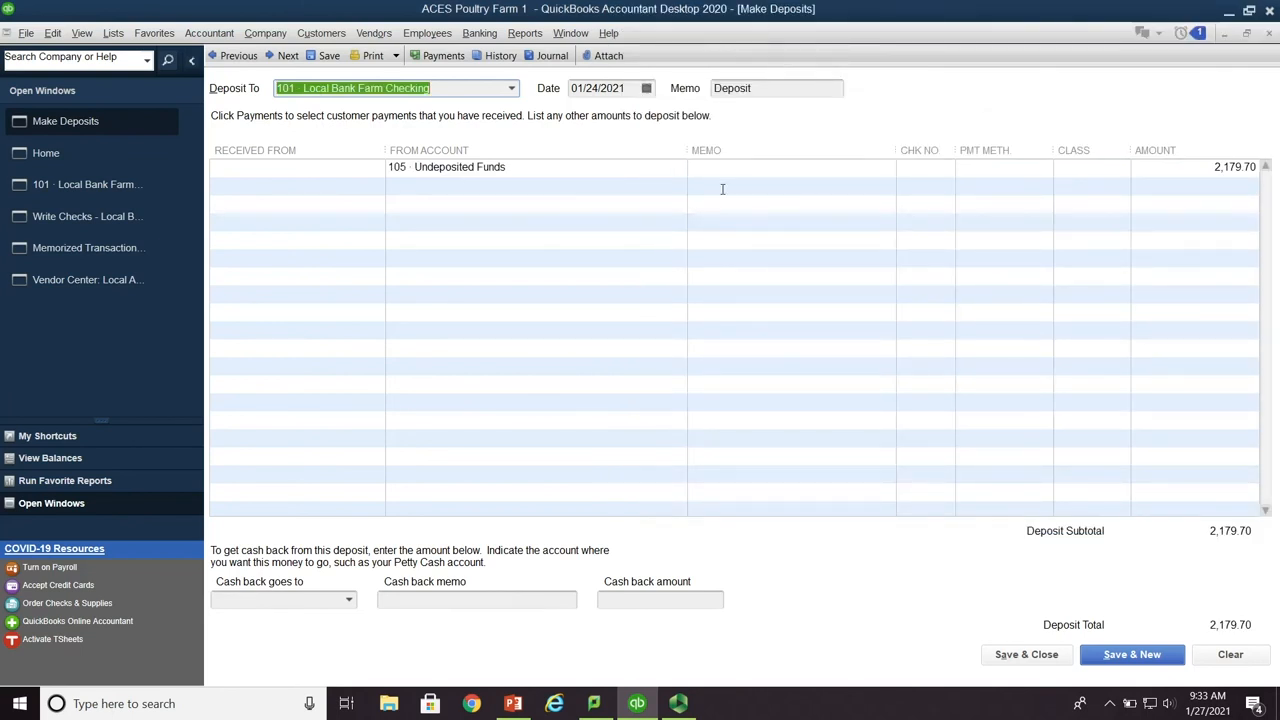
mouse_move(763, 140)
type(" -")
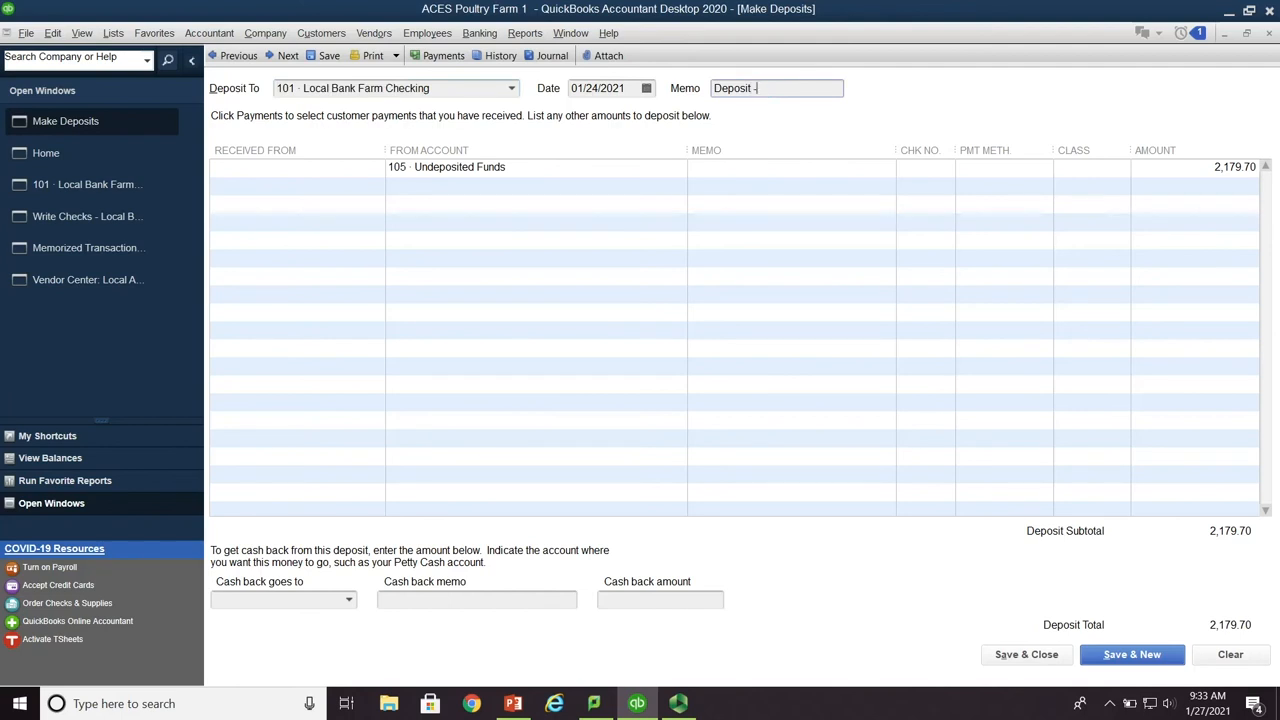
Give the deposit corn sales memos and the Corn class, then save it
type("corn sales deposit")
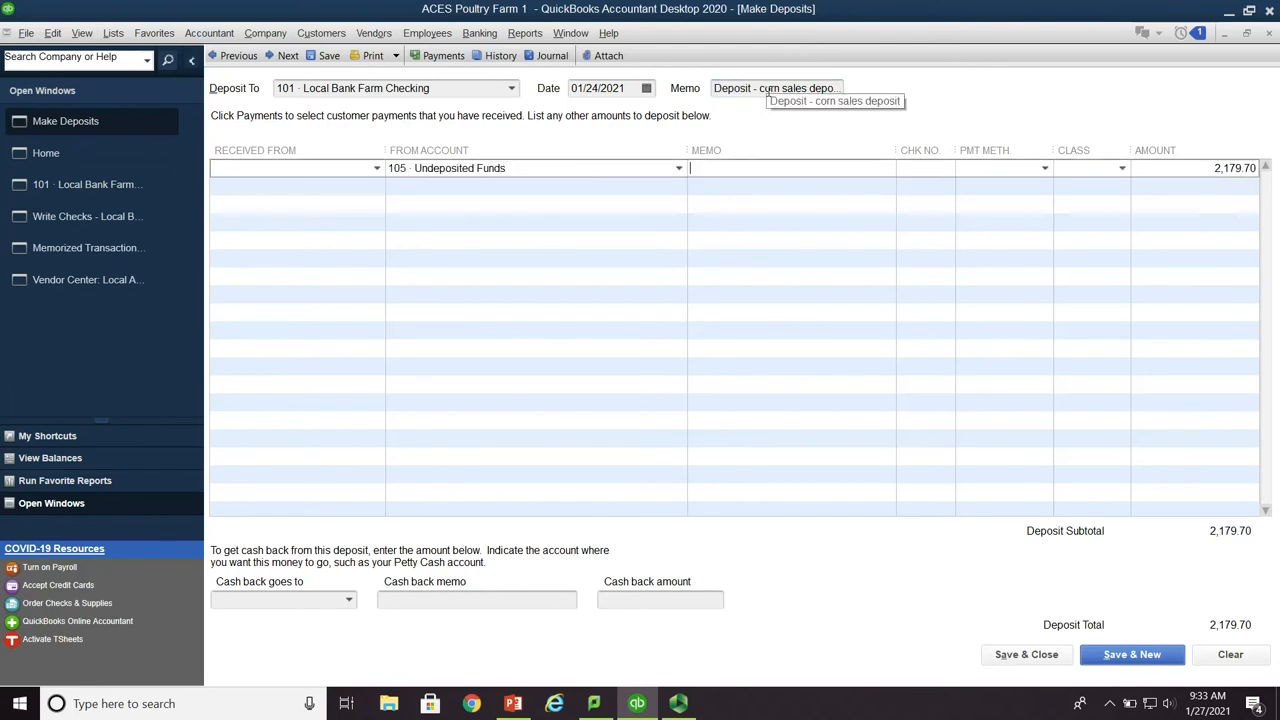
type("record corn sales deposit from grain elevat")
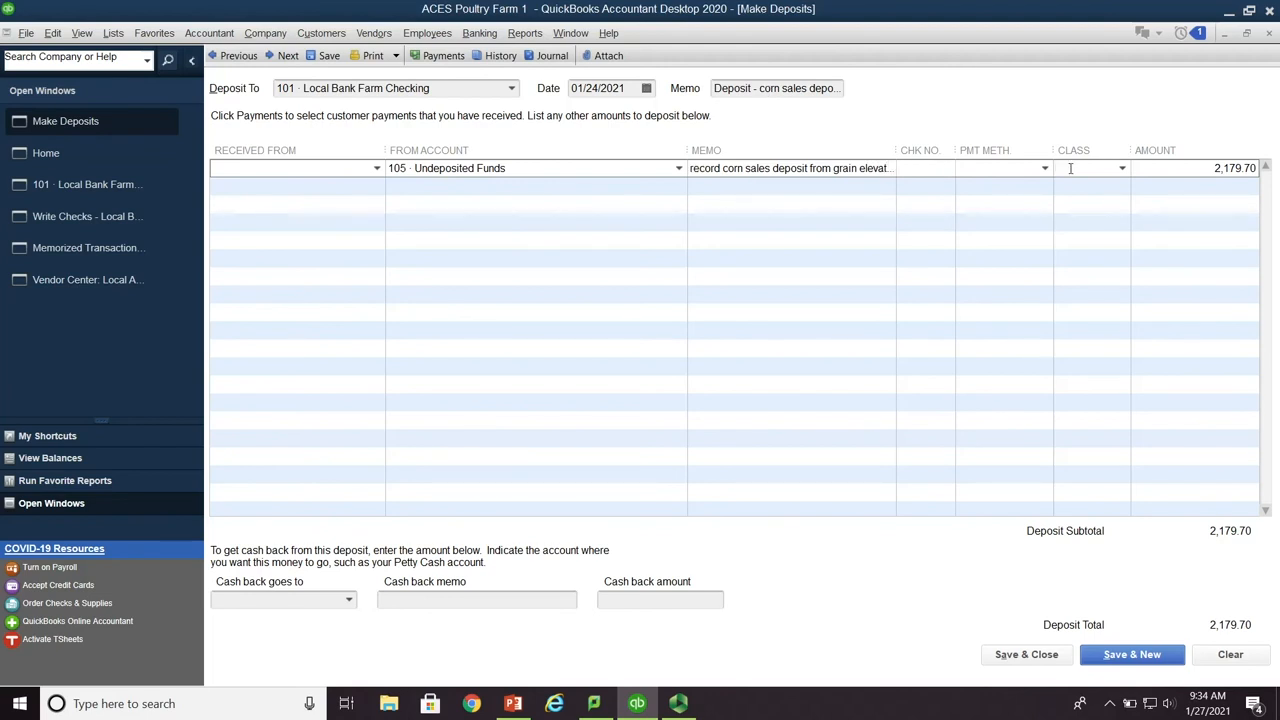
left_click(1122, 167)
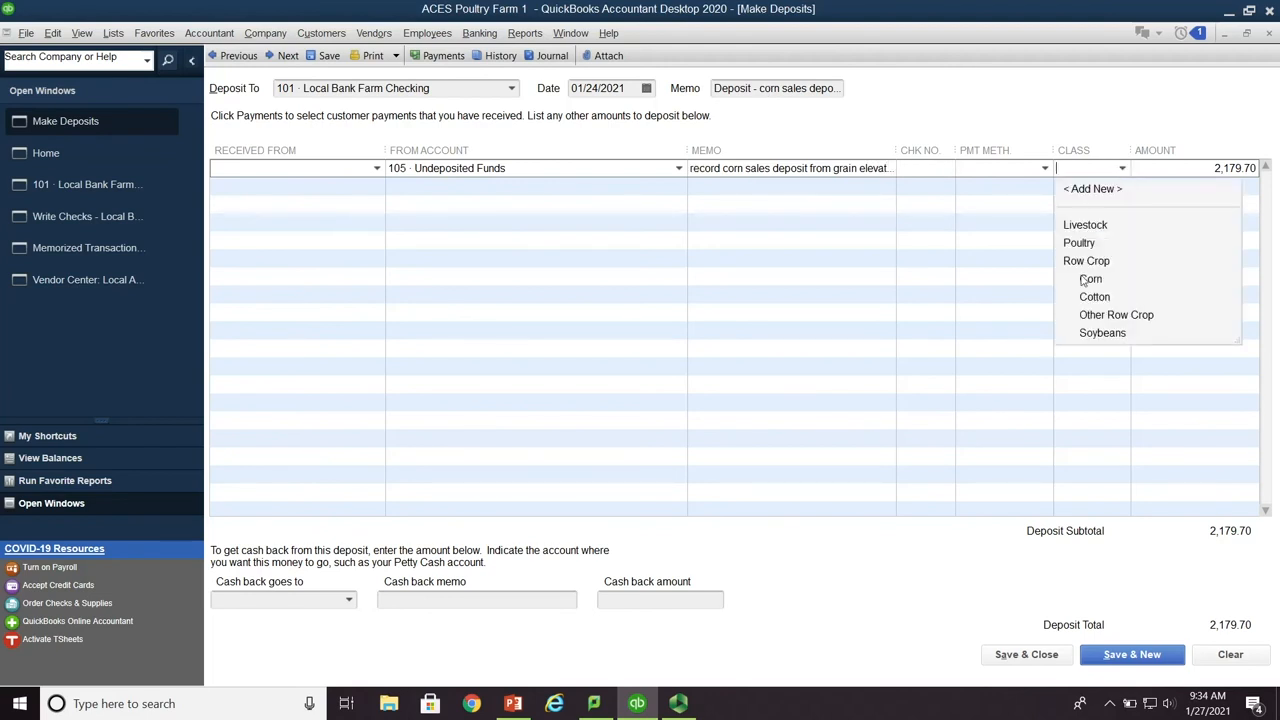
left_click(1085, 260)
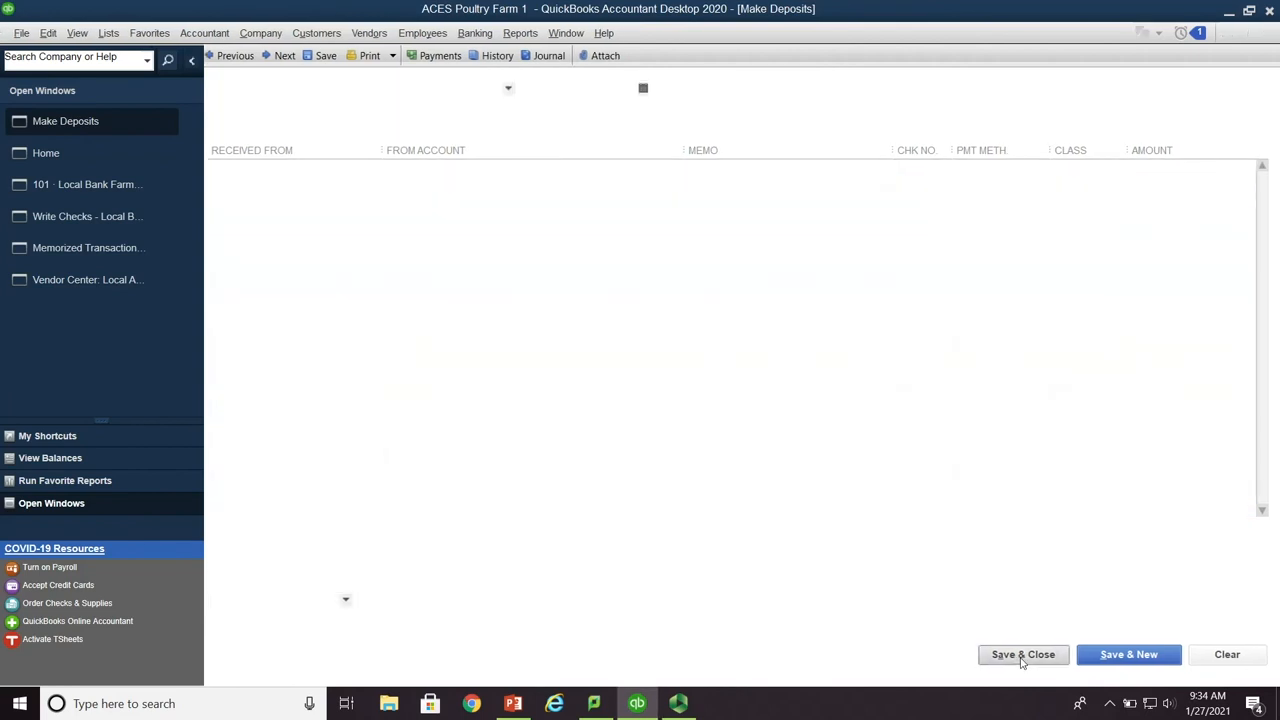
left_click(1022, 654)
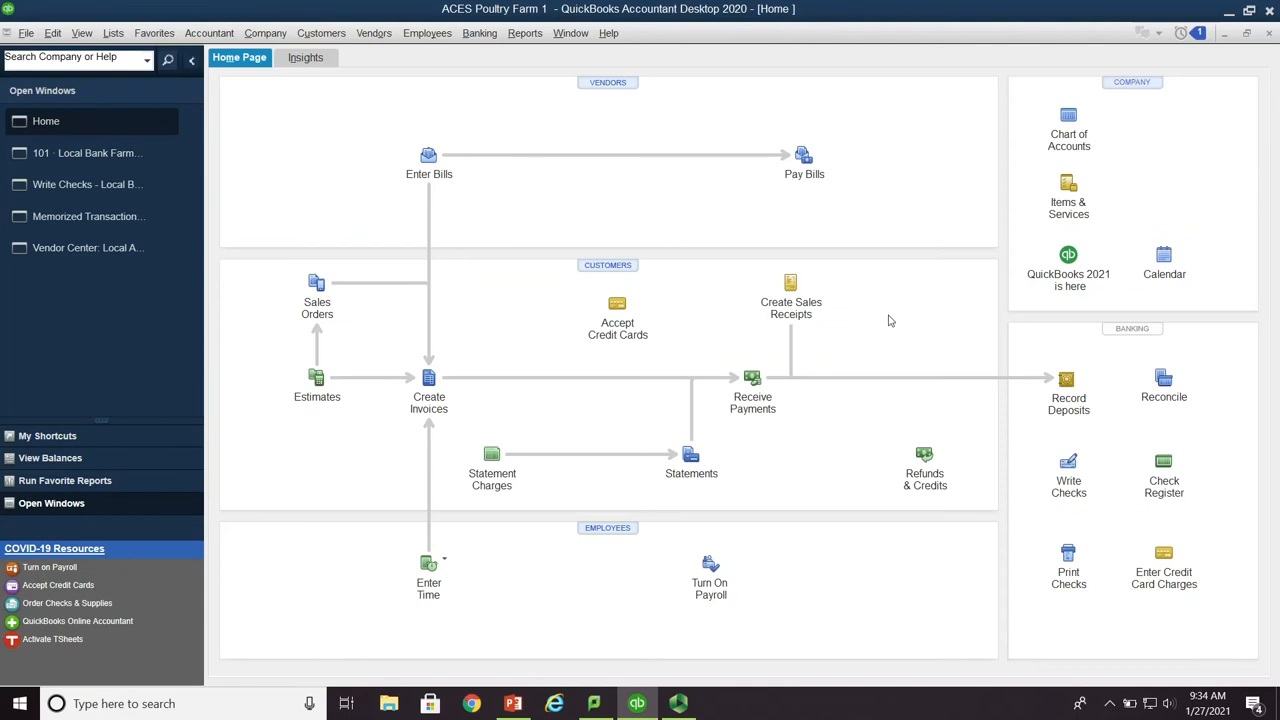
mouse_move(597, 162)
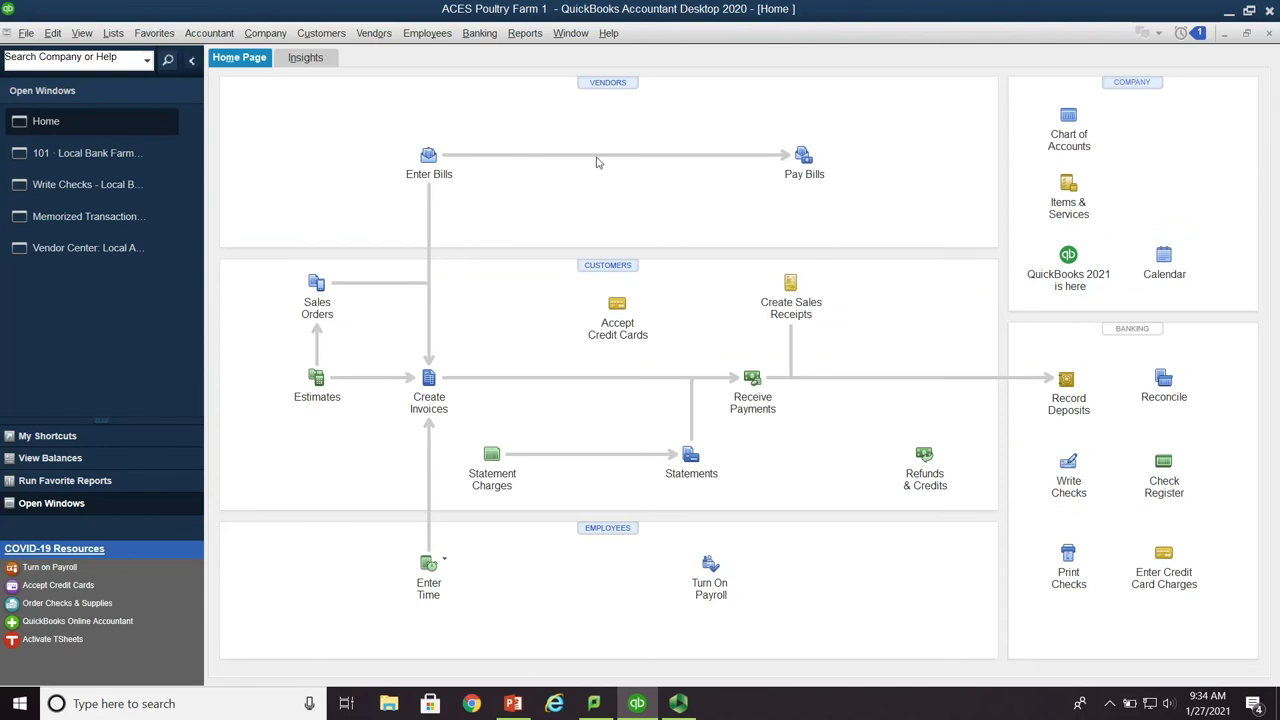
Open the Reports menu over the Home page to reach the Sales reports
left_click(525, 33)
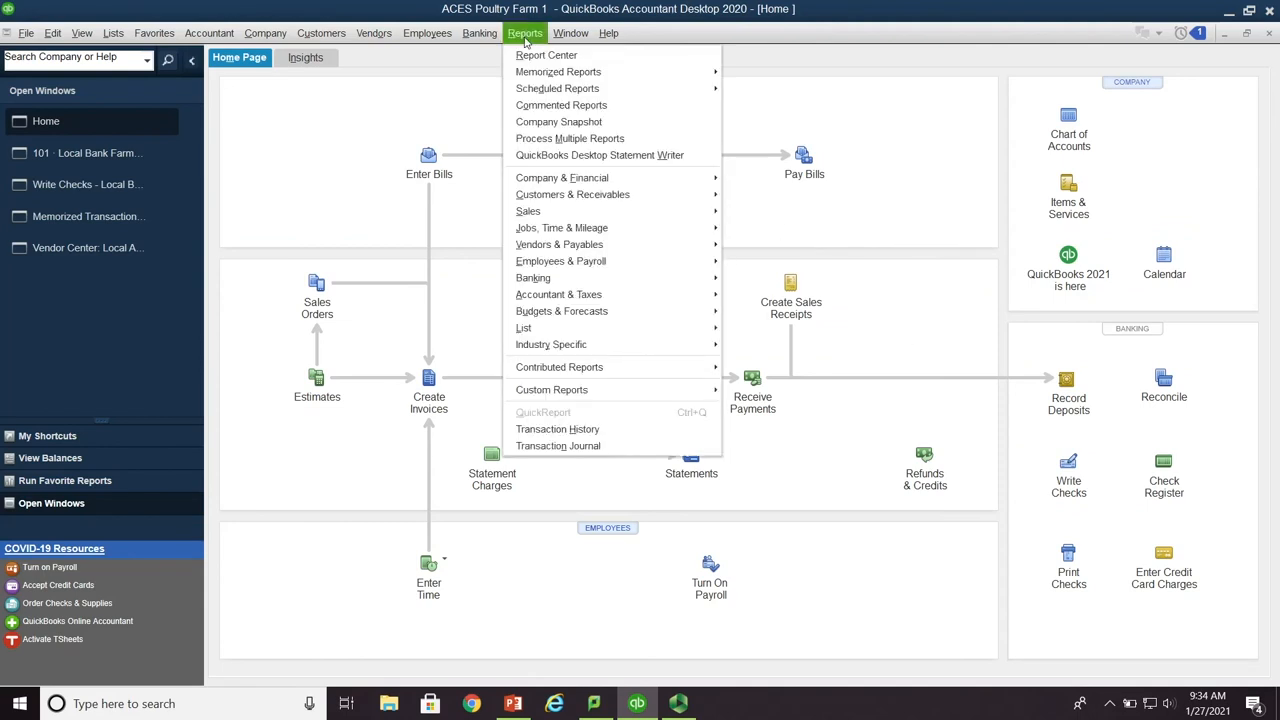
mouse_move(528, 211)
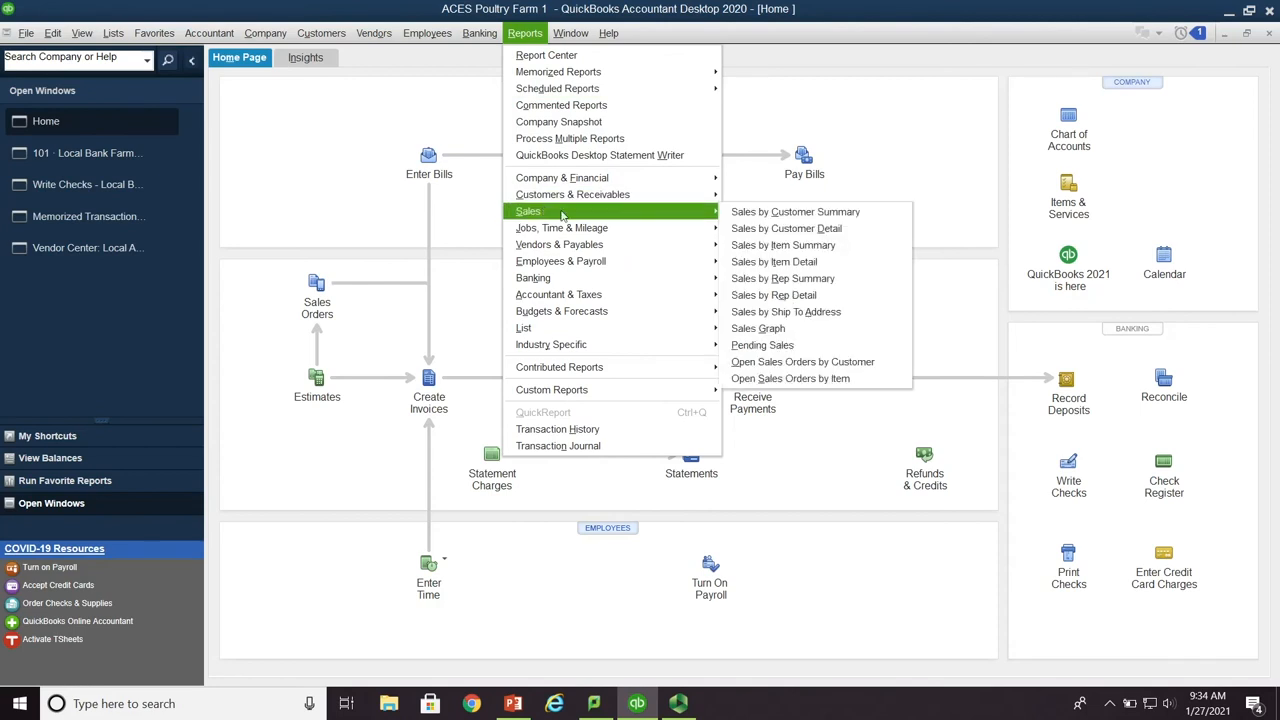
mouse_move(786, 228)
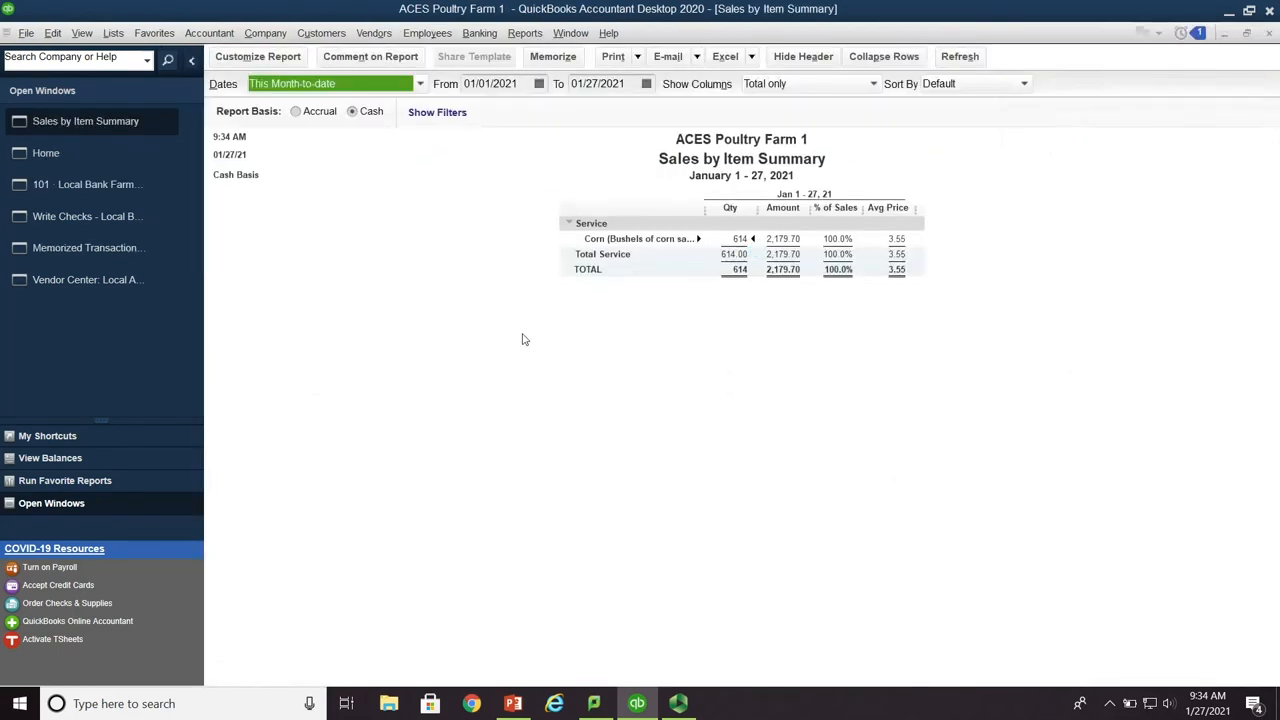
mouse_move(432, 309)
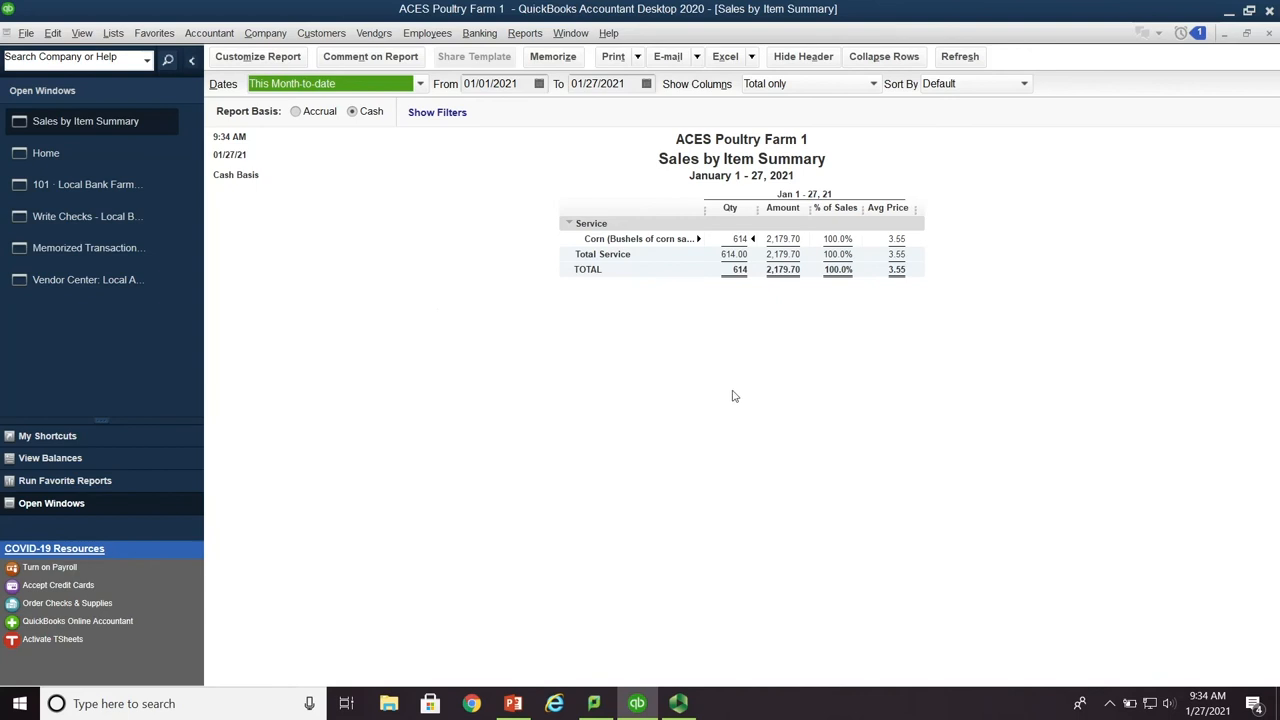
mouse_move(669, 353)
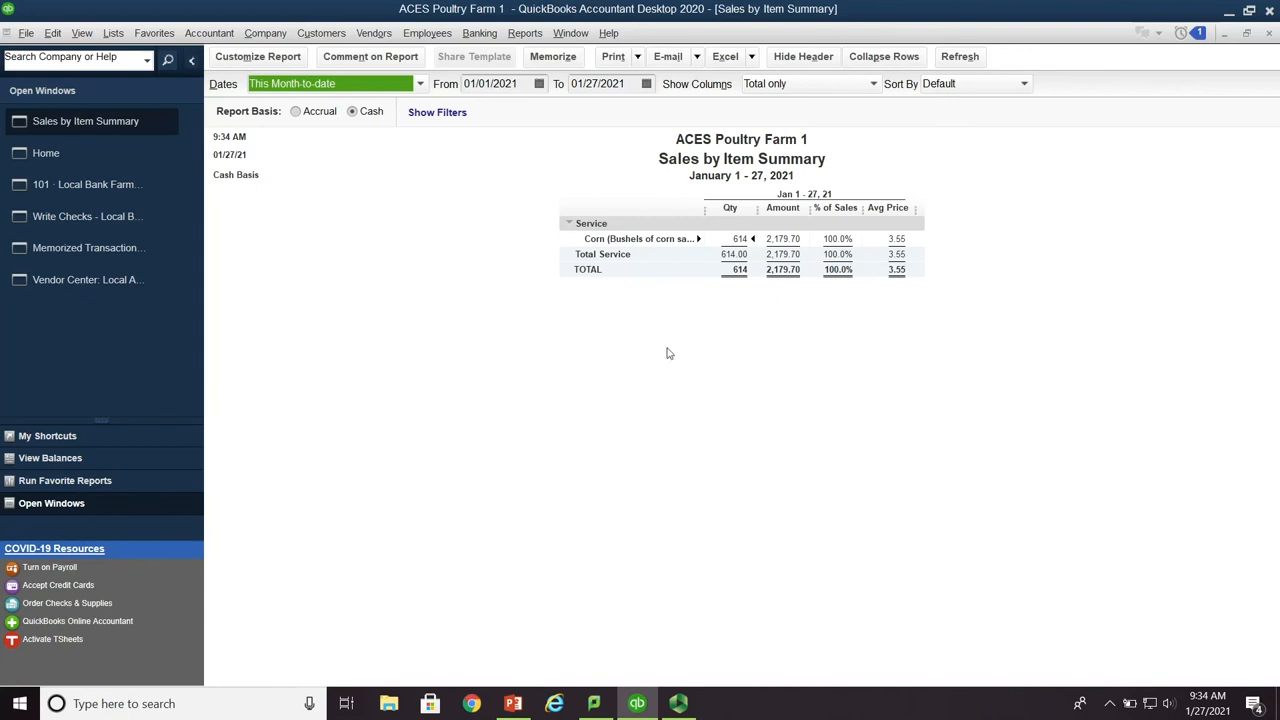
mouse_move(812, 401)
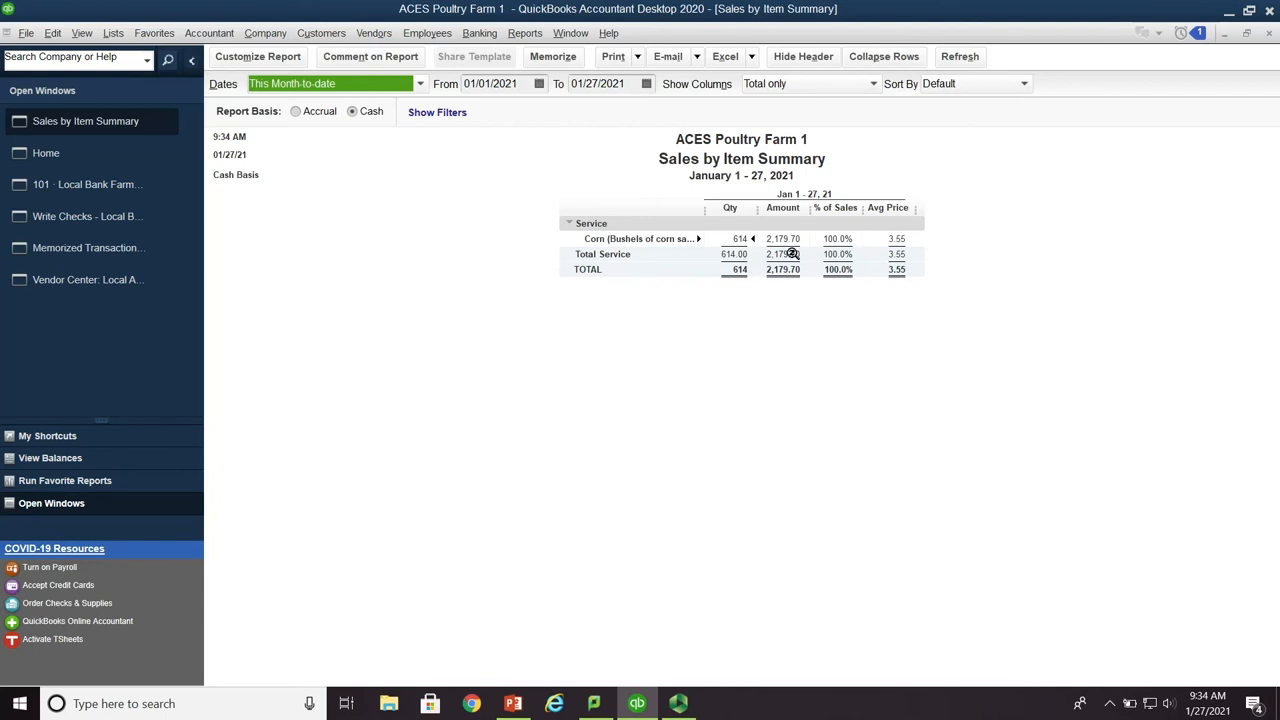
mouse_move(750, 310)
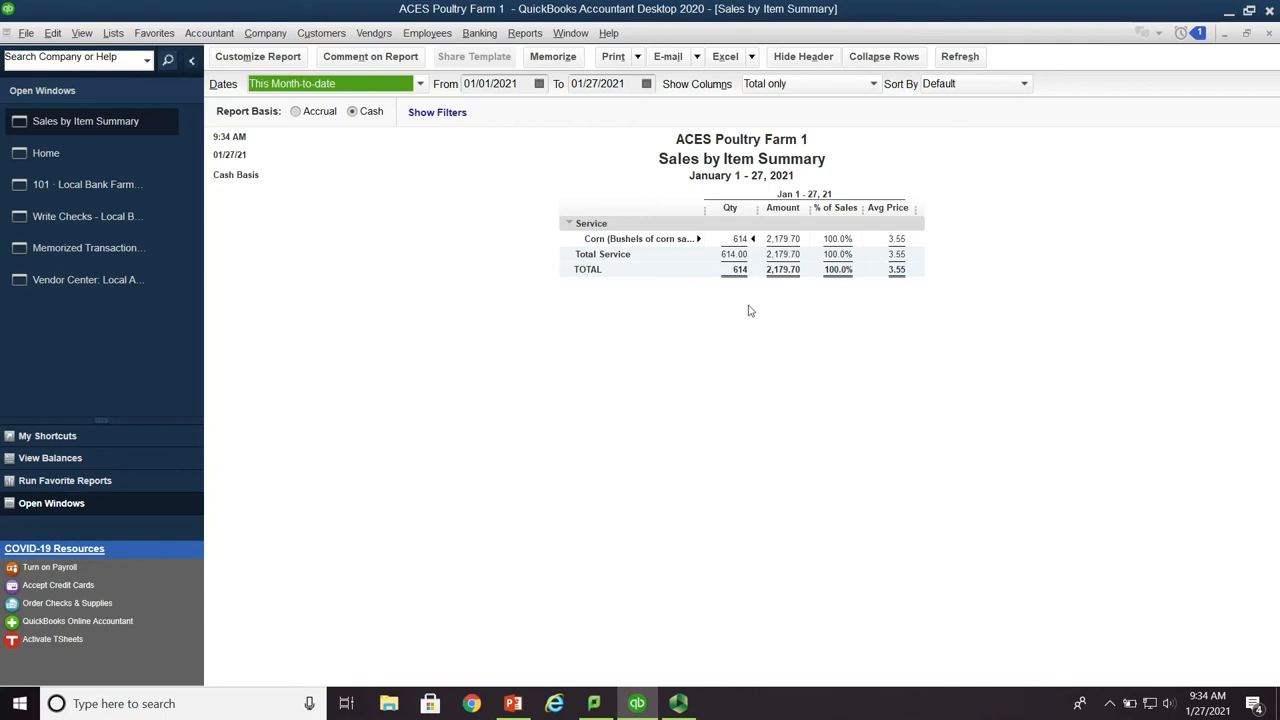
mouse_move(485, 235)
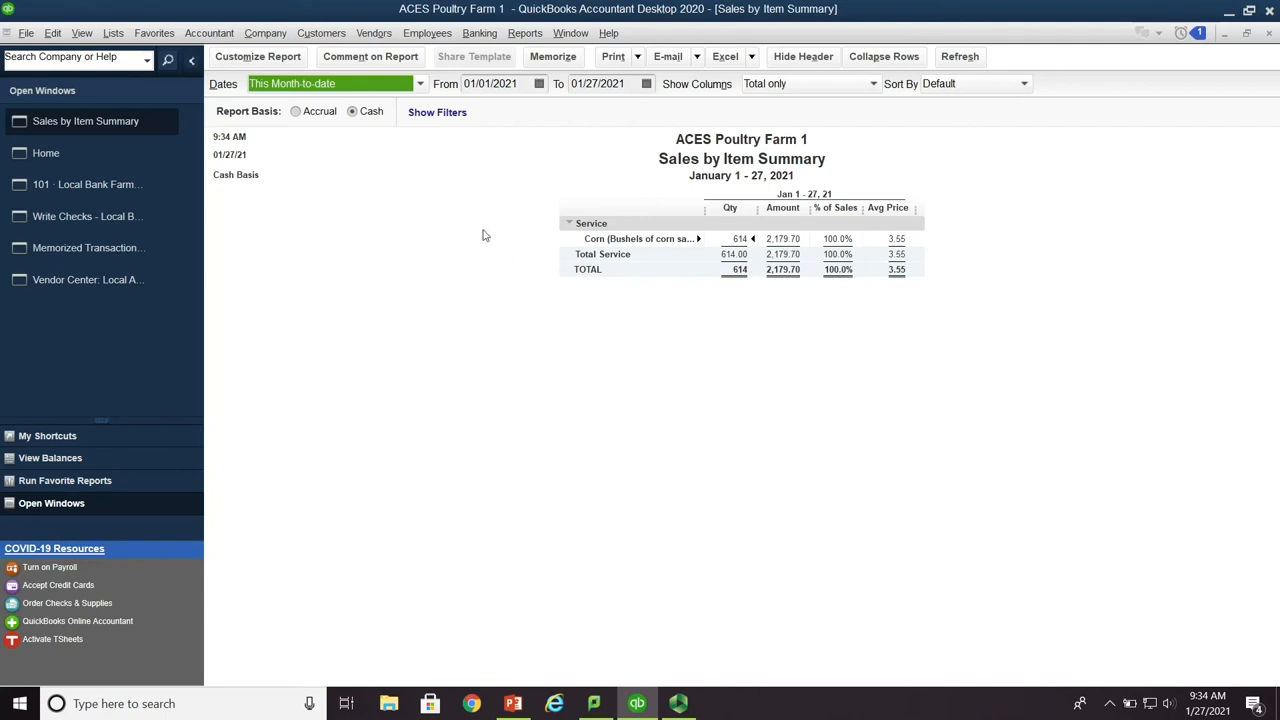
mouse_move(473, 227)
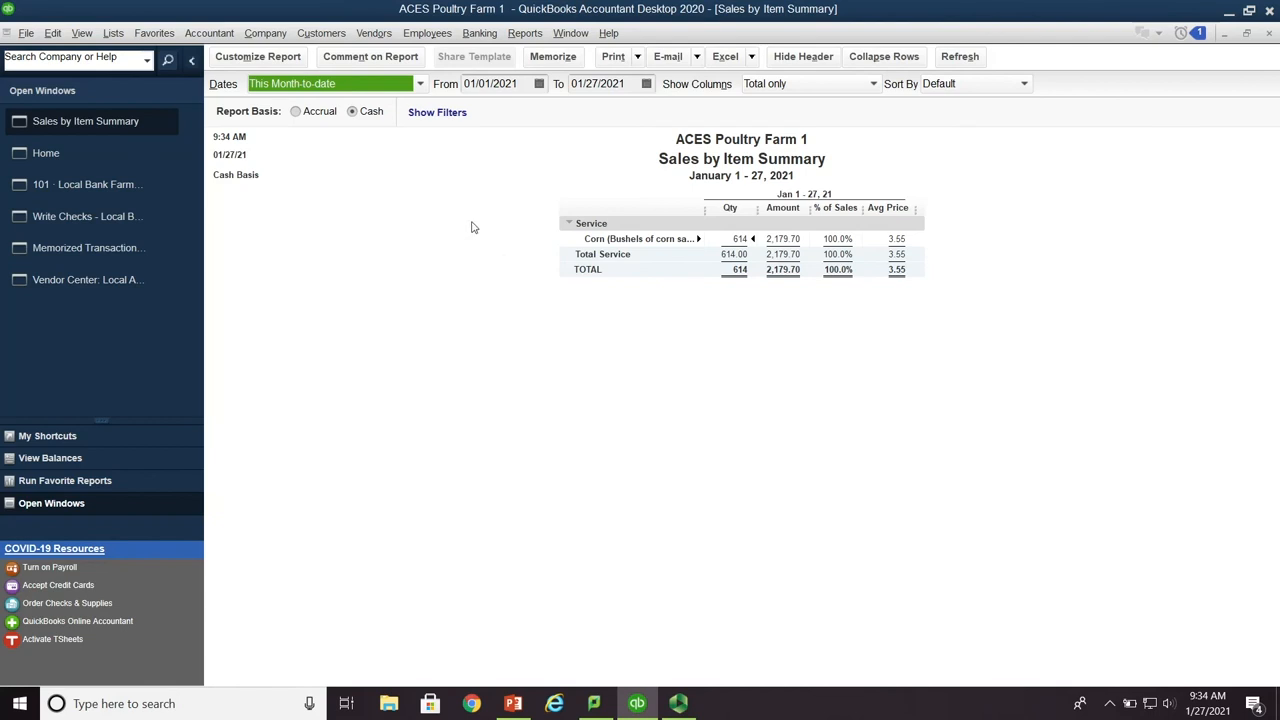
mouse_move(466, 225)
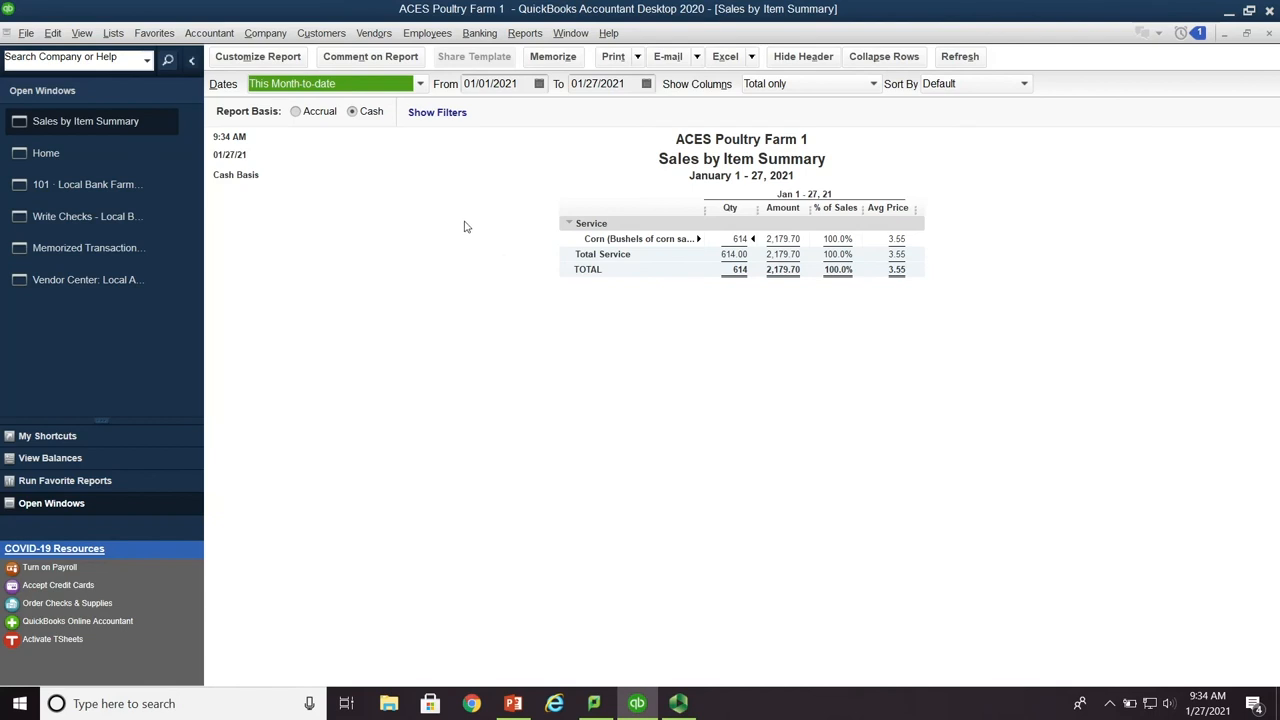
mouse_move(476, 209)
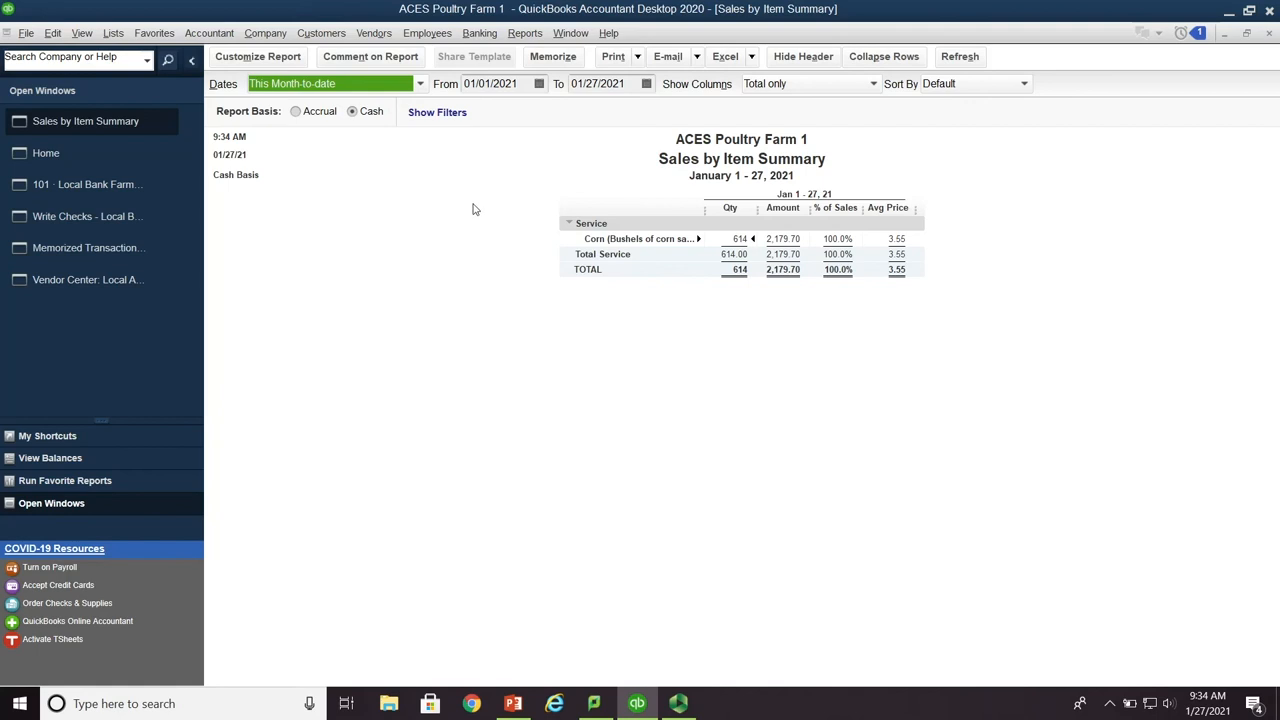
mouse_move(478, 220)
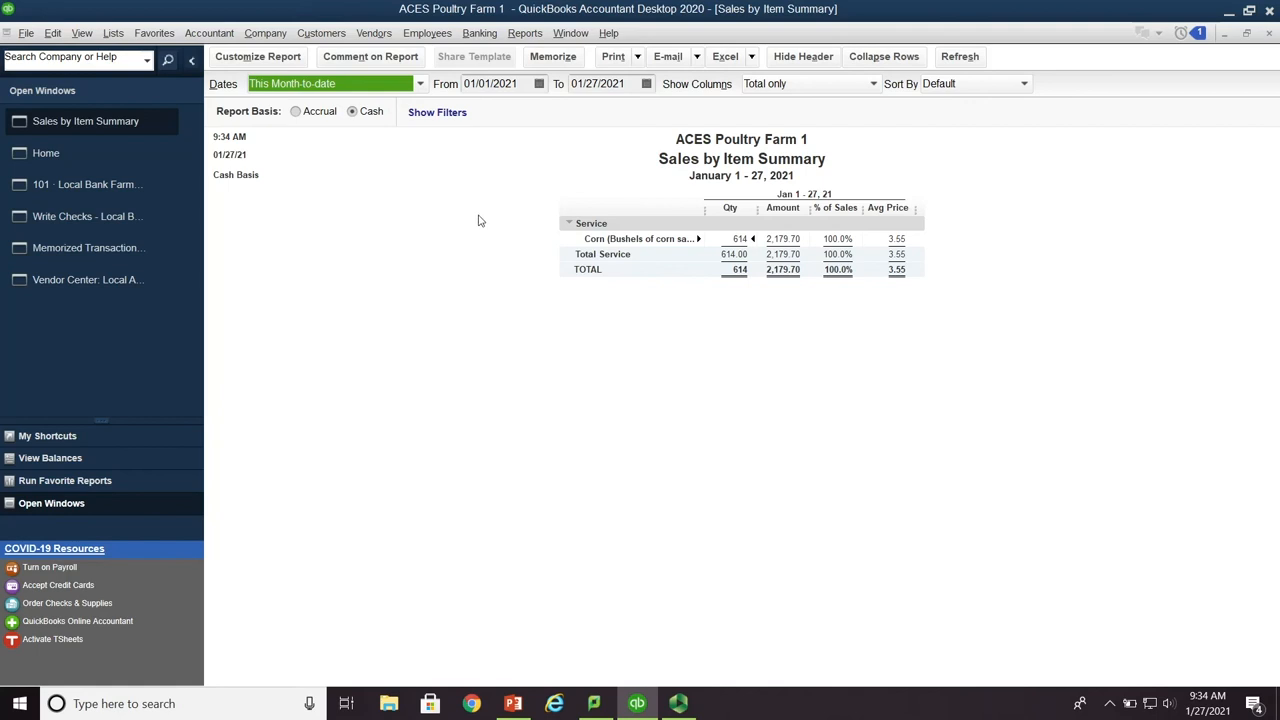
mouse_move(490, 218)
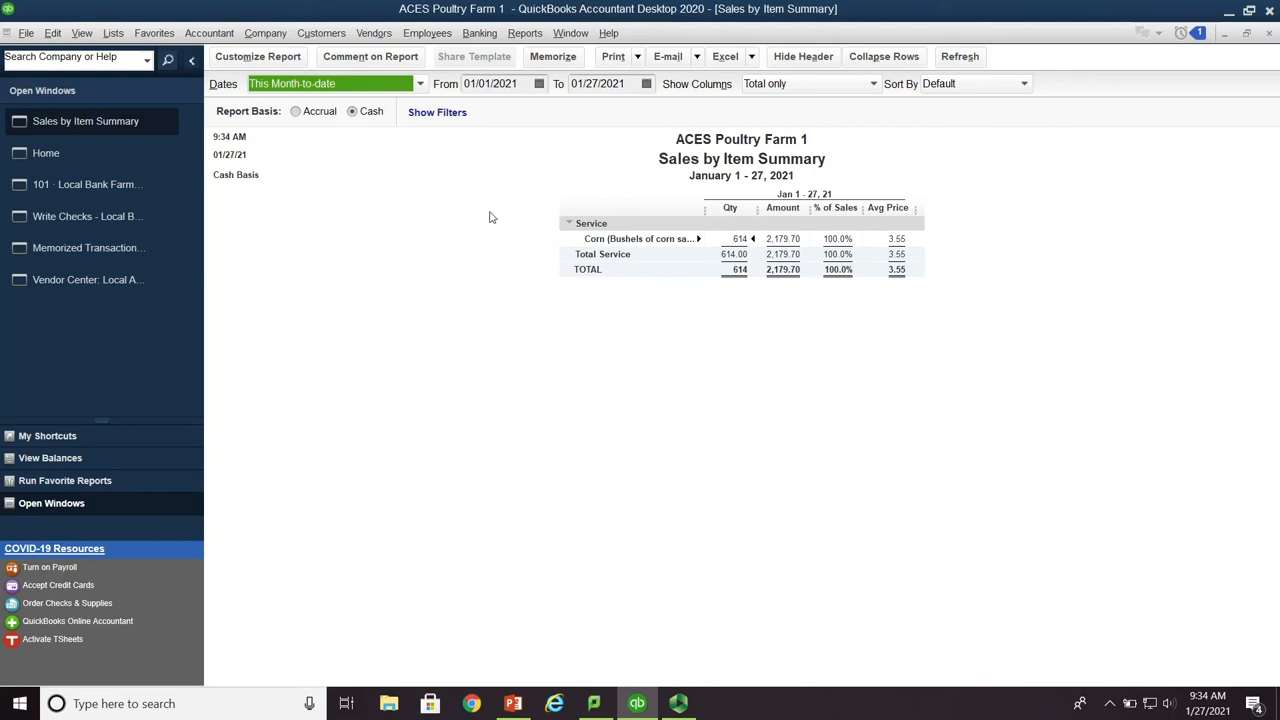
mouse_move(500, 211)
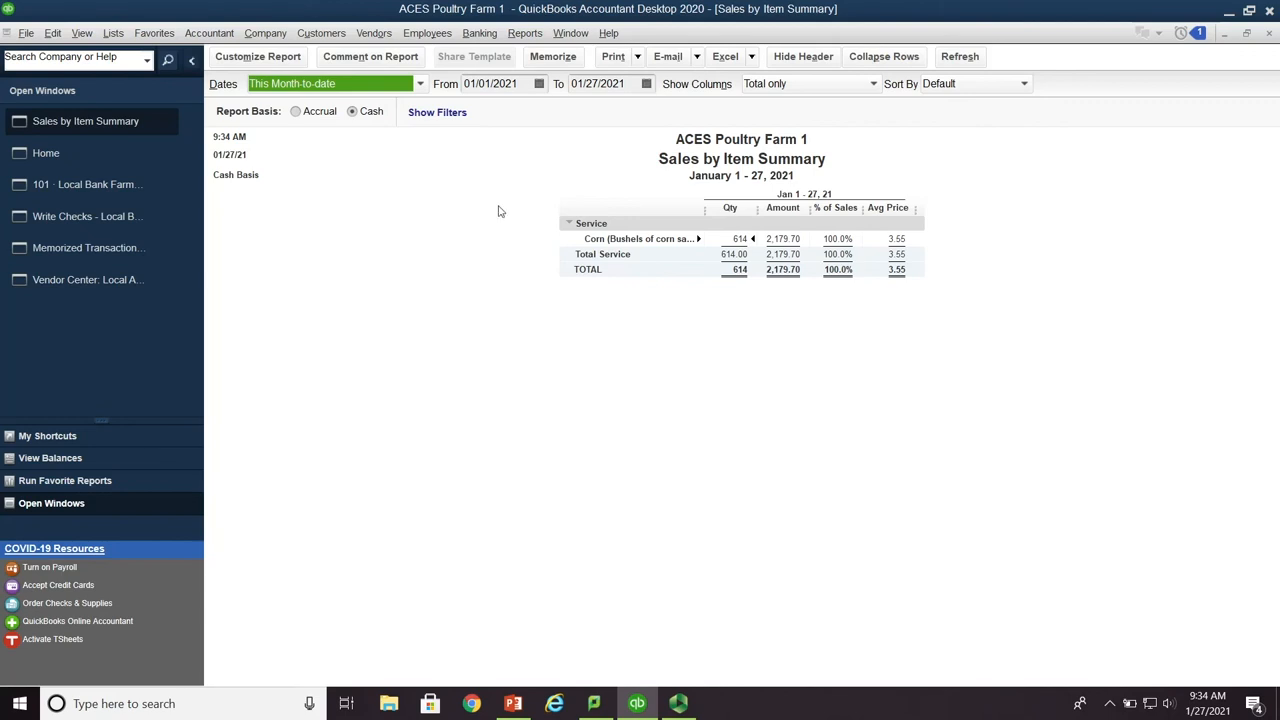
mouse_move(518, 235)
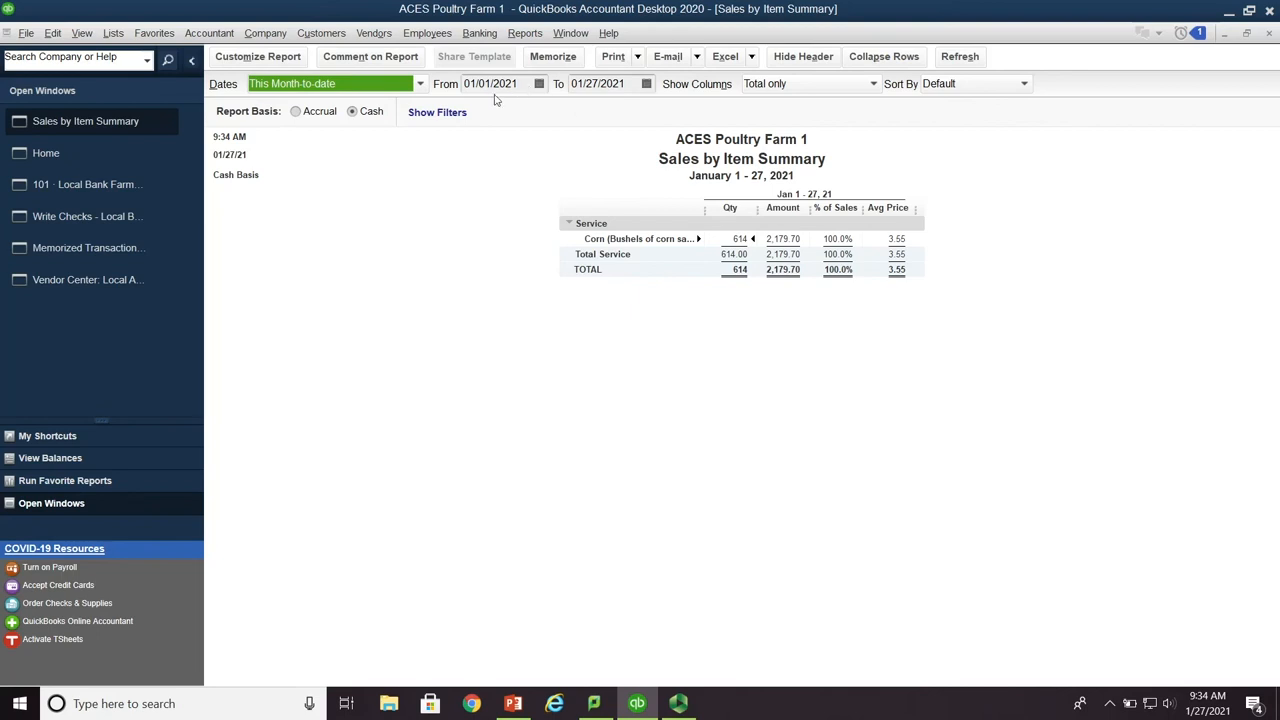
mouse_move(608, 110)
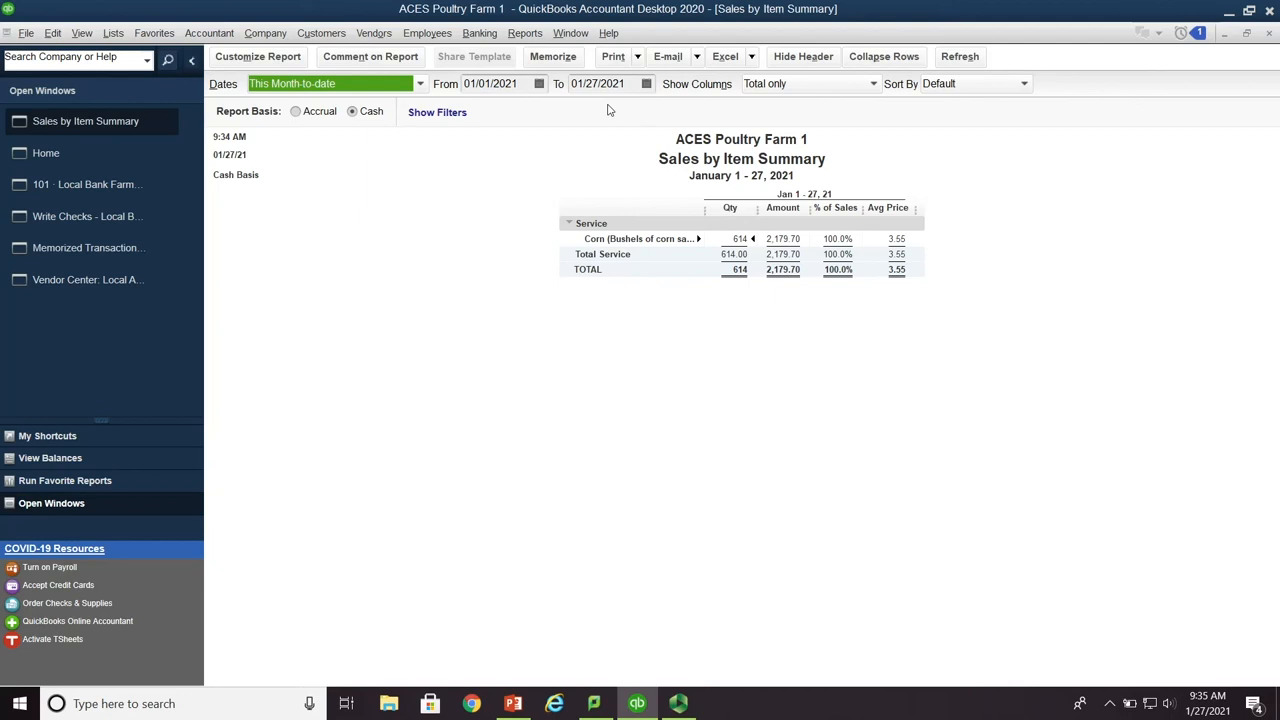
mouse_move(789, 326)
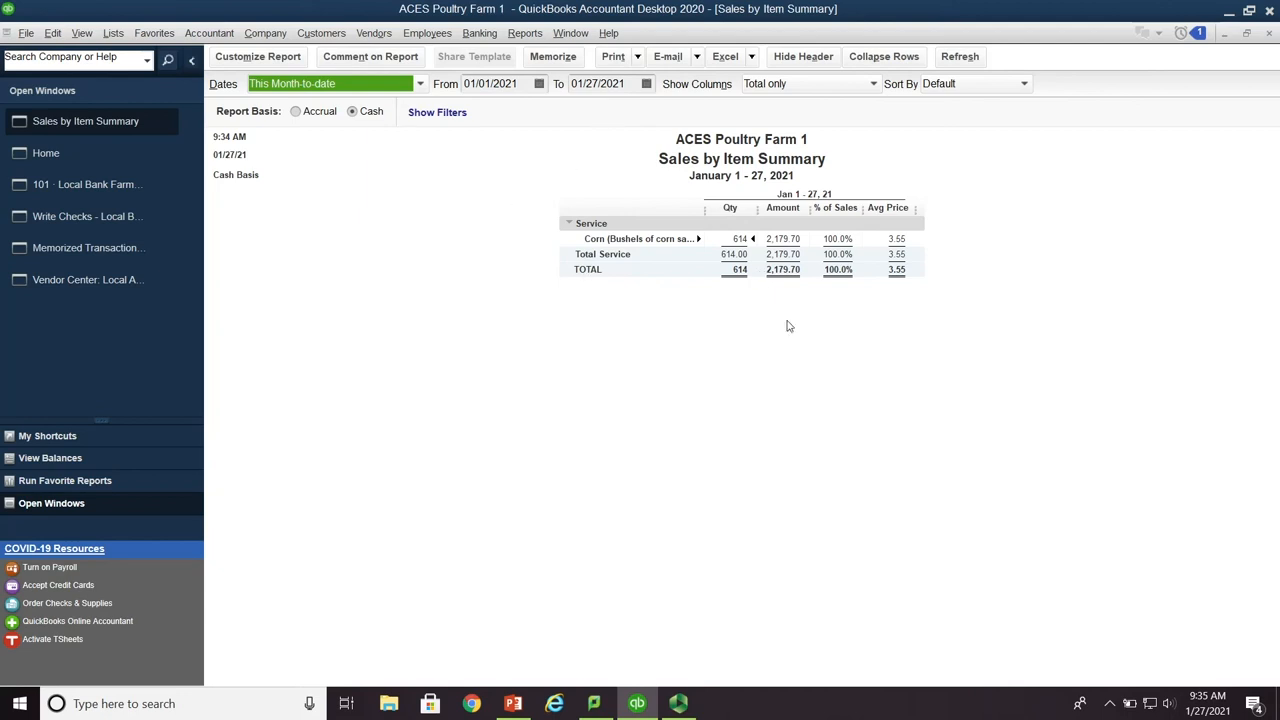
mouse_move(570, 177)
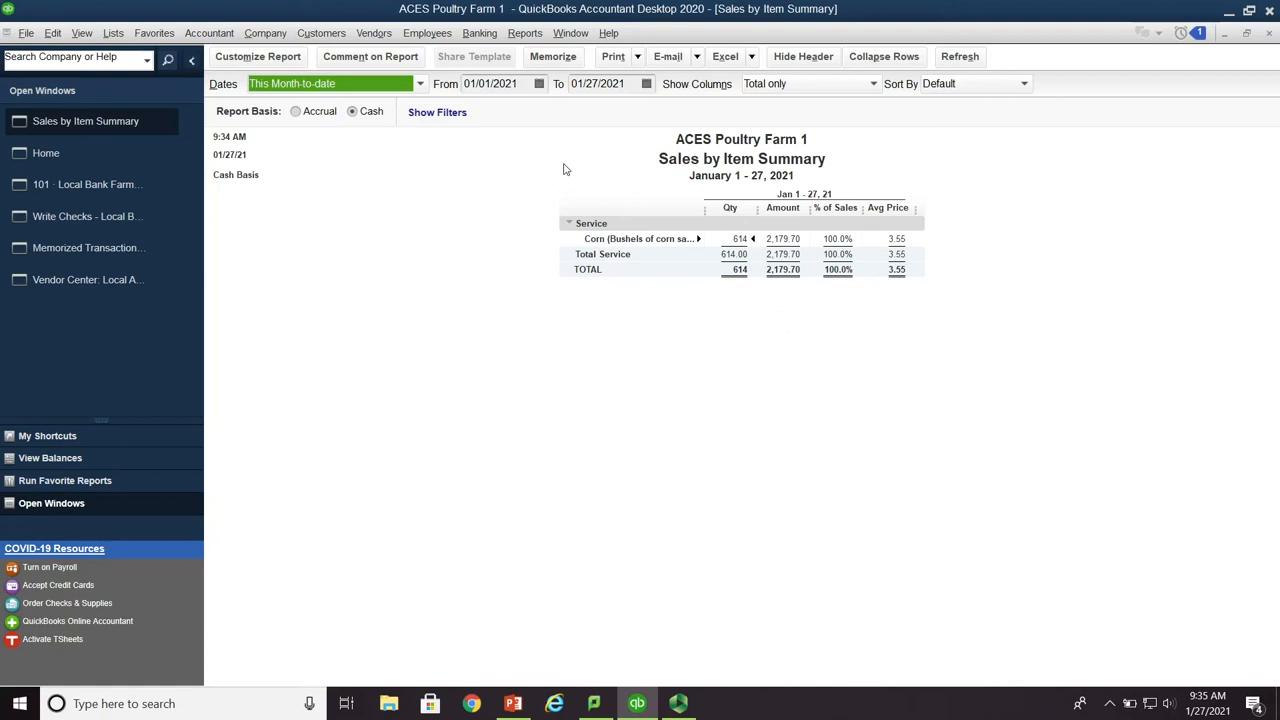
mouse_move(507, 176)
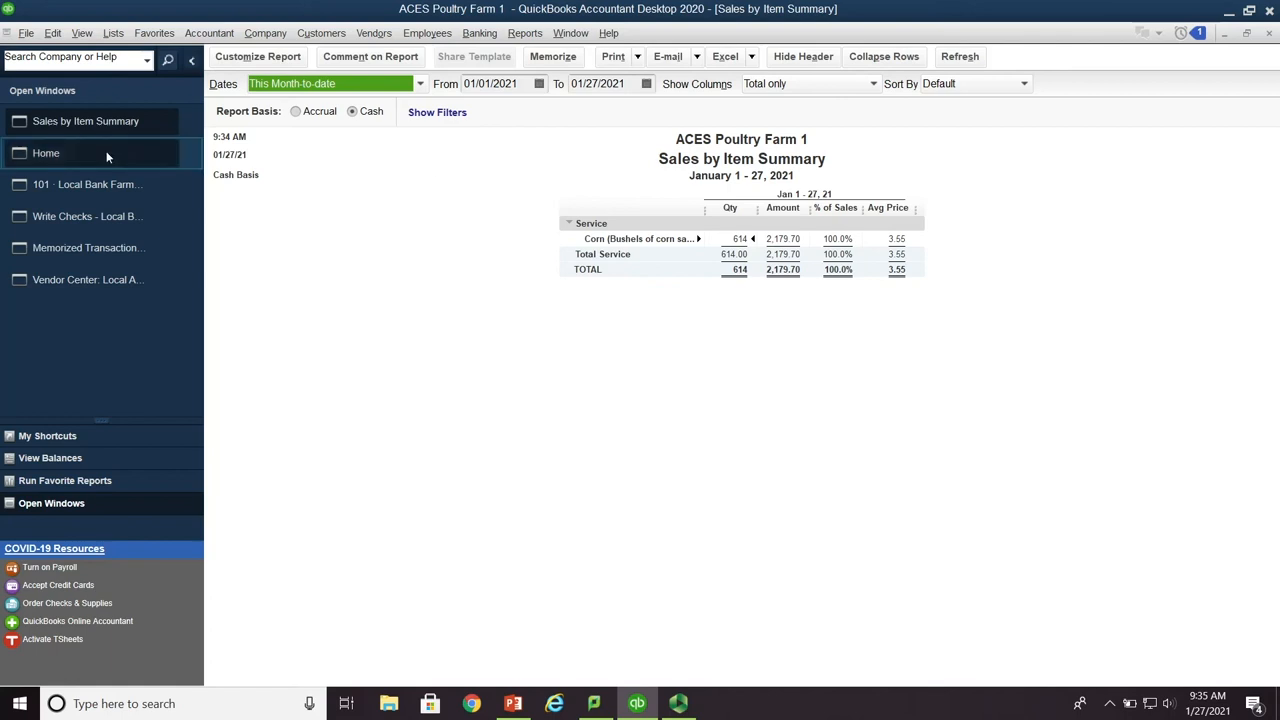
Delete the duplicate $2,179.70 Corn Sales deposit from Farm Checking, then return to PowerPoint slide 12
left_click(85, 121)
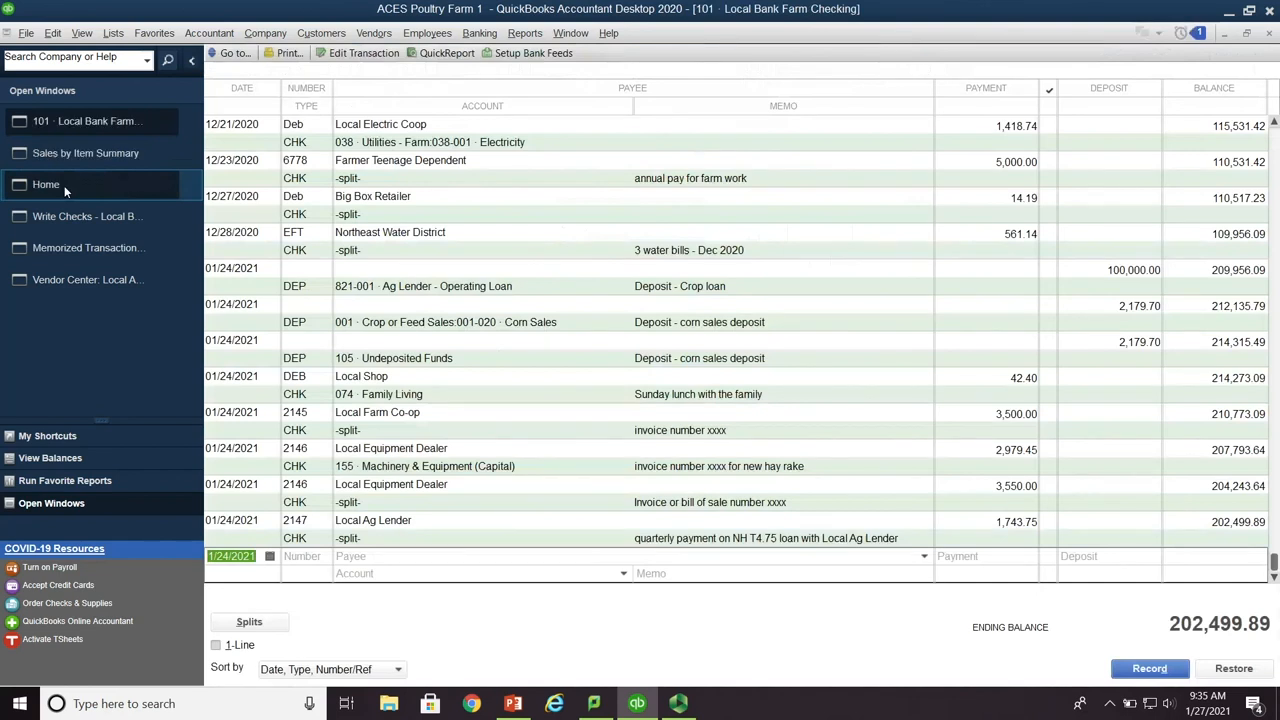
mouse_move(1130, 342)
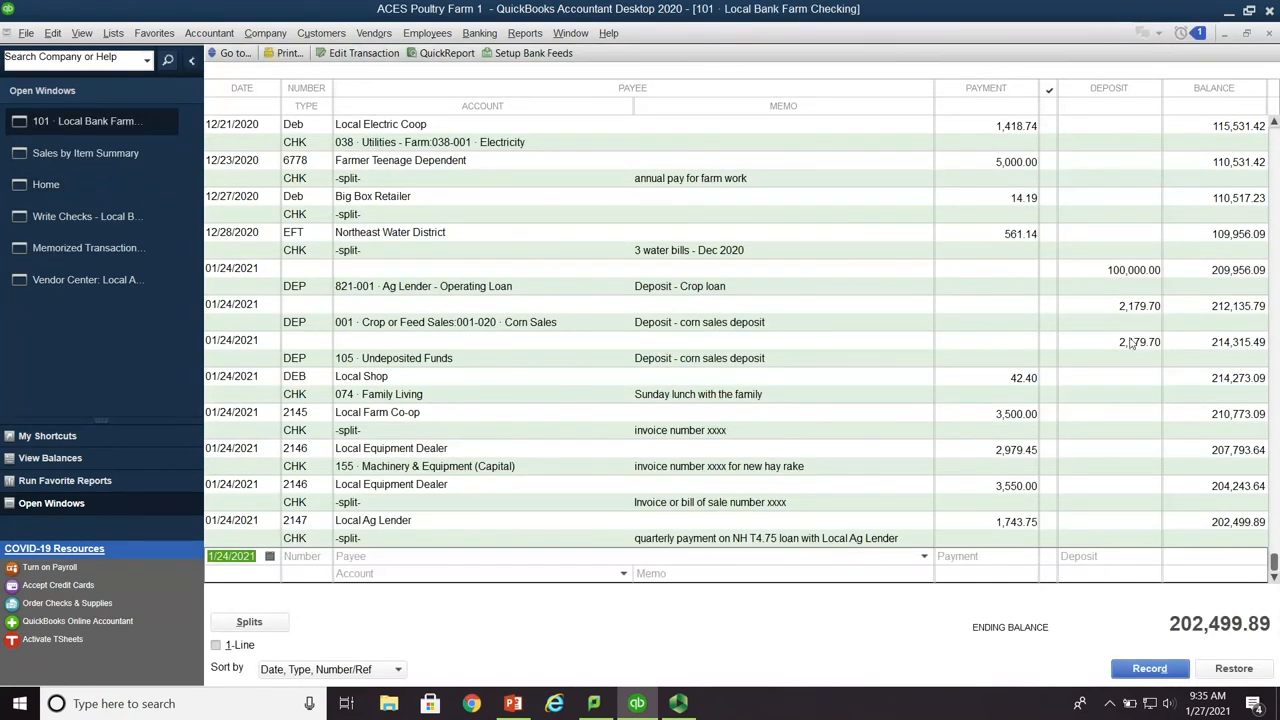
mouse_move(1146, 320)
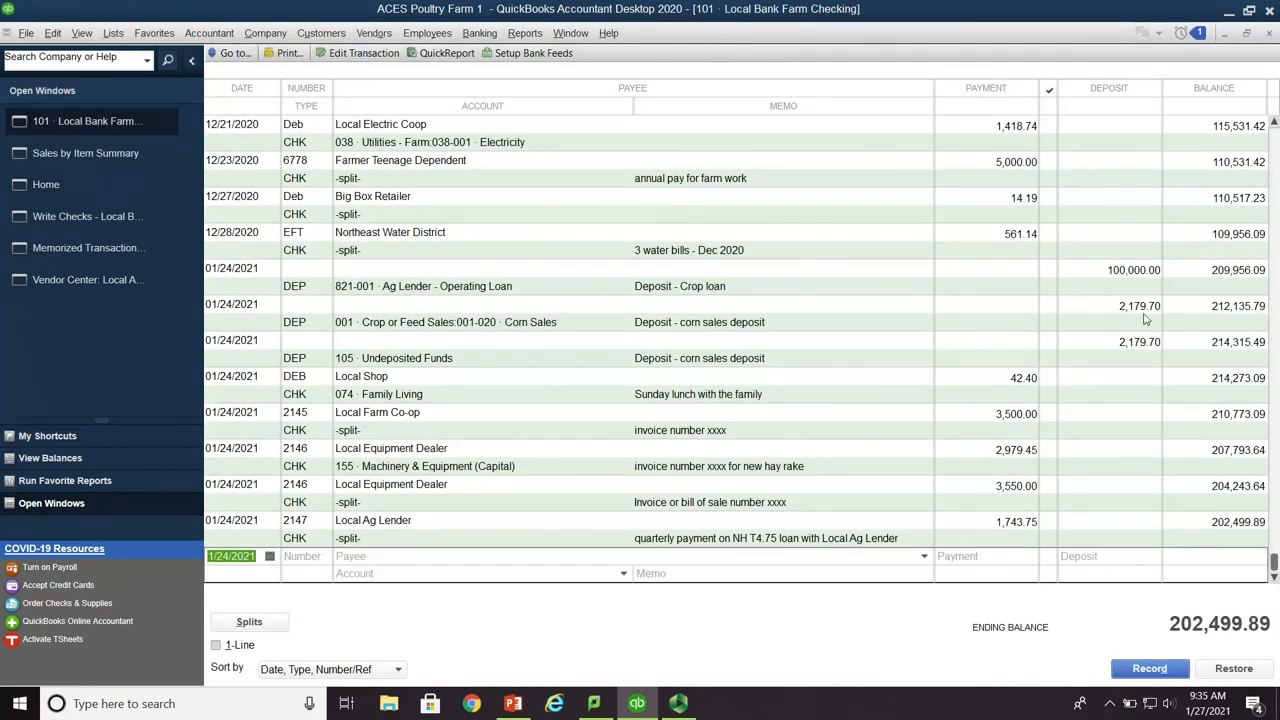
mouse_move(529, 357)
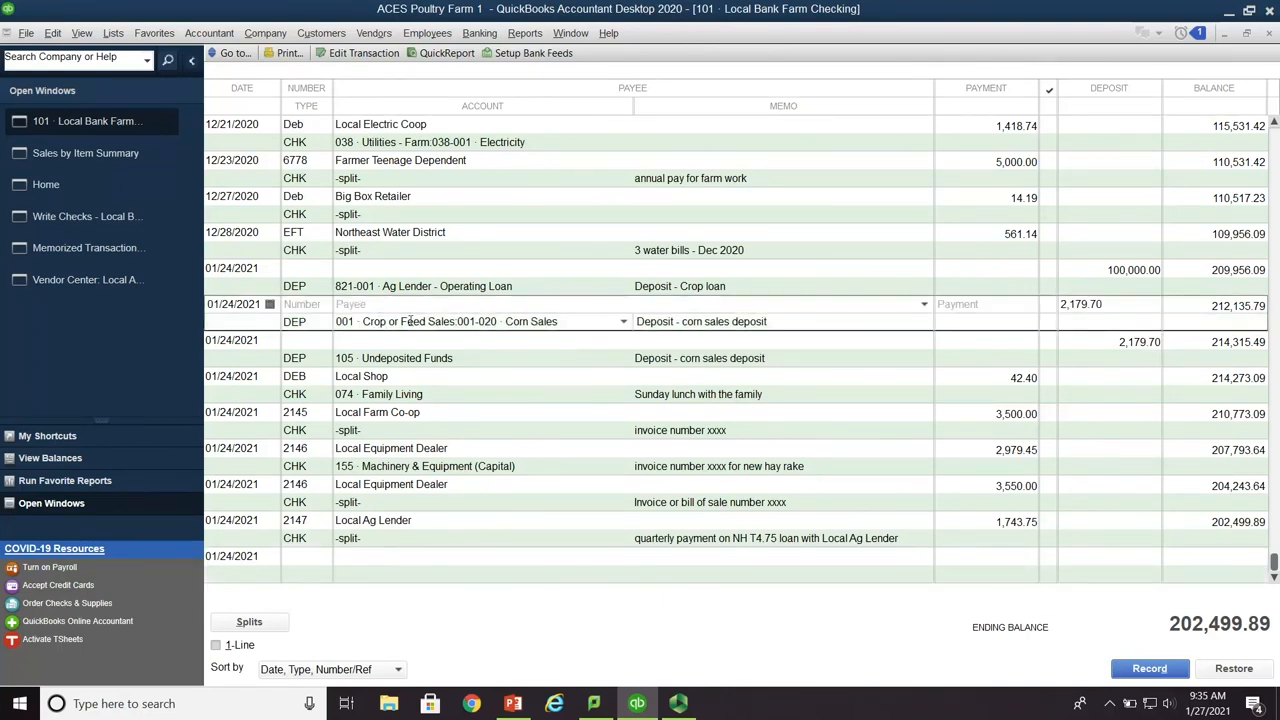
left_click(52, 33)
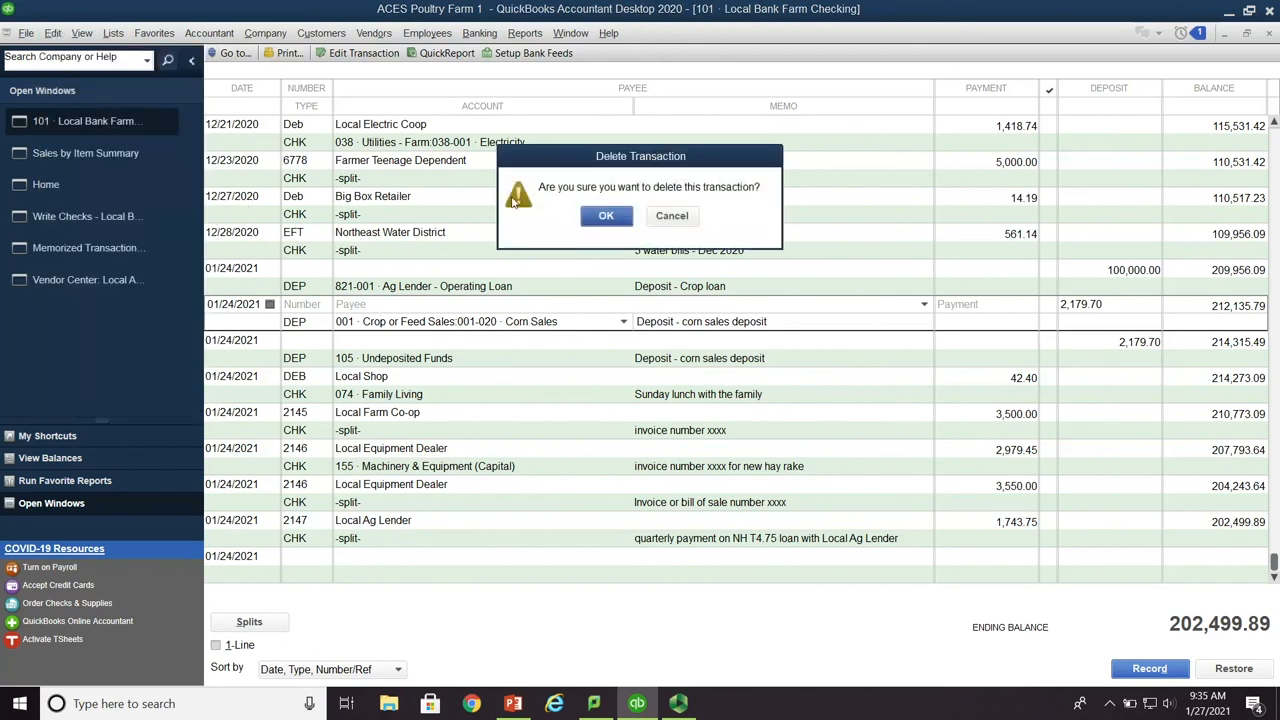
left_click(606, 215)
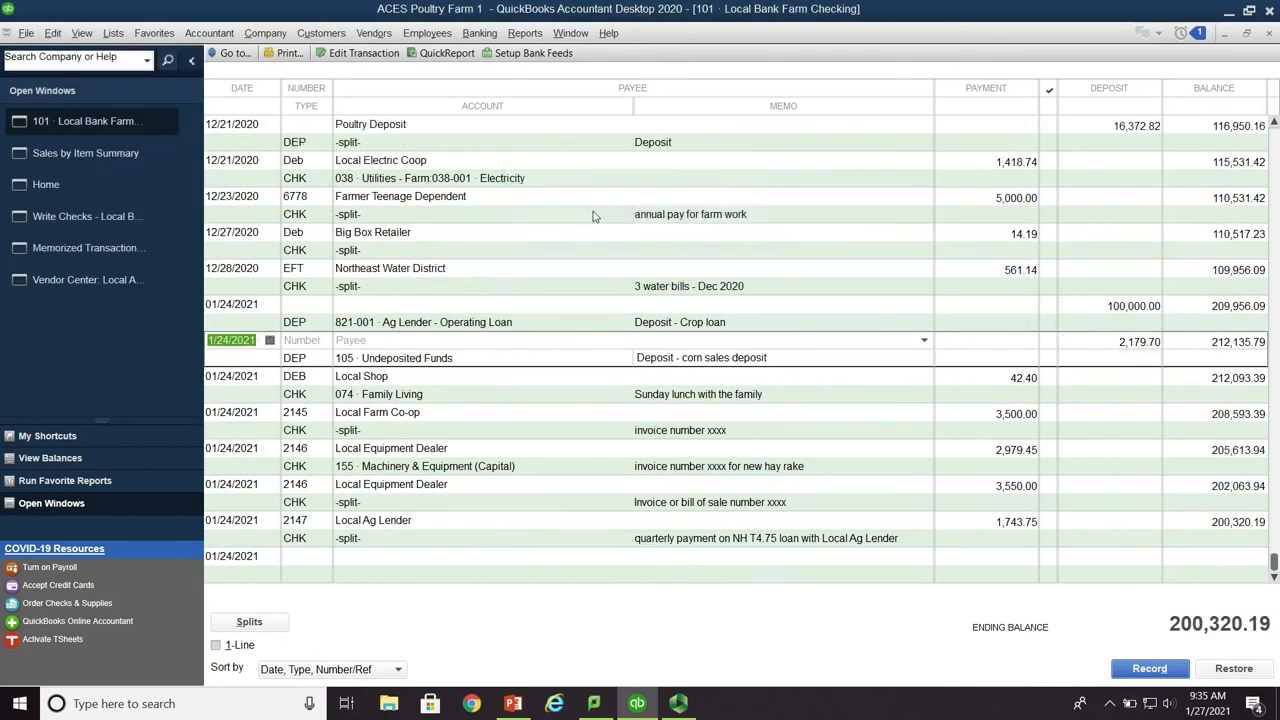
mouse_move(552, 514)
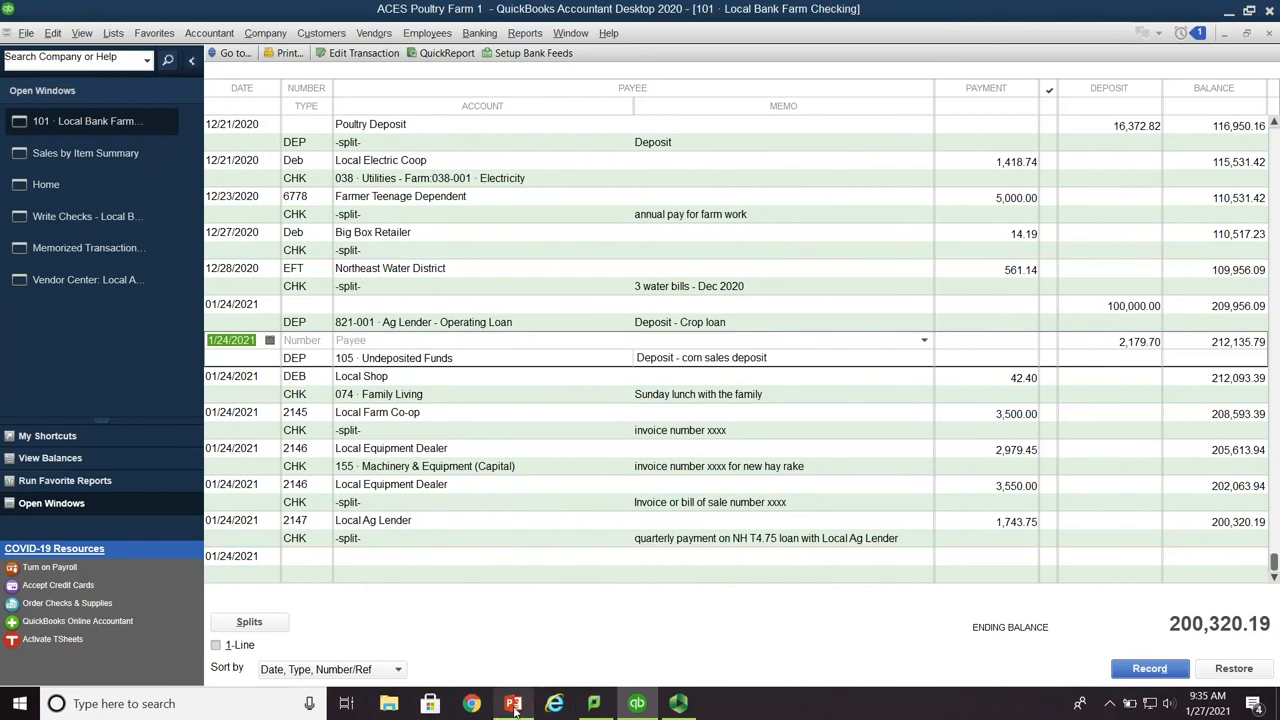
left_click(513, 703)
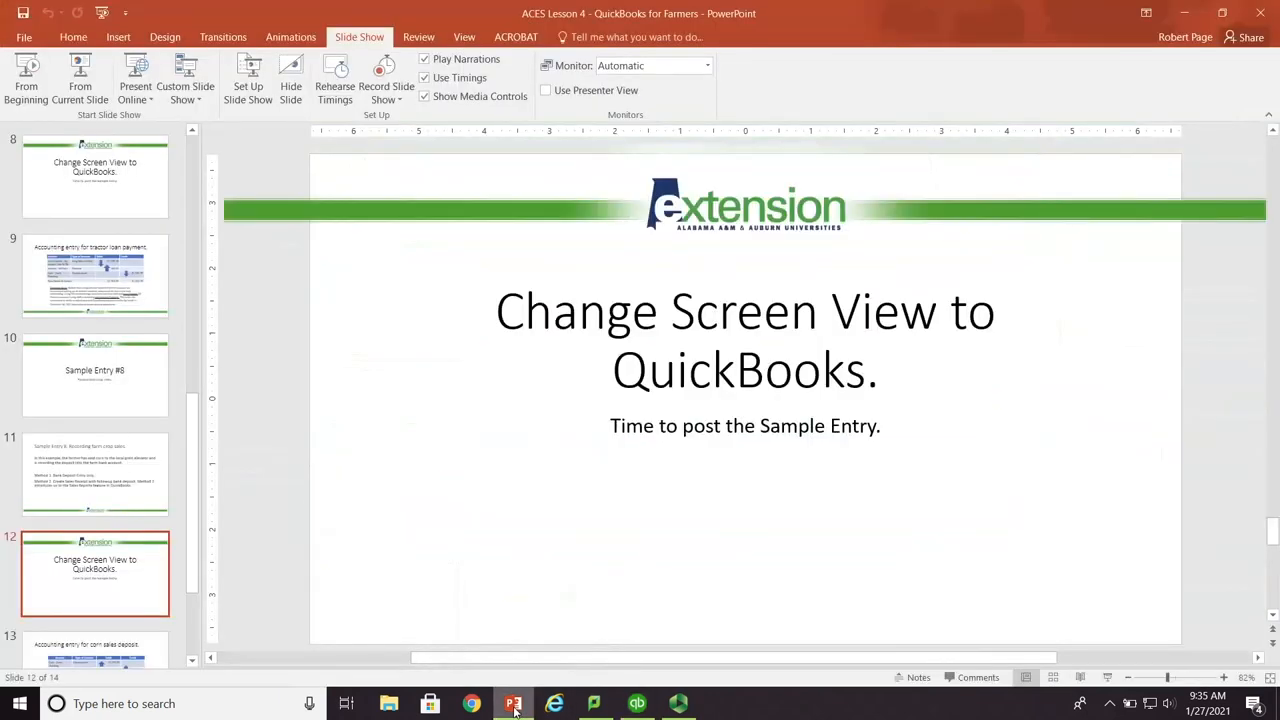